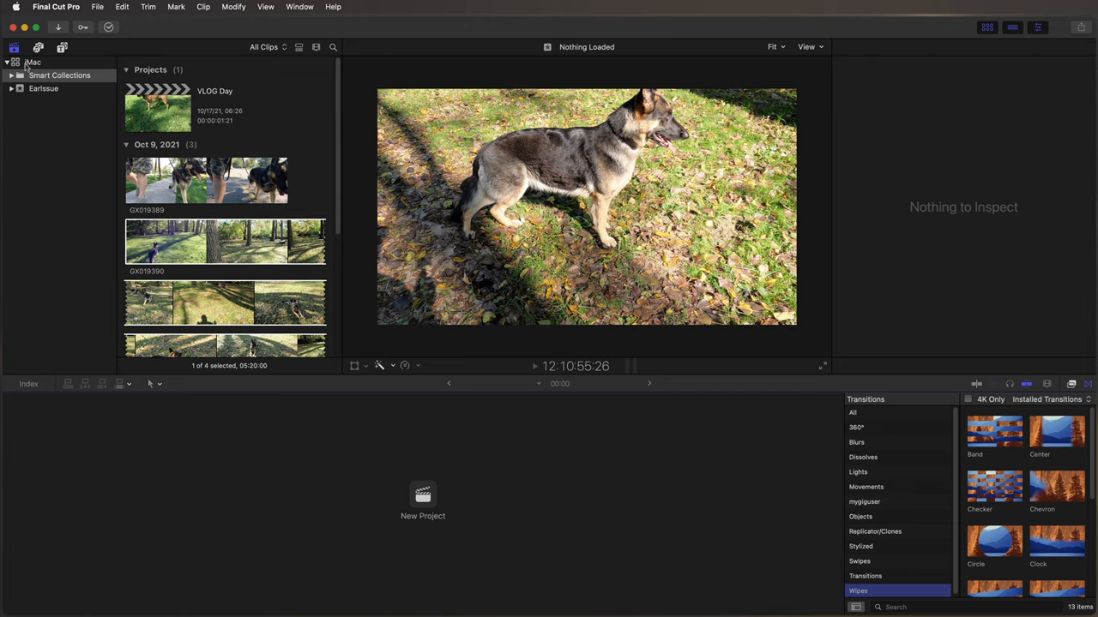
pyautogui.moveTo(34, 117)
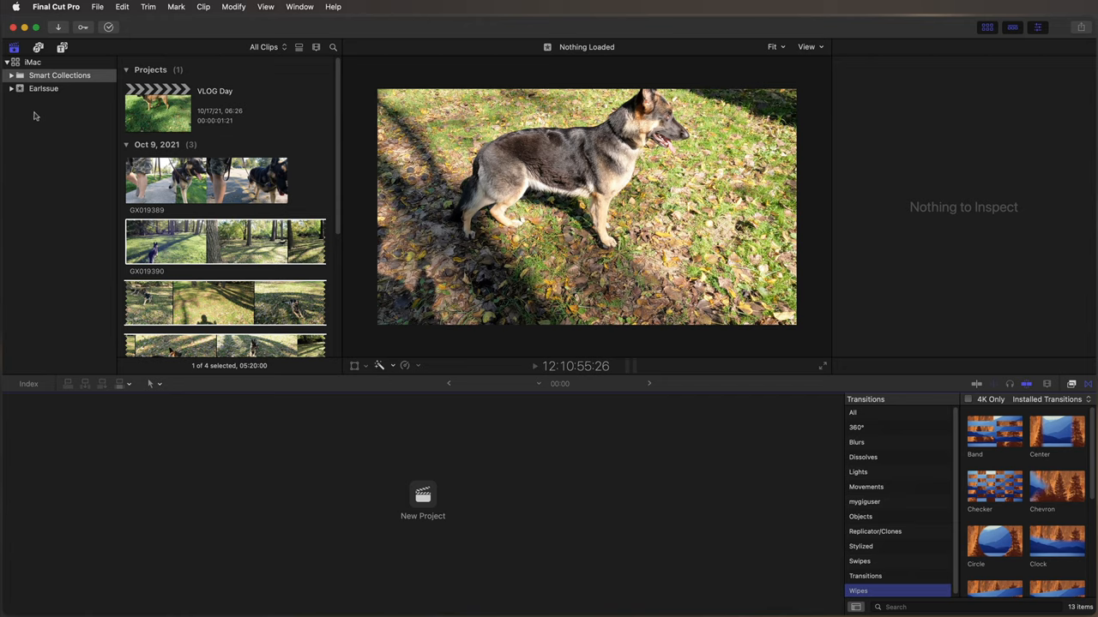
pyautogui.moveTo(45, 181)
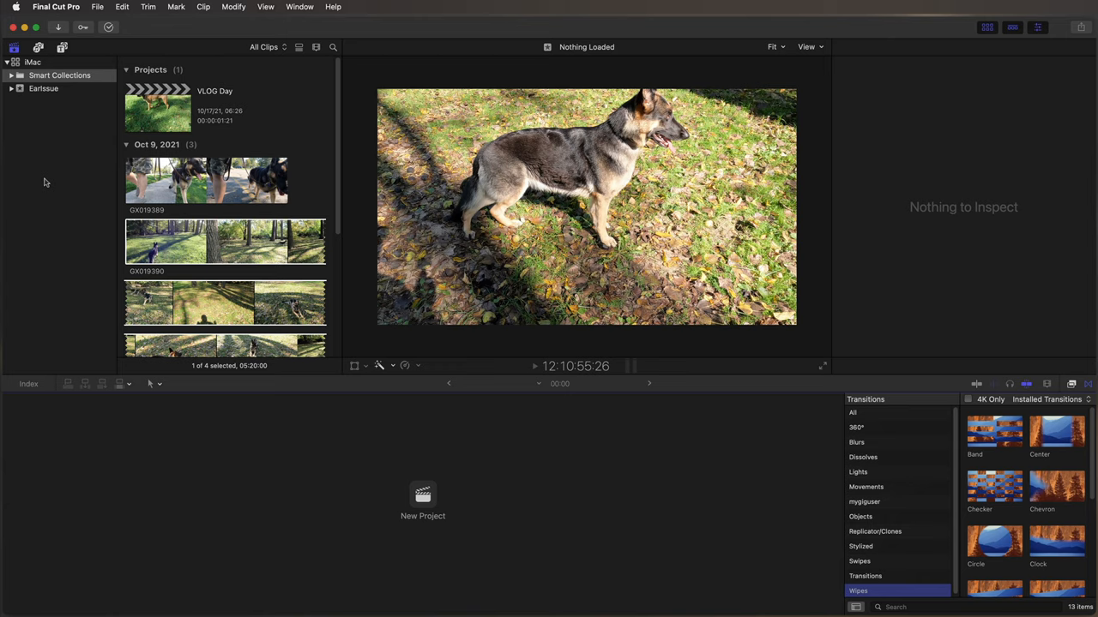
pyautogui.moveTo(45, 127)
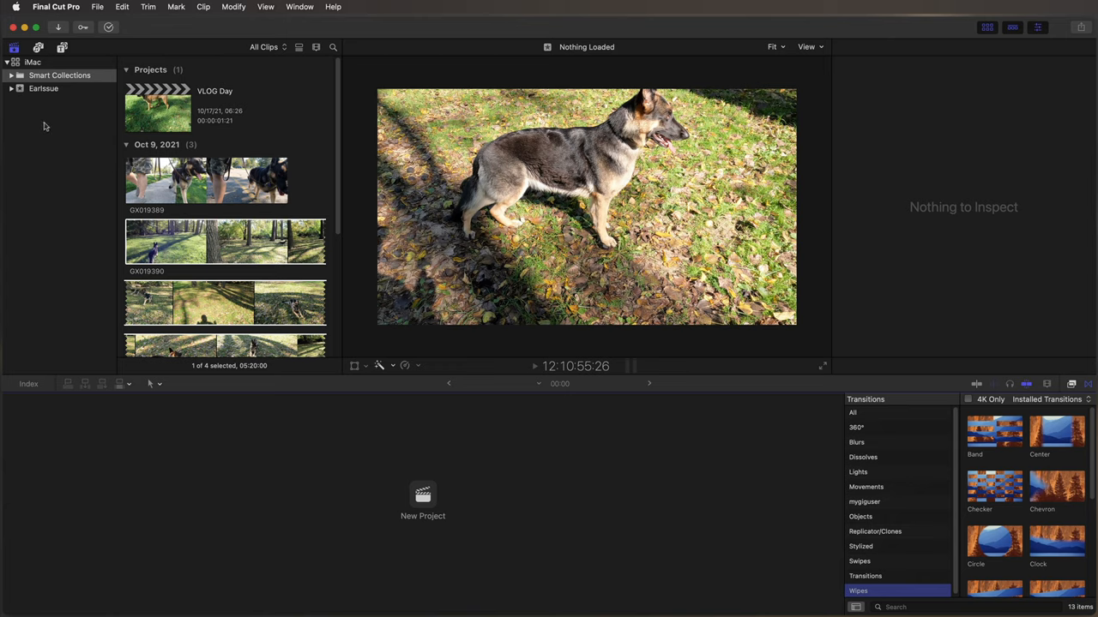
pyautogui.moveTo(76, 168)
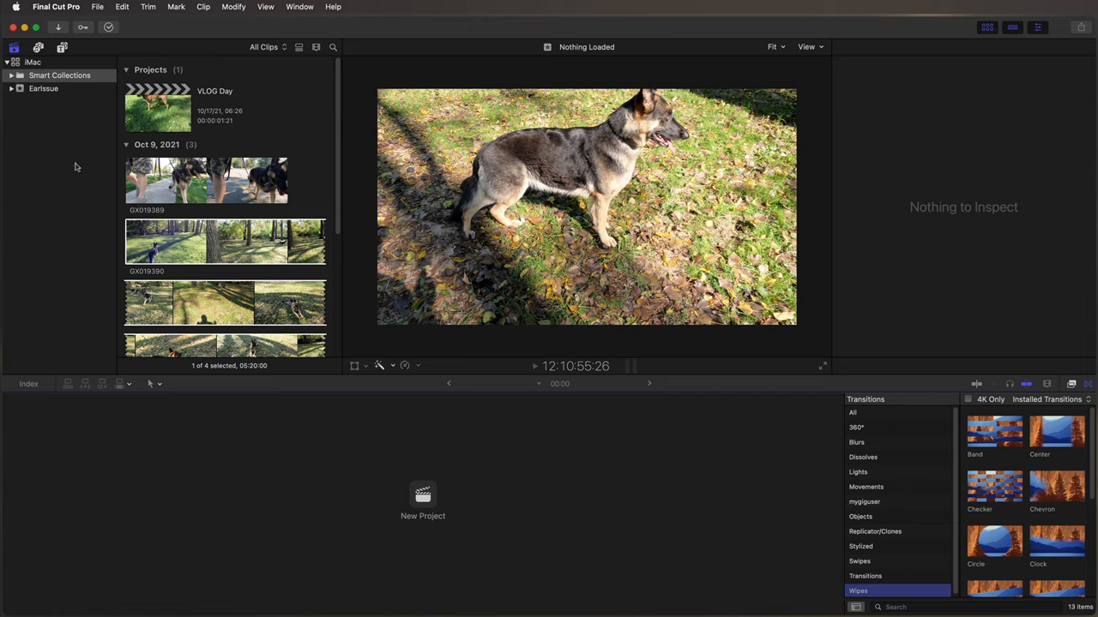
pyautogui.moveTo(50, 188)
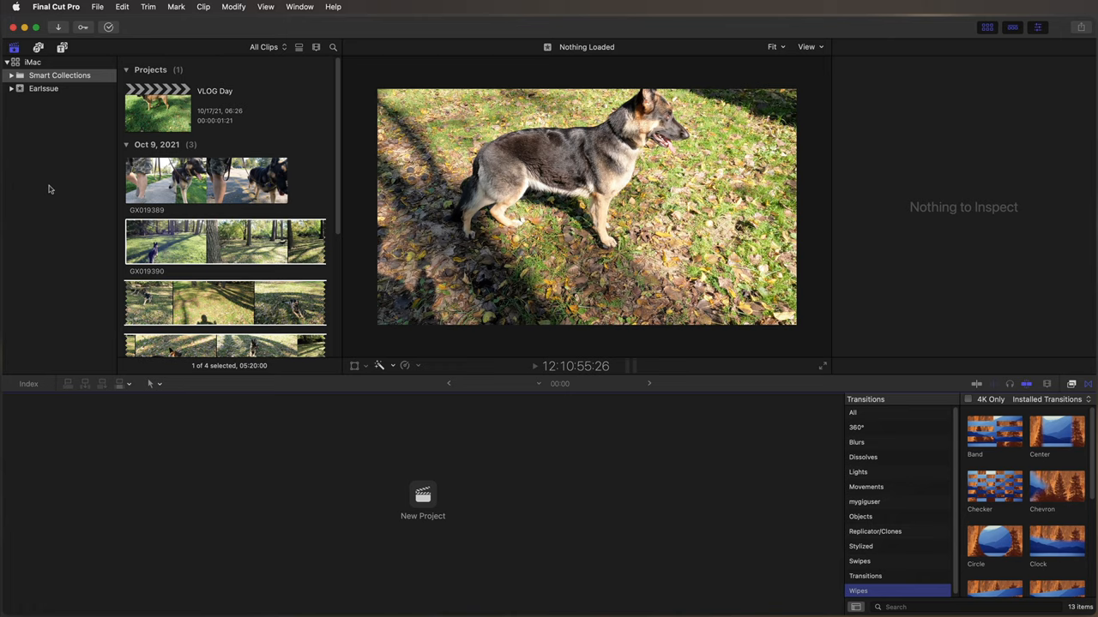
pyautogui.moveTo(81, 260)
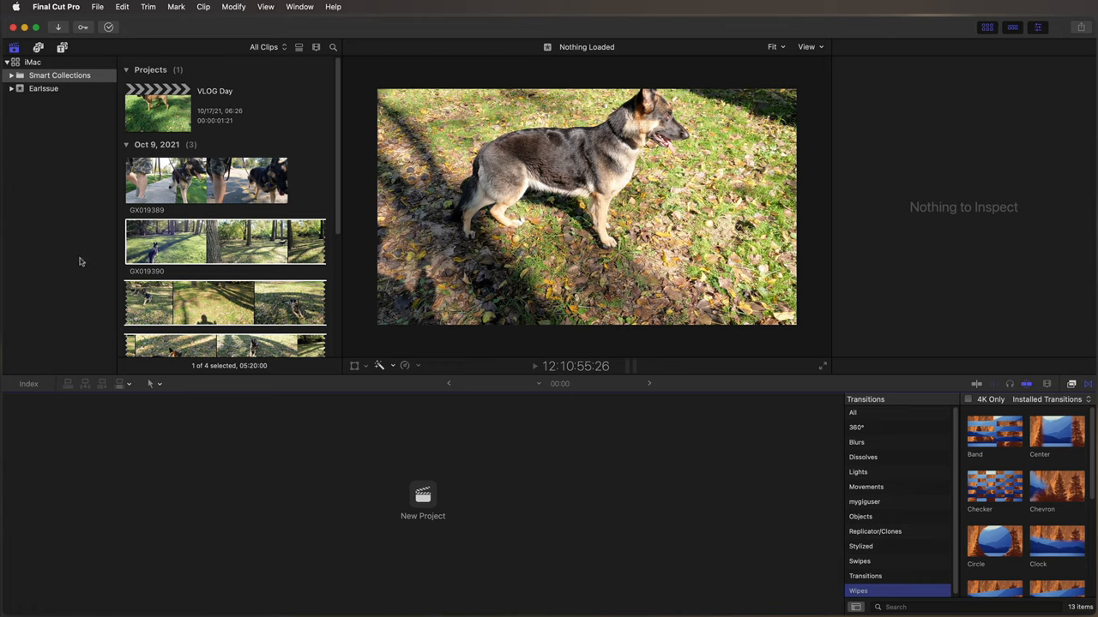
pyautogui.moveTo(91, 51)
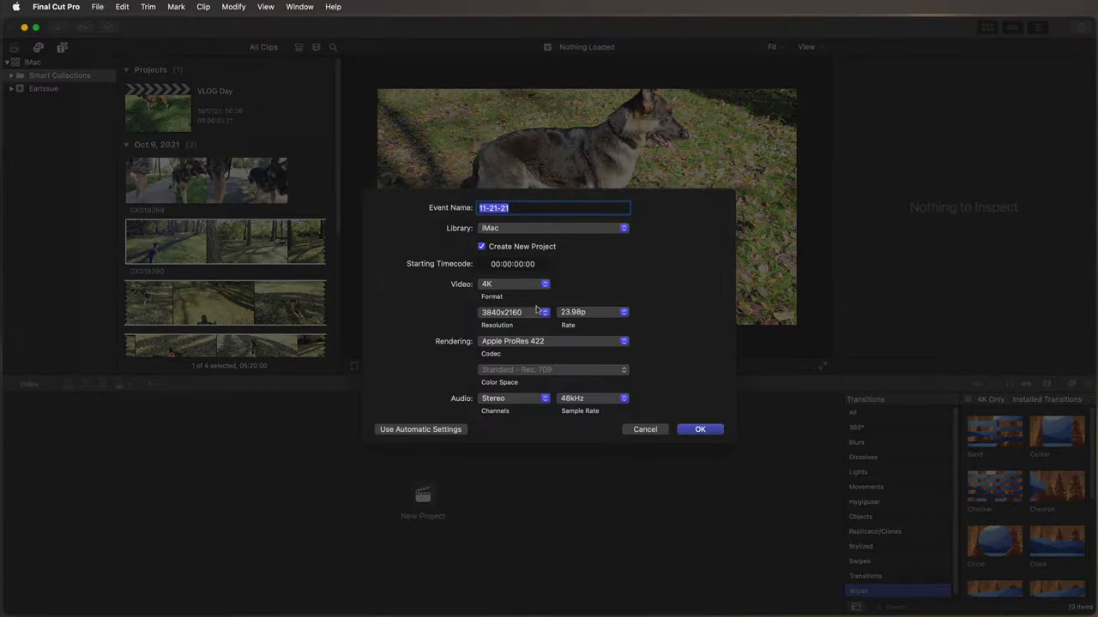
pyautogui.moveTo(557, 429)
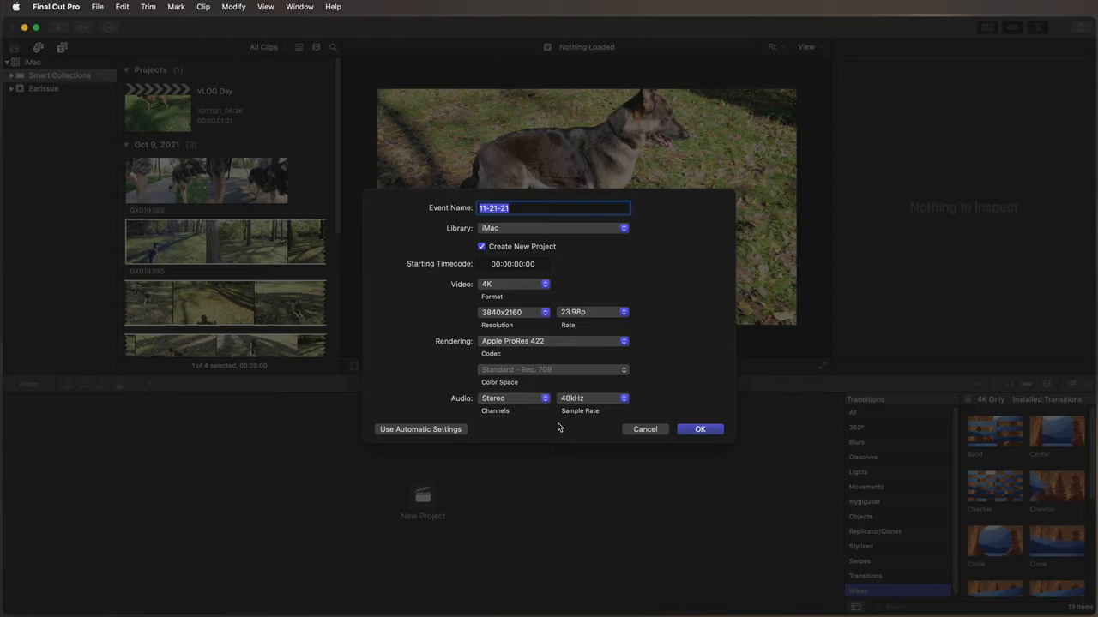
pyautogui.moveTo(512, 285)
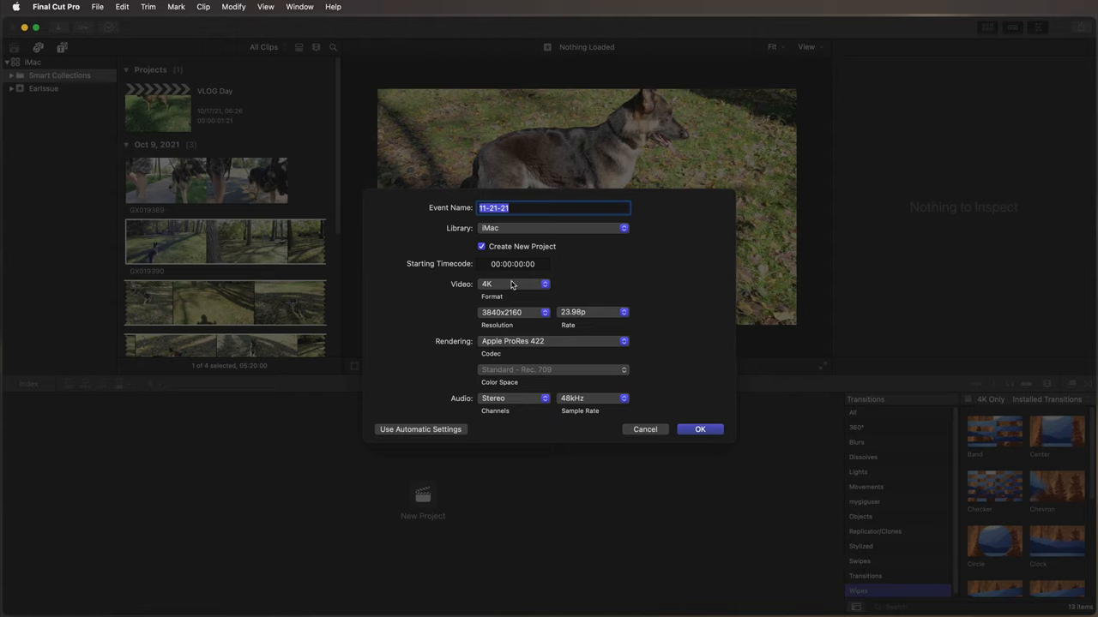
# Switch the new project's video format from 4K to 5K
pyautogui.click(514, 285)
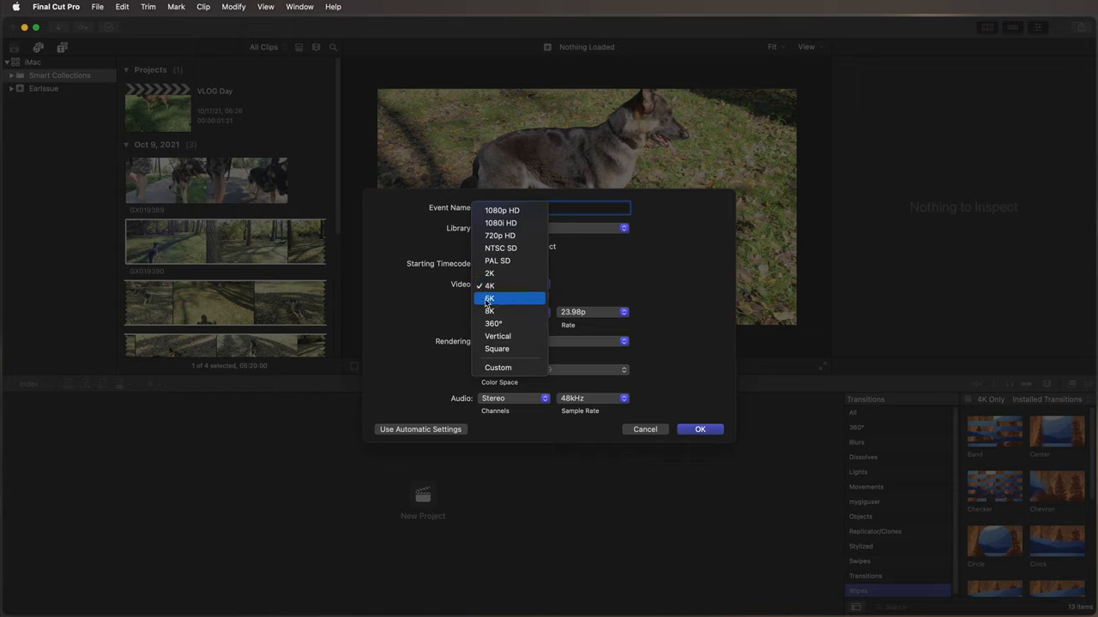
pyautogui.click(488, 298)
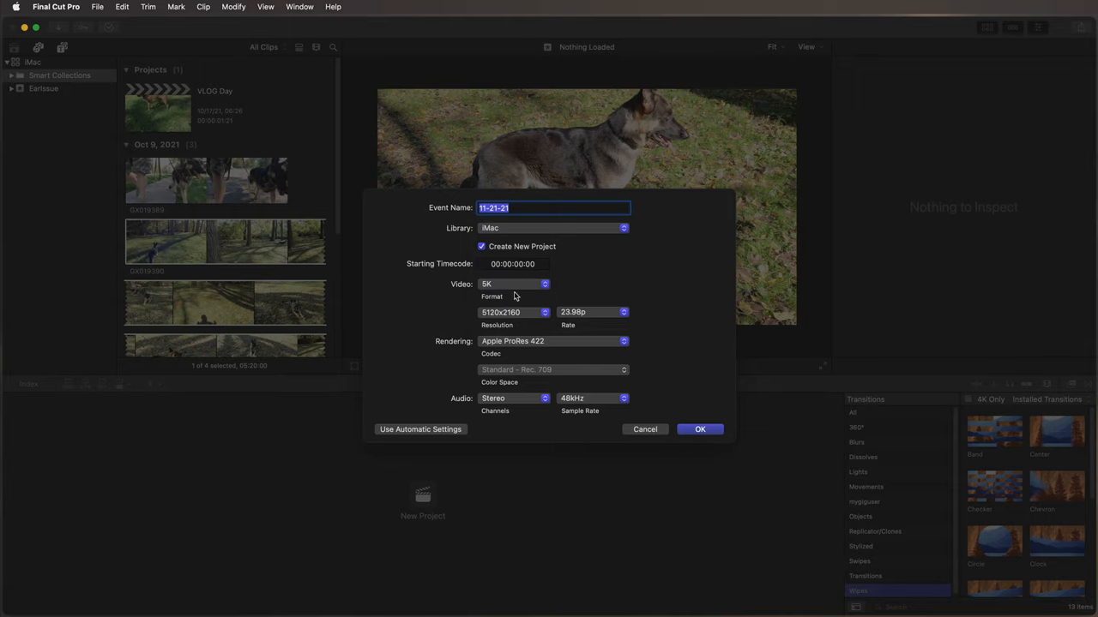
pyautogui.moveTo(498, 284)
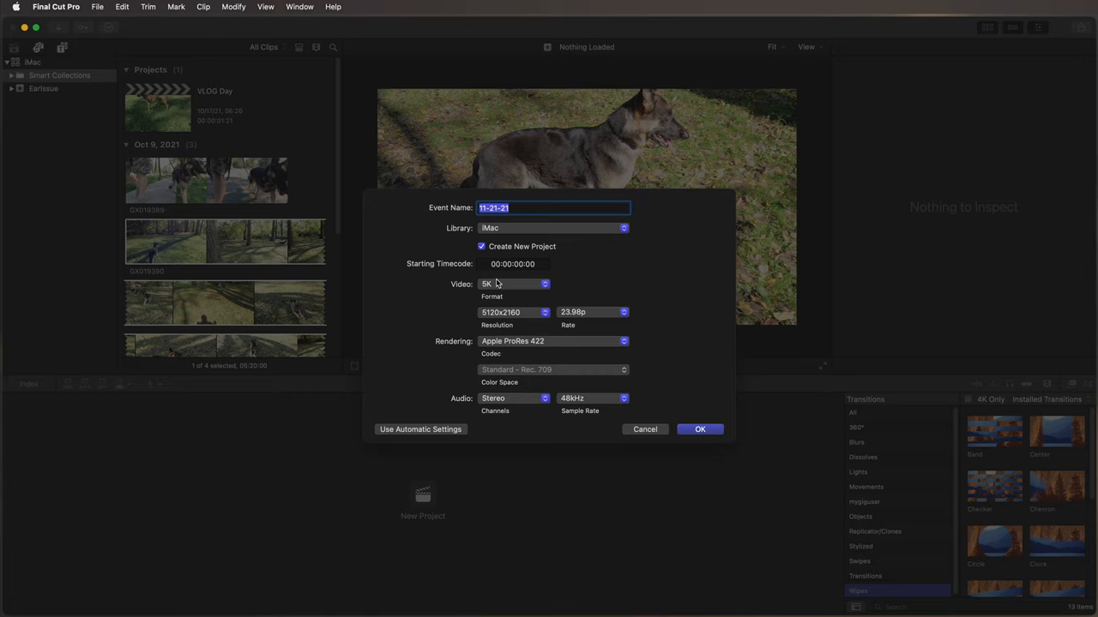
pyautogui.moveTo(460, 292)
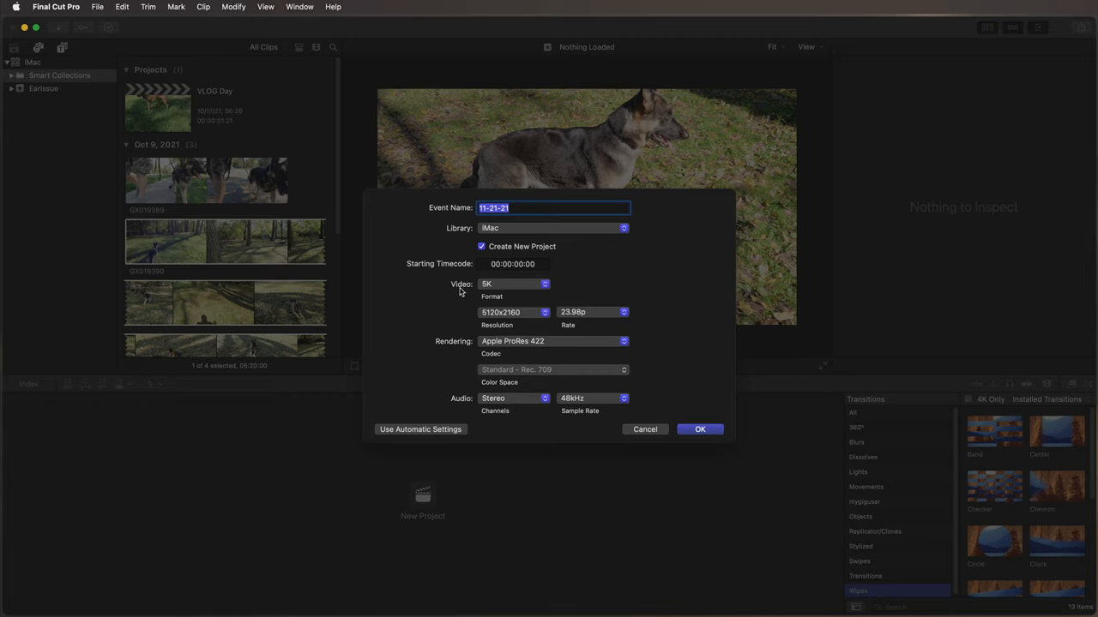
pyautogui.moveTo(529, 288)
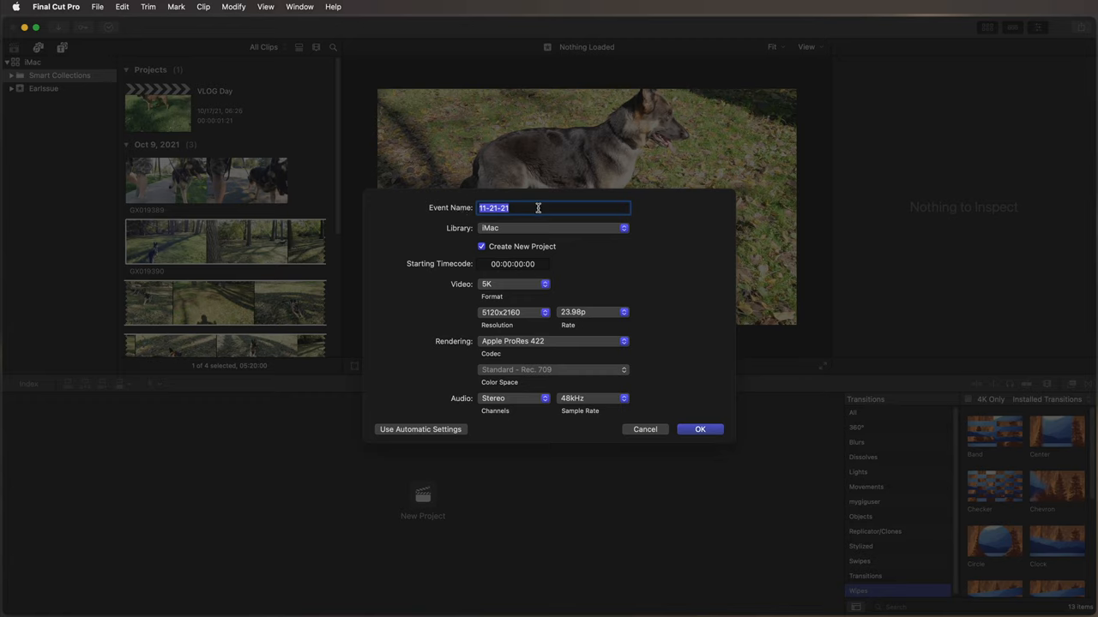
# Name the new event GoPro Edit in FCPX
pyautogui.write('GoPro Edit in')
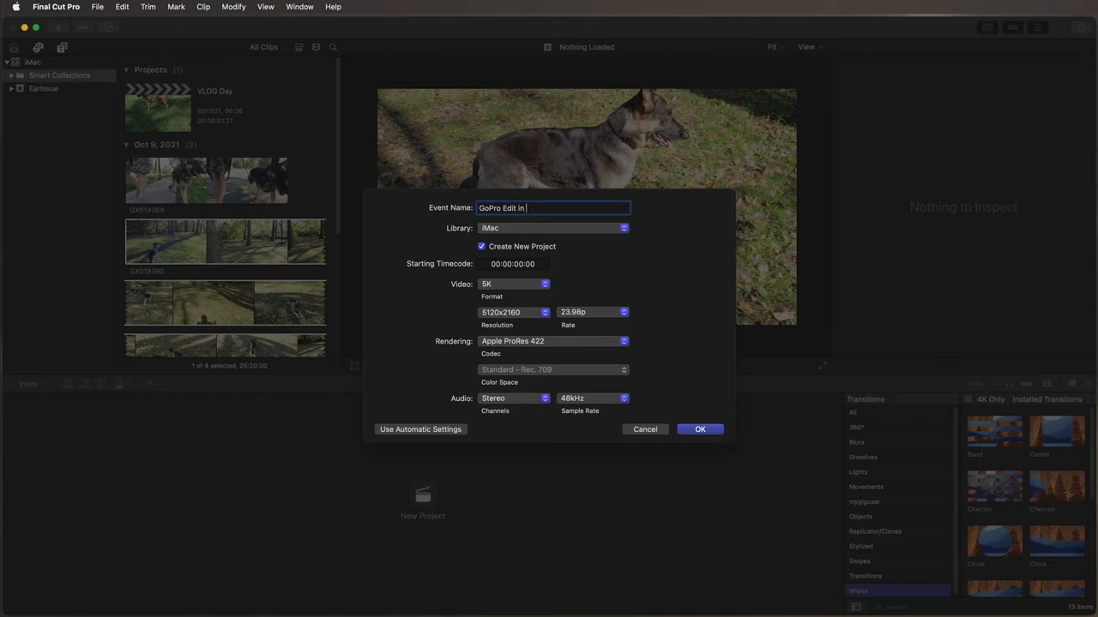
pyautogui.write('FCPX')
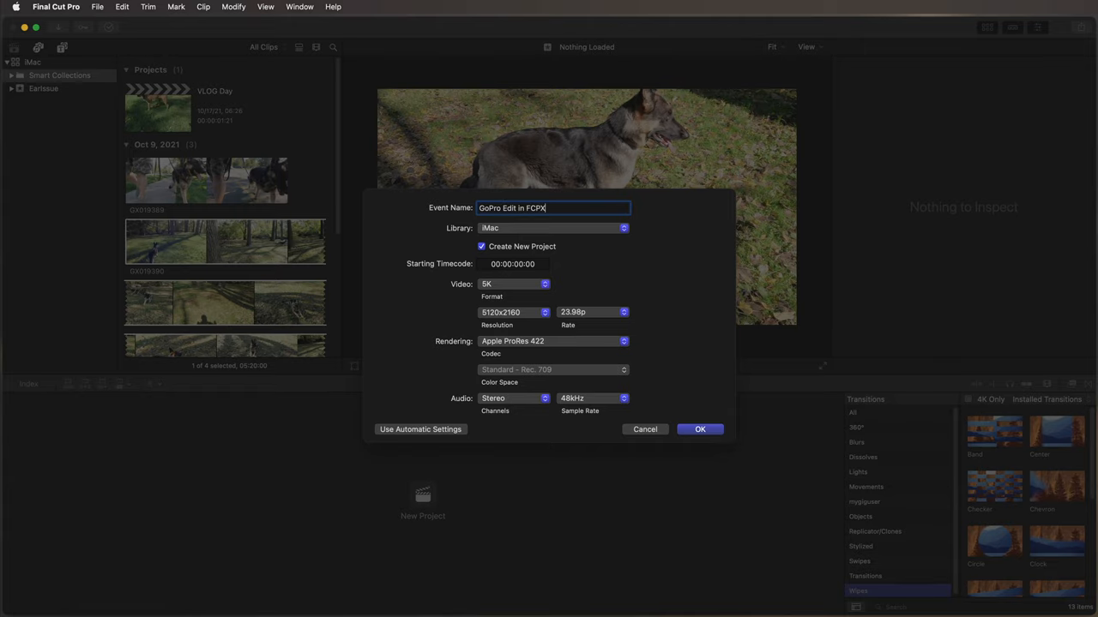
pyautogui.moveTo(504, 299)
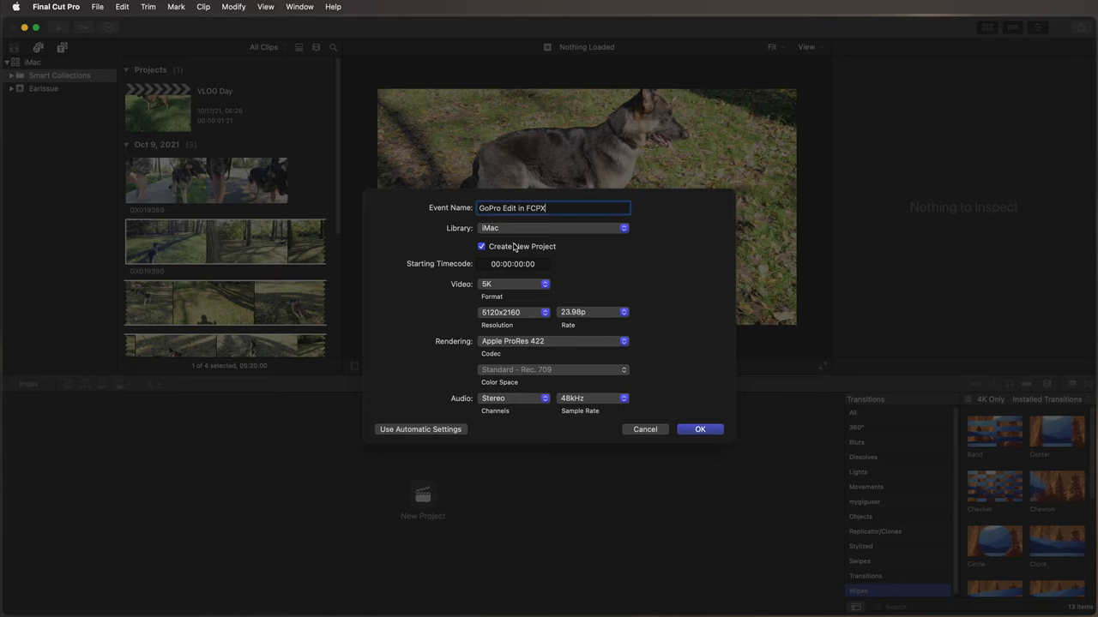
pyautogui.moveTo(487, 291)
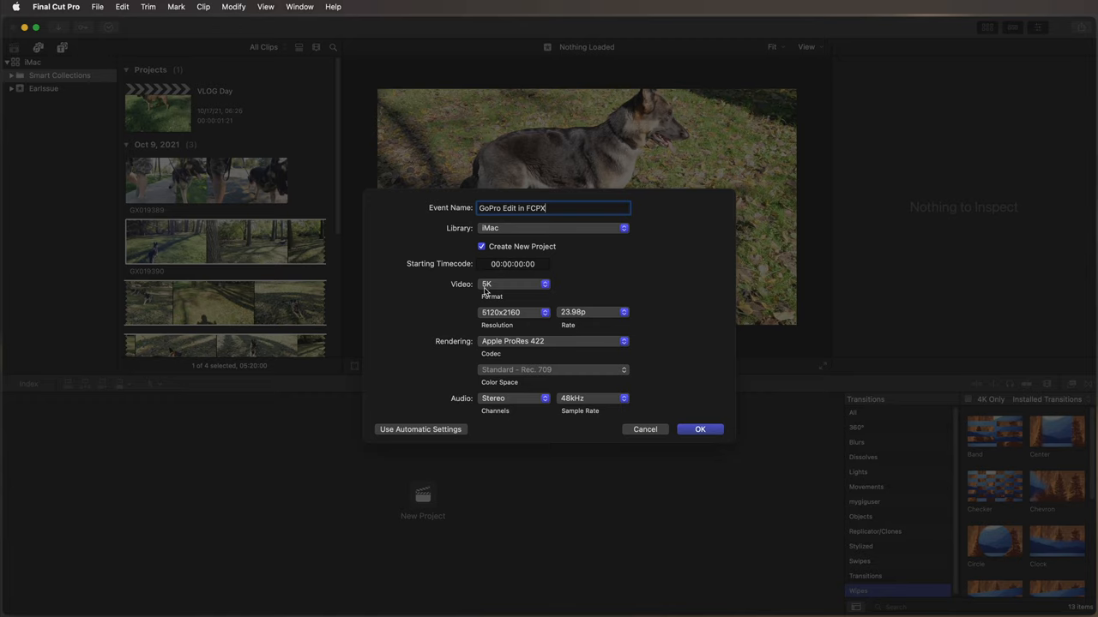
pyautogui.moveTo(494, 322)
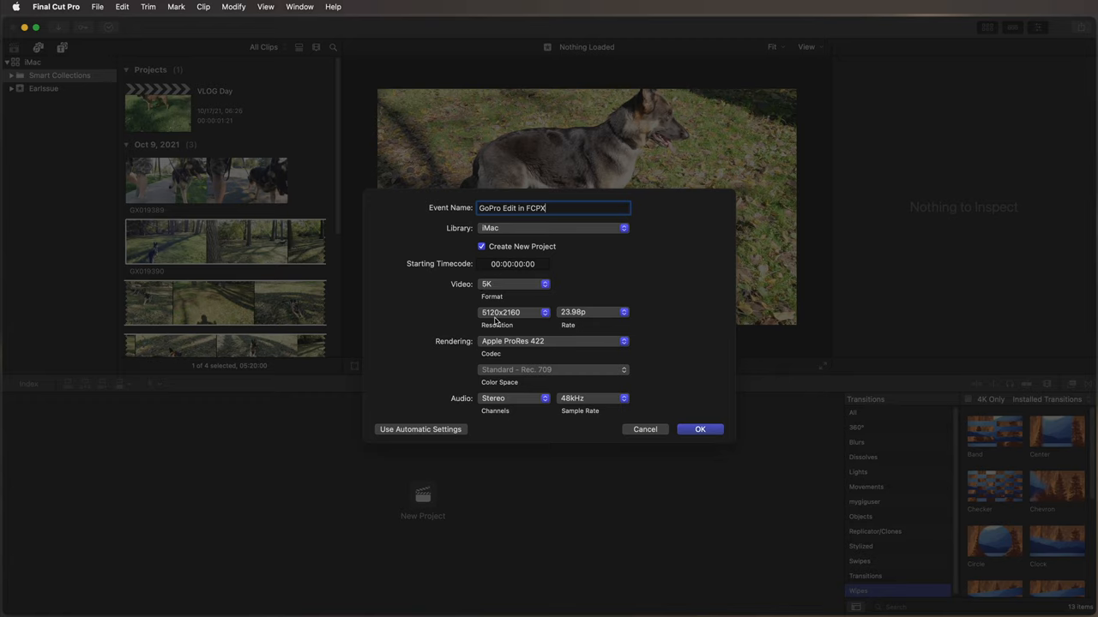
pyautogui.moveTo(511, 323)
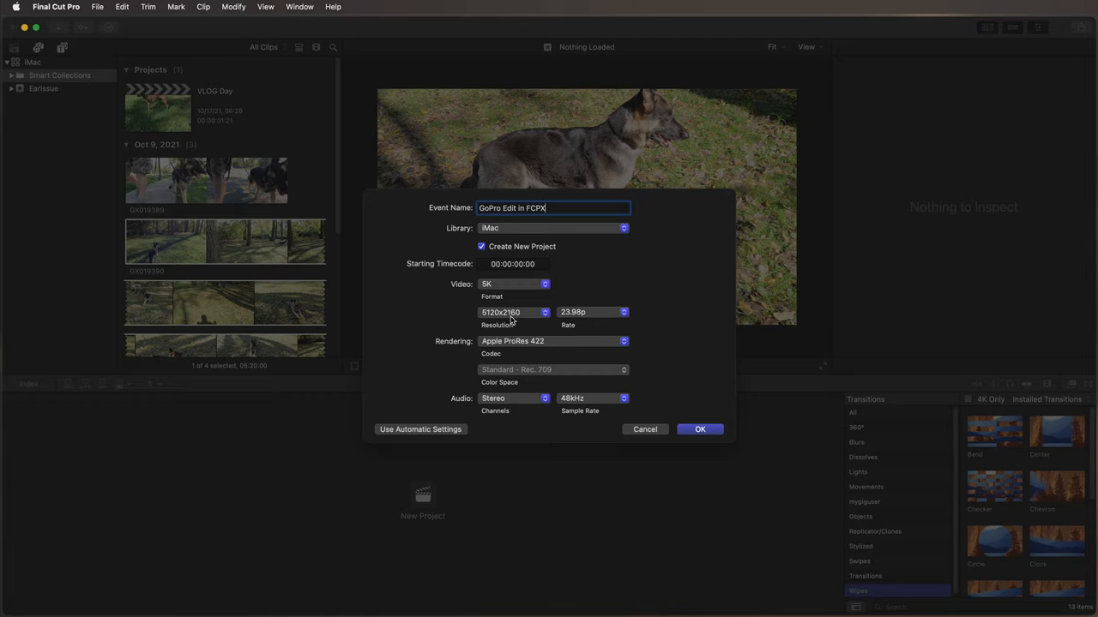
# Set the resolution to 5120x2700 and the frame rate to 59.94p
pyautogui.click(514, 313)
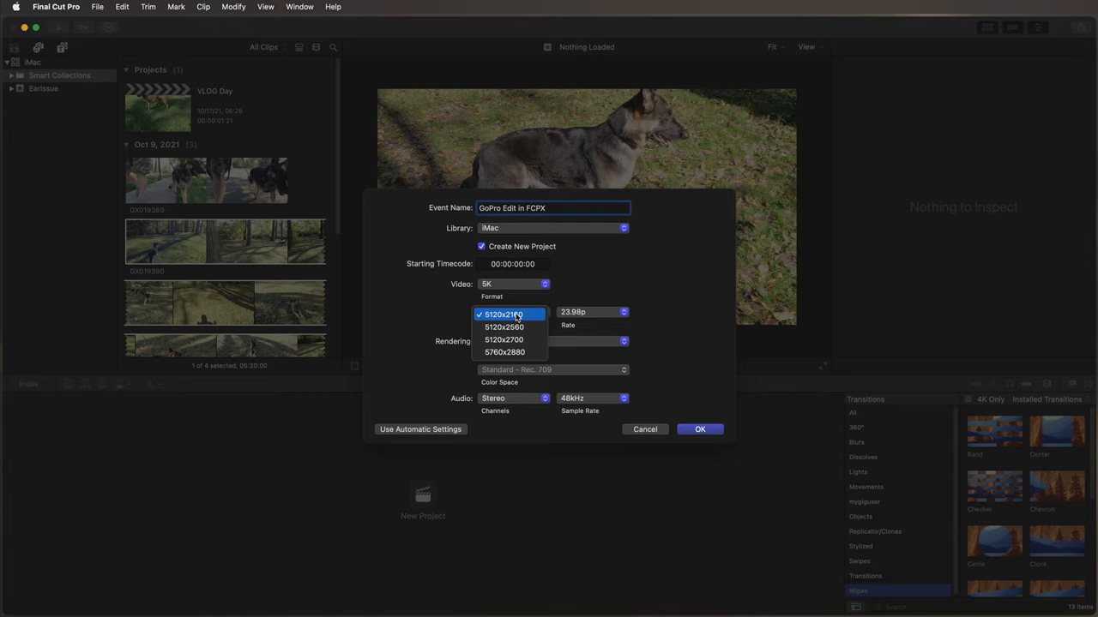
pyautogui.moveTo(506, 340)
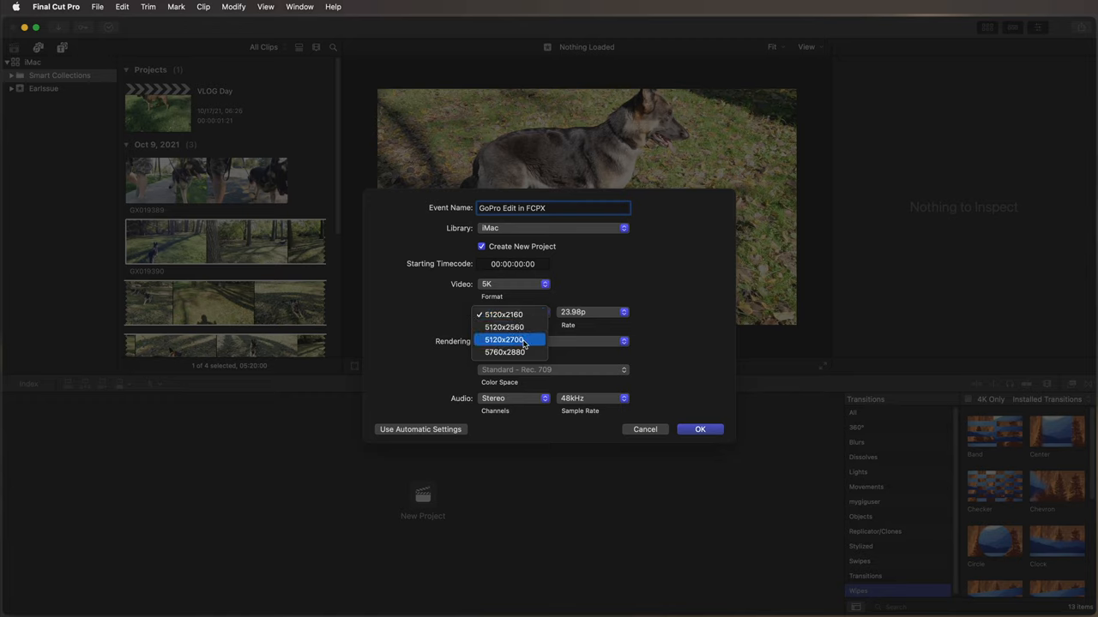
pyautogui.moveTo(504, 339)
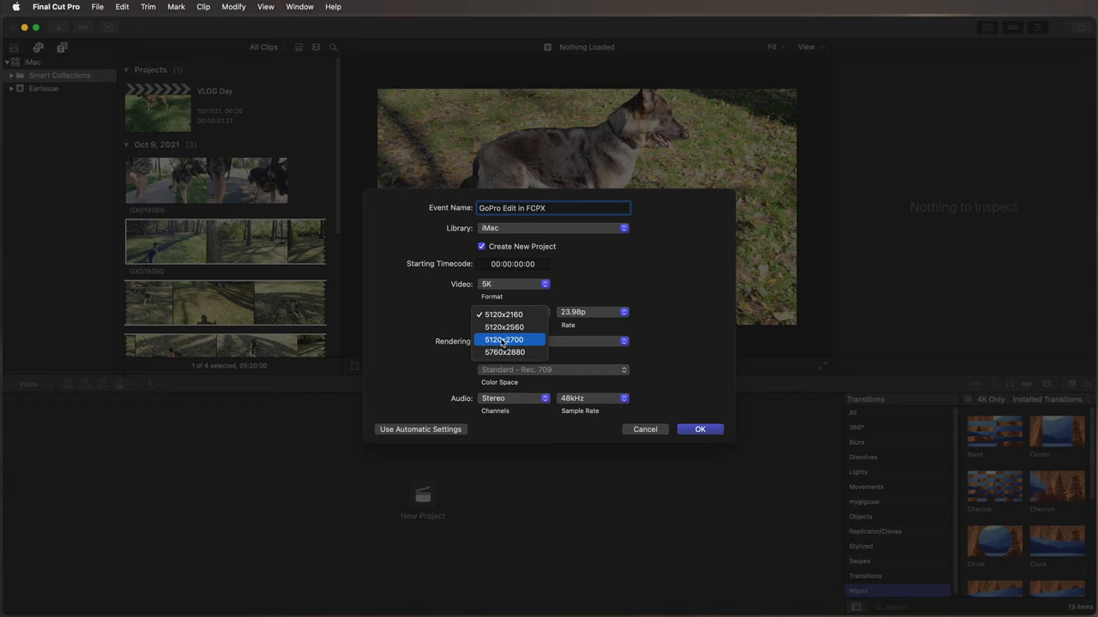
pyautogui.click(504, 340)
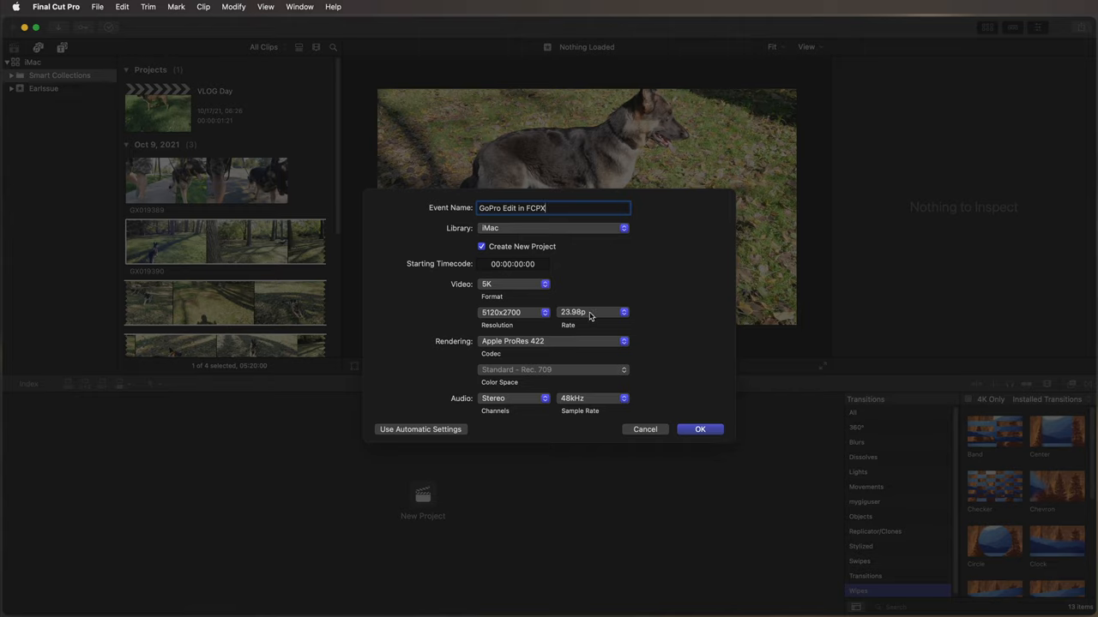
pyautogui.click(593, 312)
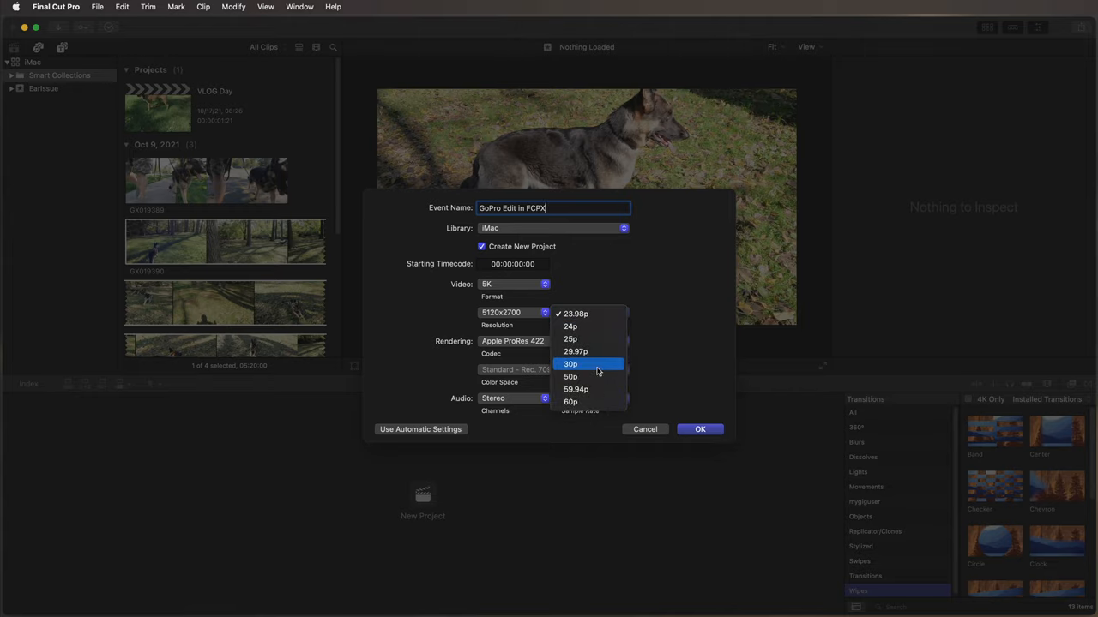
pyautogui.click(576, 389)
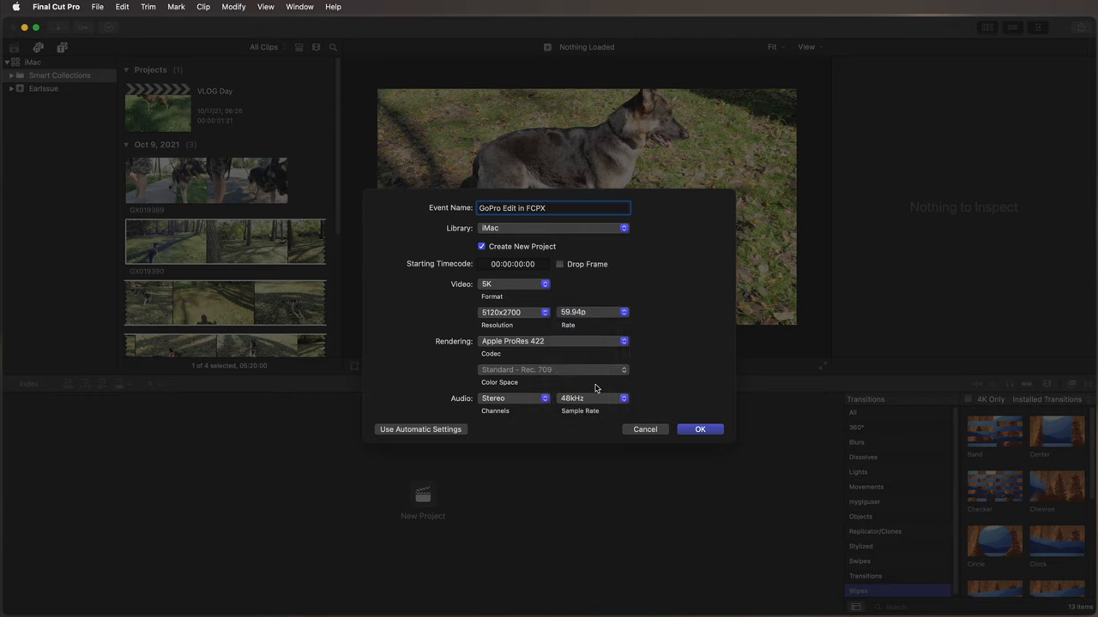
pyautogui.moveTo(573, 320)
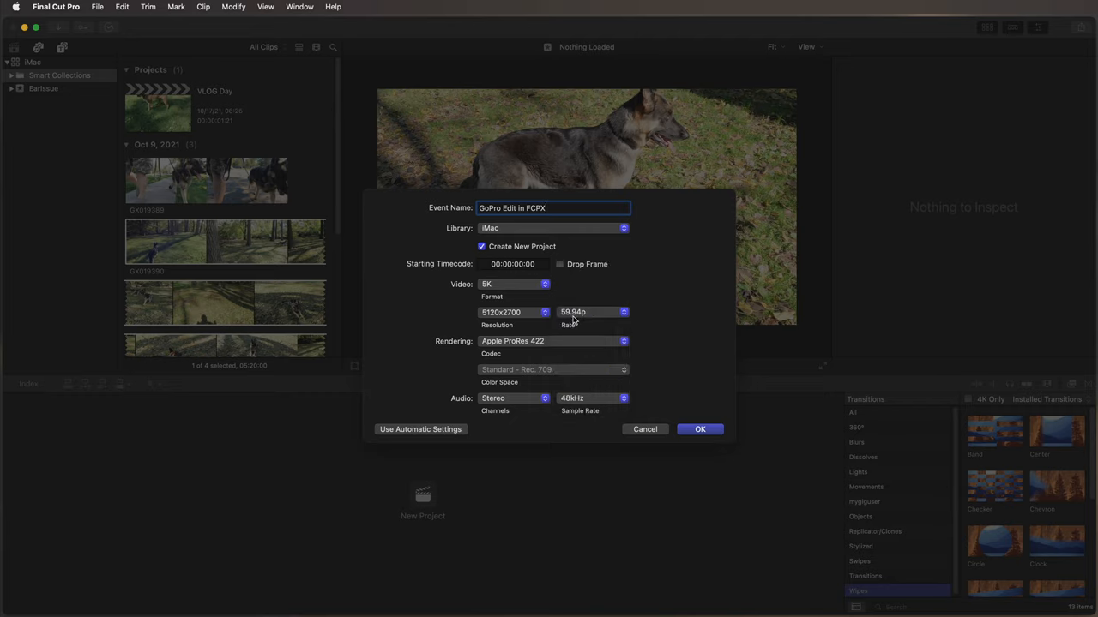
pyautogui.moveTo(587, 321)
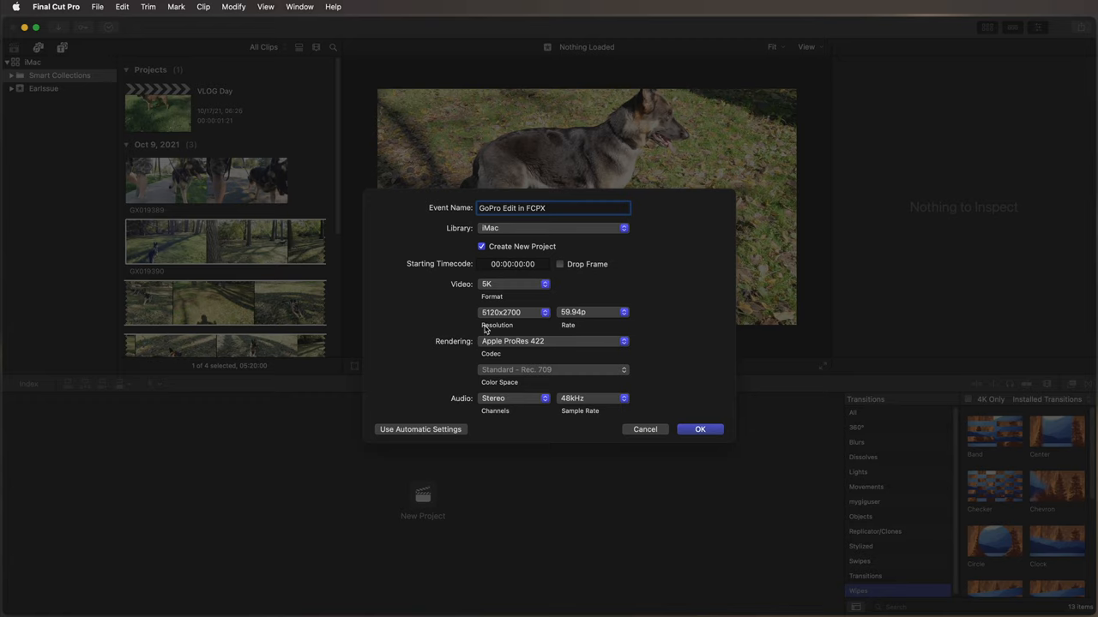
pyautogui.moveTo(508, 312)
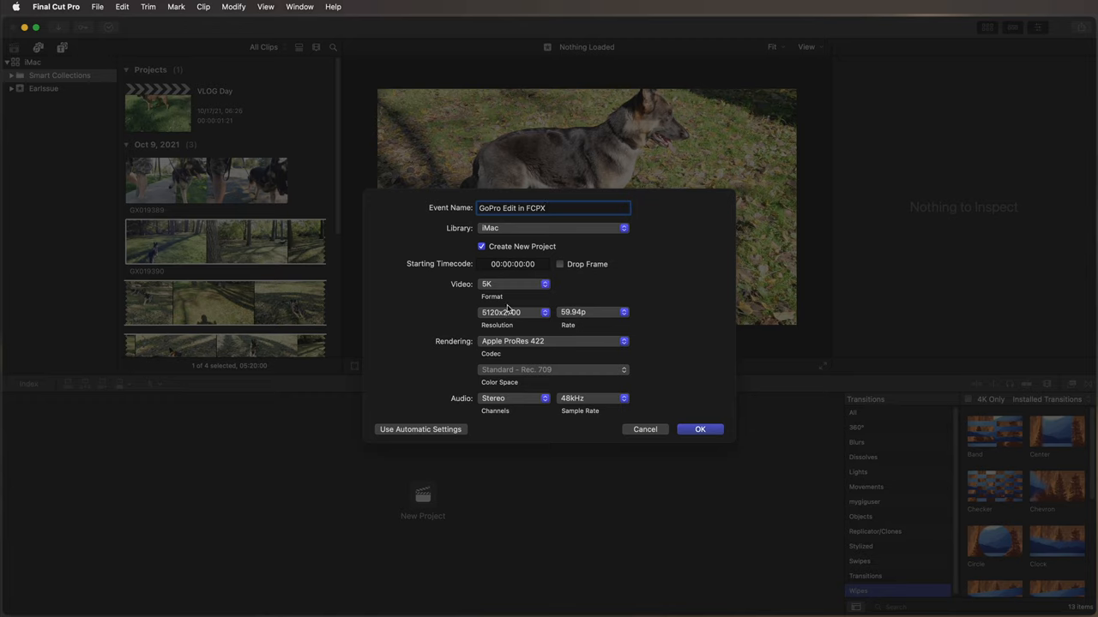
# Choose the Custom format and enter width 5312 and height 2988
pyautogui.click(514, 285)
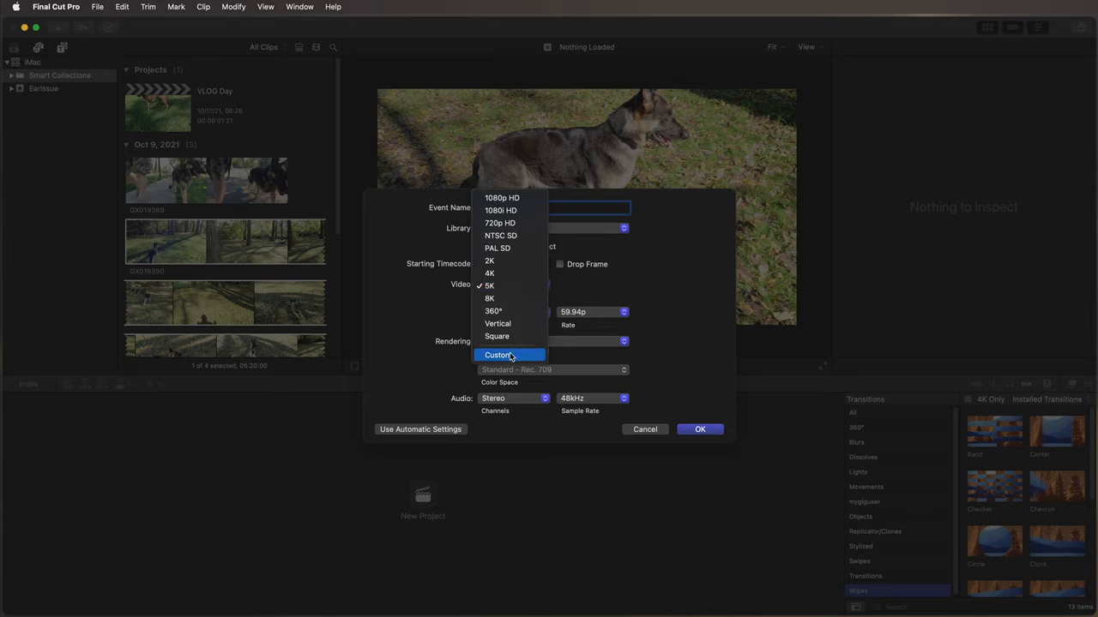
pyautogui.click(498, 355)
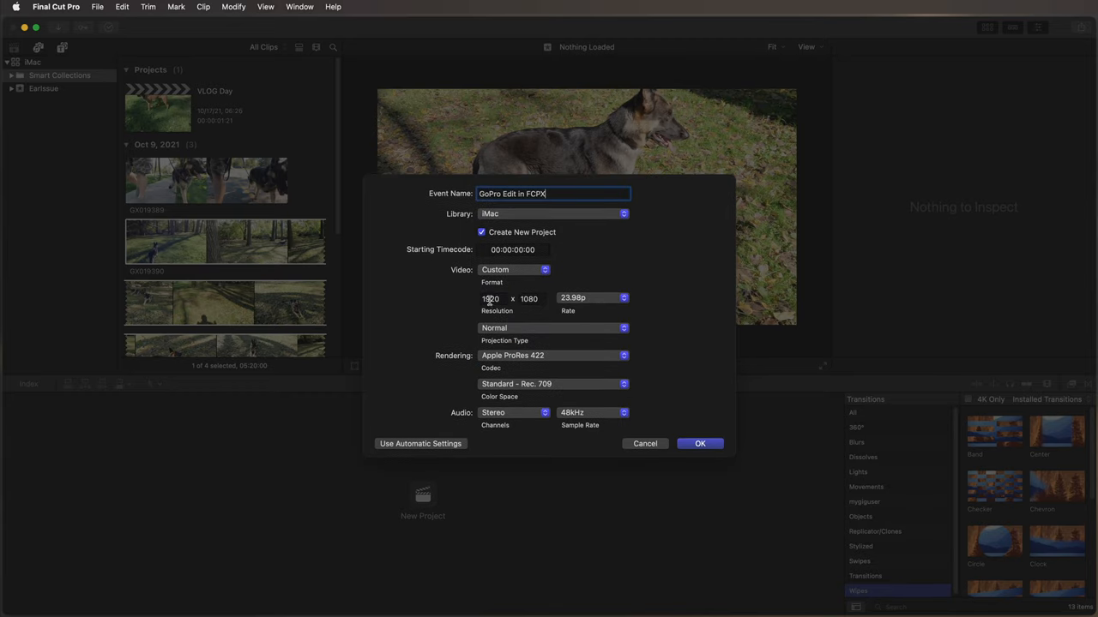
pyautogui.click(493, 299)
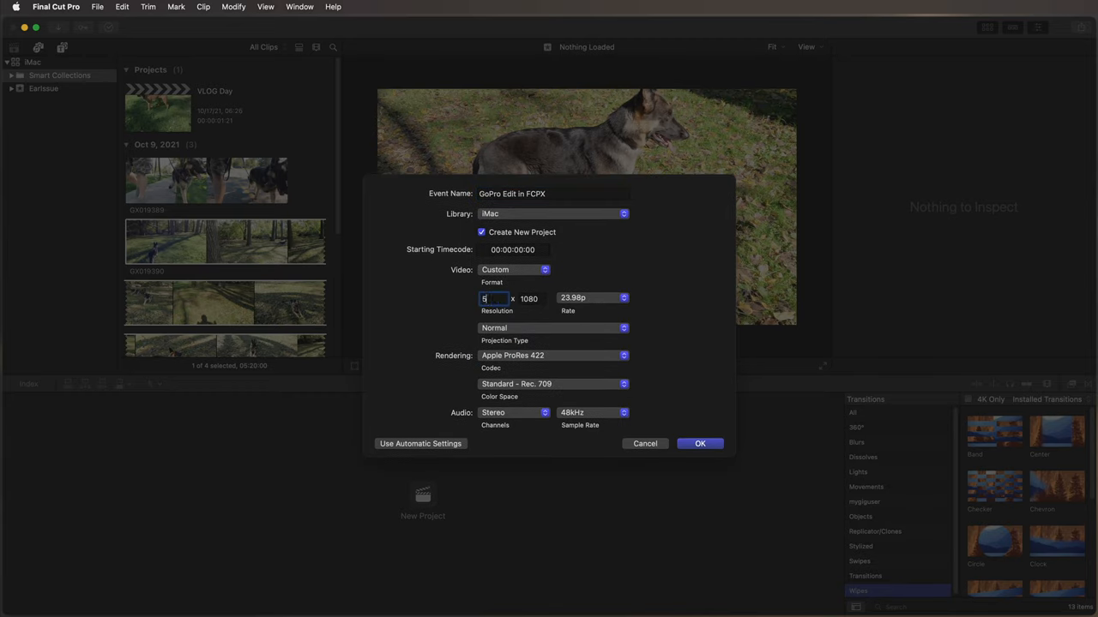
pyautogui.write('312')
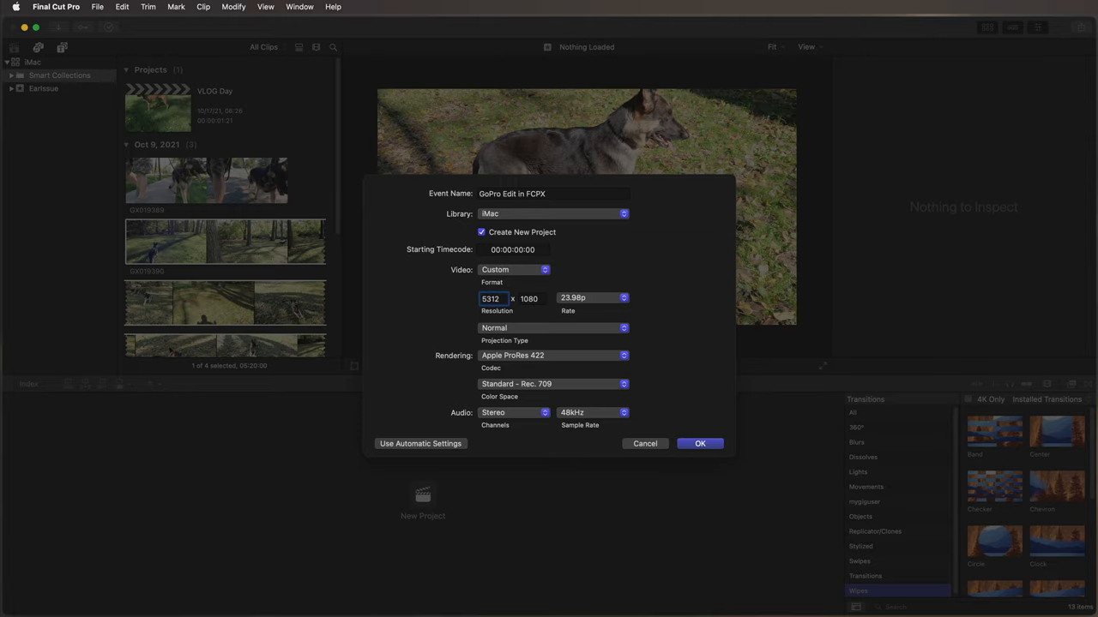
pyautogui.click(528, 299)
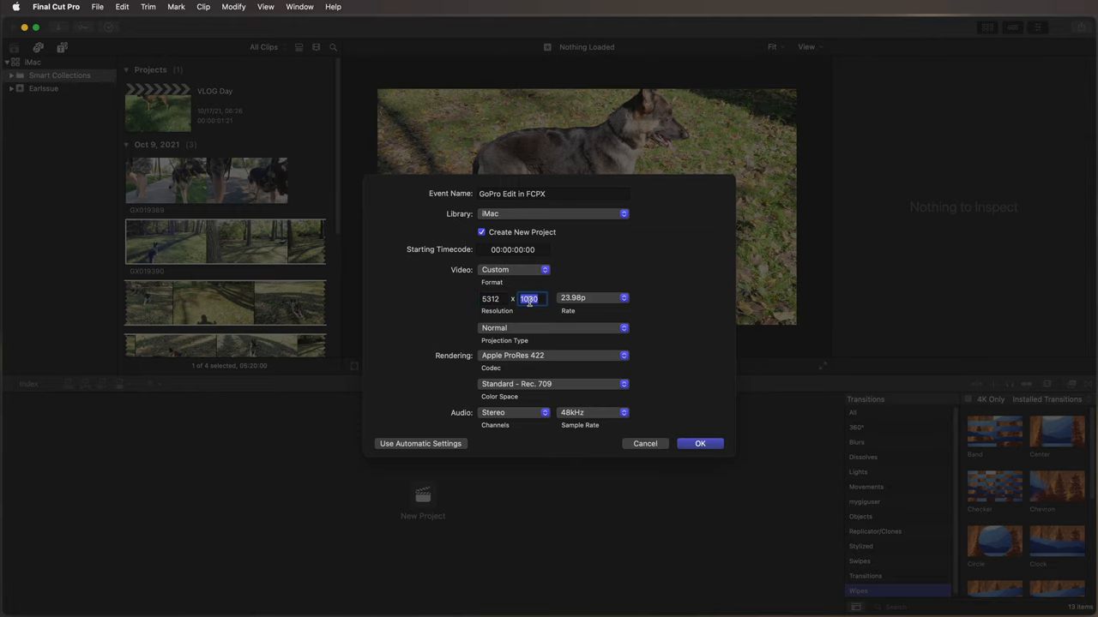
pyautogui.write('2988')
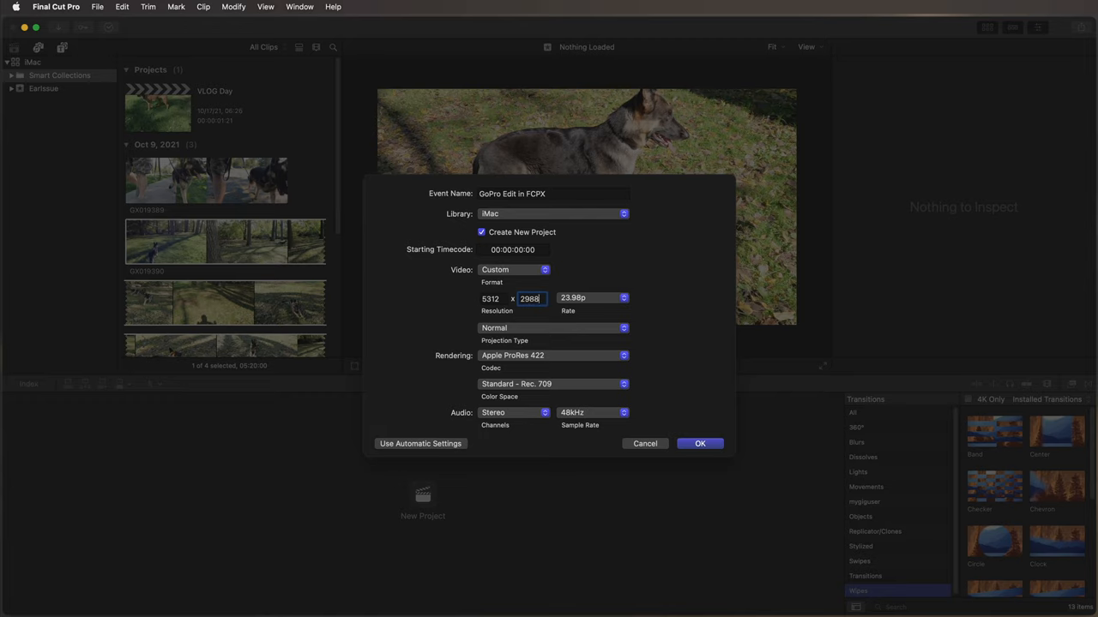
pyautogui.click(491, 299)
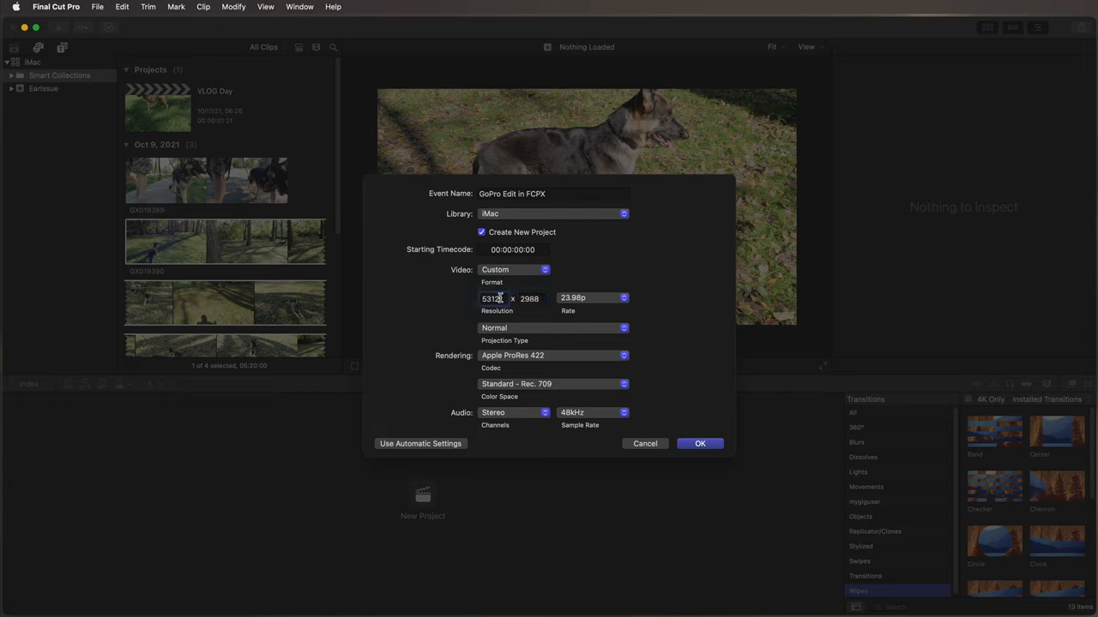
pyautogui.click(490, 298)
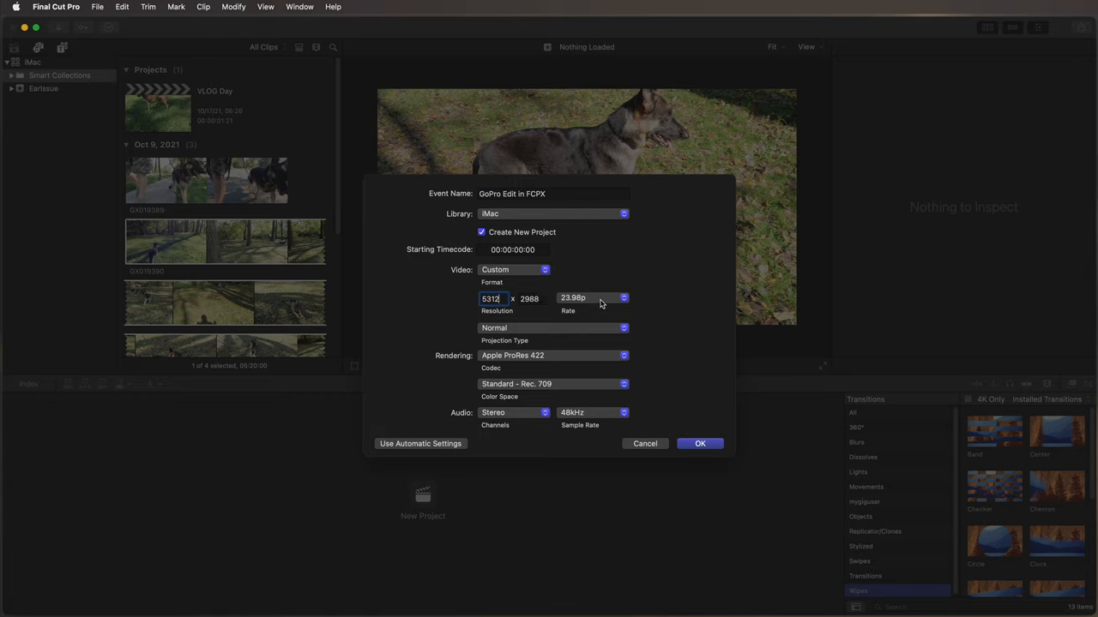
# Set the project's frame rate to 29.97p
pyautogui.click(592, 298)
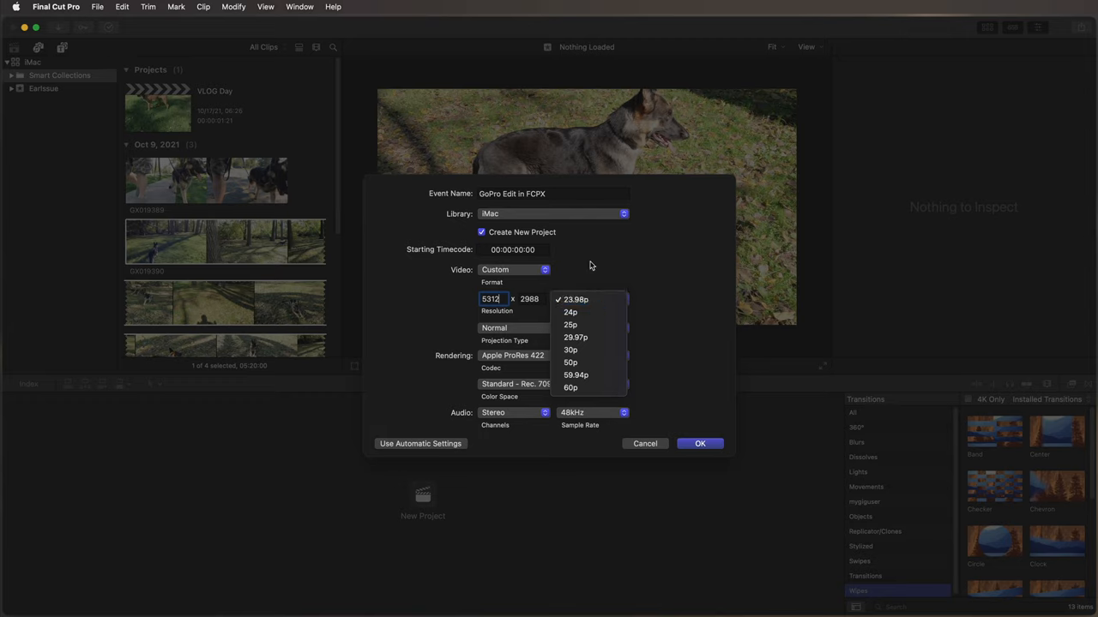
pyautogui.moveTo(667, 388)
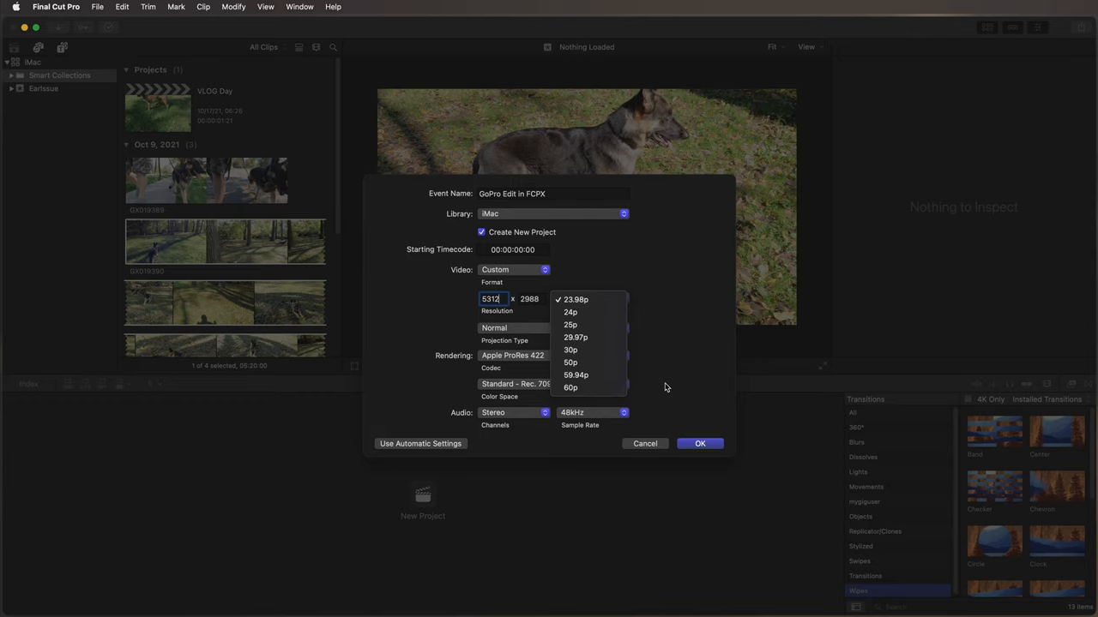
pyautogui.moveTo(569, 350)
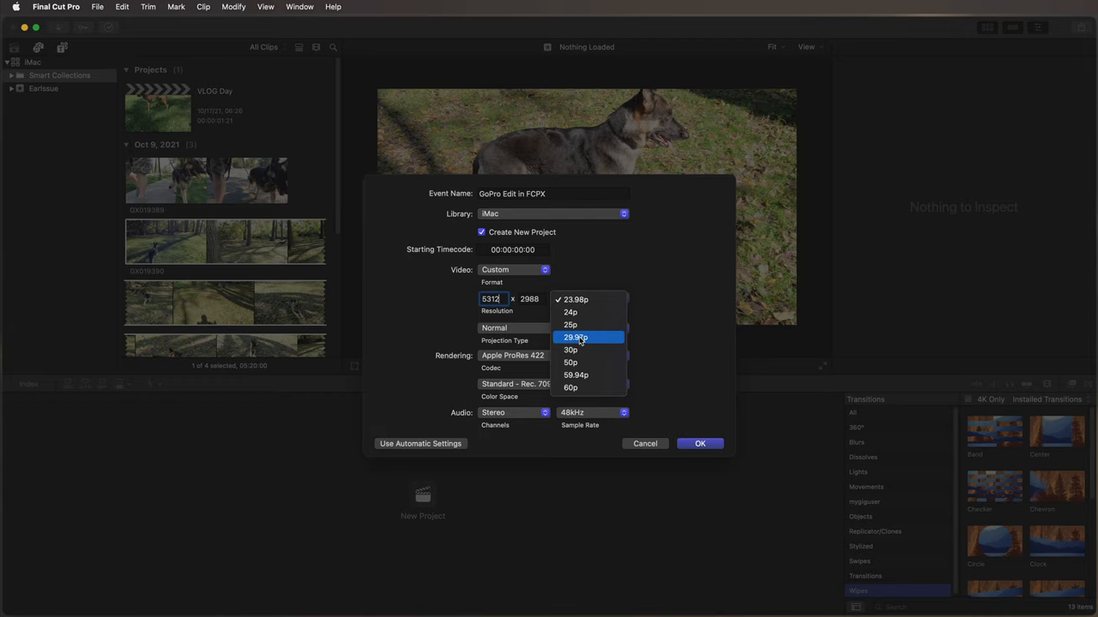
pyautogui.click(575, 337)
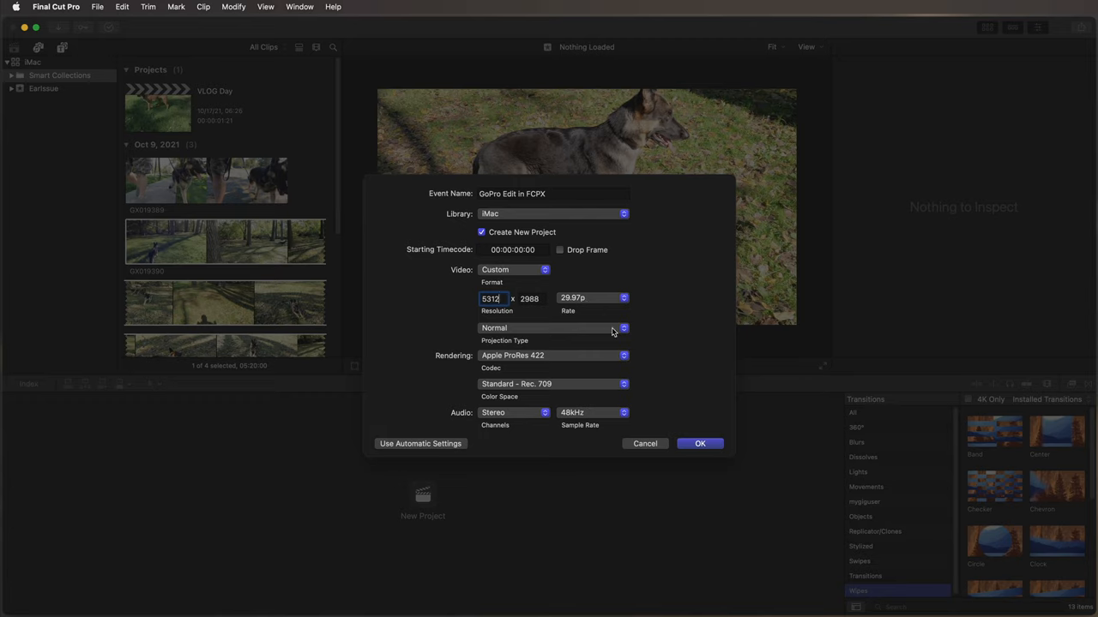
# Create the project and view the Untitled Project's details in the GoPro Edit in FCPX event
pyautogui.click(699, 443)
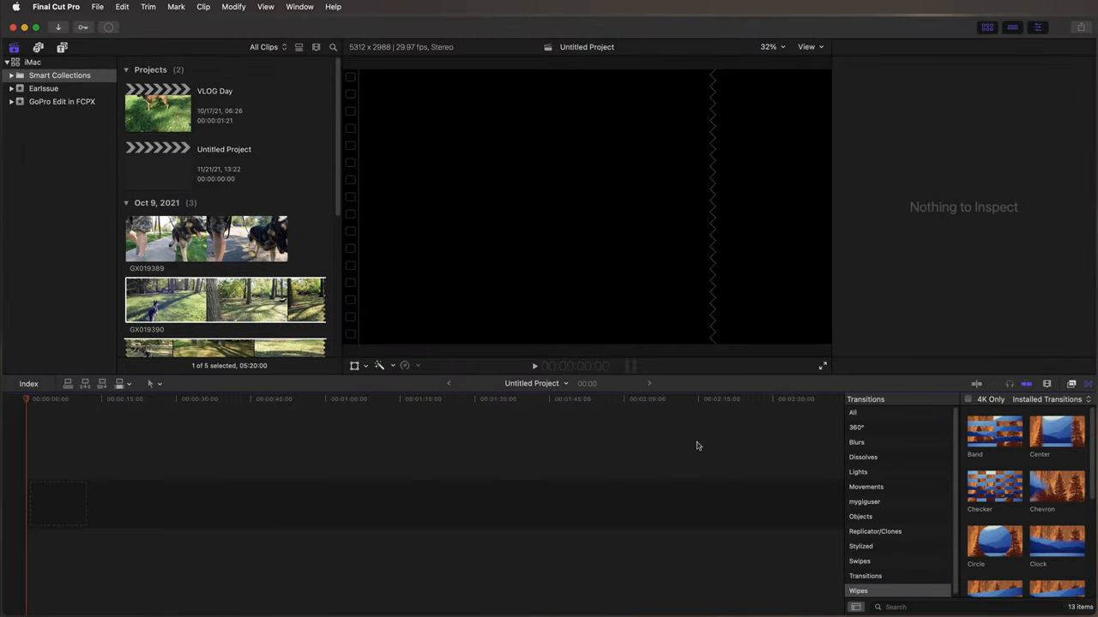
pyautogui.moveTo(48, 123)
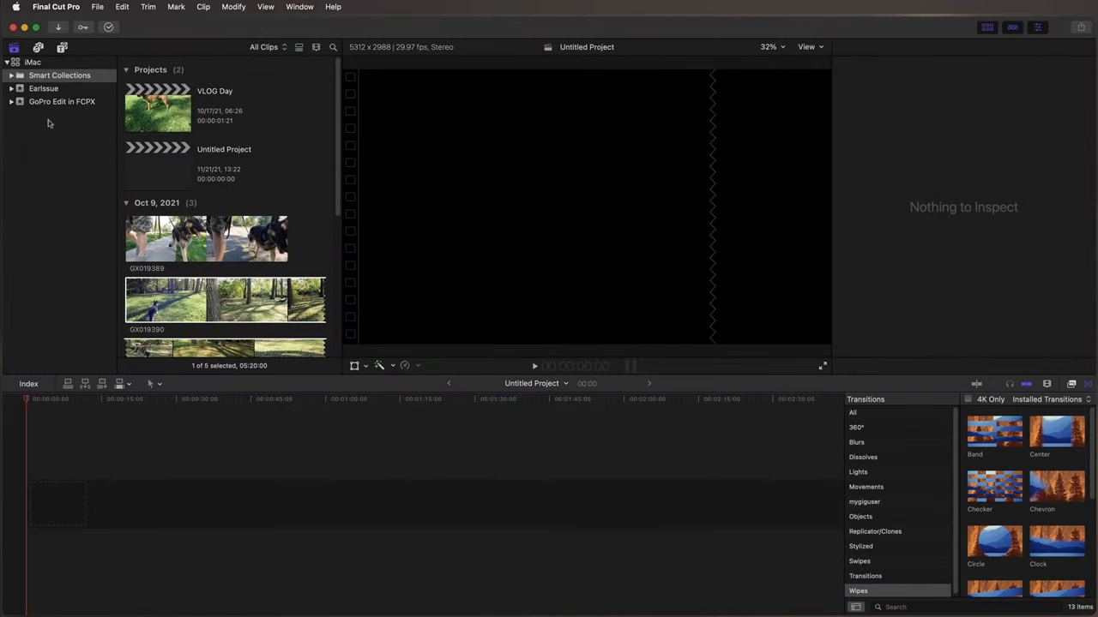
pyautogui.click(61, 101)
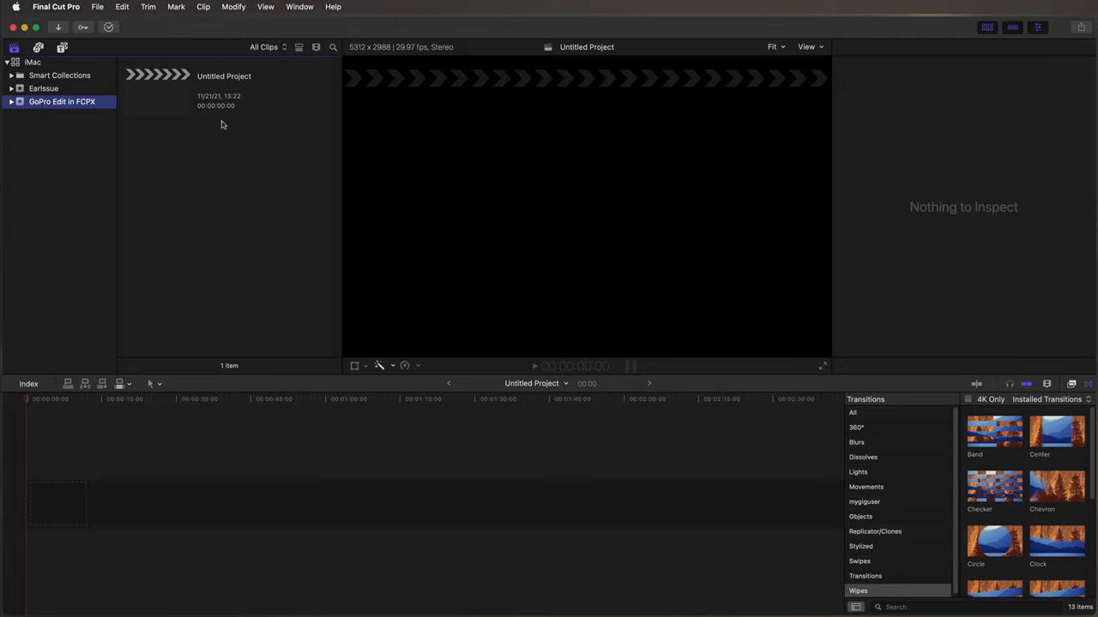
pyautogui.click(158, 93)
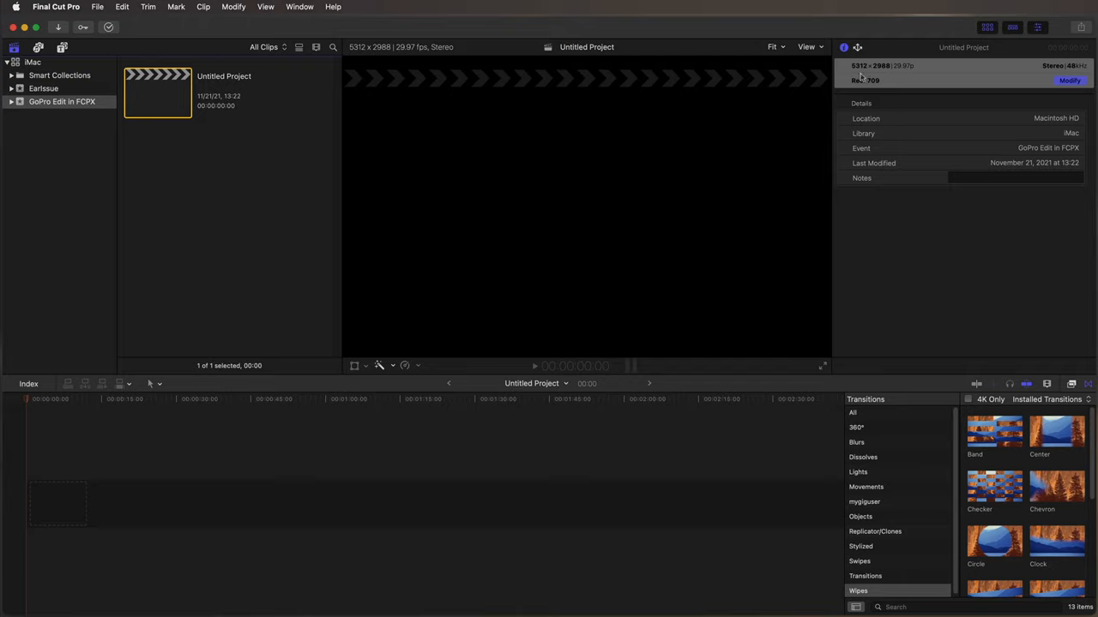
pyautogui.moveTo(888, 72)
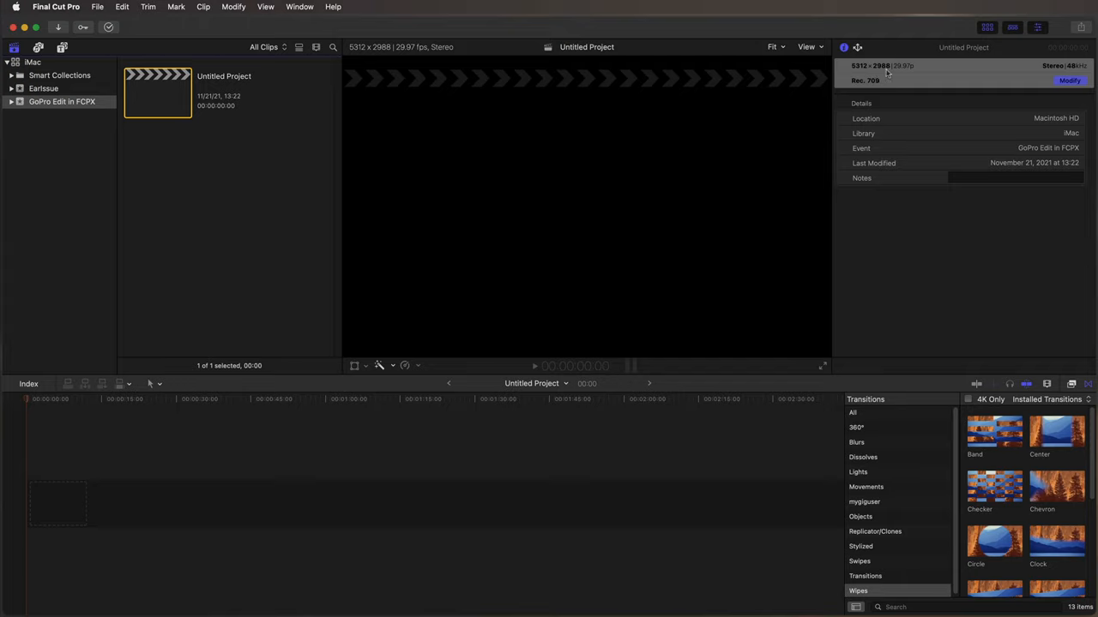
pyautogui.moveTo(899, 72)
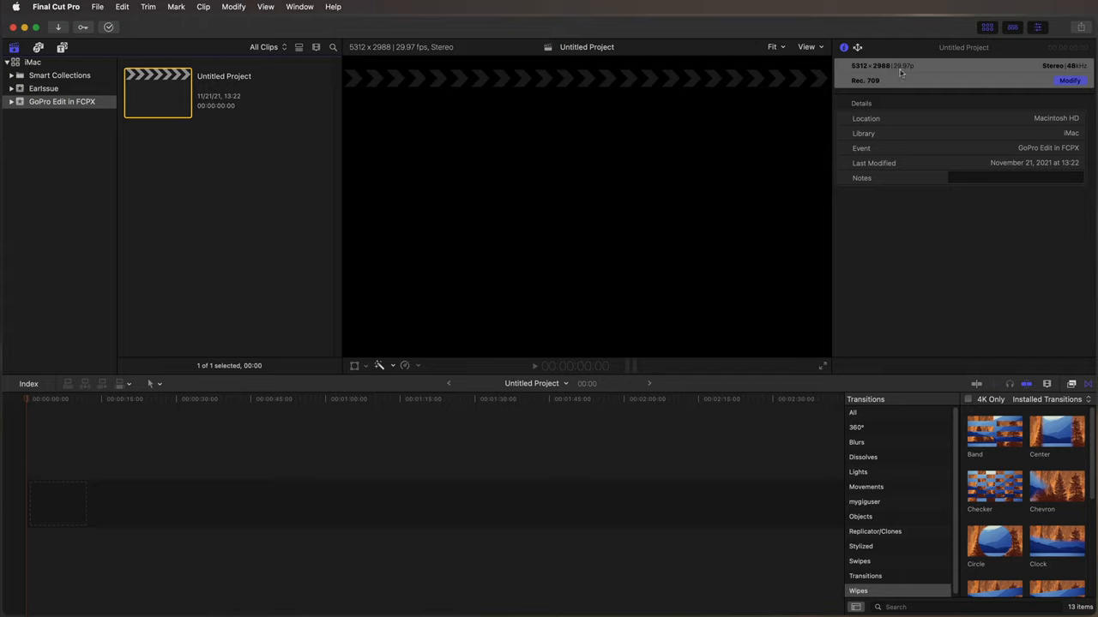
pyautogui.moveTo(1074, 75)
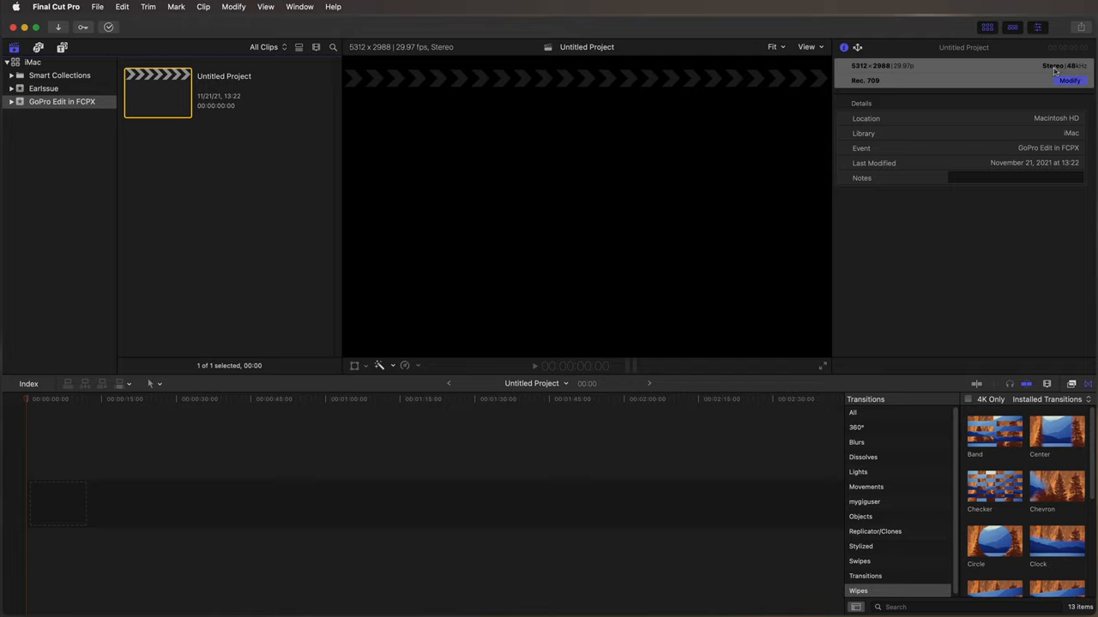
pyautogui.moveTo(229, 210)
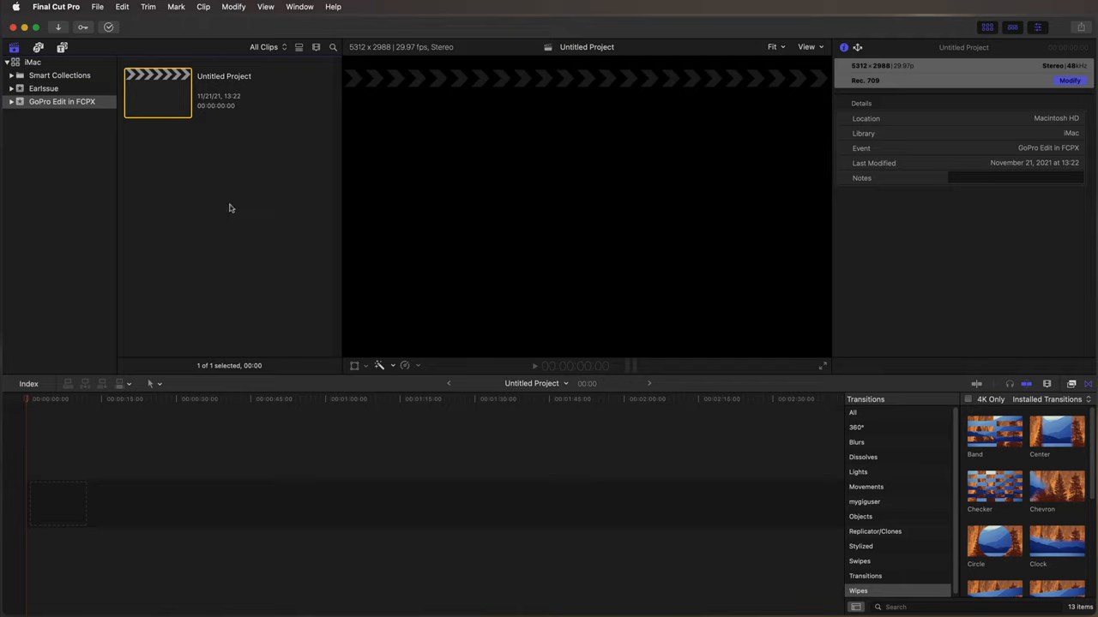
pyautogui.moveTo(192, 182)
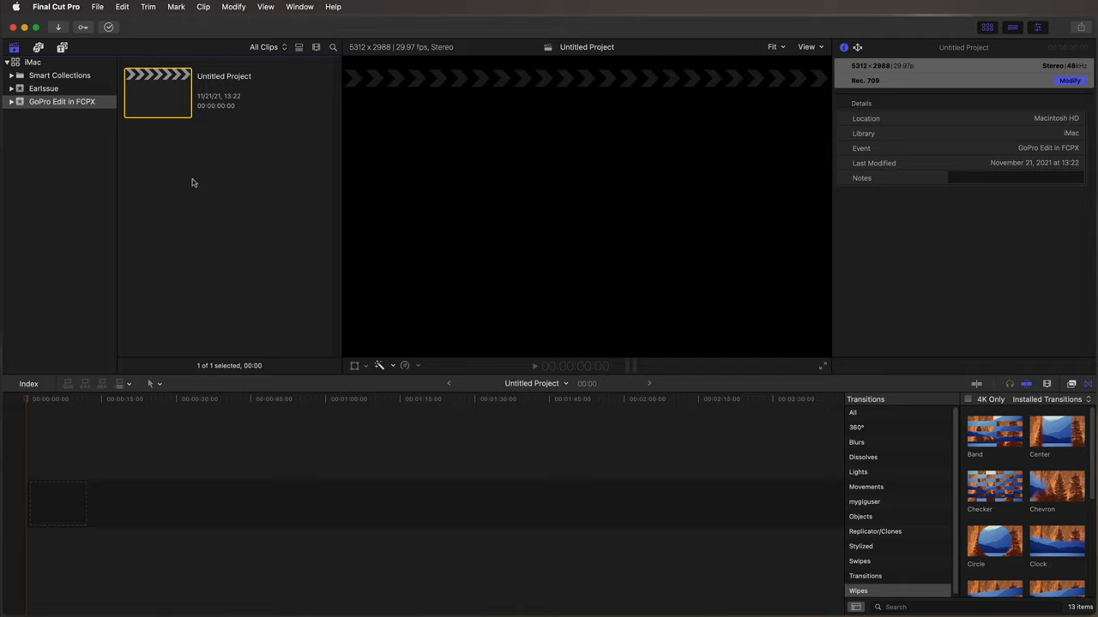
pyautogui.moveTo(168, 230)
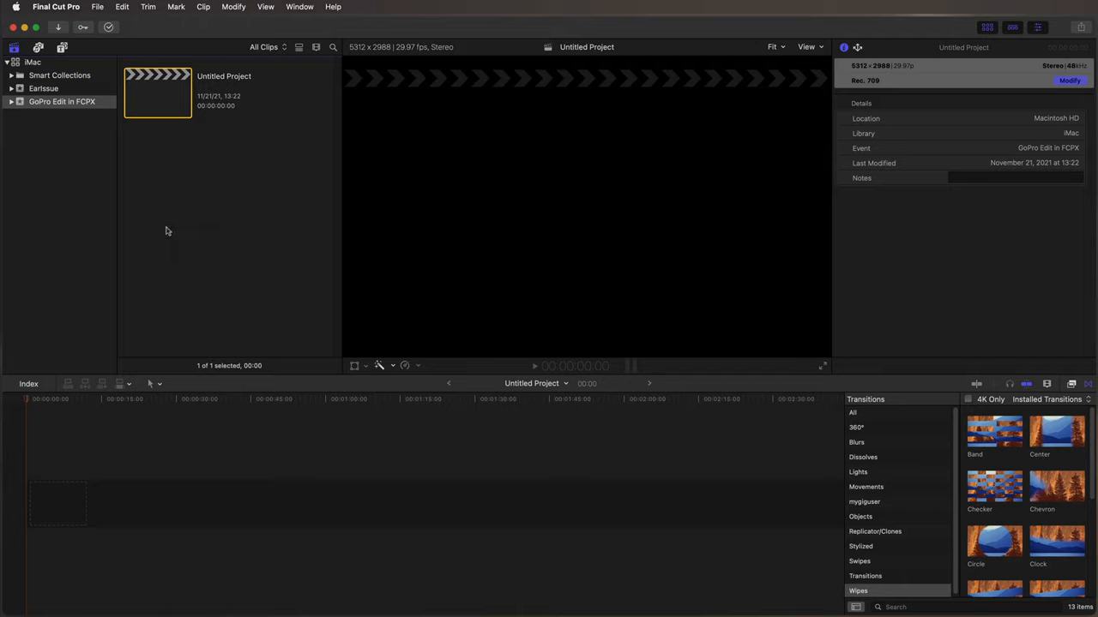
pyautogui.moveTo(239, 169)
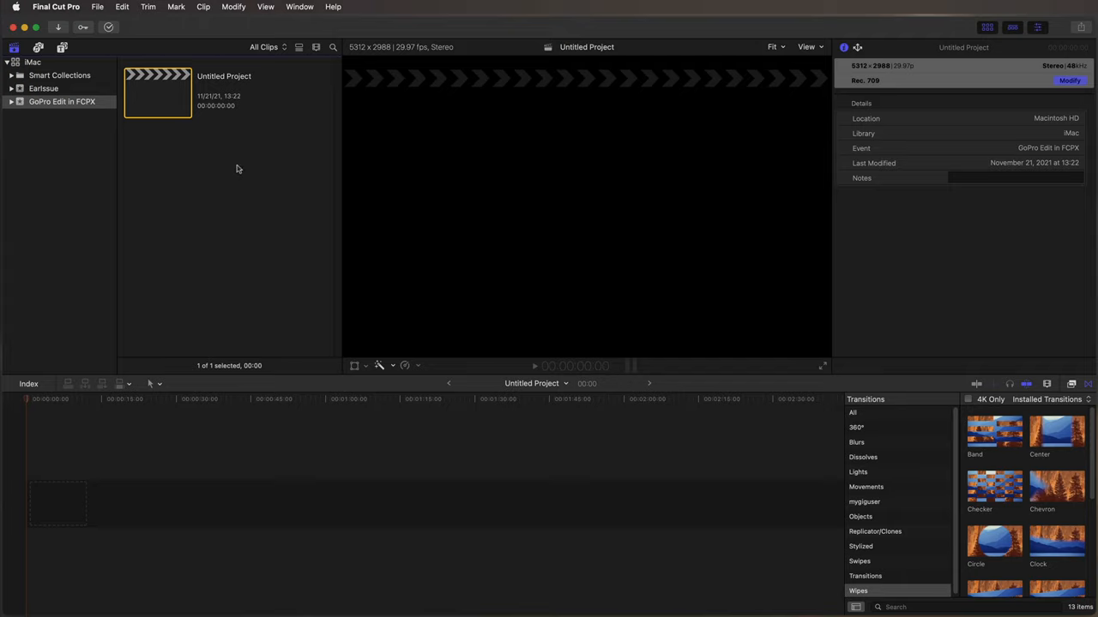
pyautogui.moveTo(212, 80)
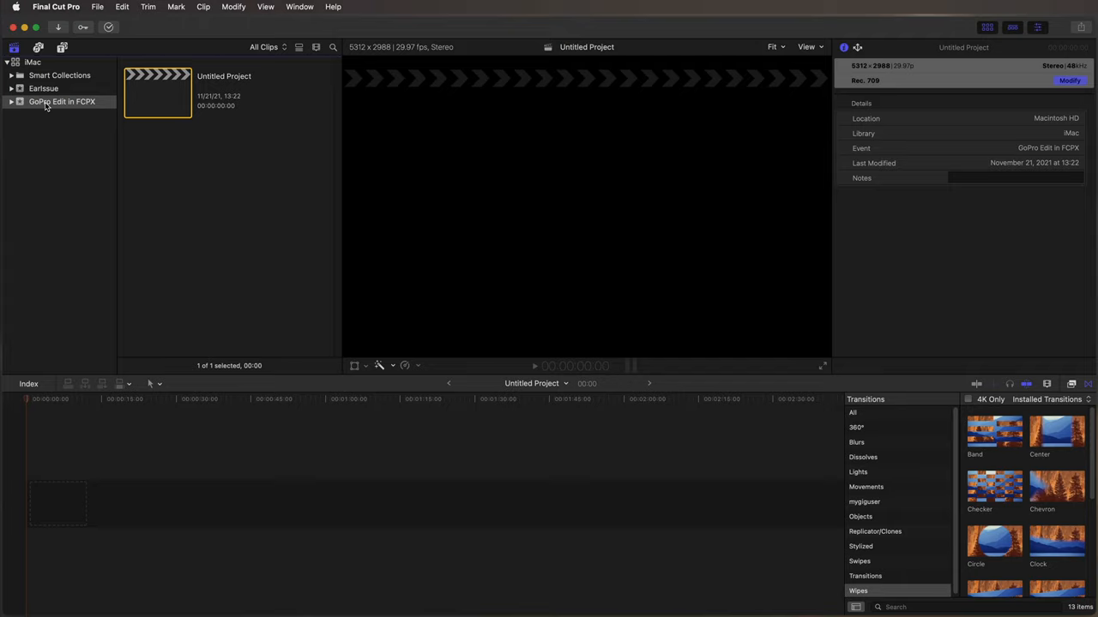
pyautogui.moveTo(295, 249)
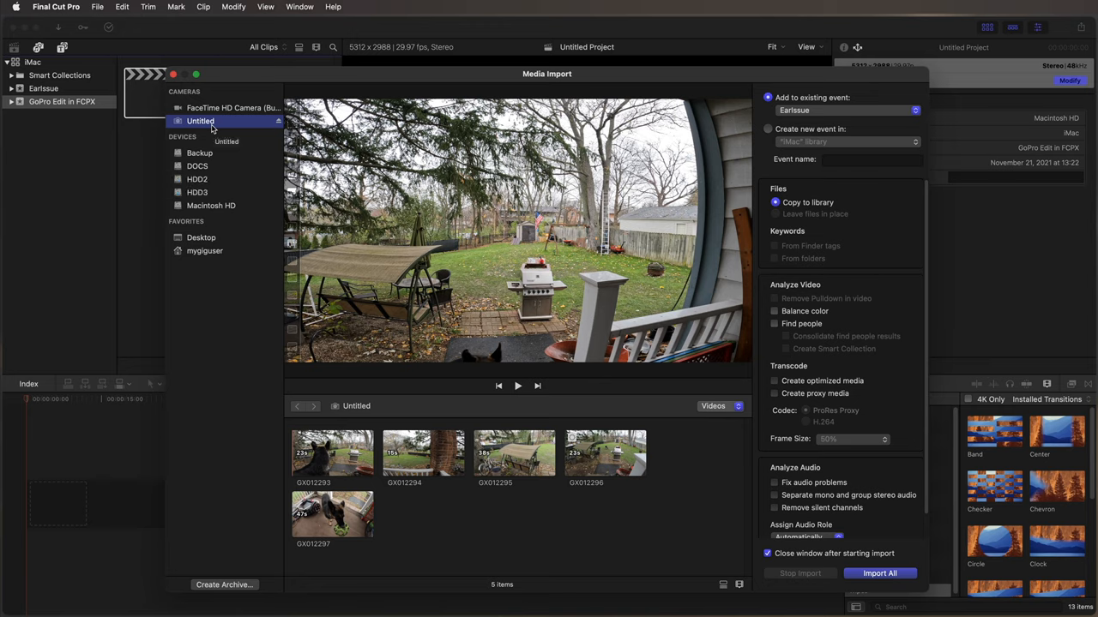
pyautogui.moveTo(319, 384)
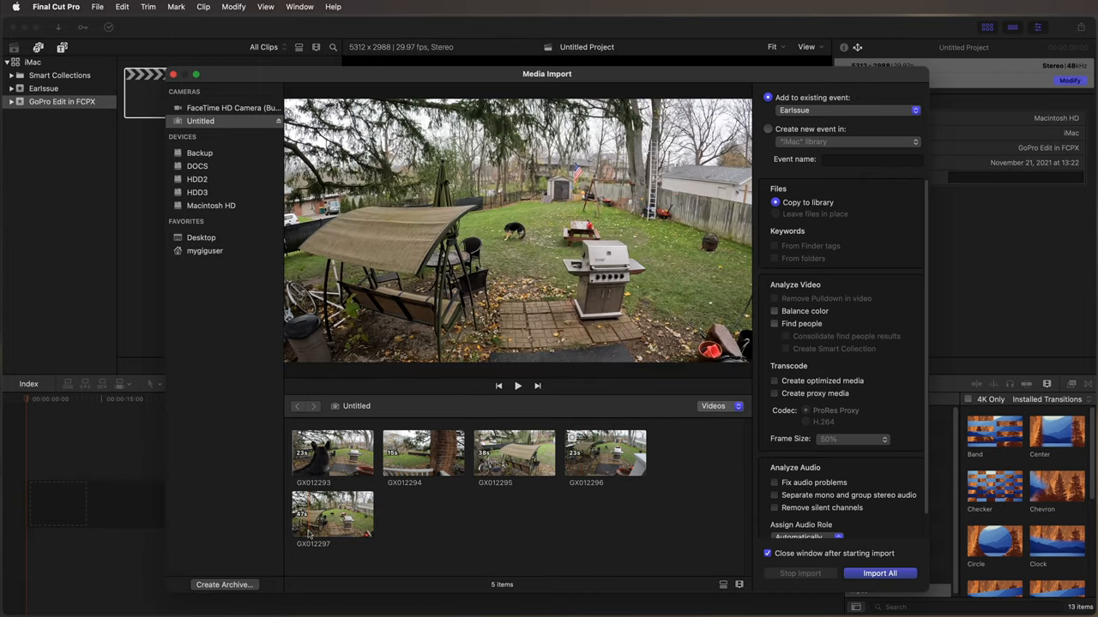
# Preview one of the camera card's GoPro clips in the Media Import window
pyautogui.click(332, 514)
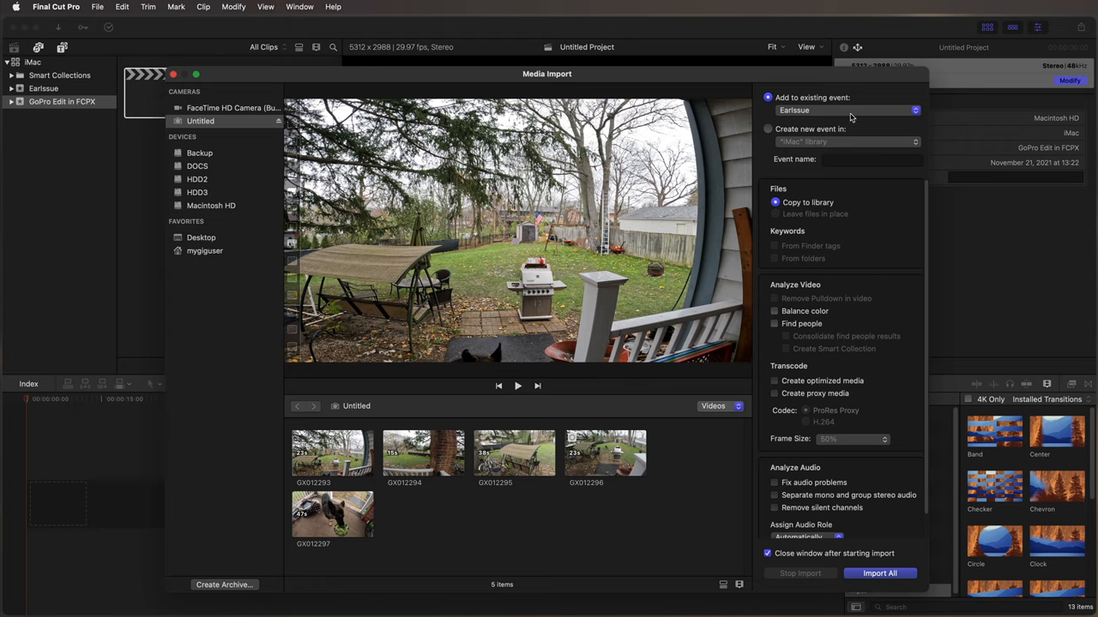
pyautogui.moveTo(830, 106)
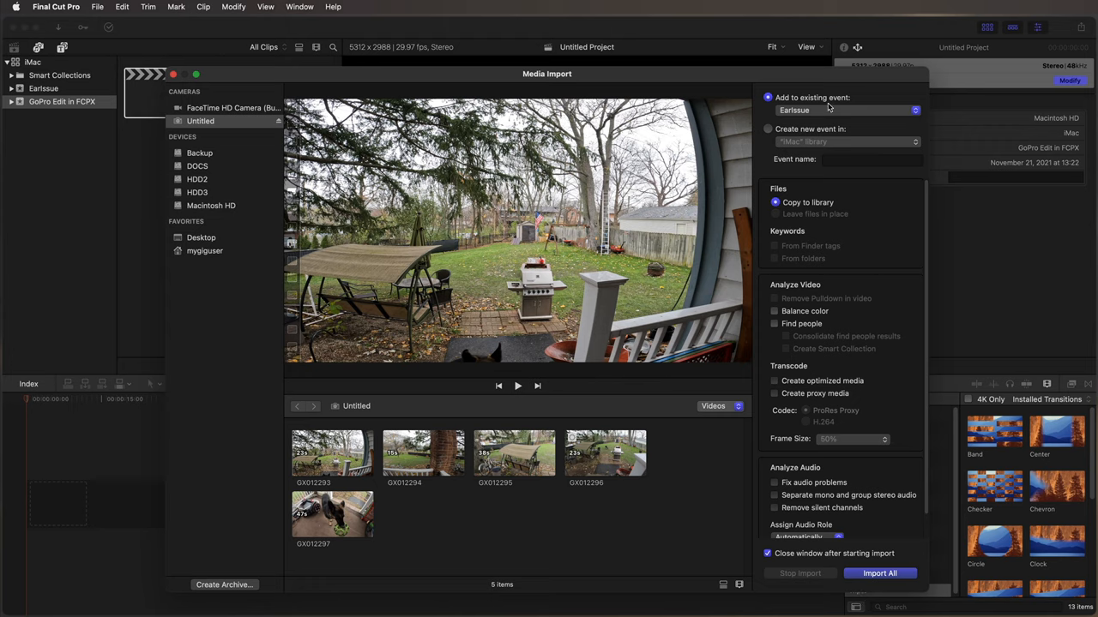
pyautogui.moveTo(841, 105)
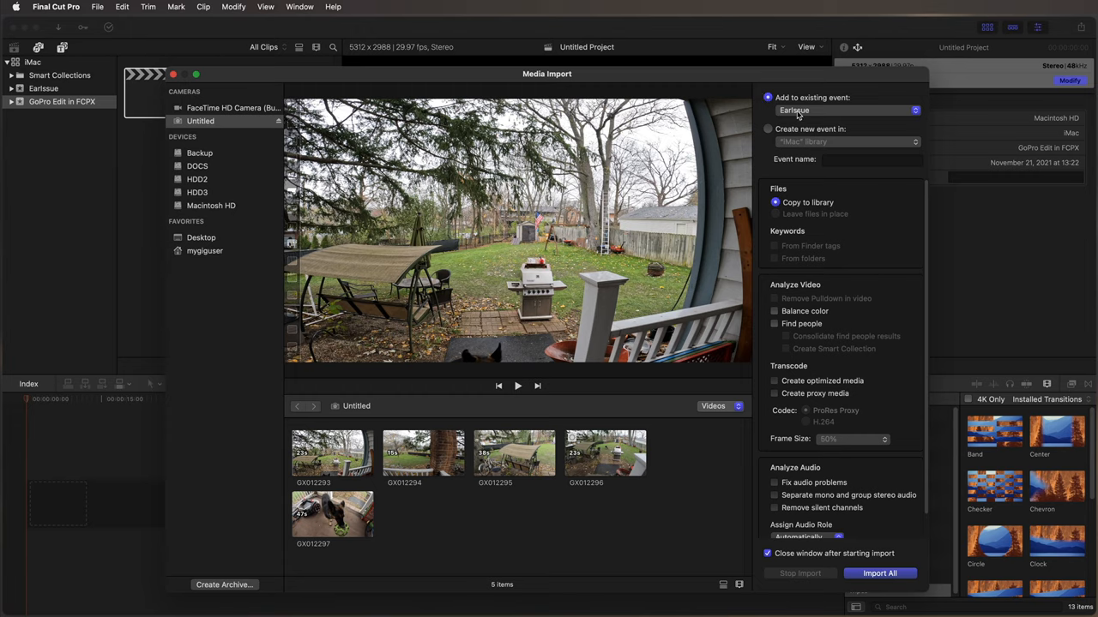
pyautogui.moveTo(58, 93)
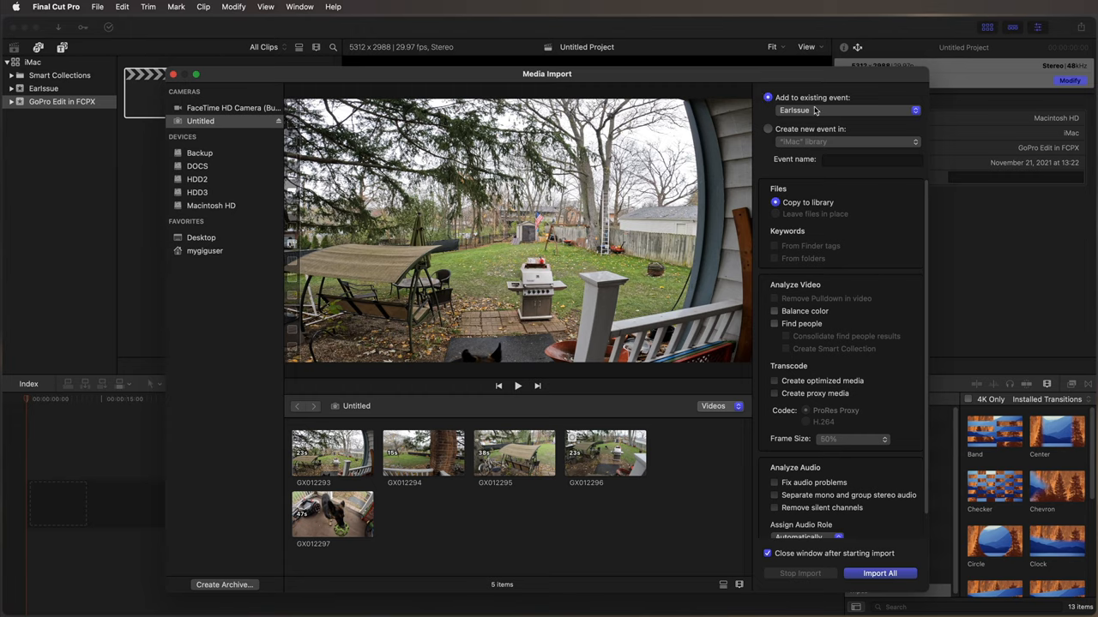
pyautogui.click(847, 110)
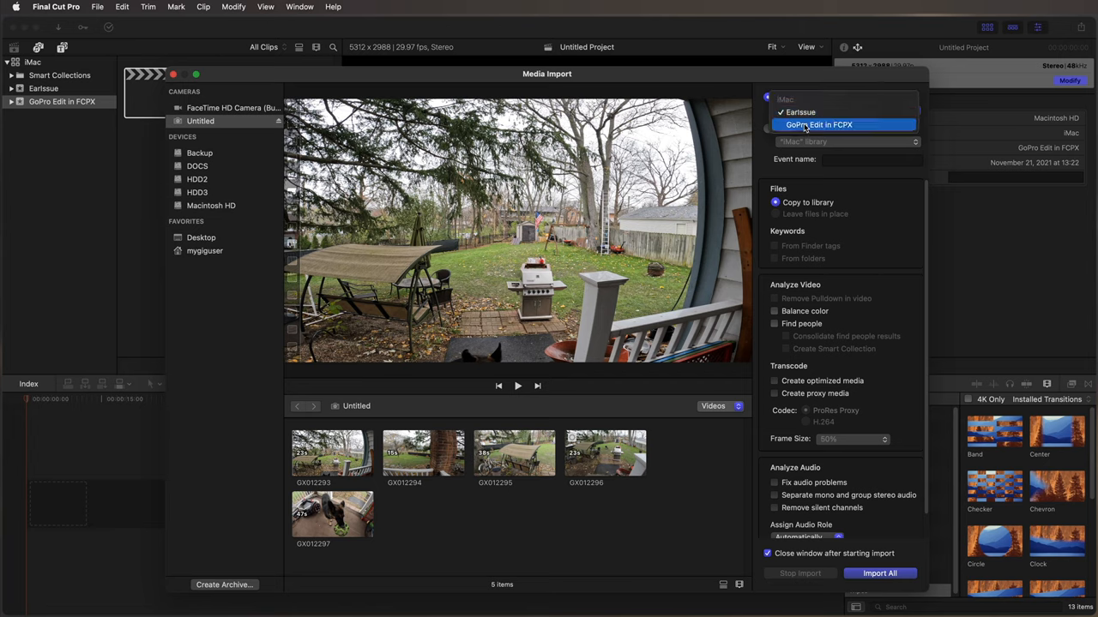
pyautogui.click(820, 124)
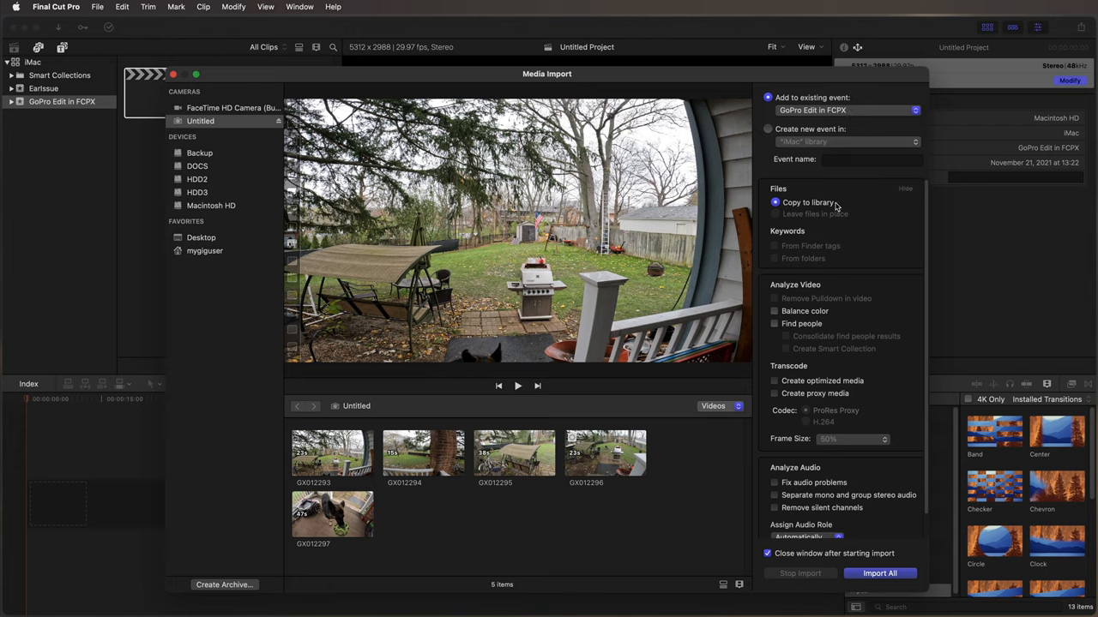
pyautogui.moveTo(808, 202)
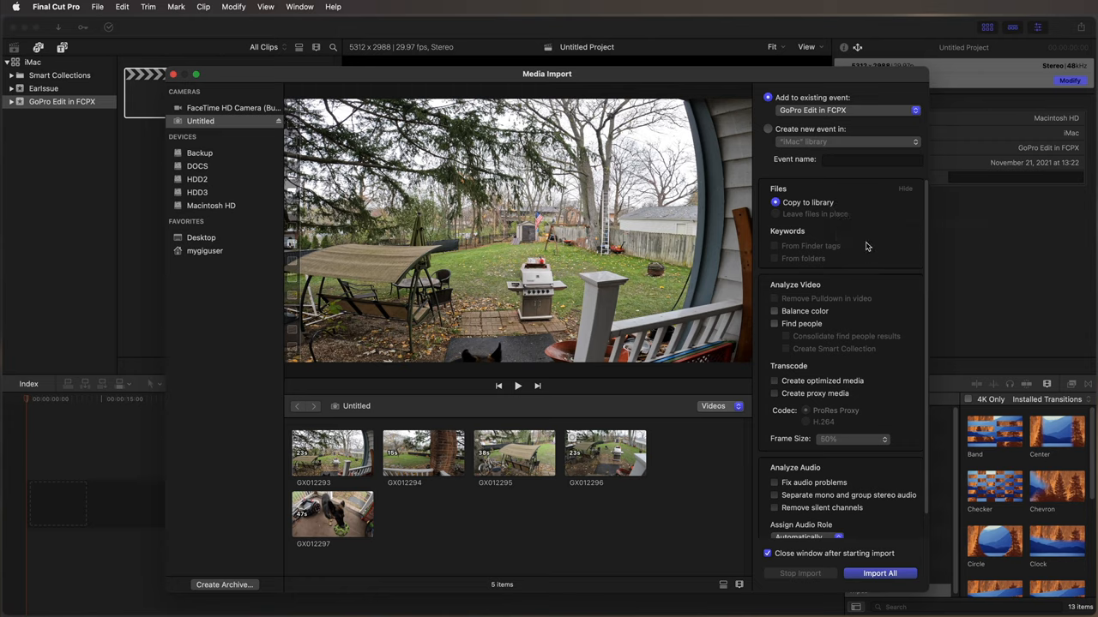
pyautogui.moveTo(851, 234)
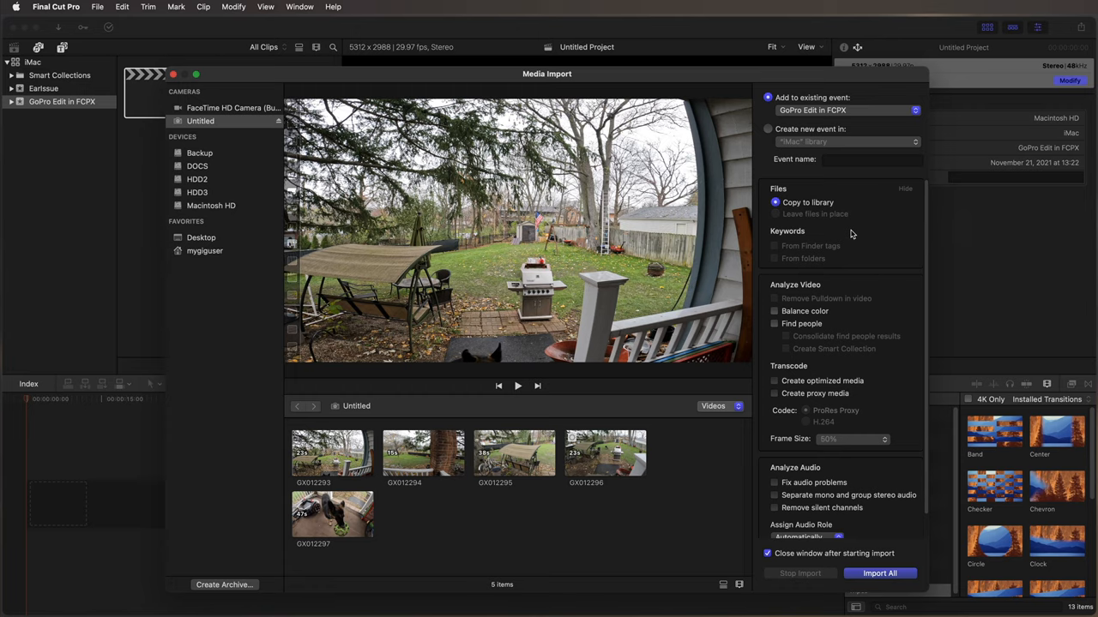
pyautogui.moveTo(849, 233)
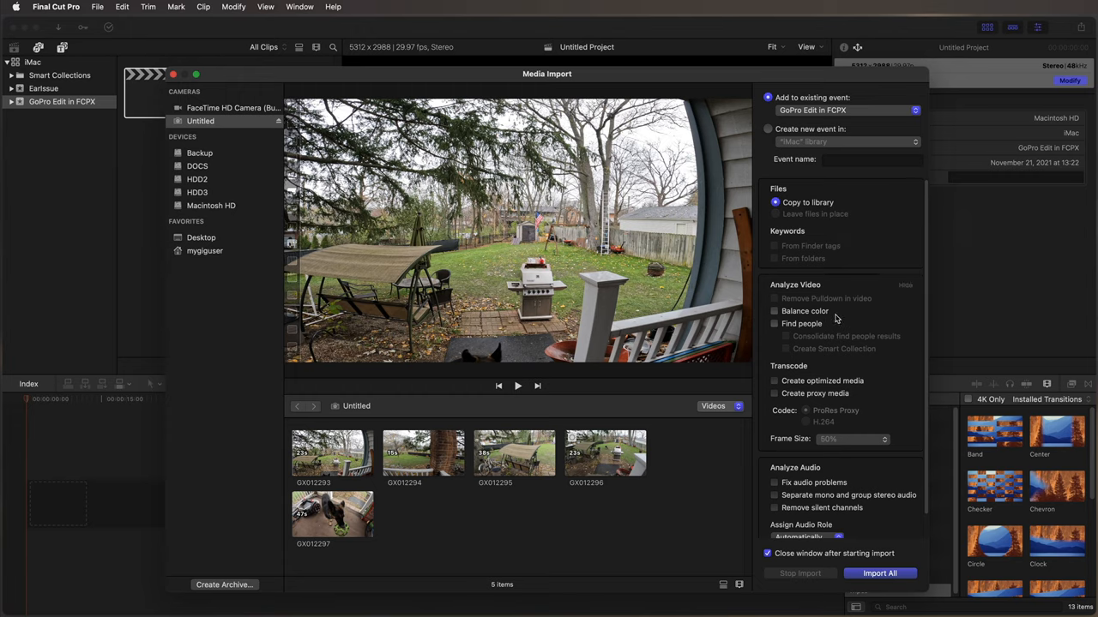
pyautogui.scroll(-3)
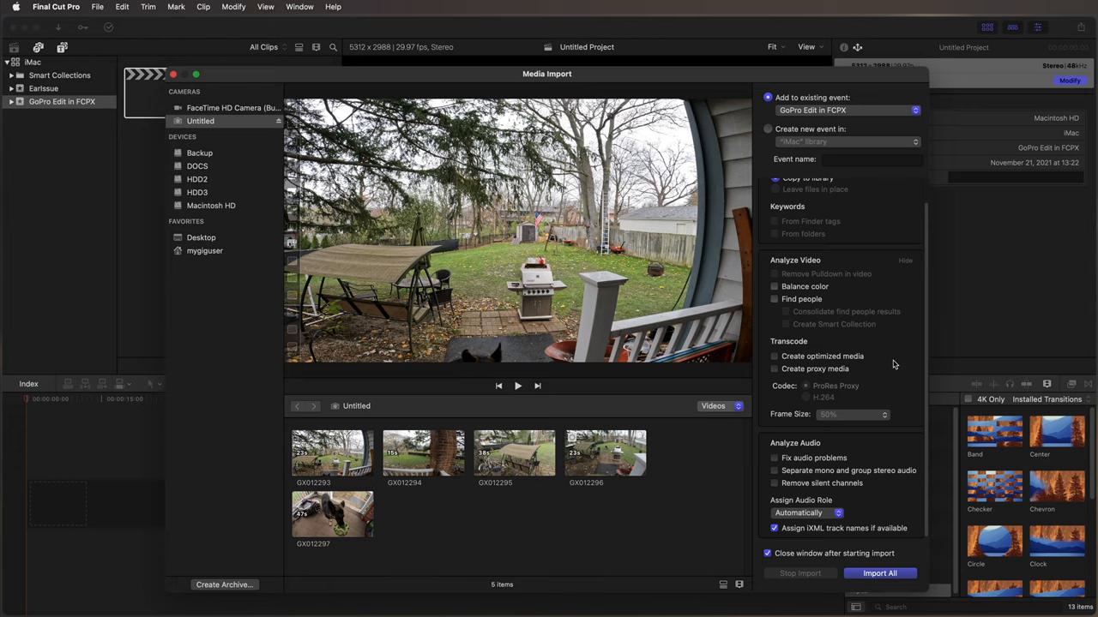
pyautogui.moveTo(837, 285)
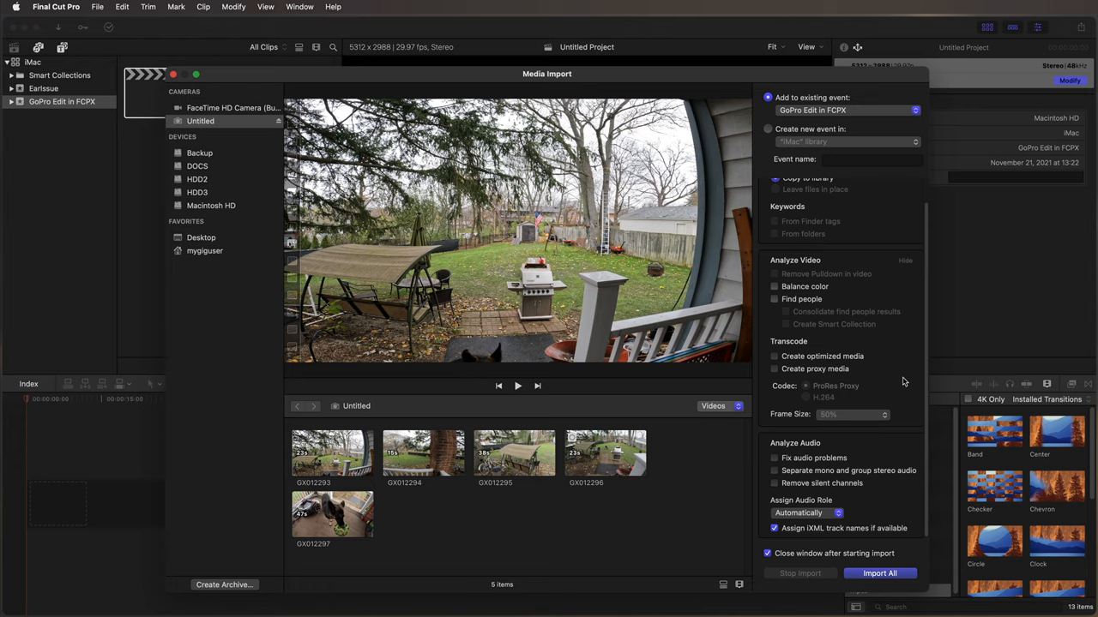
pyautogui.moveTo(937, 360)
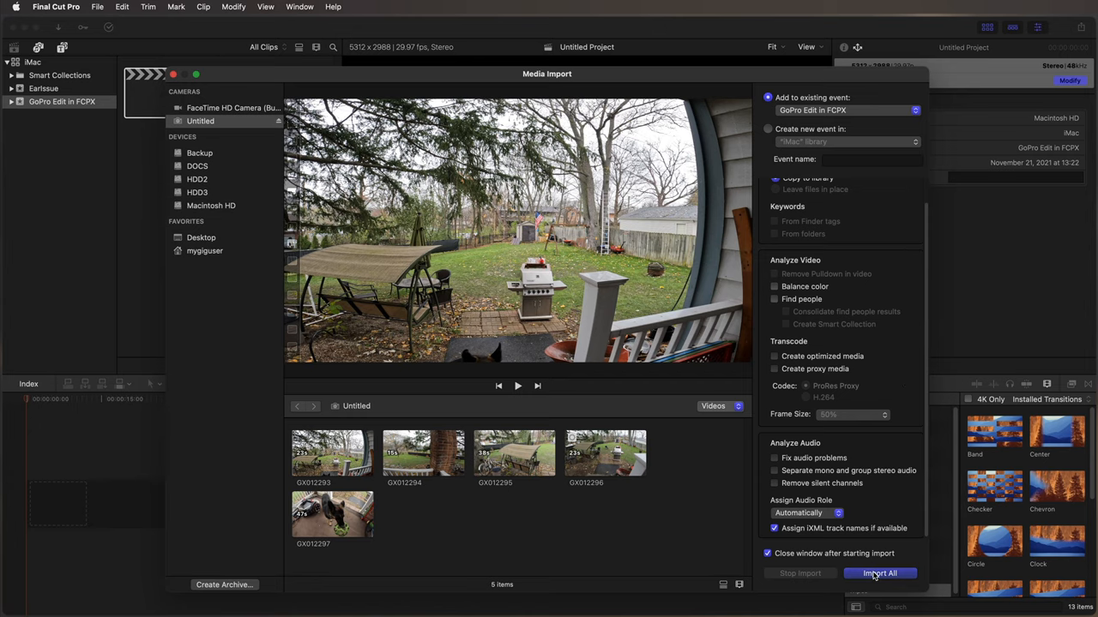
# Import all five GoPro clips into the event
pyautogui.click(878, 573)
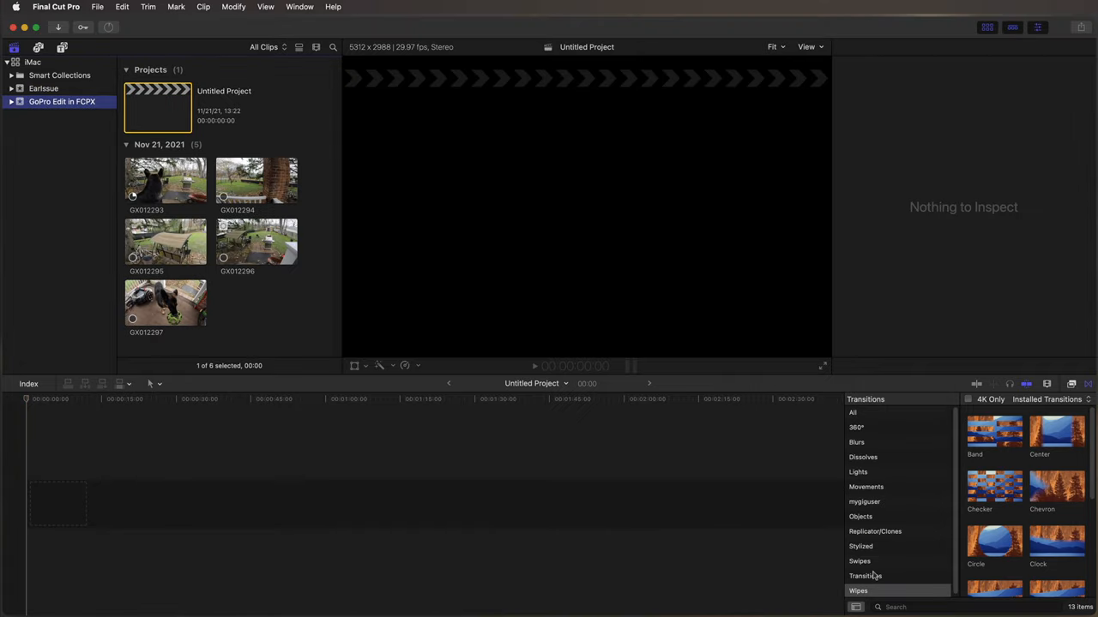
pyautogui.moveTo(799, 494)
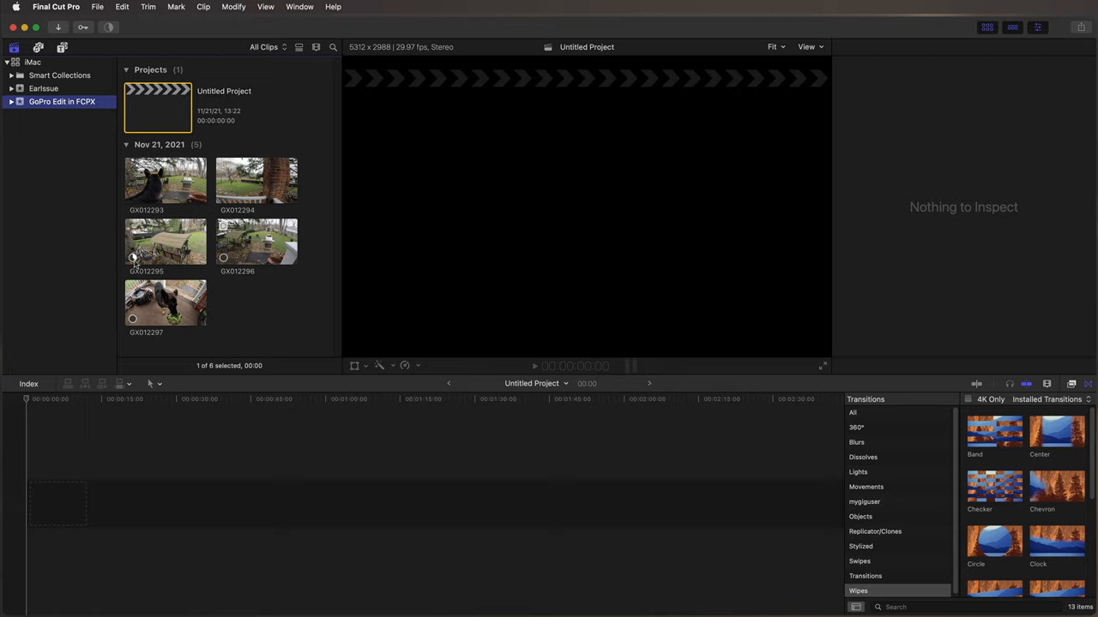
pyautogui.moveTo(152, 267)
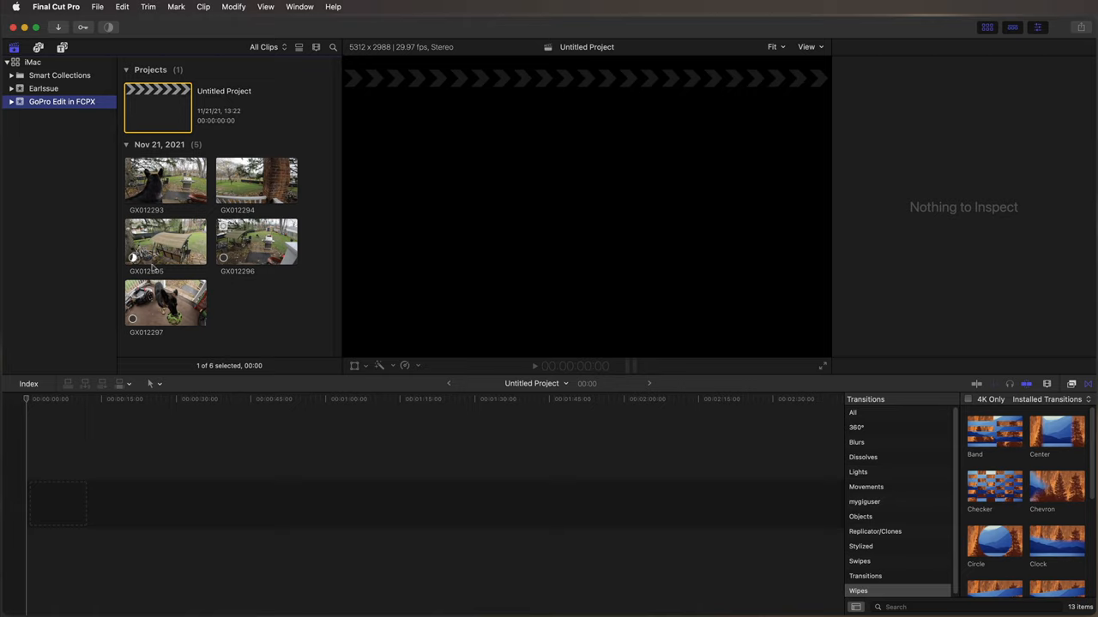
pyautogui.moveTo(223, 257)
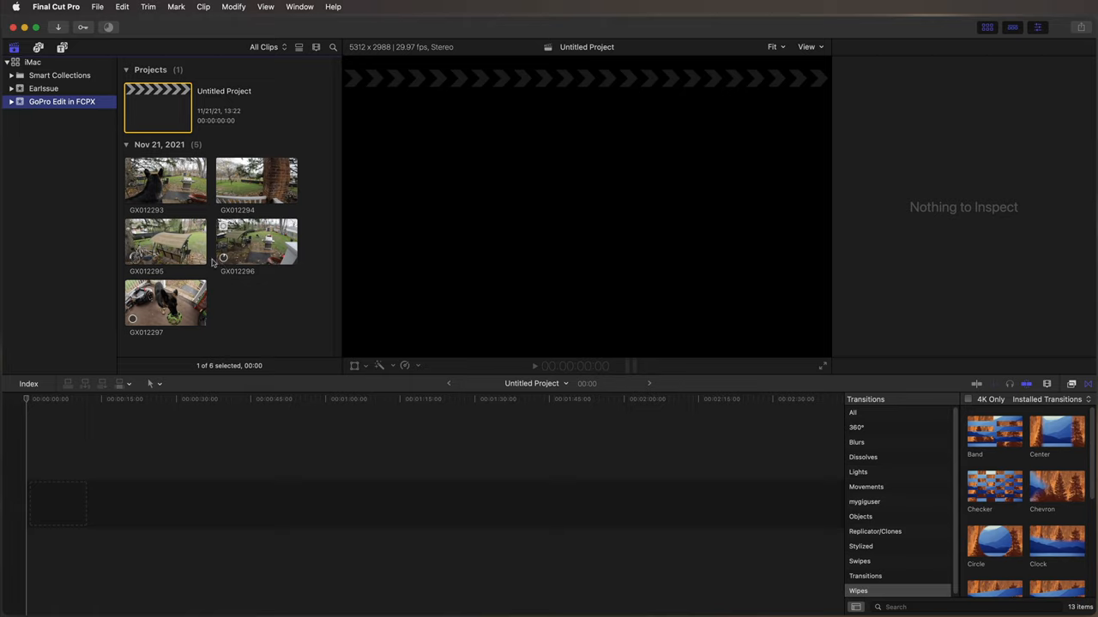
pyautogui.moveTo(220, 262)
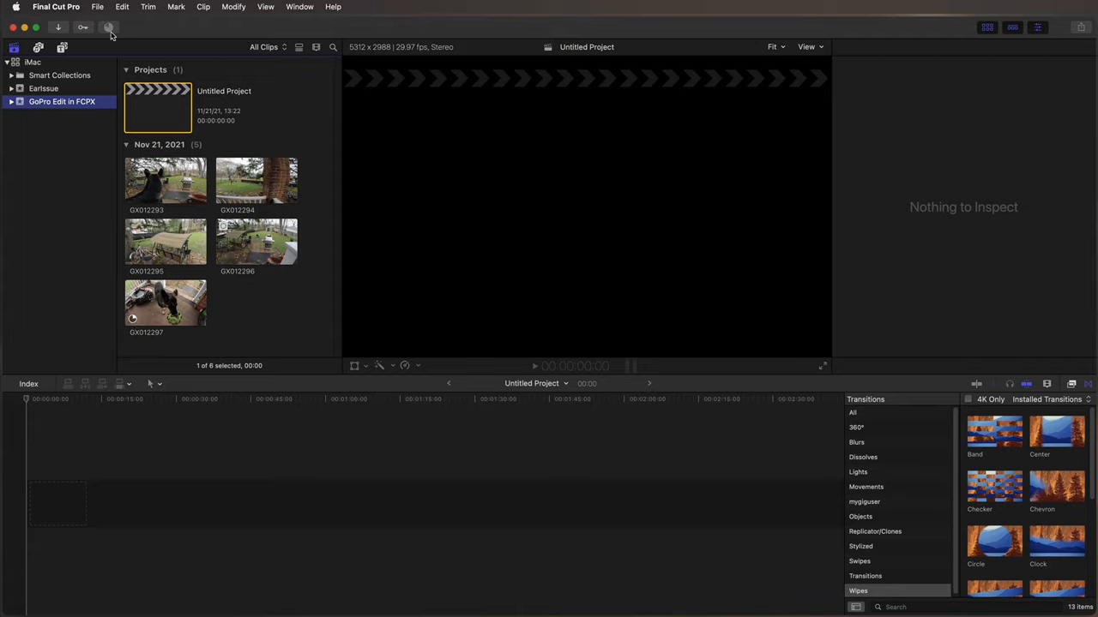
pyautogui.click(110, 27)
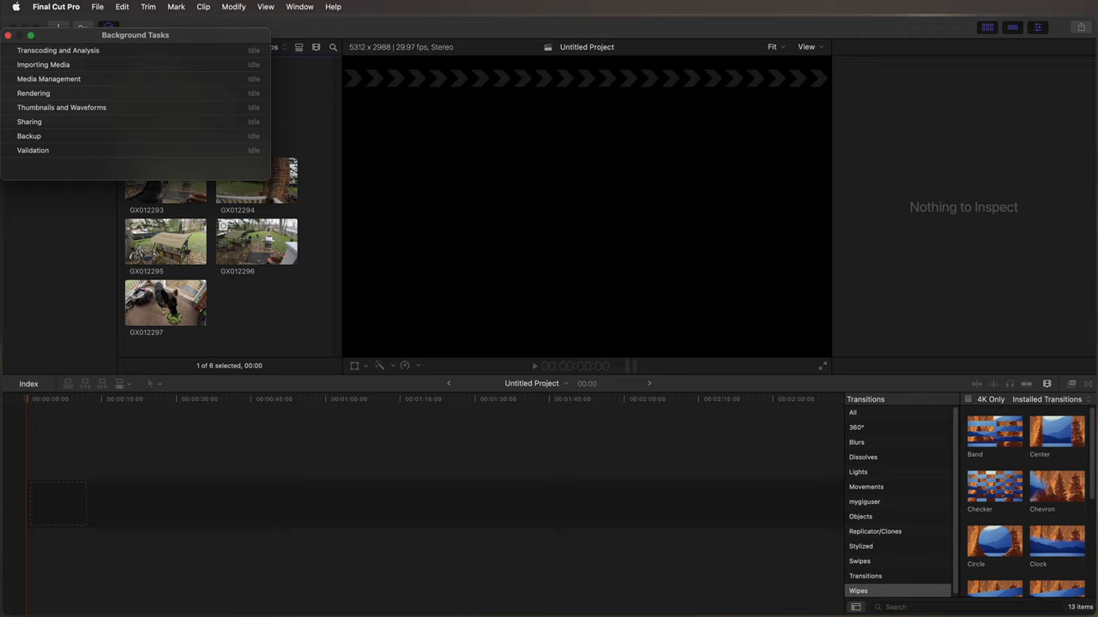
pyautogui.moveTo(1093, 137)
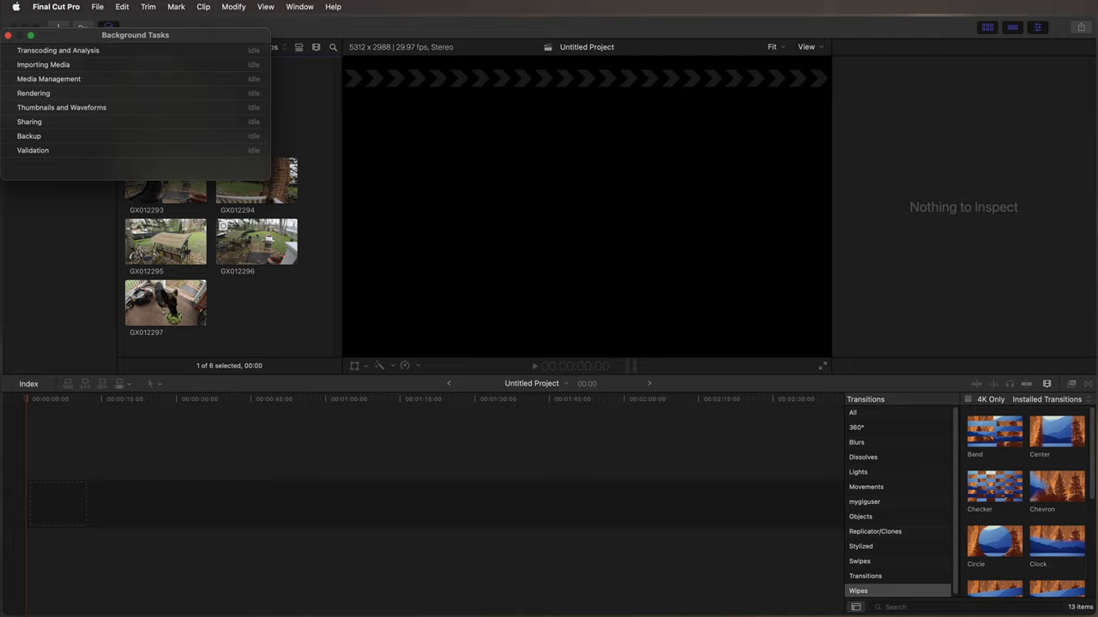
pyautogui.moveTo(28, 38)
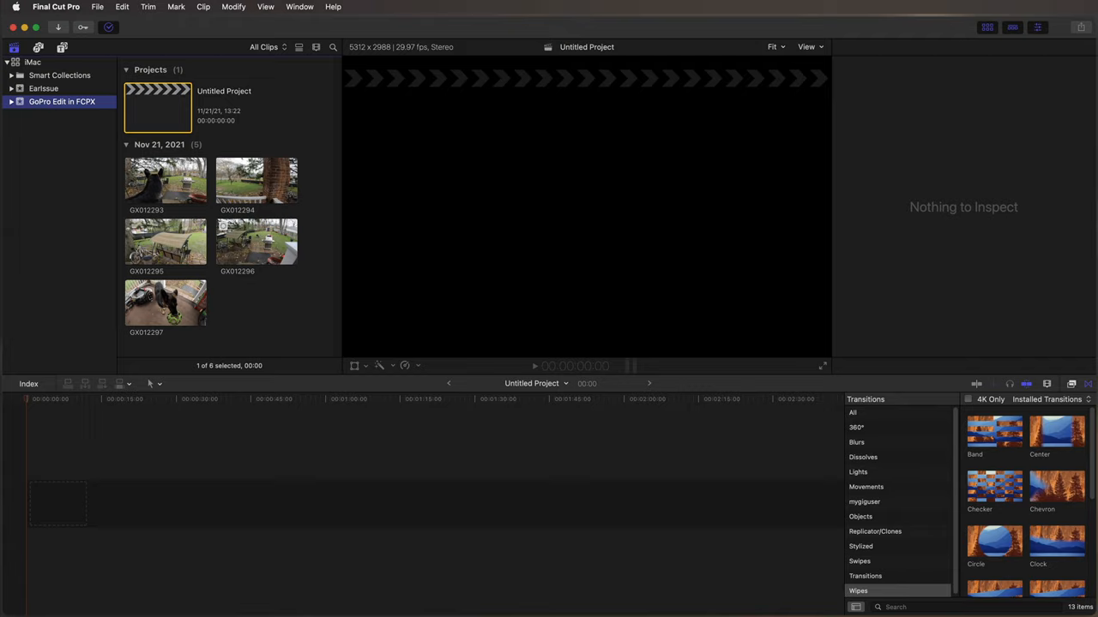
pyautogui.moveTo(432, 144)
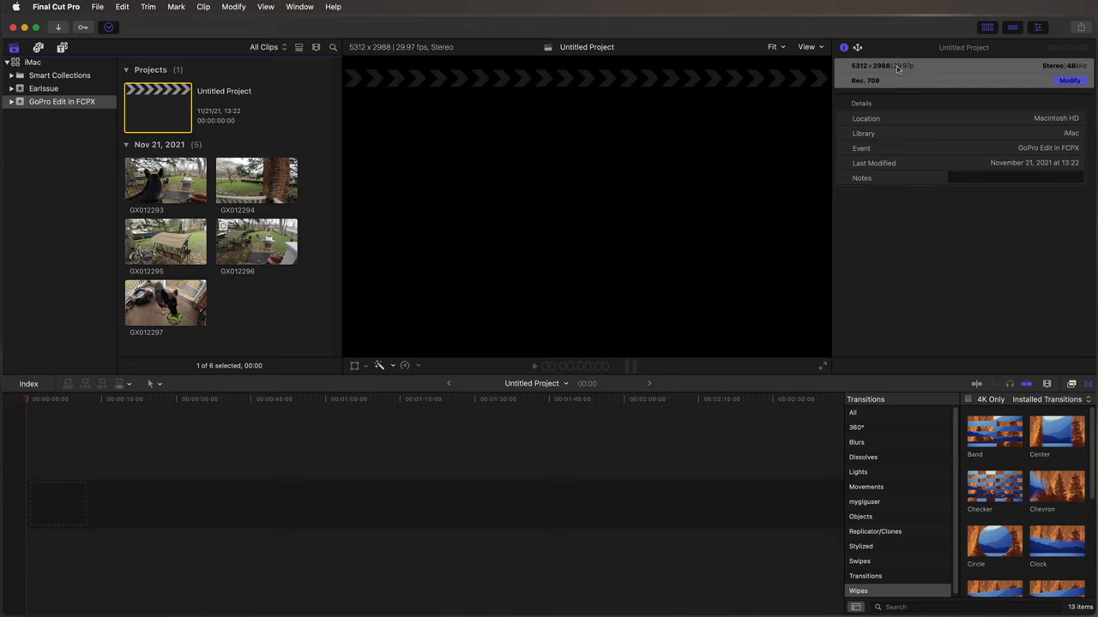
pyautogui.moveTo(1054, 69)
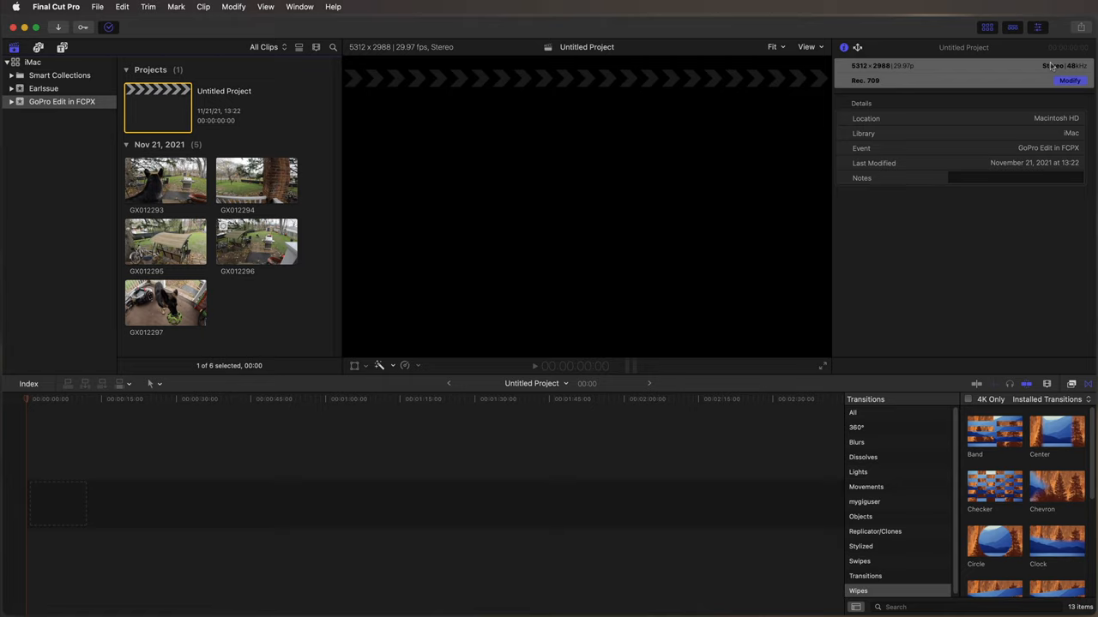
pyautogui.moveTo(902, 71)
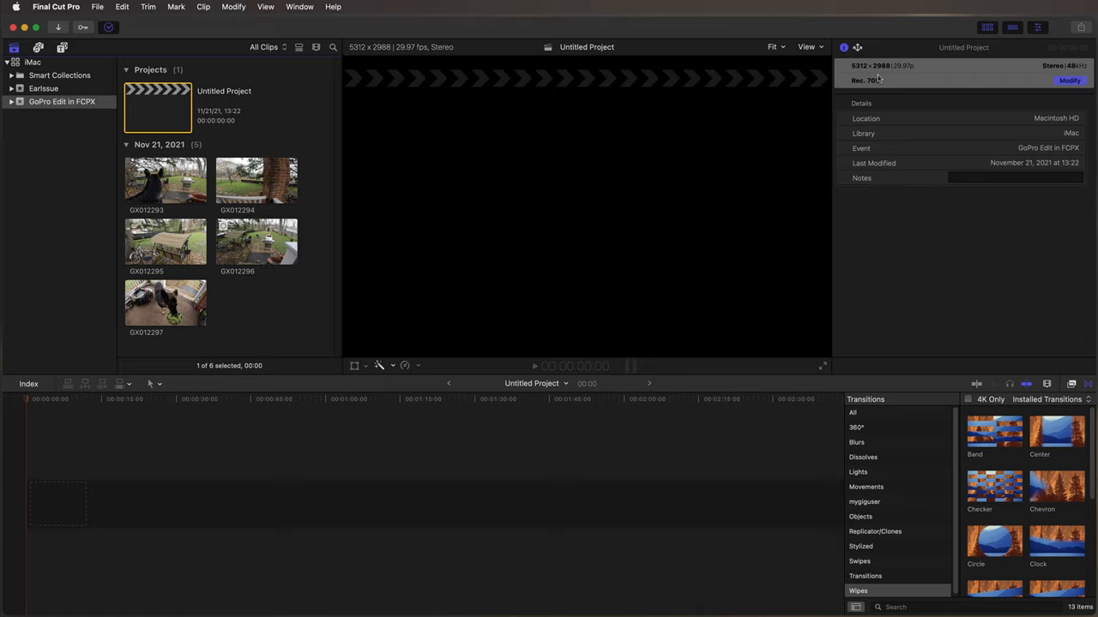
pyautogui.moveTo(937, 89)
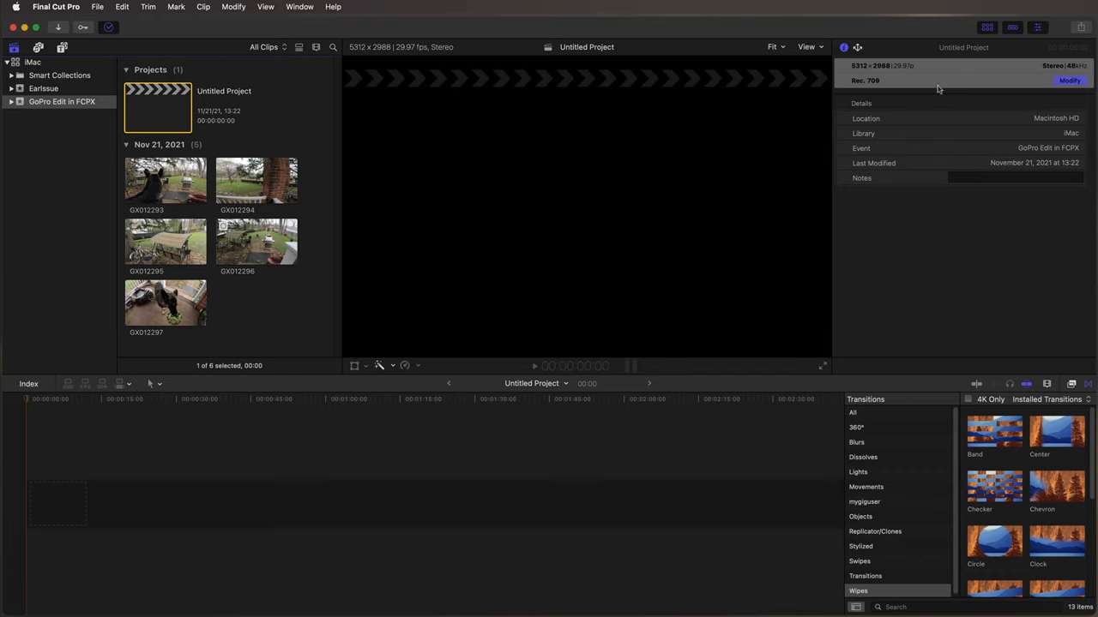
pyautogui.click(1071, 81)
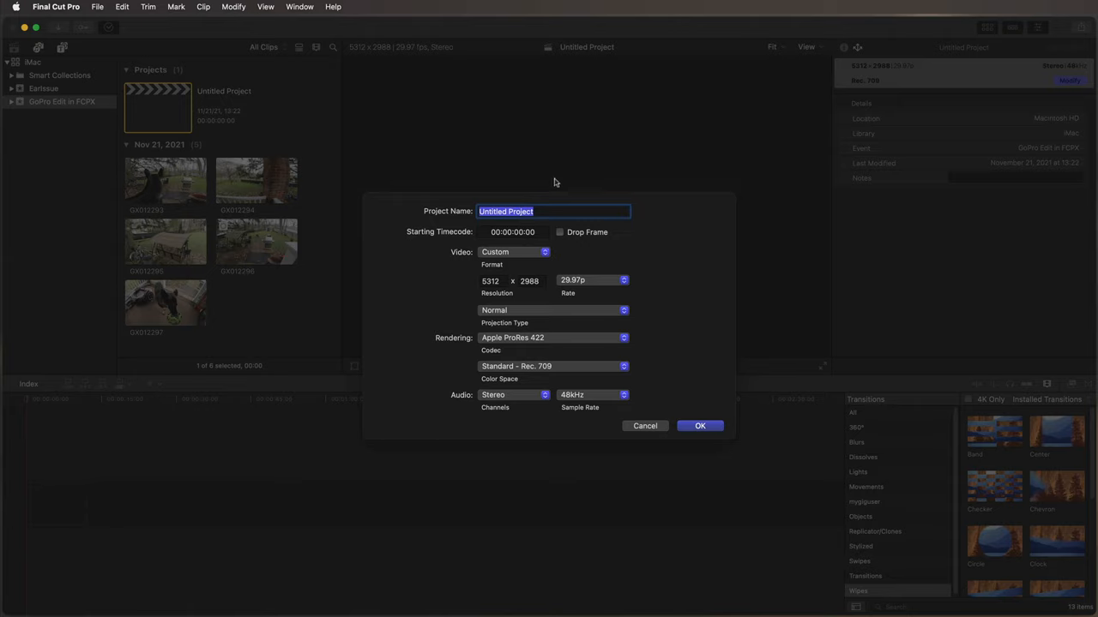
pyautogui.moveTo(518, 302)
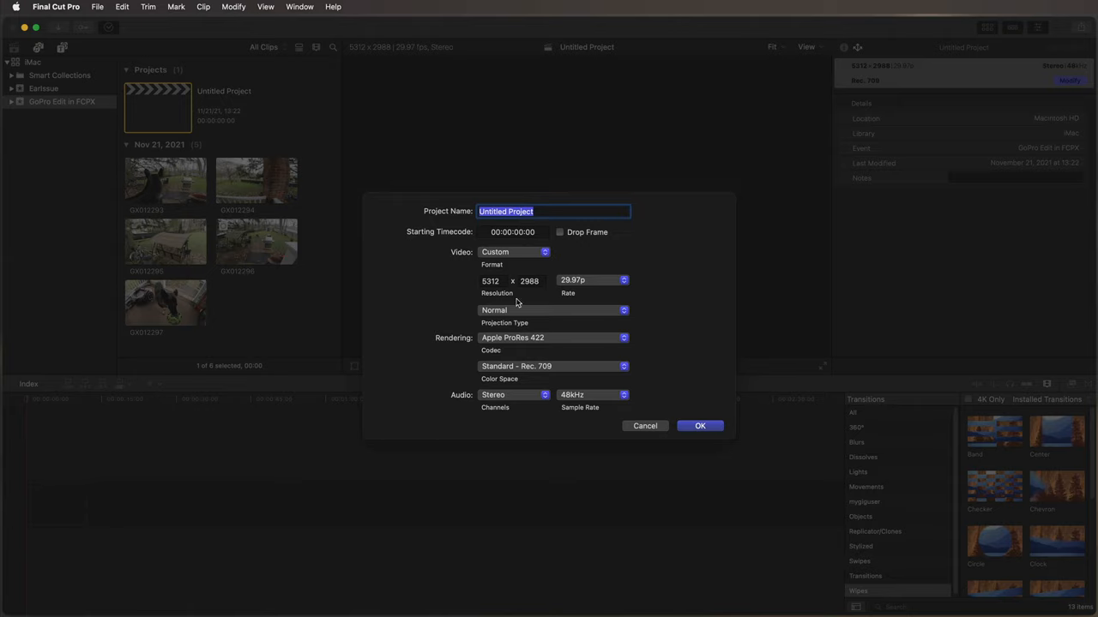
pyautogui.moveTo(515, 265)
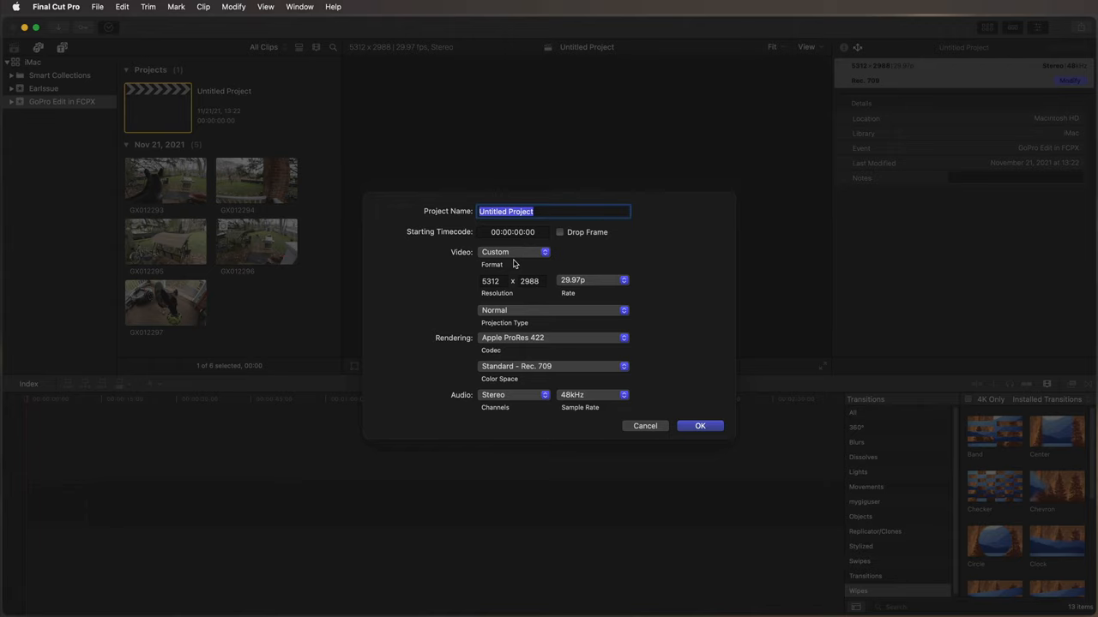
pyautogui.moveTo(626, 282)
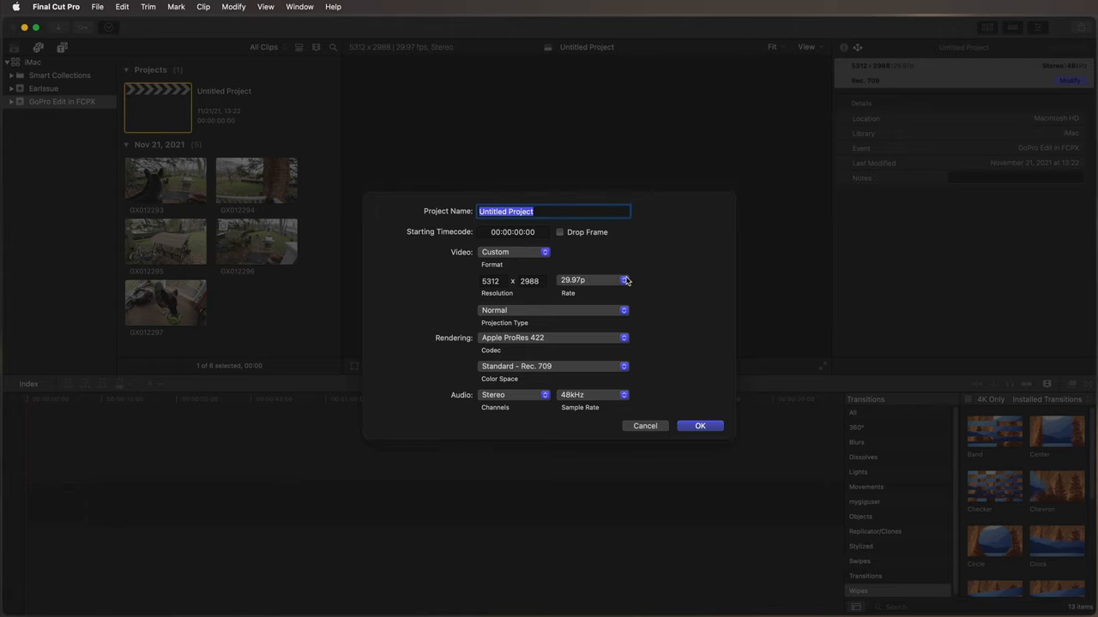
pyautogui.click(699, 425)
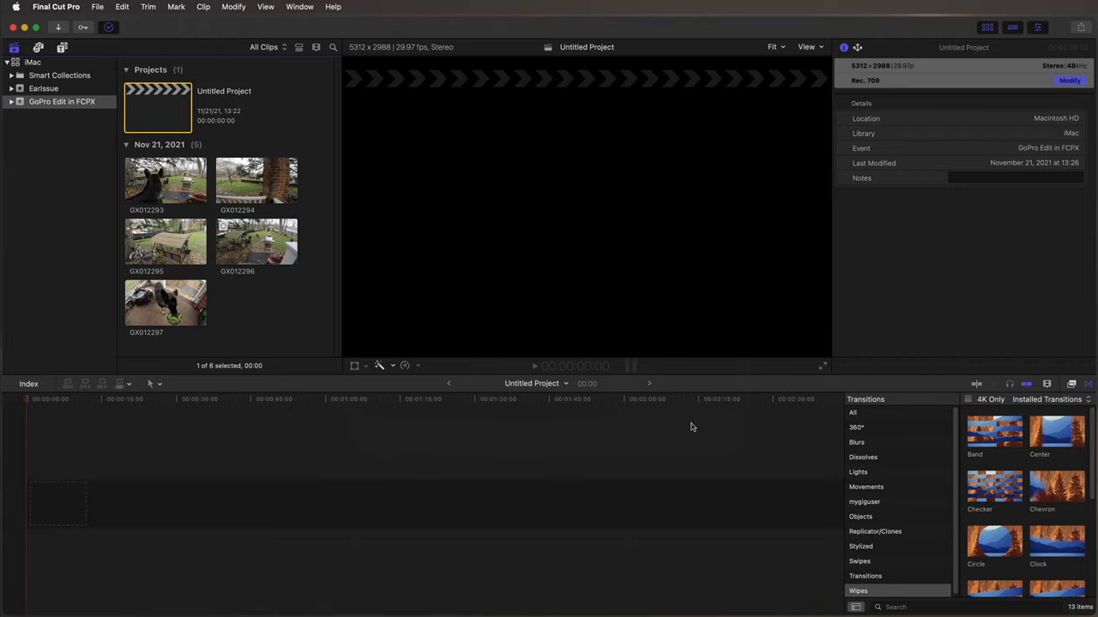
pyautogui.moveTo(220, 96)
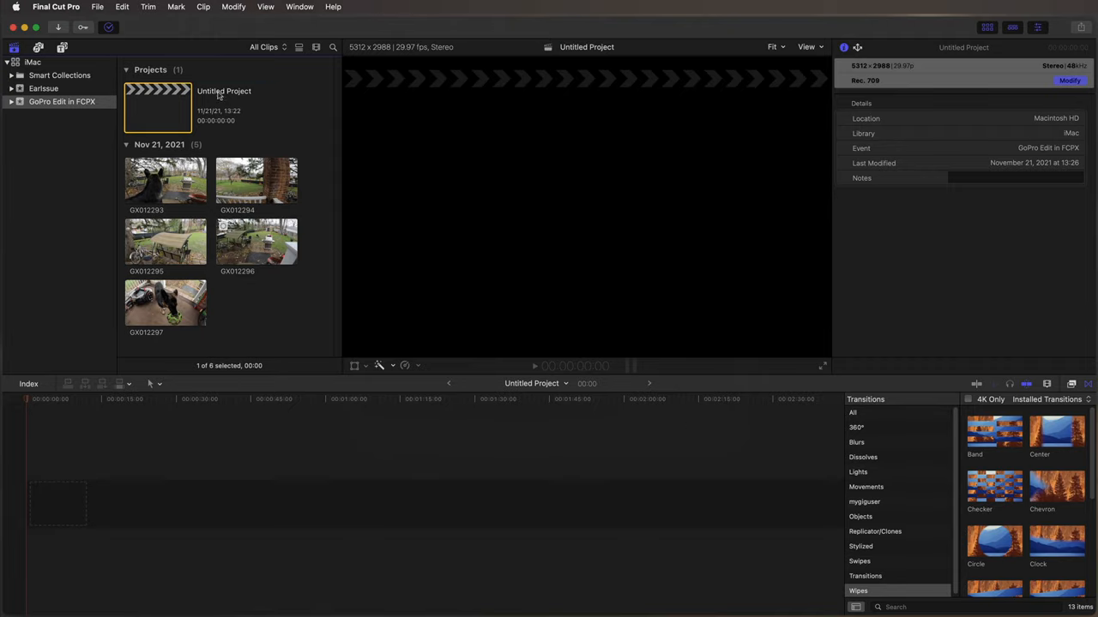
# Rename Untitled Project to FCPX Demo iMac and GoPro 5.3K
pyautogui.doubleClick(223, 89)
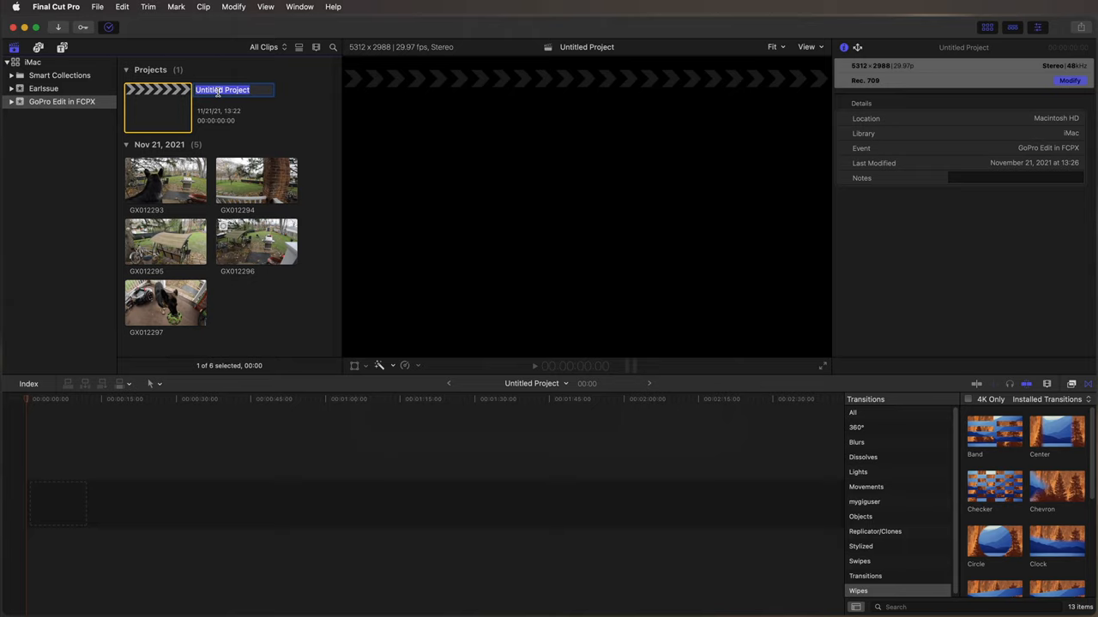
pyautogui.write('FCPX Demo iM')
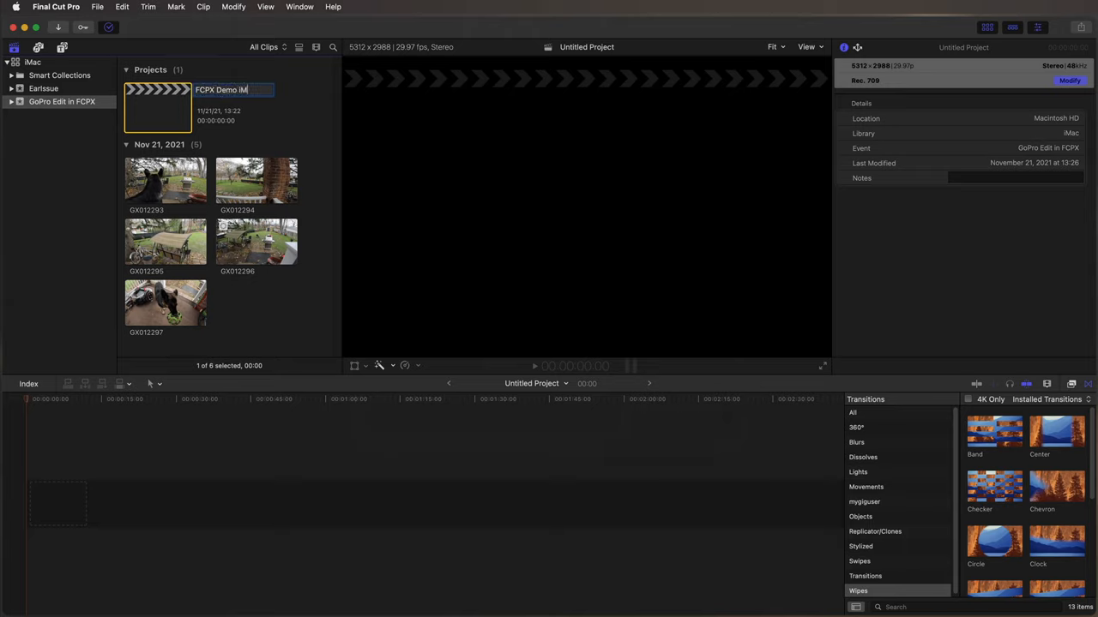
pyautogui.write('G')
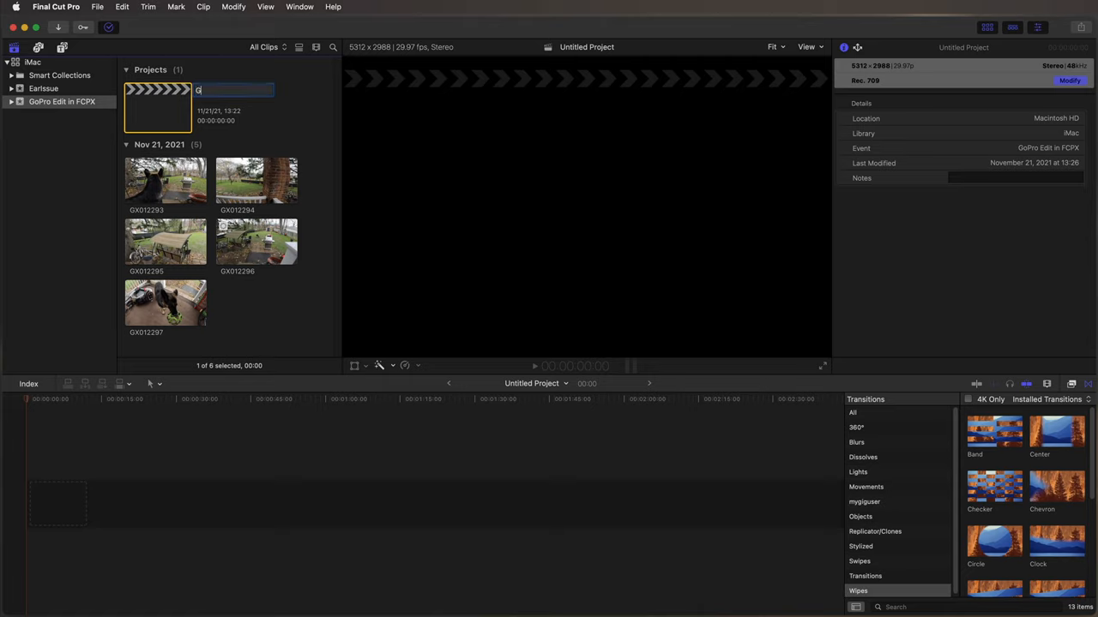
pyautogui.write('GoPro 5')
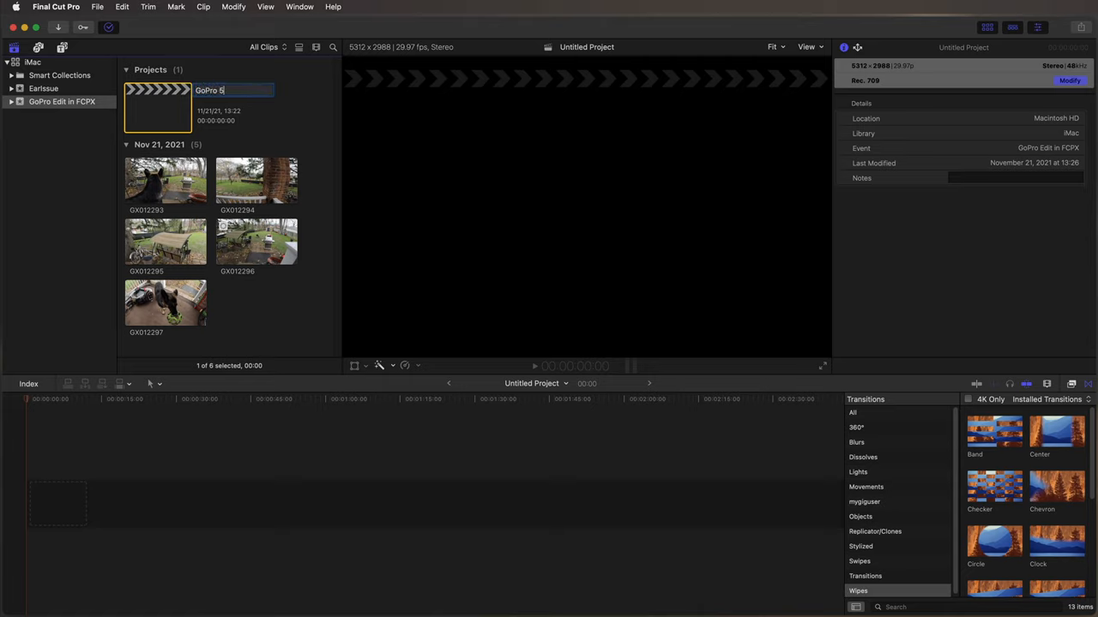
pyautogui.write('.3K')
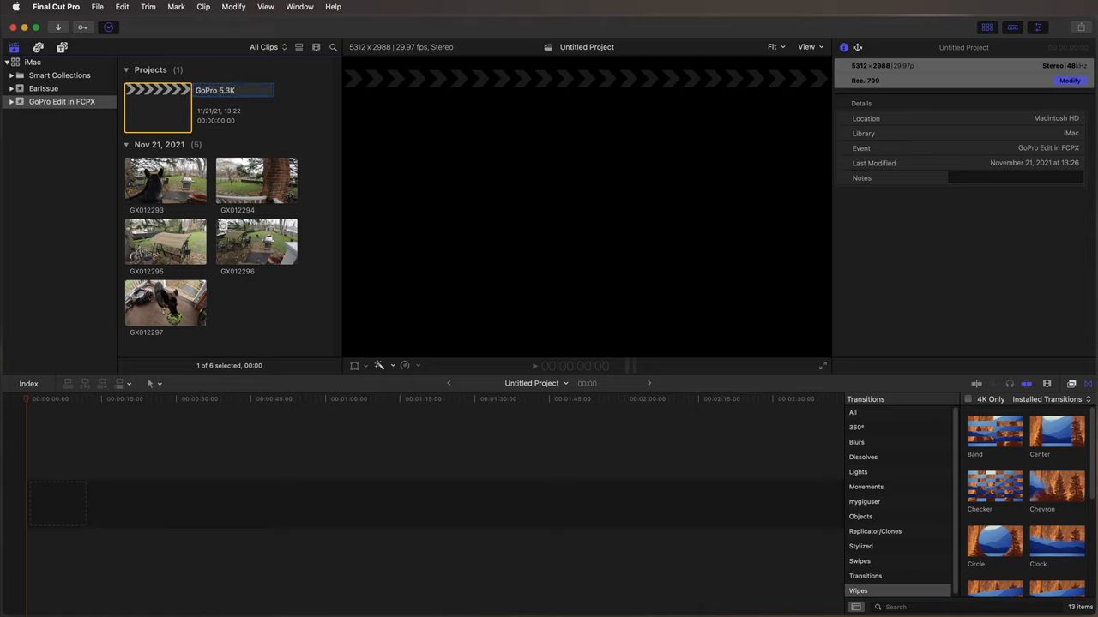
pyautogui.write('FCPX Demo iMac and GoPro 5.3K')
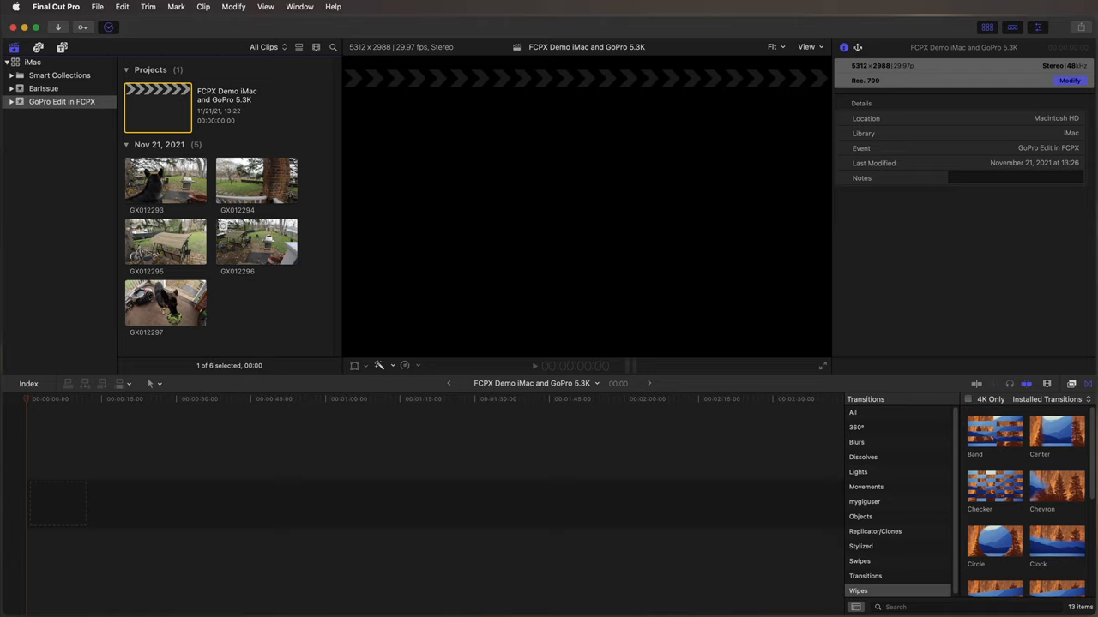
pyautogui.moveTo(164, 180)
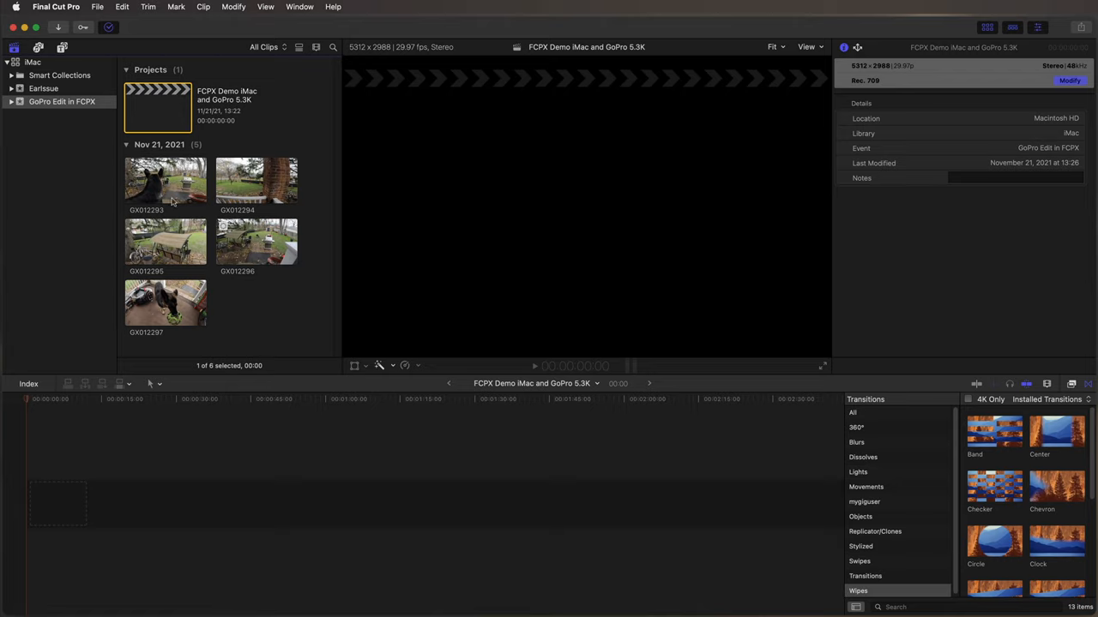
# Select clip GX012293 and view its metadata in the Inspector's Info section
pyautogui.click(165, 180)
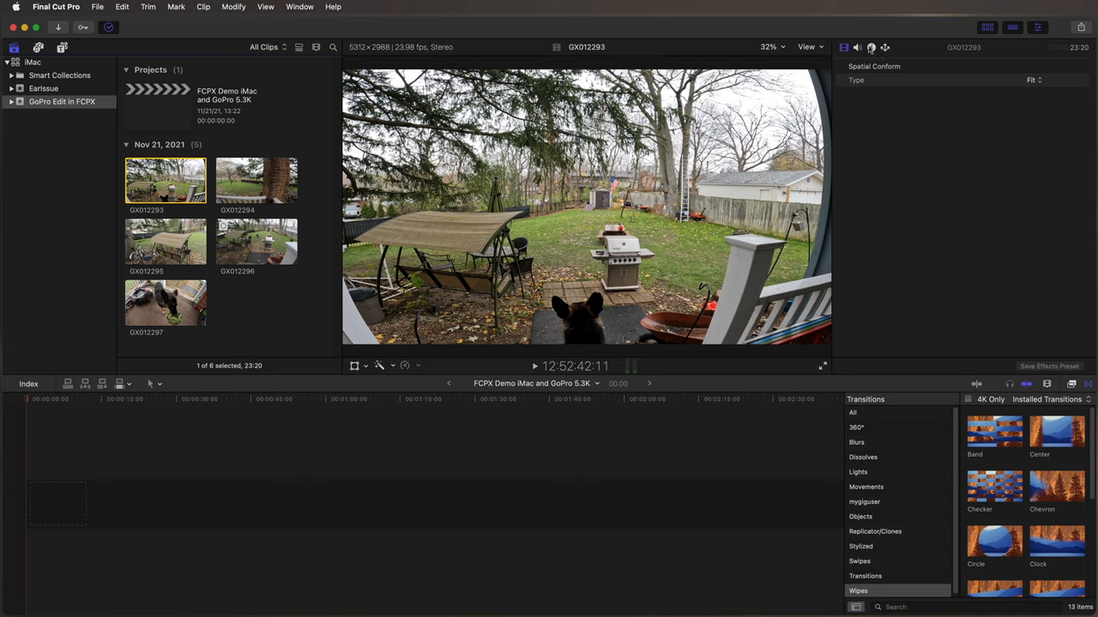
pyautogui.click(871, 48)
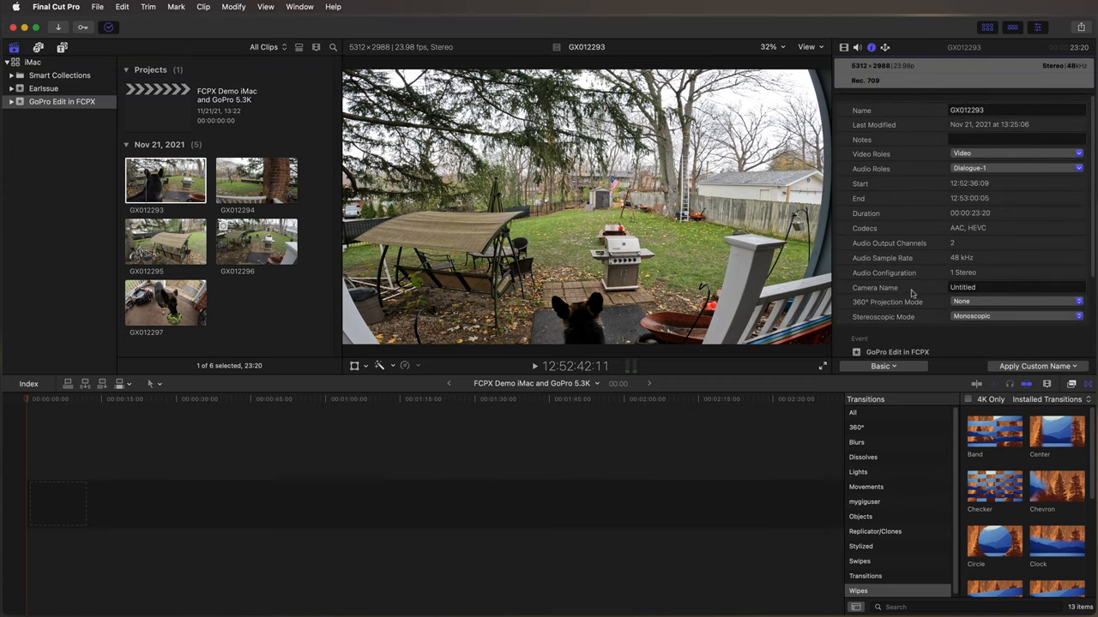
pyautogui.moveTo(971, 239)
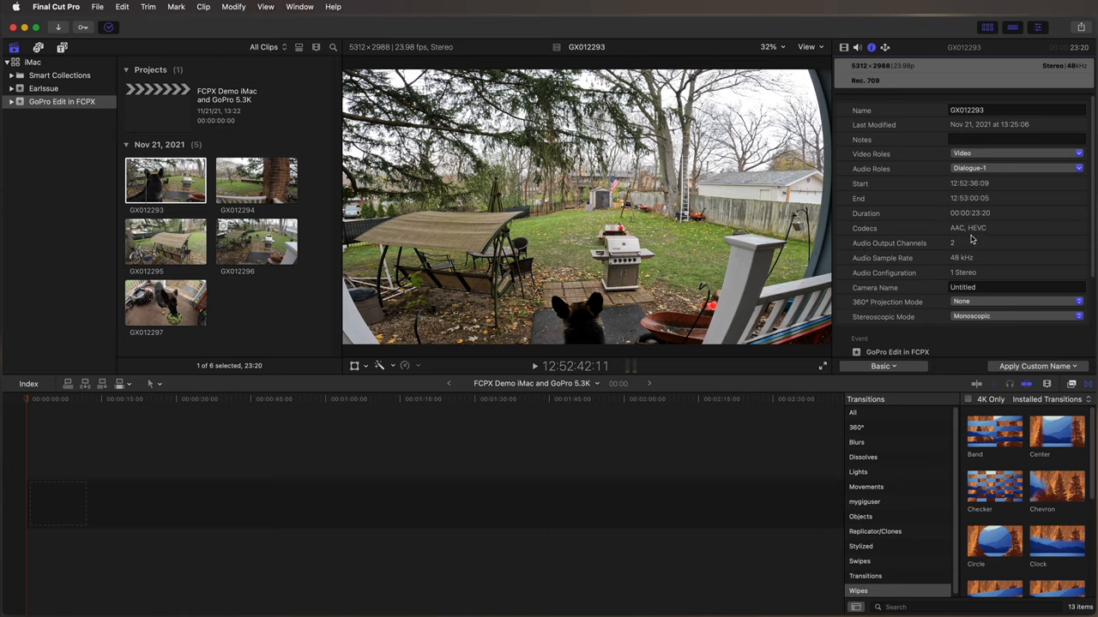
pyautogui.moveTo(993, 225)
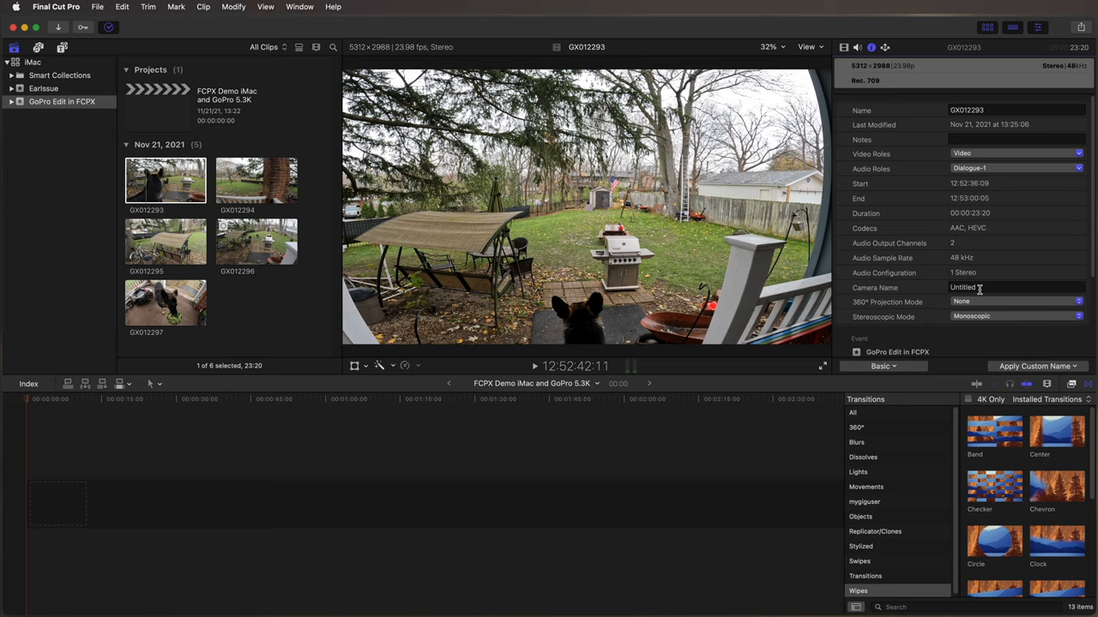
pyautogui.moveTo(981, 288)
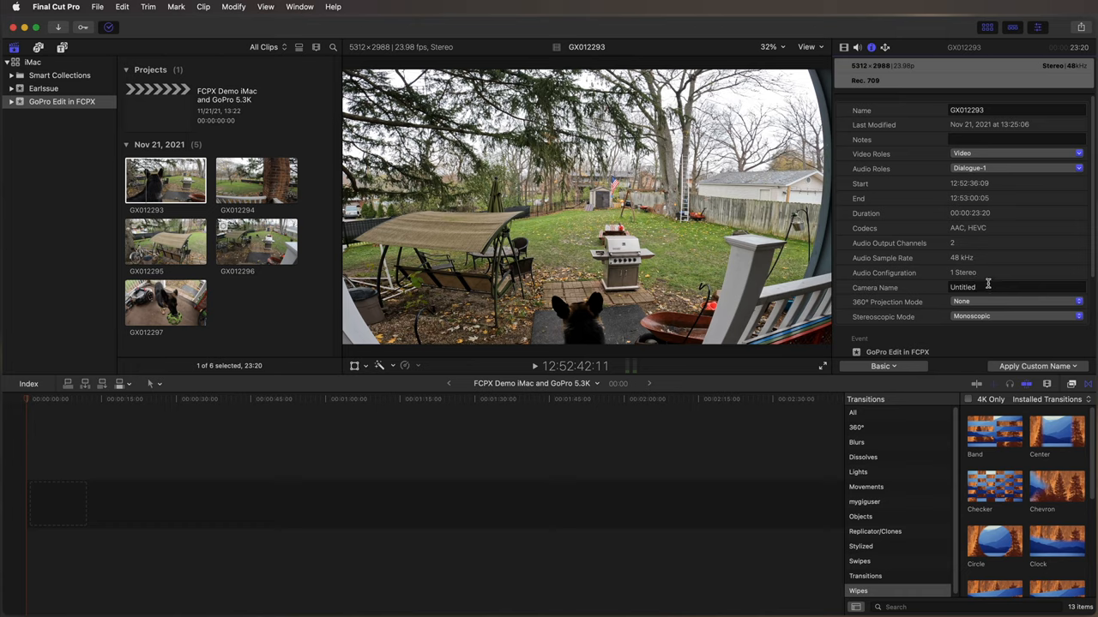
pyautogui.moveTo(957, 303)
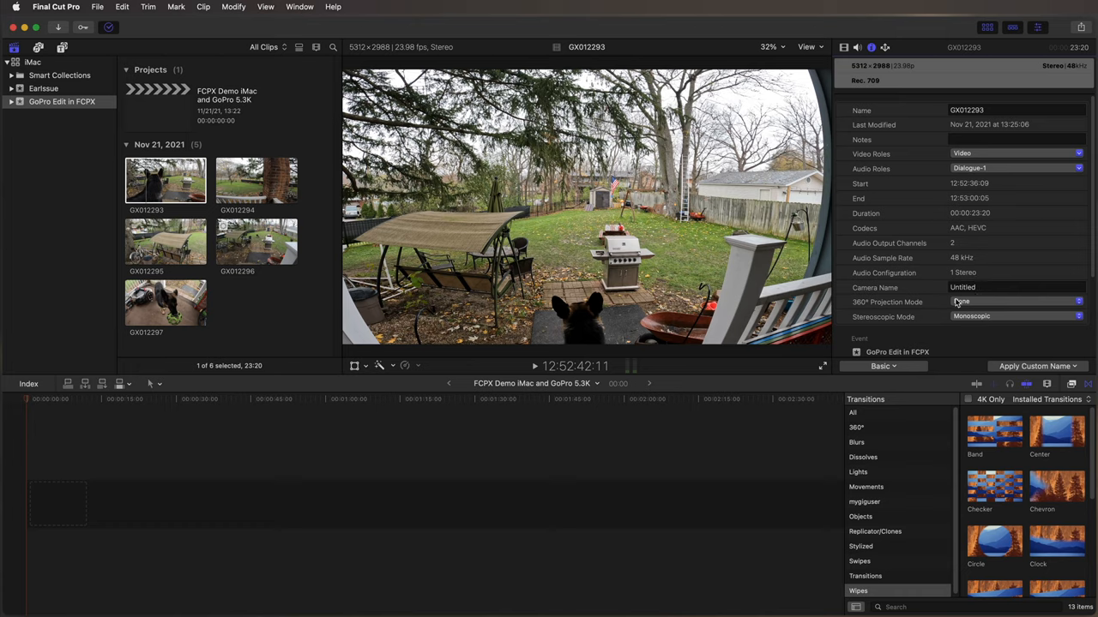
# Enter Hero10 as the clips' camera name and check it on clip GX012296
pyautogui.click(1015, 302)
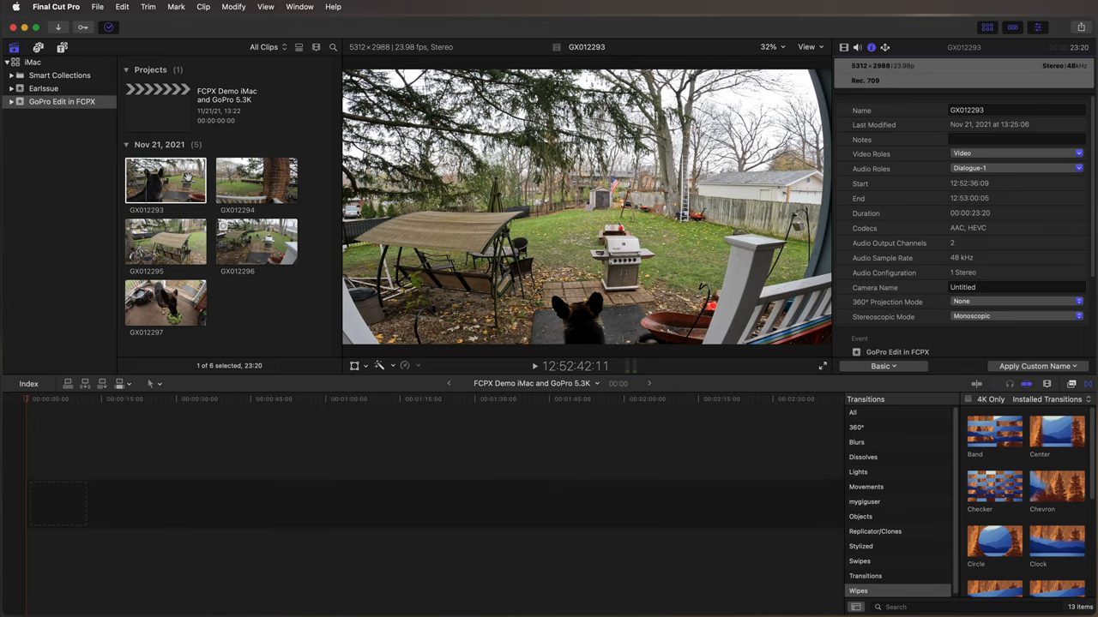
pyautogui.moveTo(175, 298)
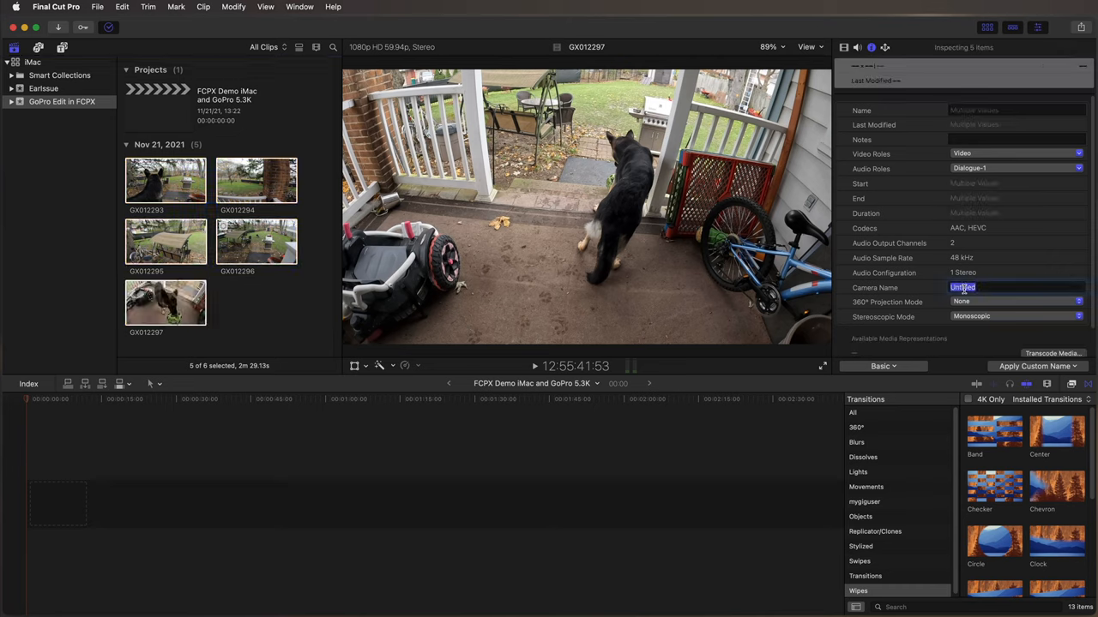
pyautogui.write('Hero')
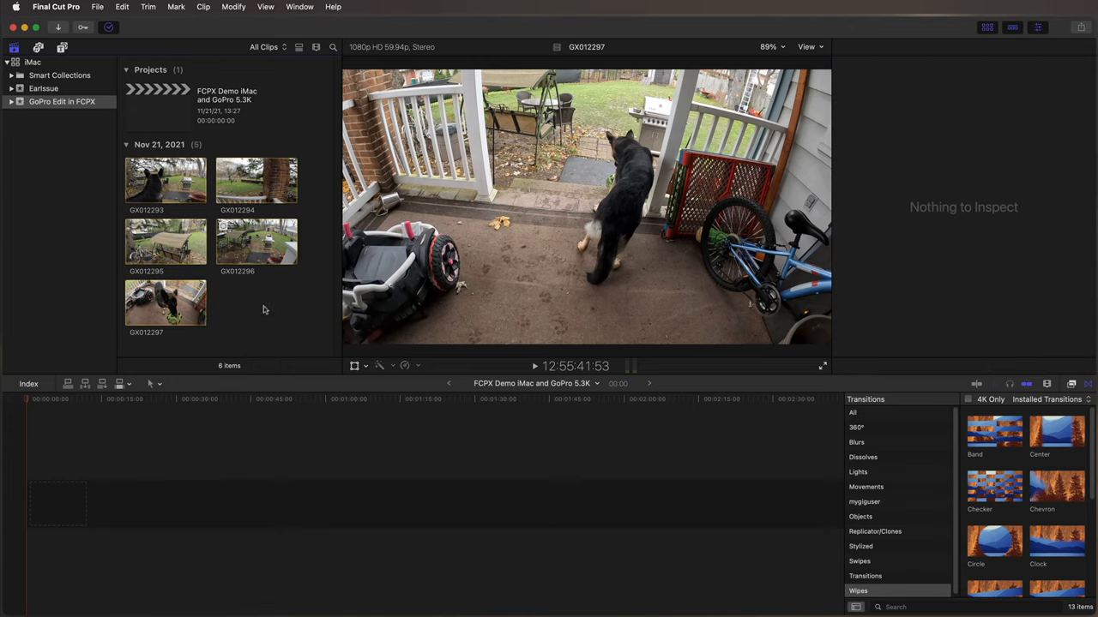
pyautogui.click(256, 240)
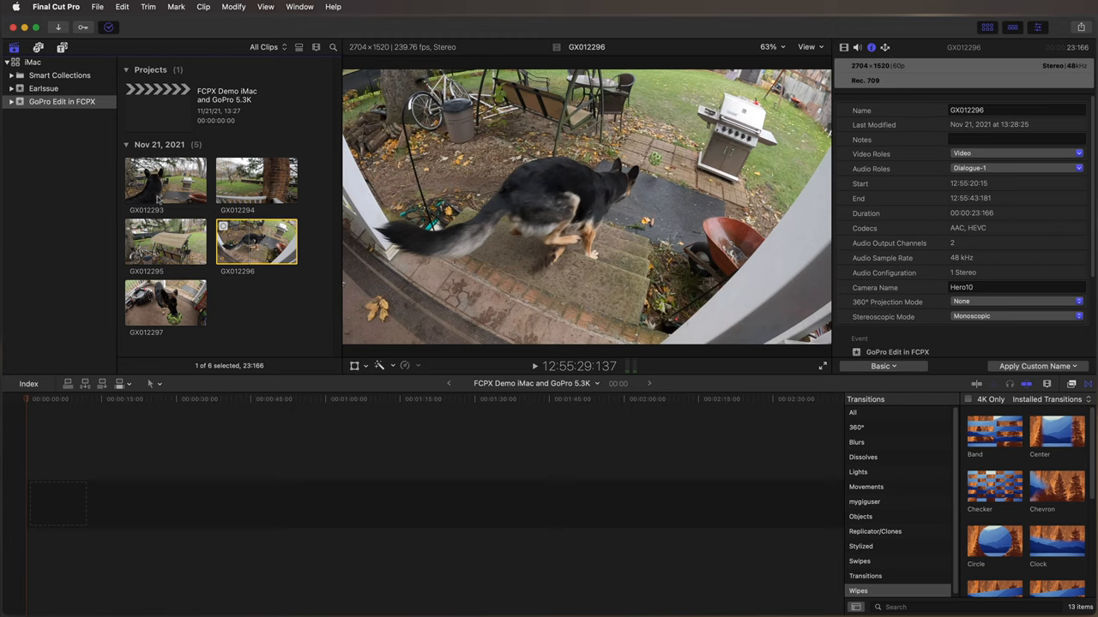
pyautogui.click(164, 180)
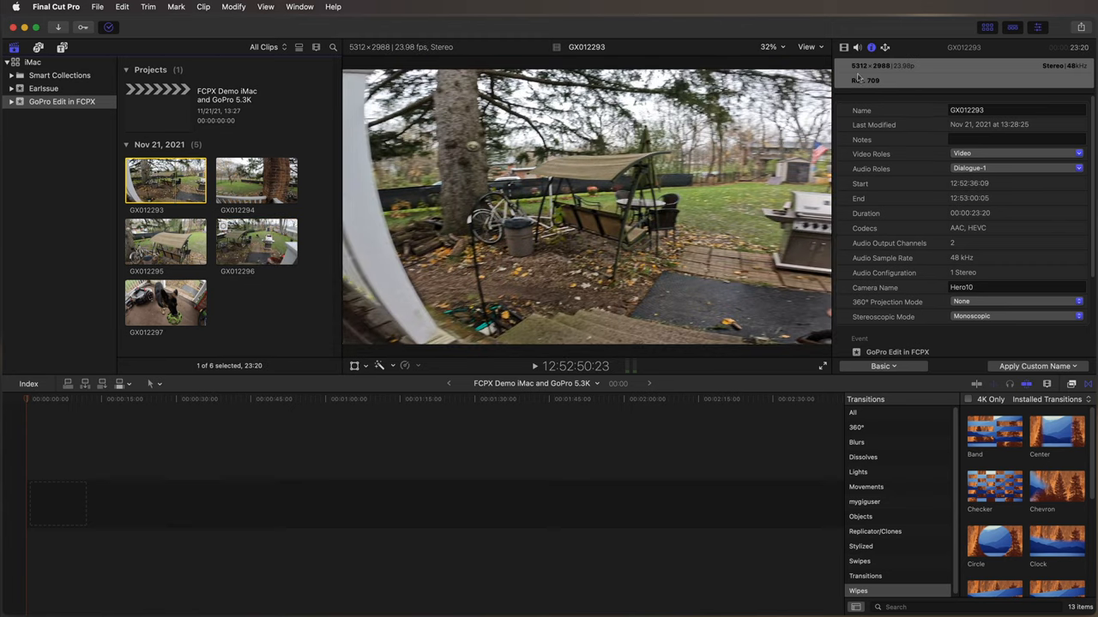
pyautogui.moveTo(920, 54)
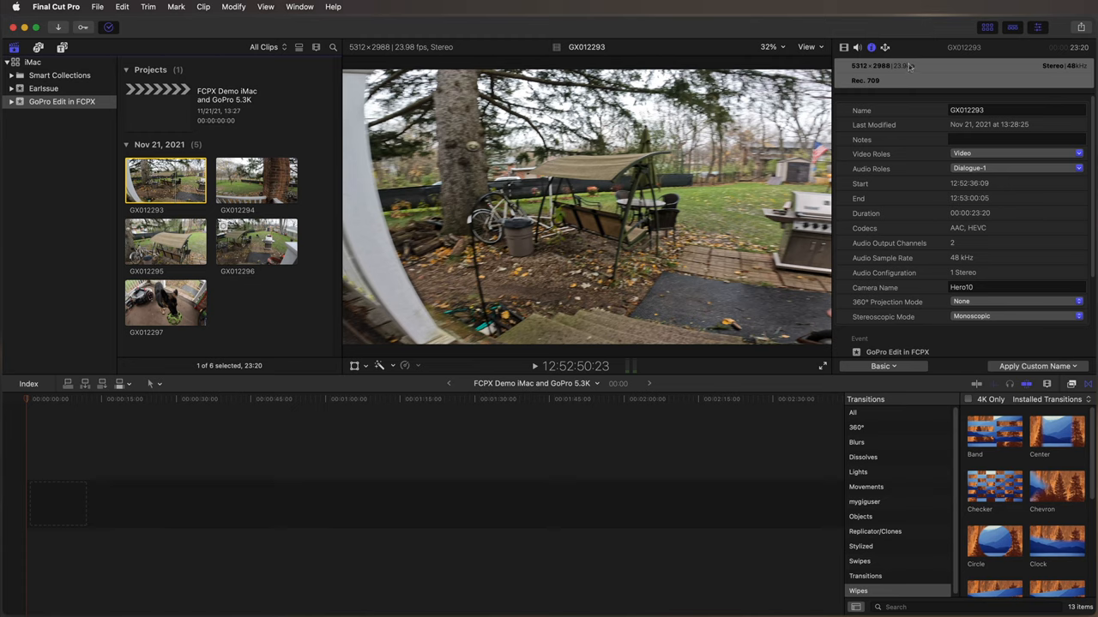
pyautogui.click(258, 180)
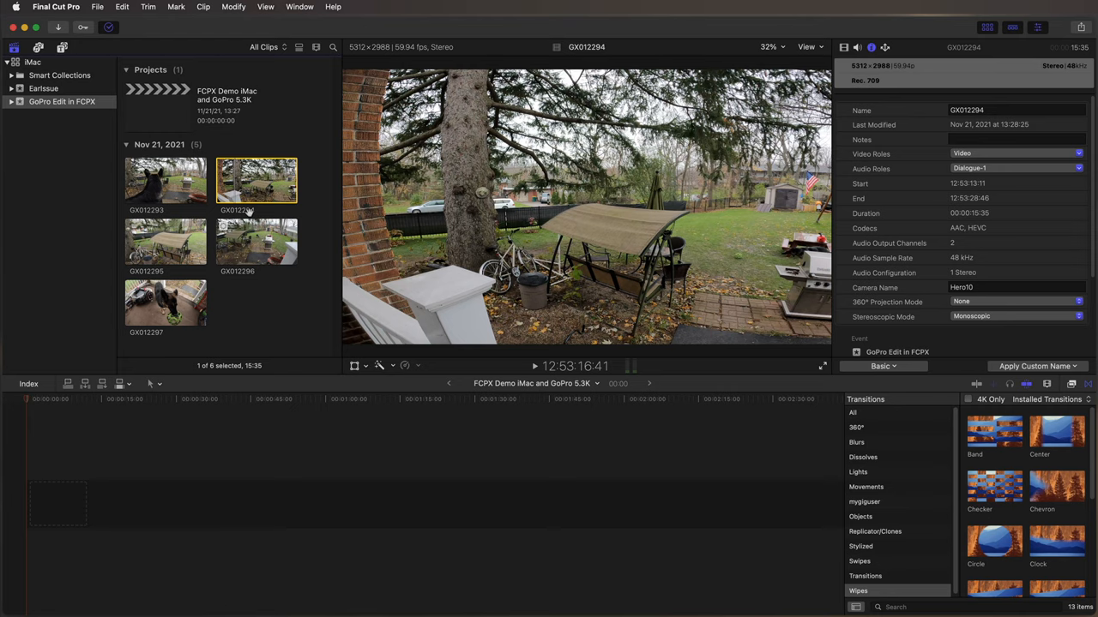
pyautogui.click(165, 242)
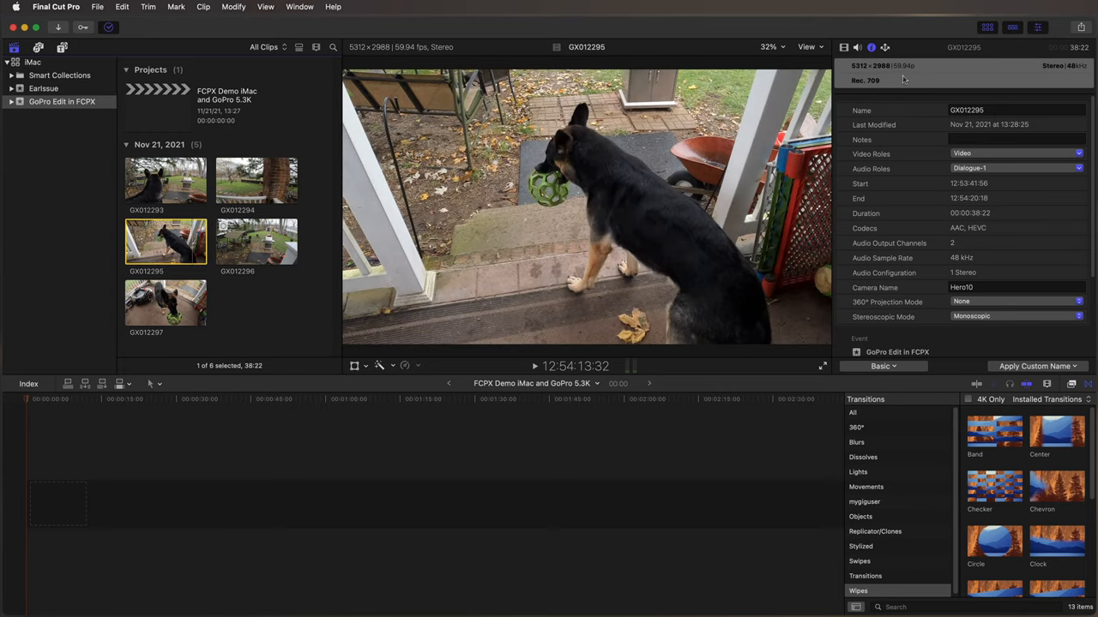
pyautogui.click(255, 240)
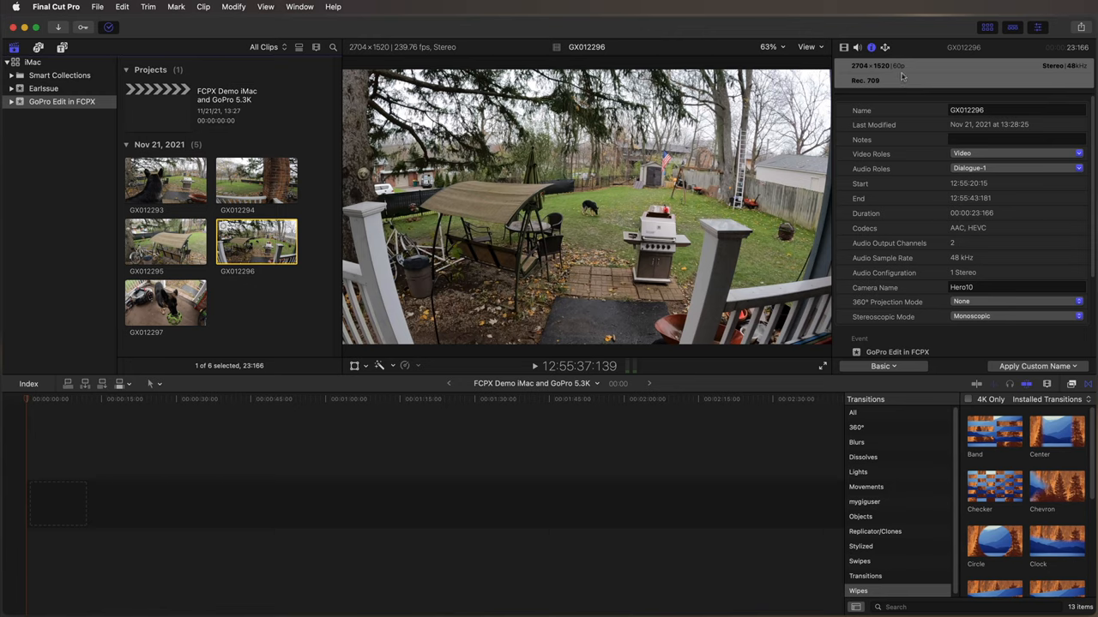
pyautogui.moveTo(900, 74)
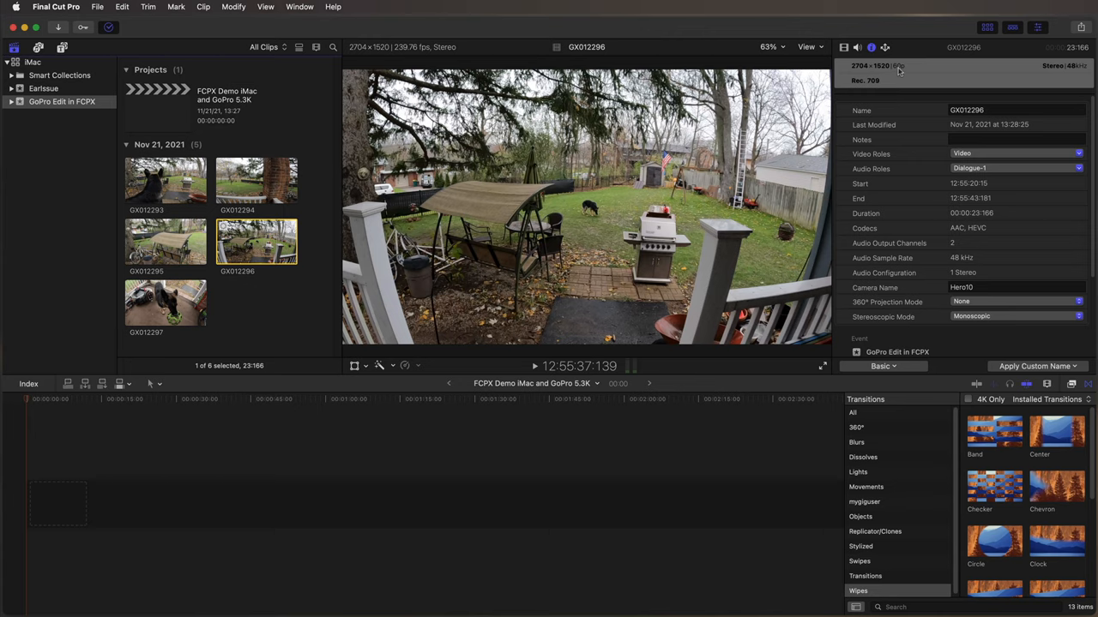
pyautogui.moveTo(892, 60)
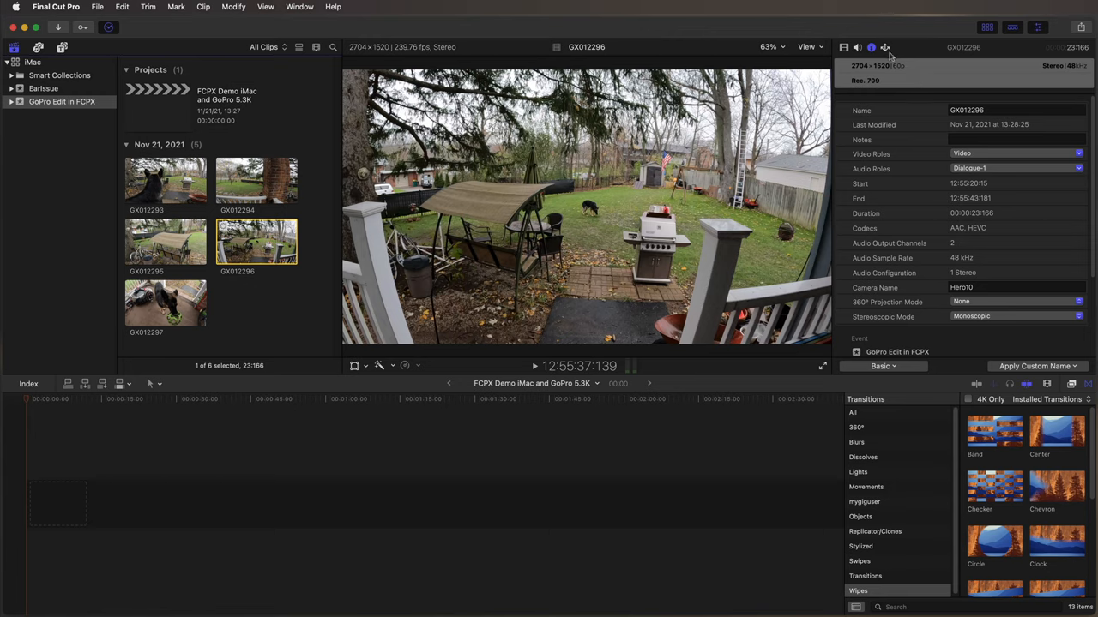
pyautogui.moveTo(895, 72)
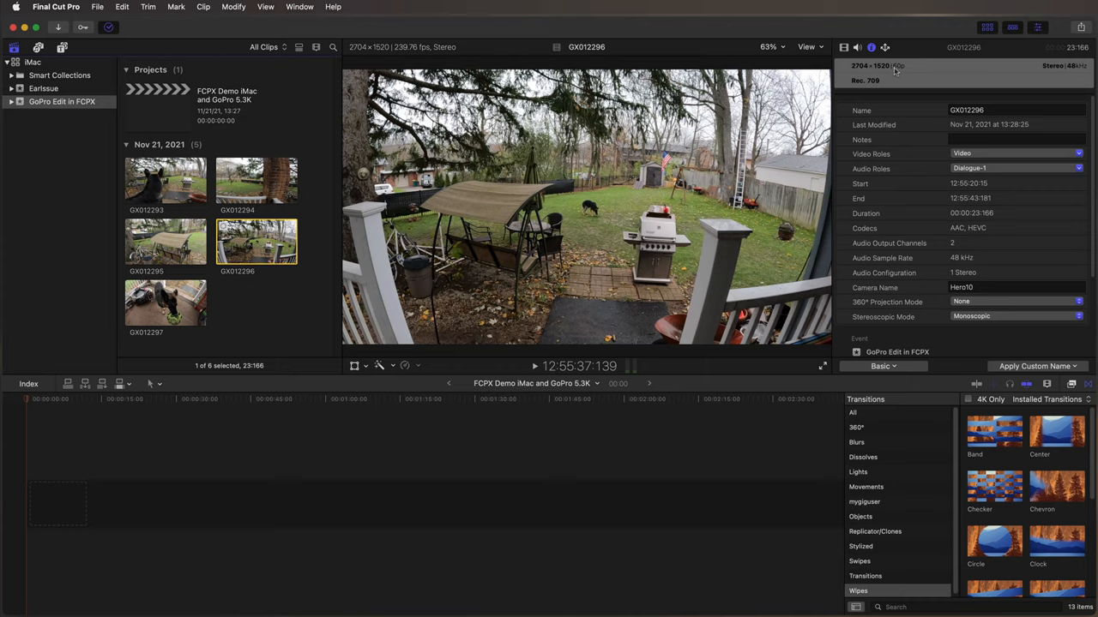
pyautogui.moveTo(227, 238)
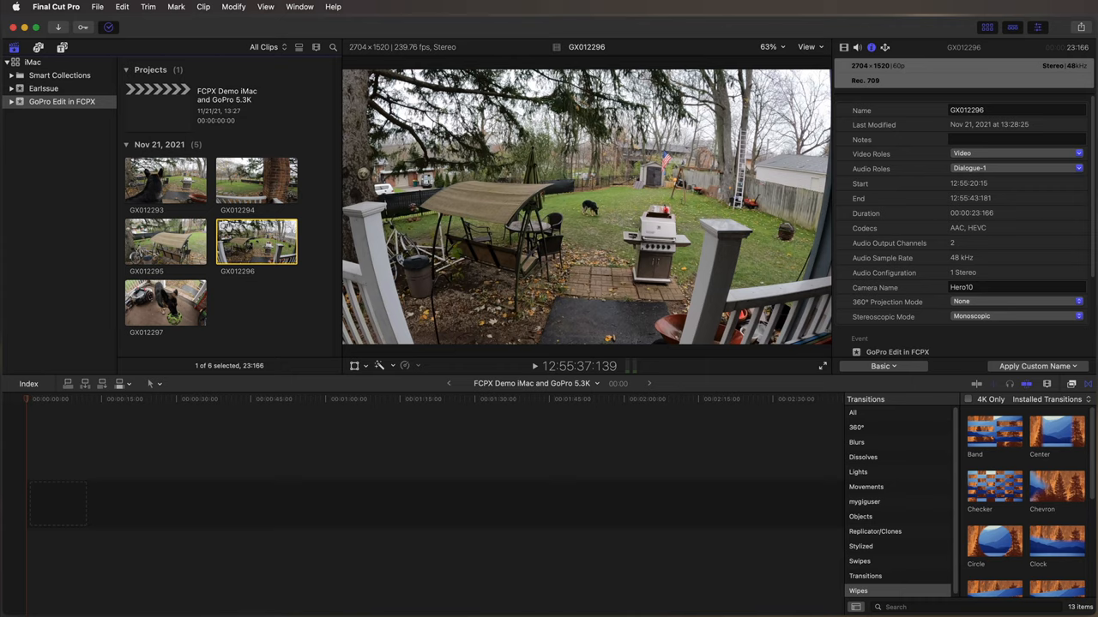
pyautogui.moveTo(213, 254)
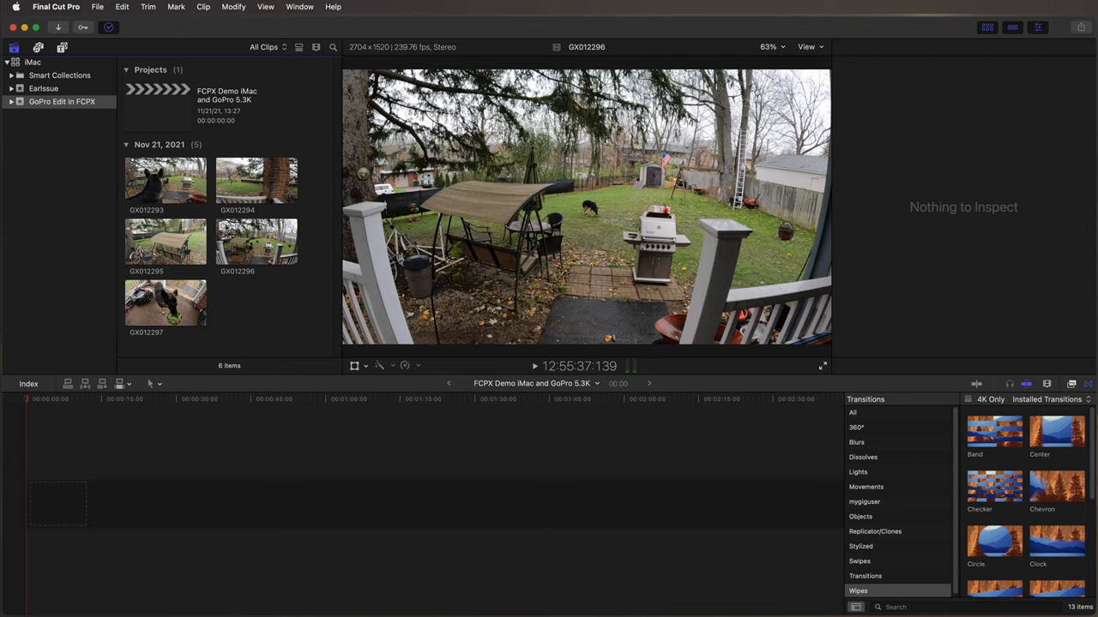
pyautogui.click(164, 302)
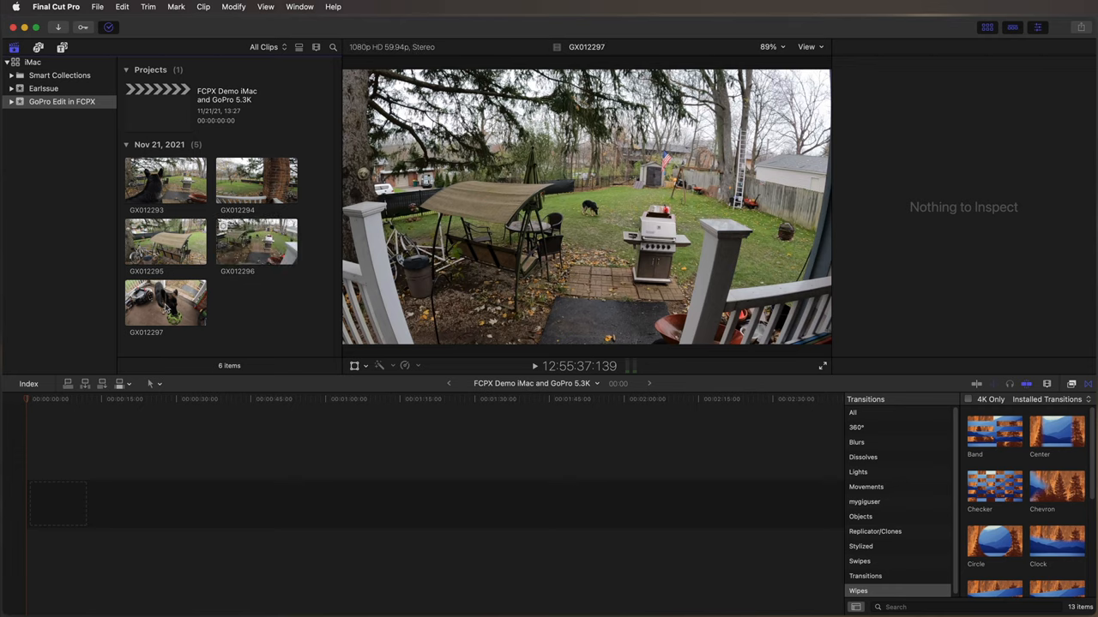
pyautogui.click(164, 302)
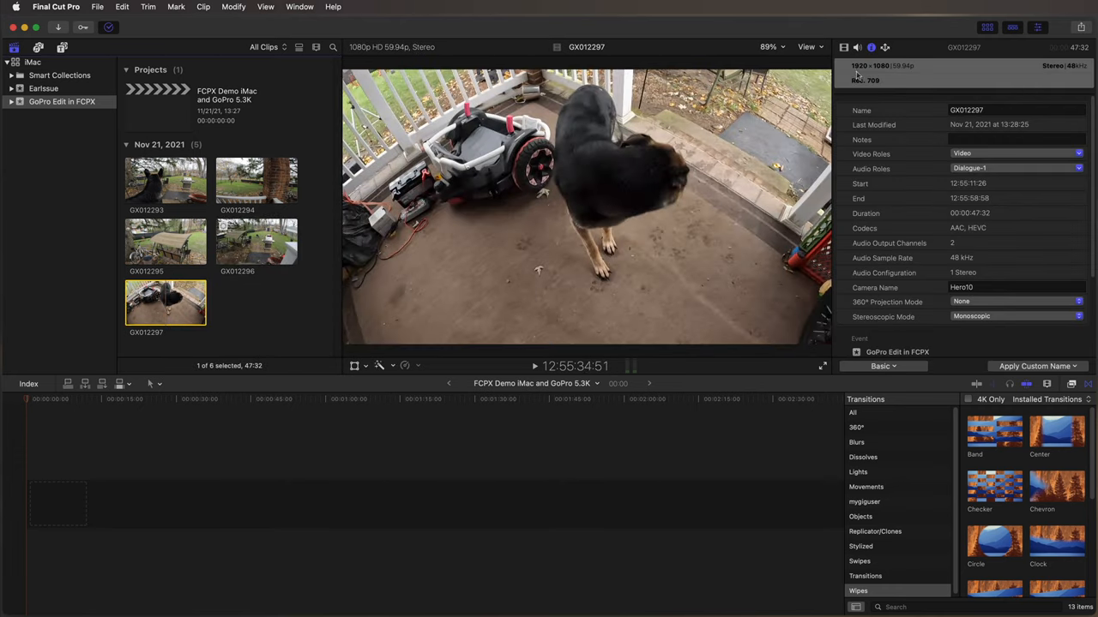
pyautogui.moveTo(894, 70)
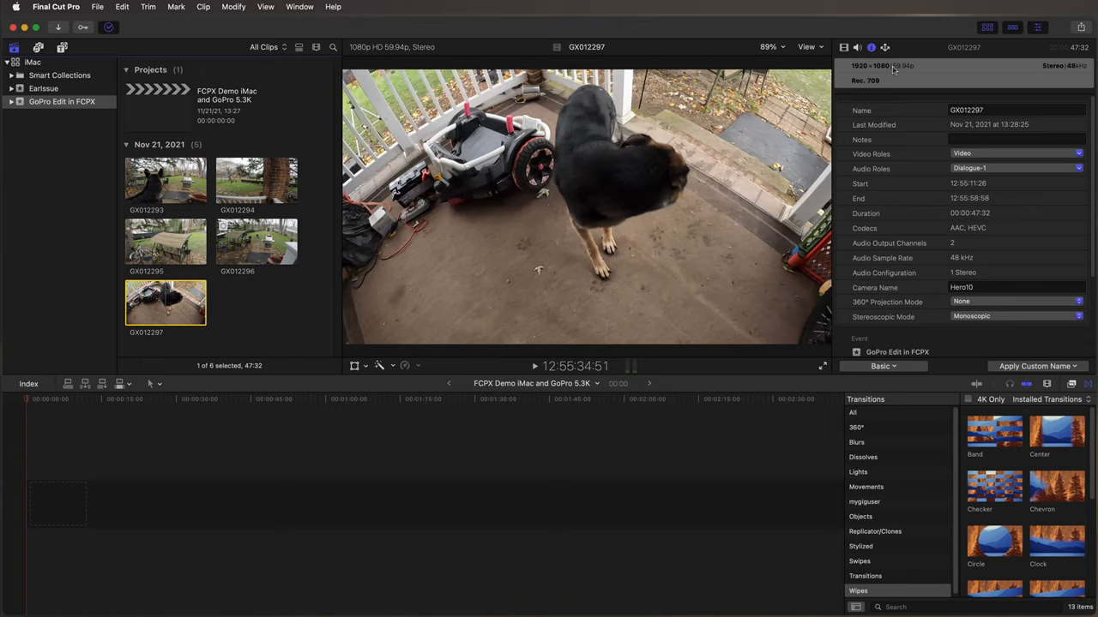
pyautogui.moveTo(268, 309)
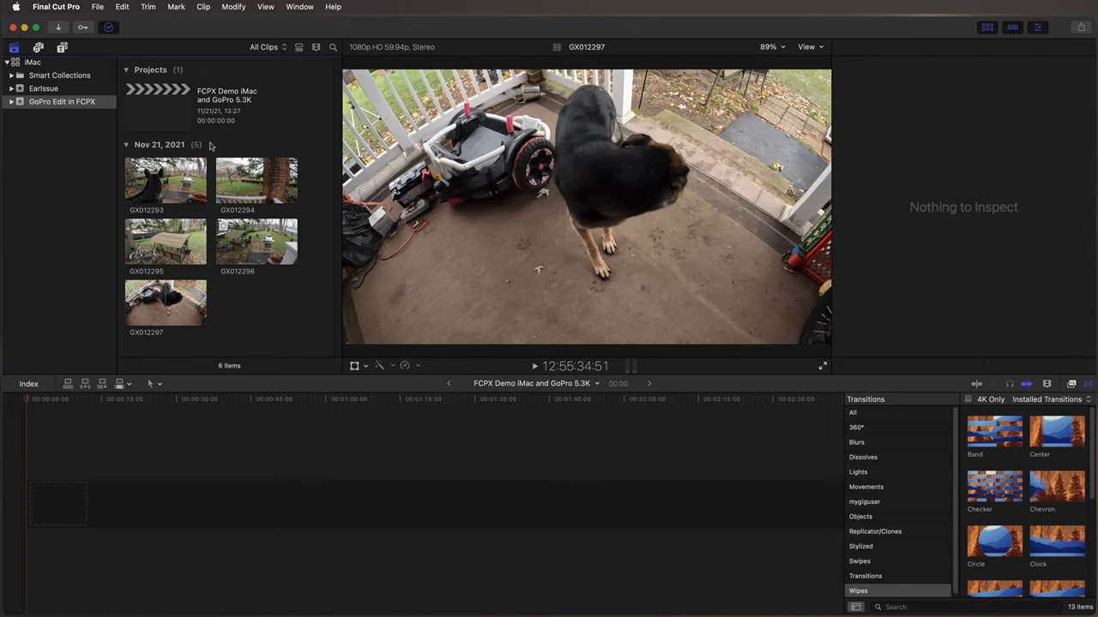
pyautogui.moveTo(278, 314)
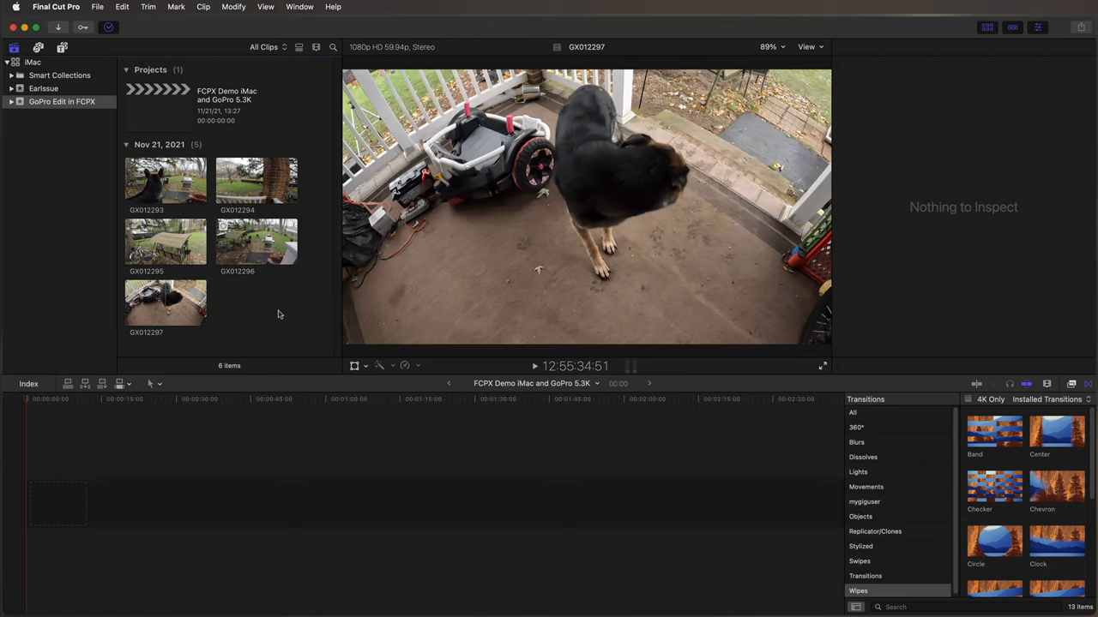
pyautogui.moveTo(784, 504)
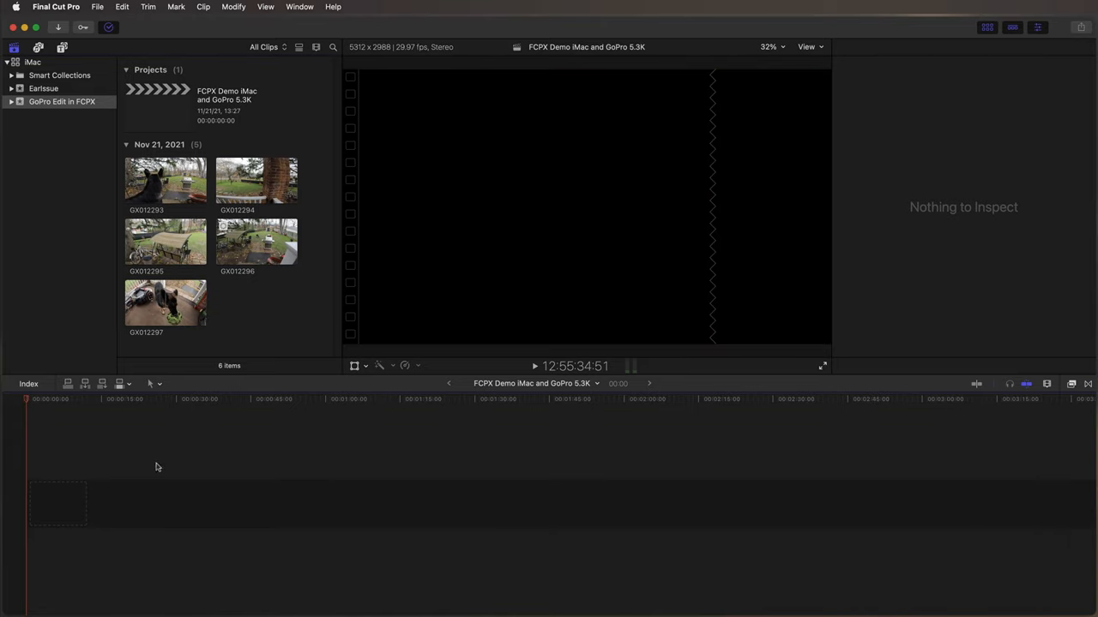
pyautogui.moveTo(600, 489)
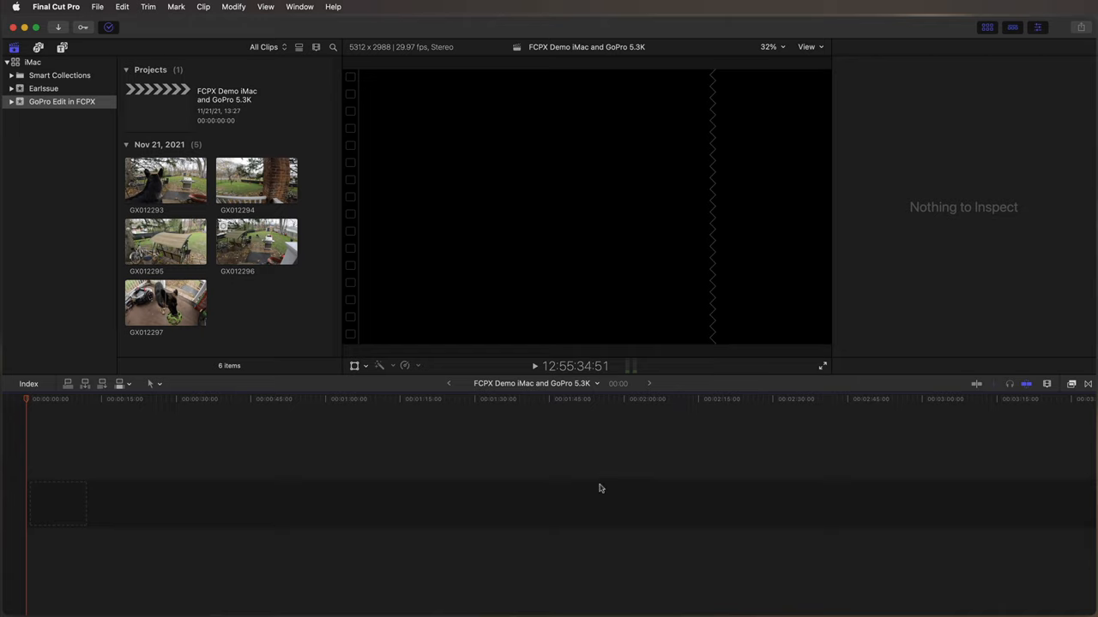
pyautogui.moveTo(240, 401)
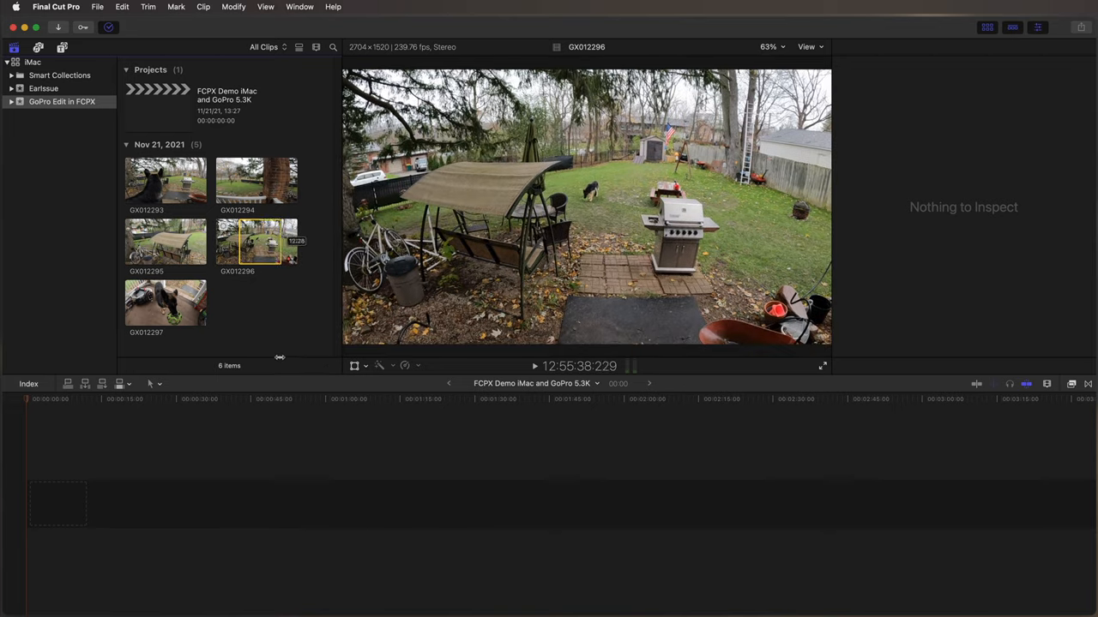
# Select clip GX012296 in the browser for the porch and back yard range
pyautogui.click(257, 241)
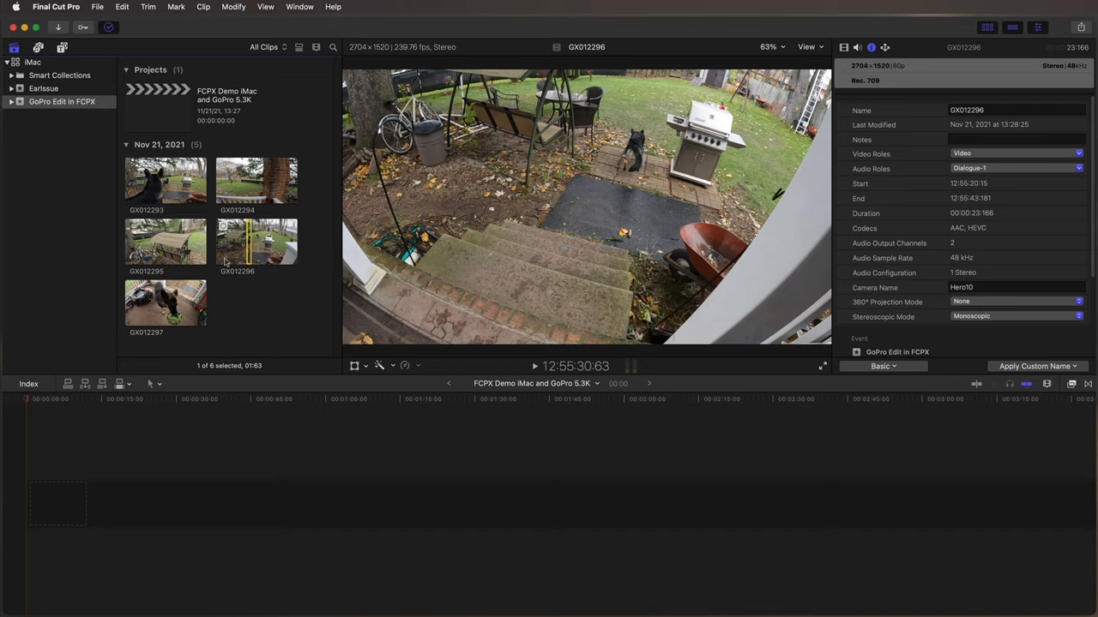
pyautogui.moveTo(253, 343)
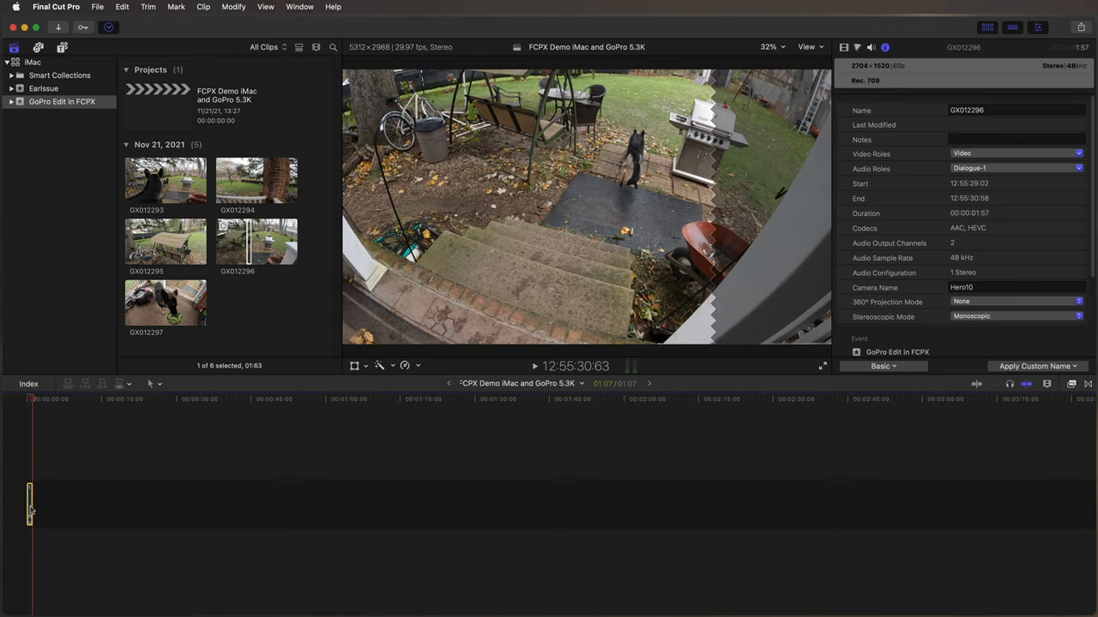
pyautogui.moveTo(958, 85)
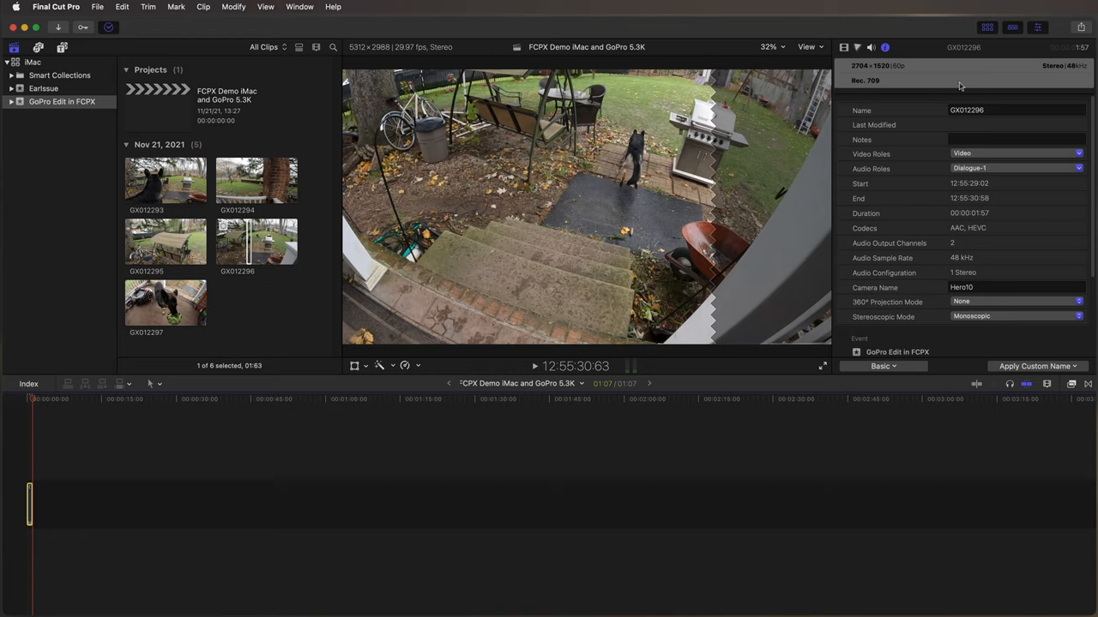
pyautogui.moveTo(897, 69)
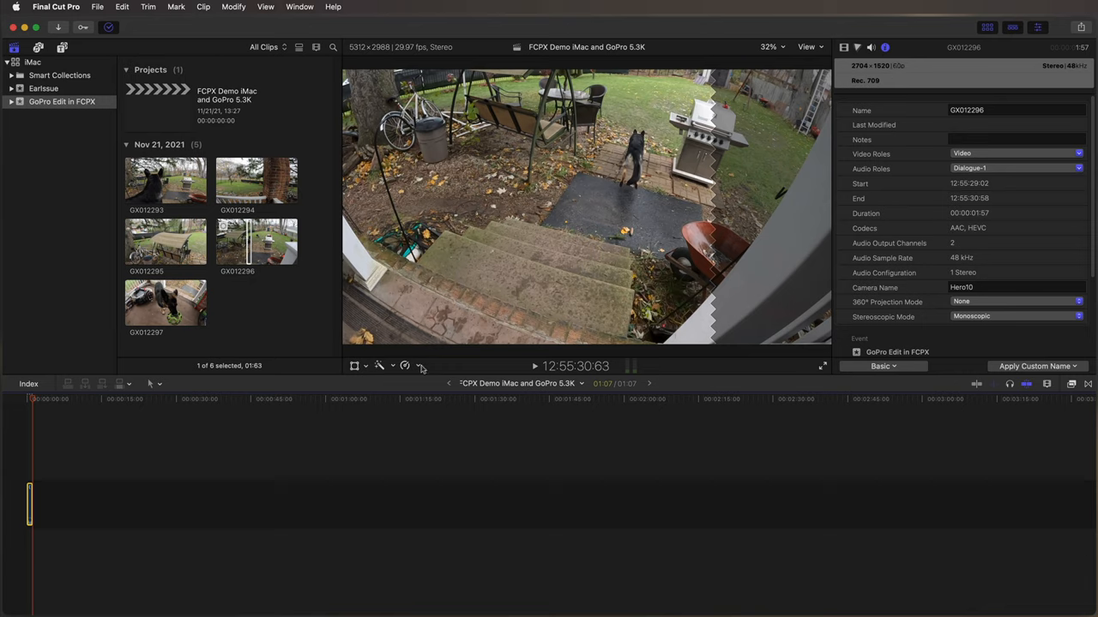
# Retime the GX012296 range in the timeline to play at Slow 10%
pyautogui.click(404, 367)
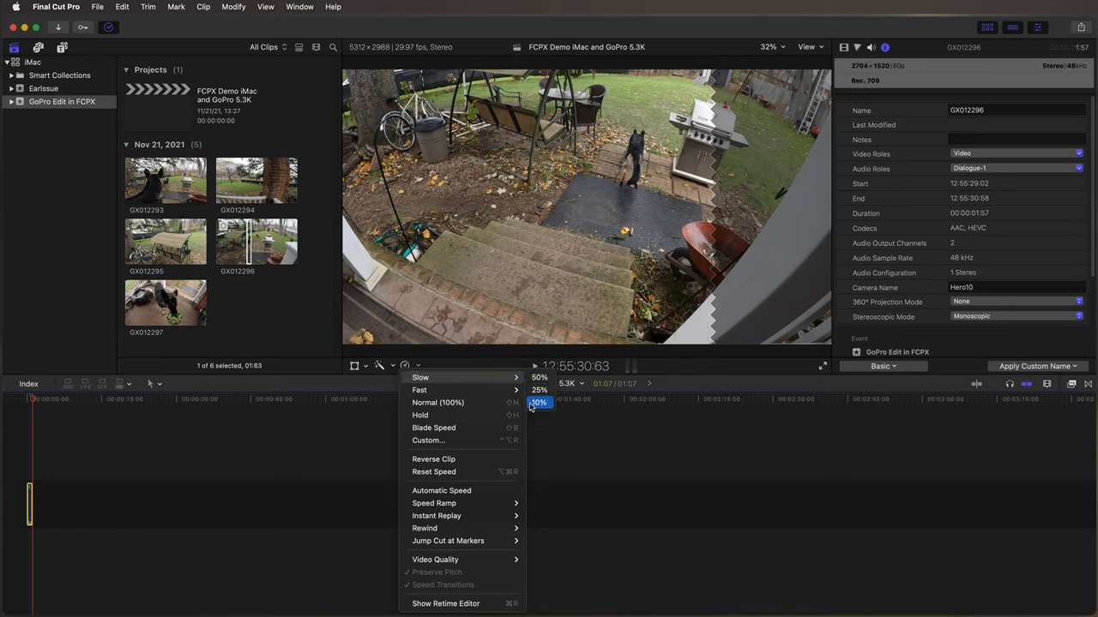
pyautogui.click(538, 402)
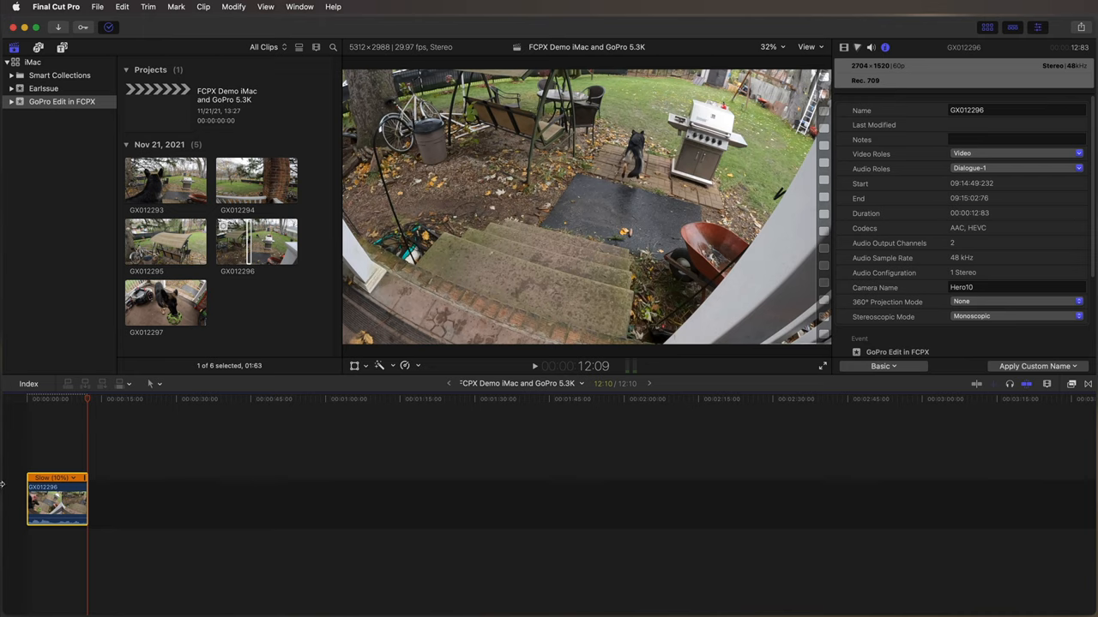
# Append clips GX012294, GX012296 and GX012297 to the storyline with E
pyautogui.click(165, 180)
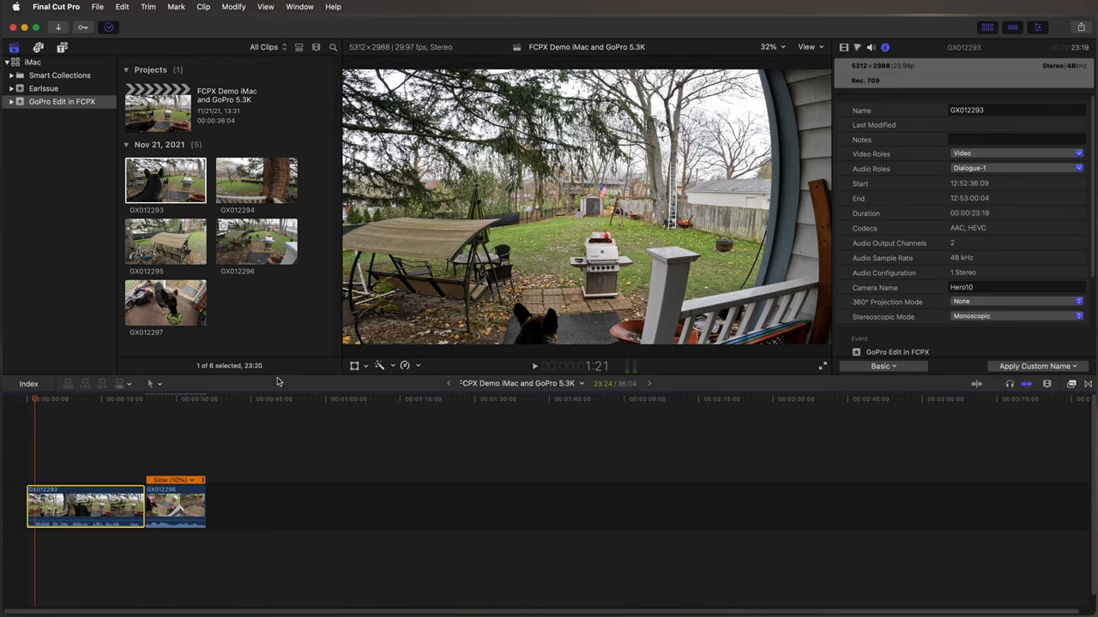
pyautogui.moveTo(292, 278)
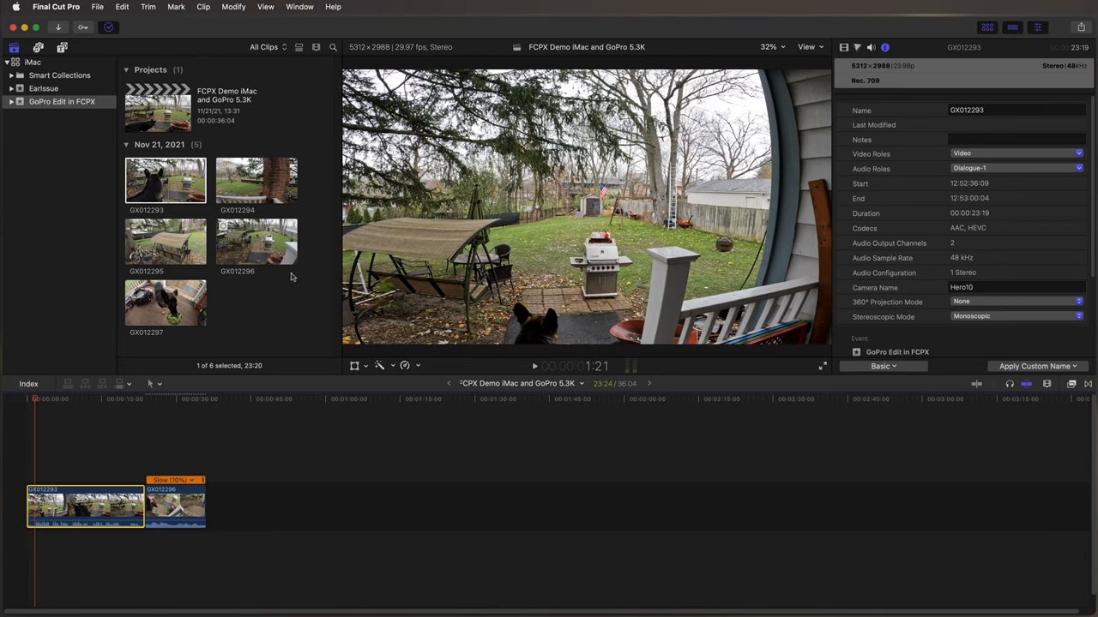
pyautogui.click(257, 180)
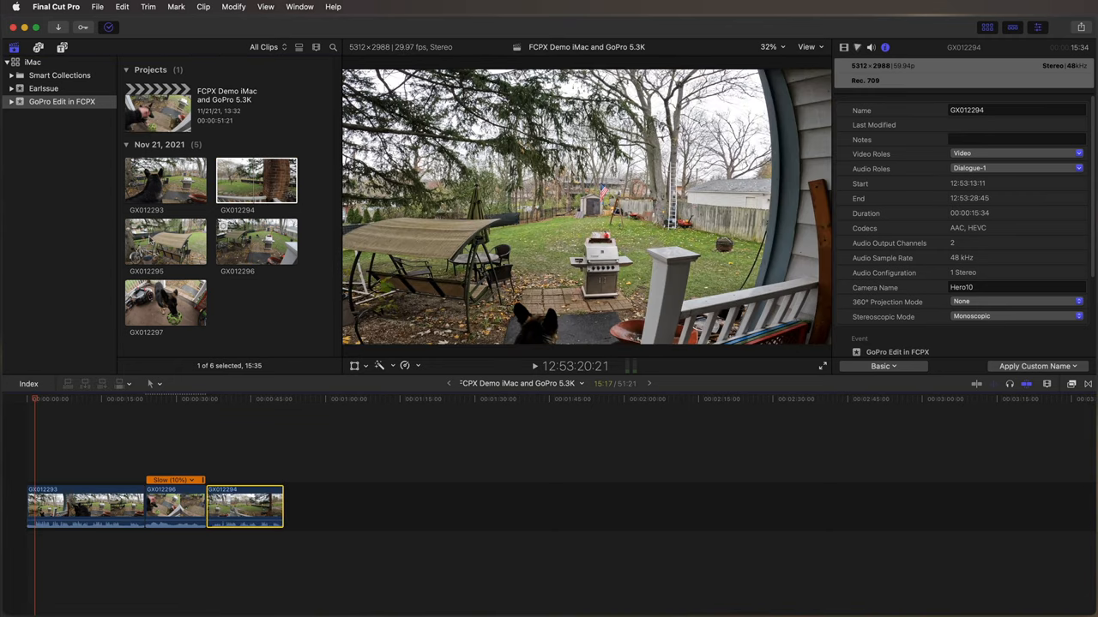
pyautogui.click(165, 242)
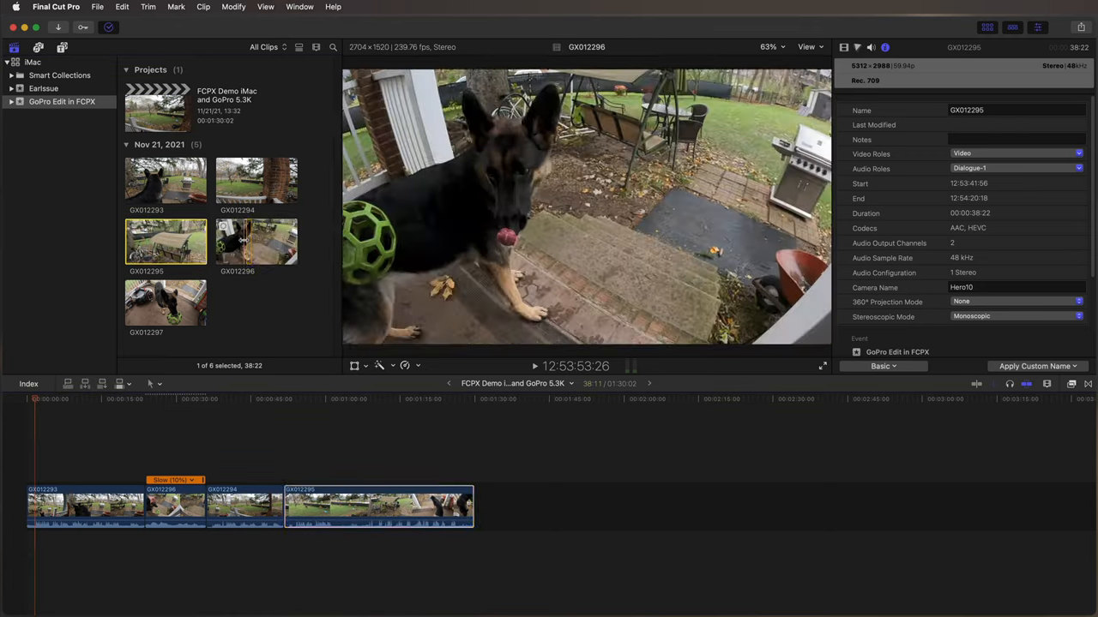
pyautogui.click(164, 302)
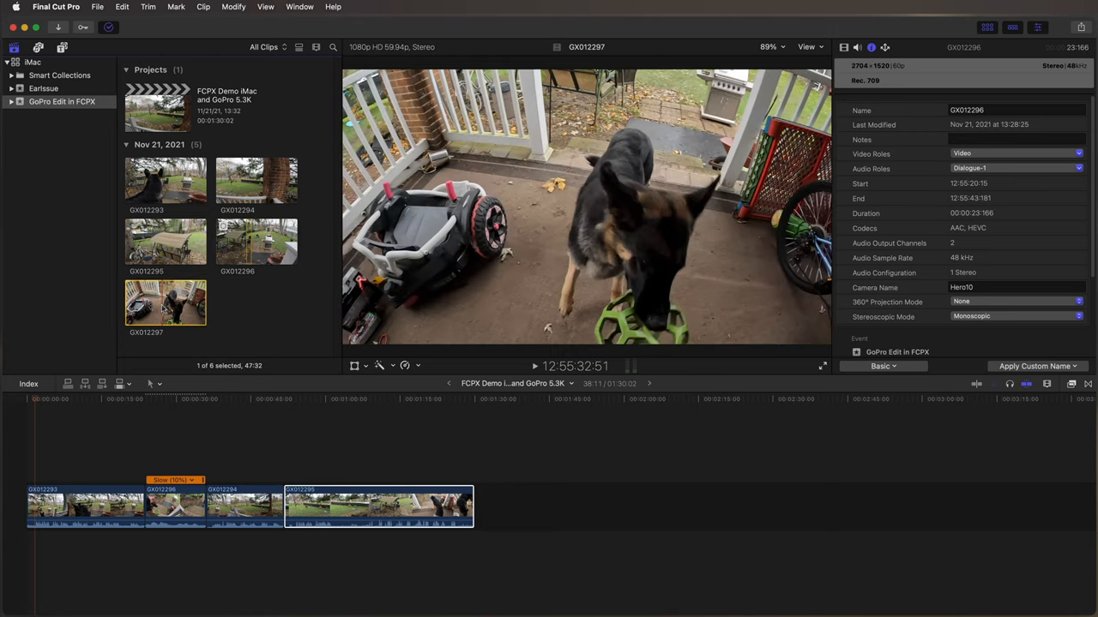
pyautogui.click(164, 302)
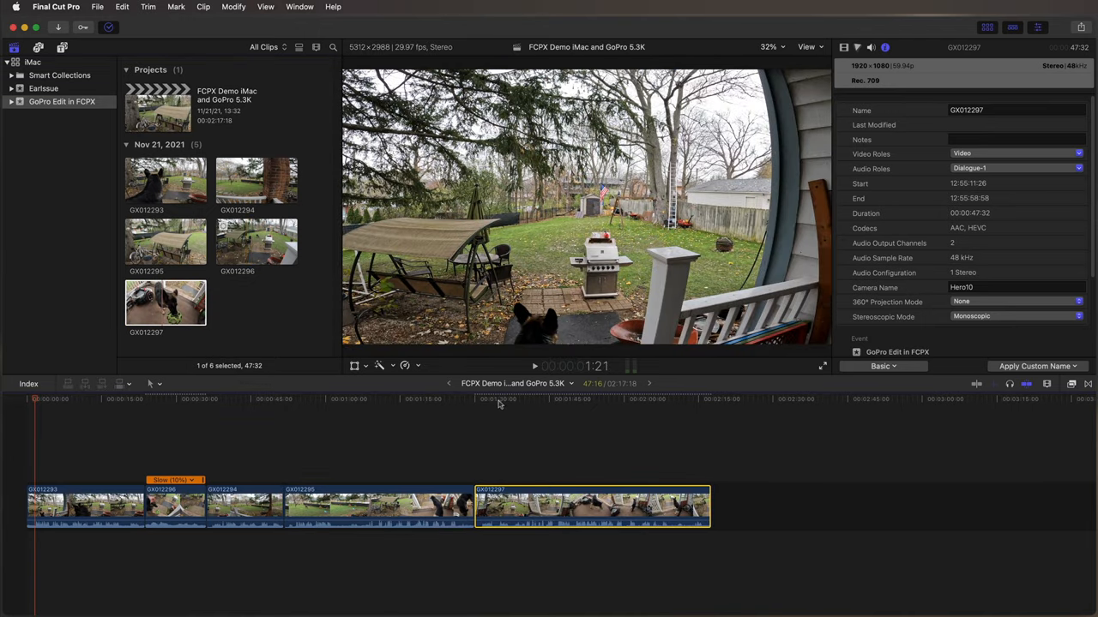
# Skim the playhead through the last clips of the five-clip project
pyautogui.click(563, 398)
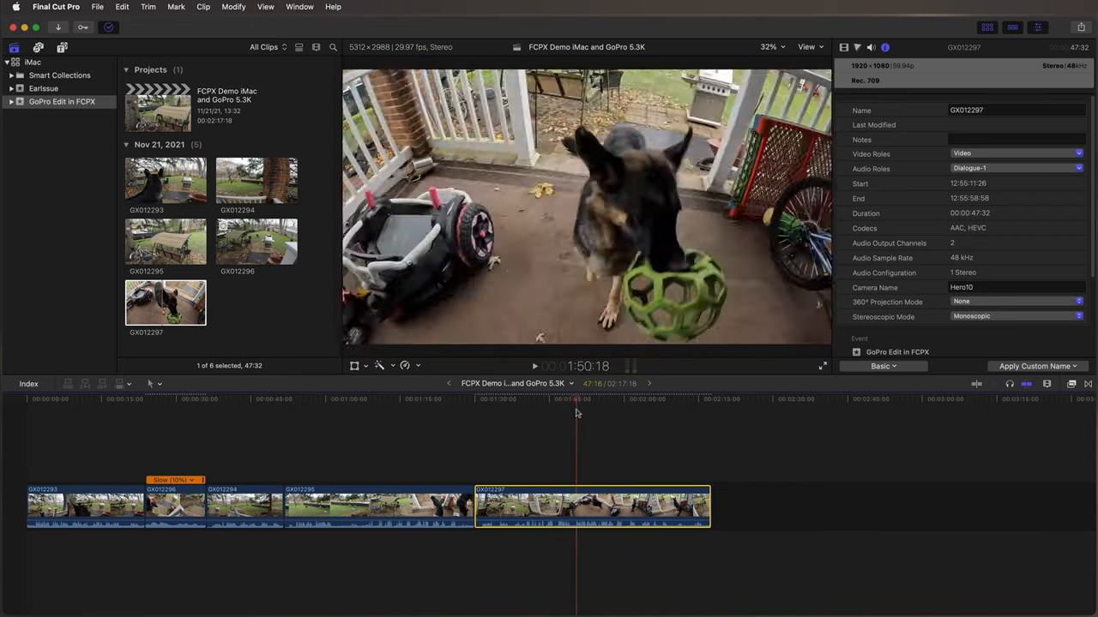
pyautogui.click(408, 398)
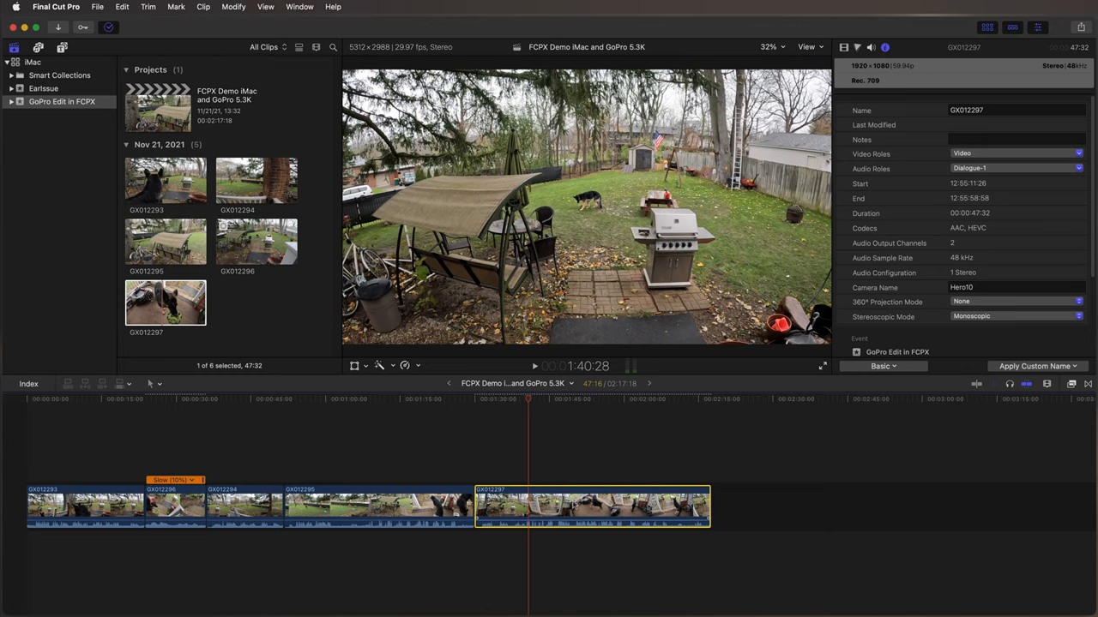
# Connect a backyard clip above the primary storyline, trim its end, and show its Video Inspector
pyautogui.moveTo(592, 506); pyautogui.dragTo(528, 448)
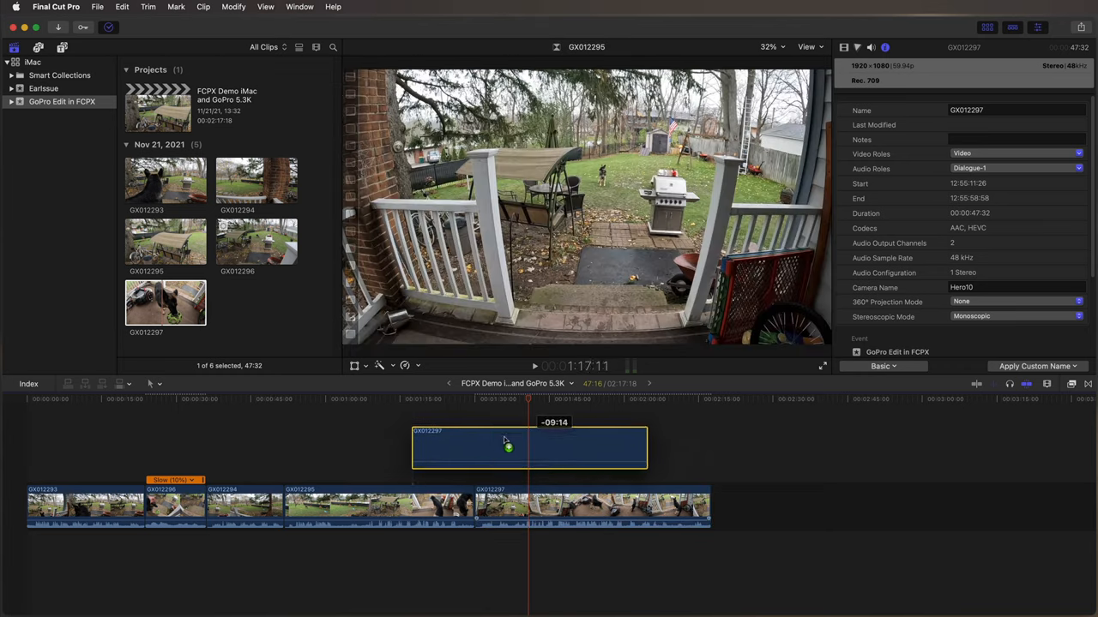
pyautogui.moveTo(528, 448); pyautogui.dragTo(408, 455)
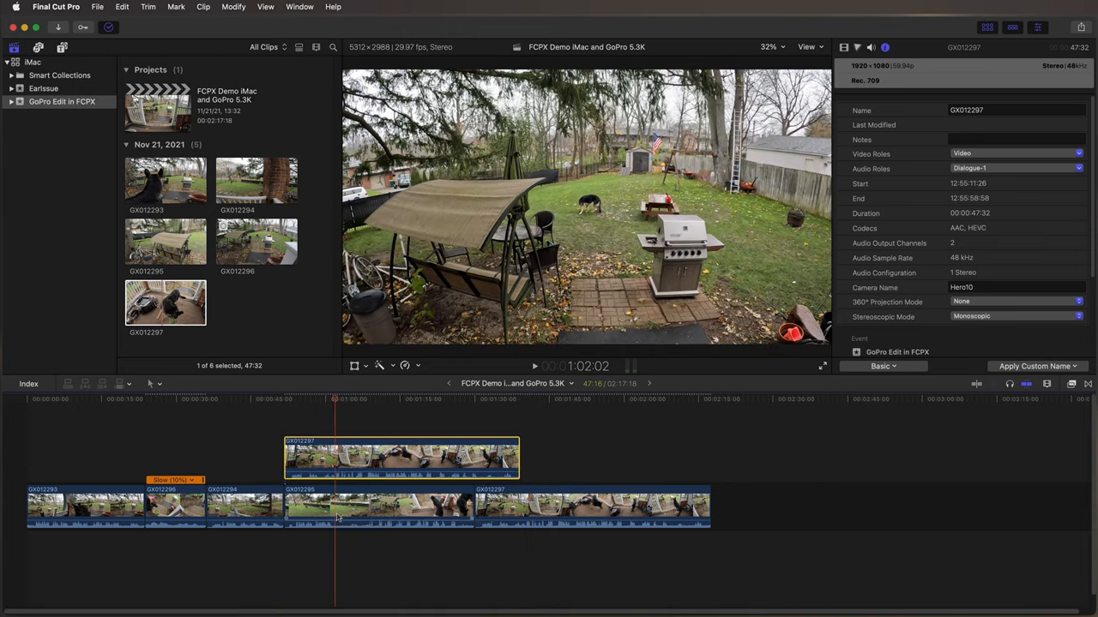
pyautogui.click(378, 506)
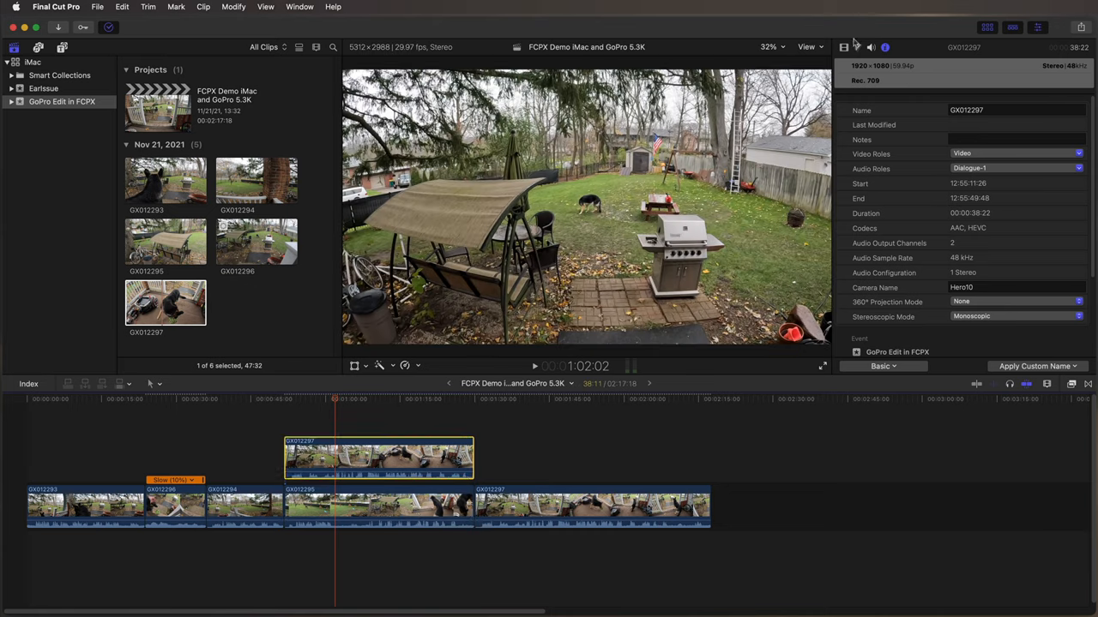
pyautogui.click(844, 48)
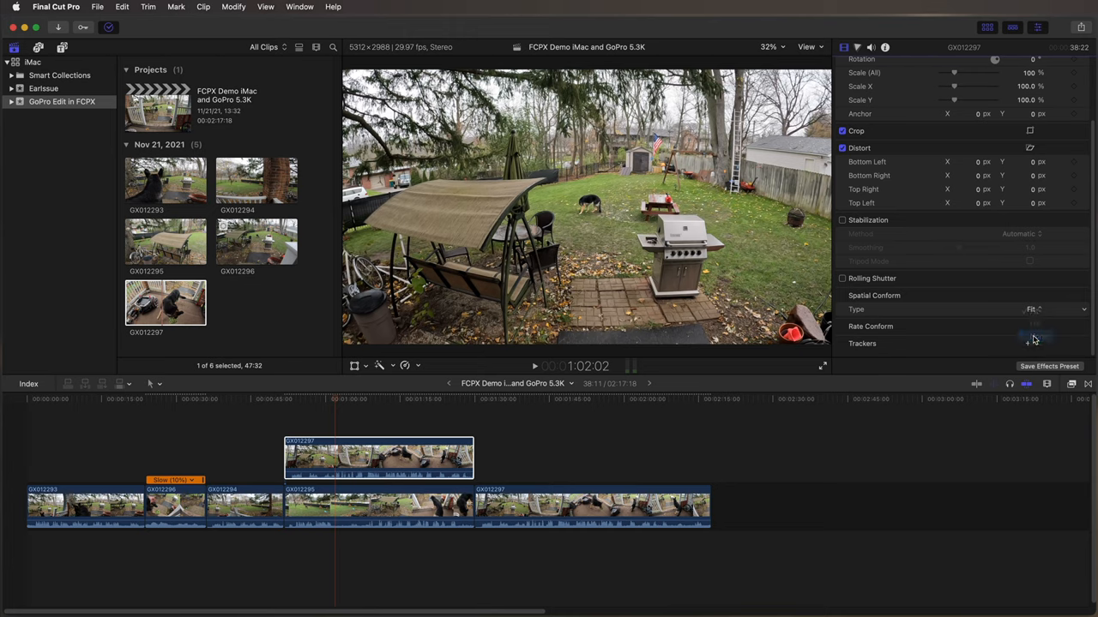
# Set the connected clip's Spatial Conform Type to None so it shows as a small inset
pyautogui.click(1032, 308)
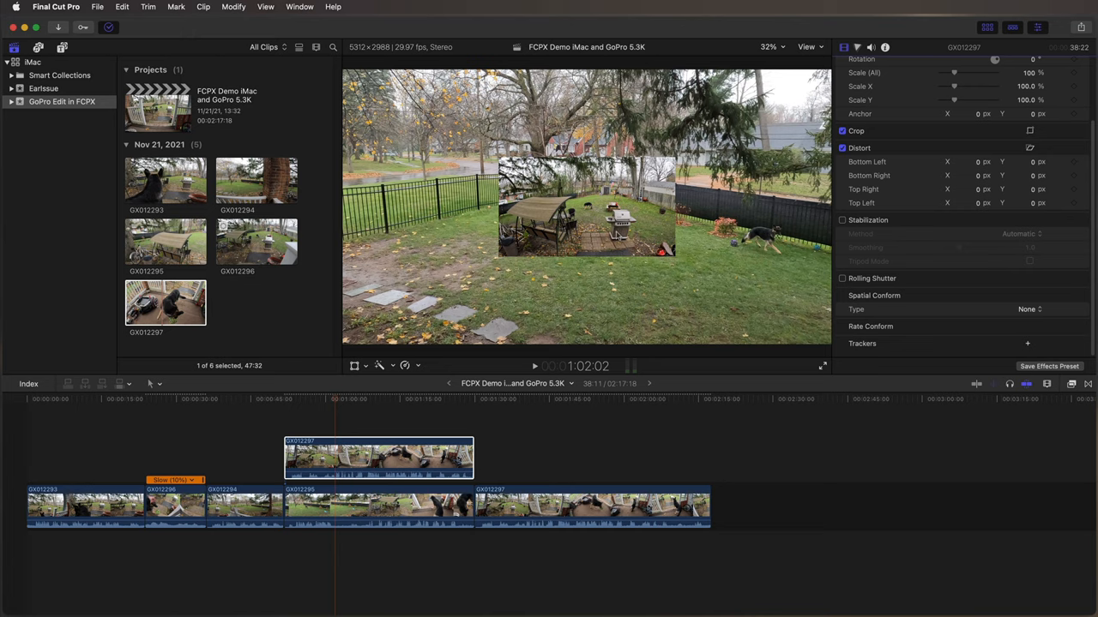
pyautogui.moveTo(820, 77)
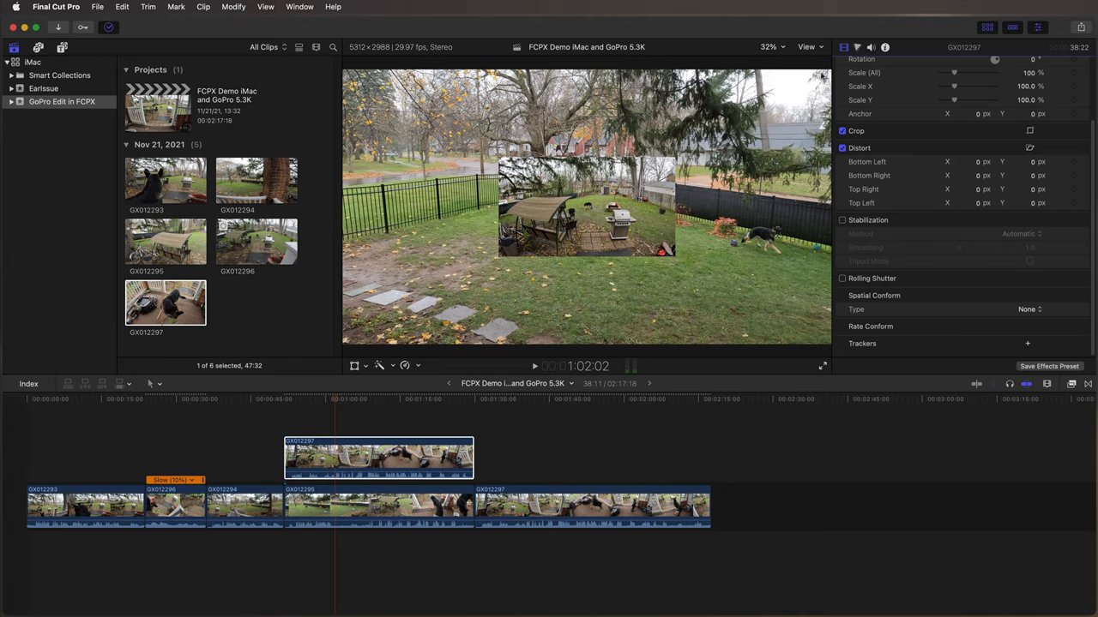
pyautogui.moveTo(712, 290)
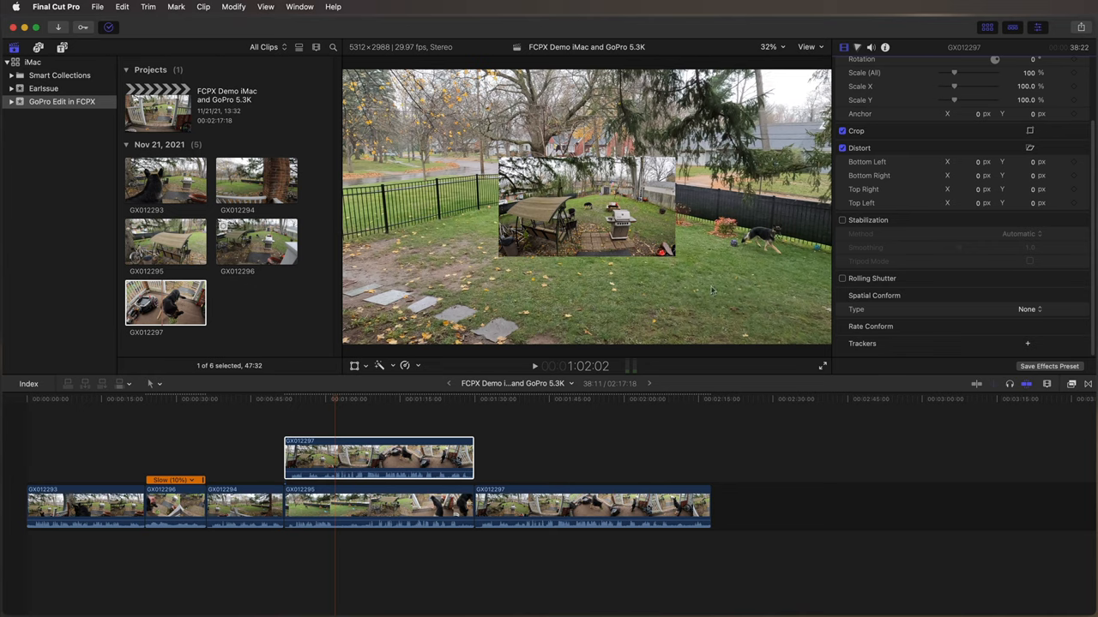
pyautogui.moveTo(786, 165)
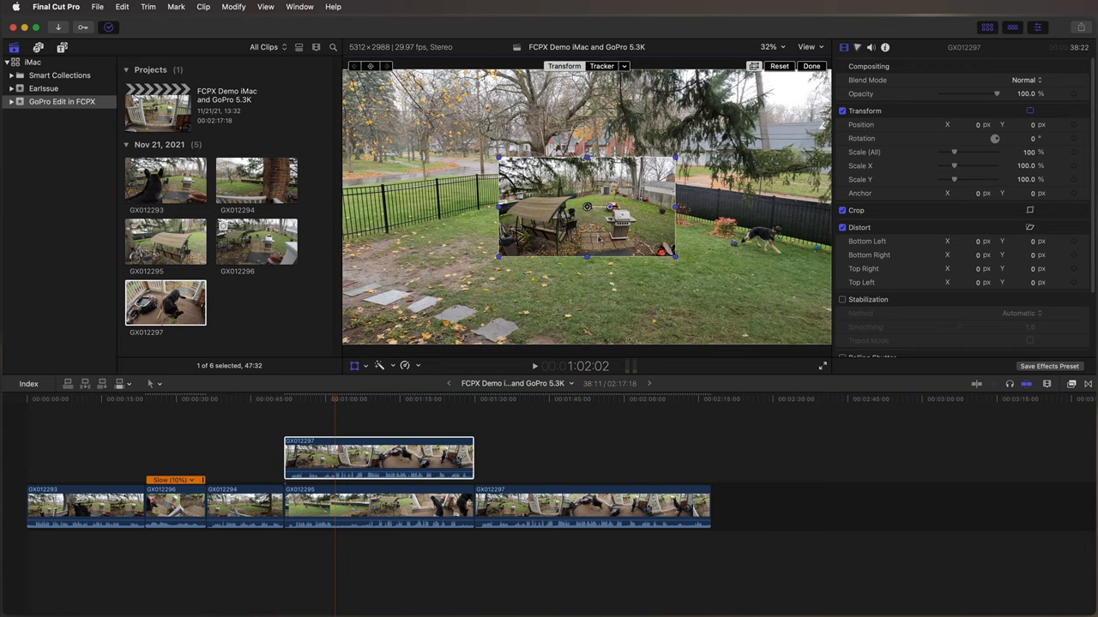
# Drag the inset picture with the Transform control into the top-left corner of the frame
pyautogui.moveTo(587, 206); pyautogui.dragTo(463, 158)
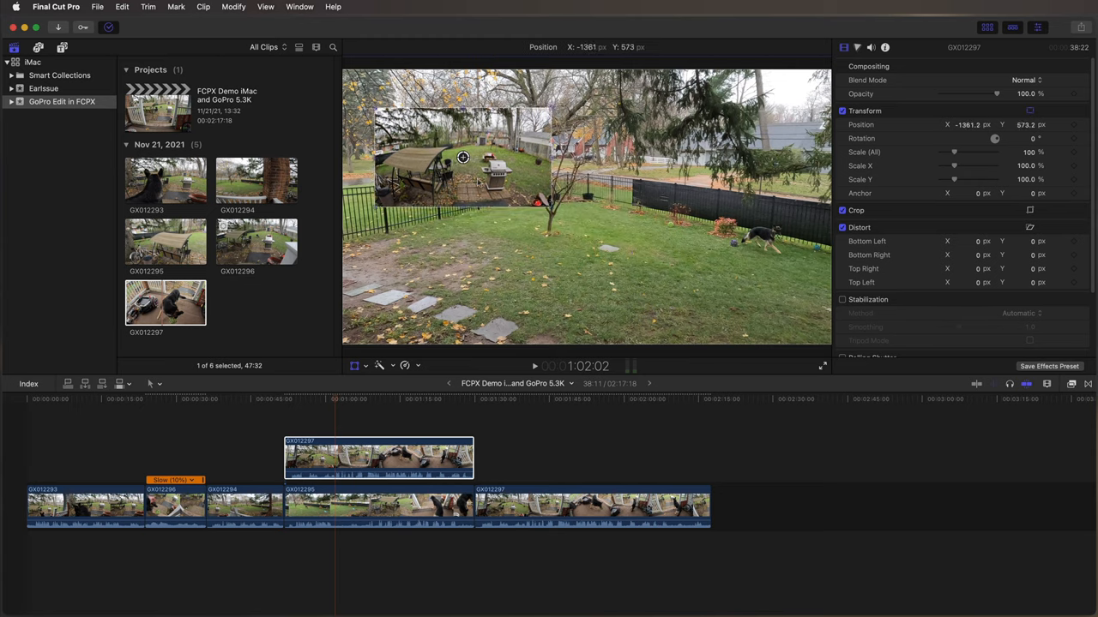
pyautogui.moveTo(463, 158); pyautogui.dragTo(436, 123)
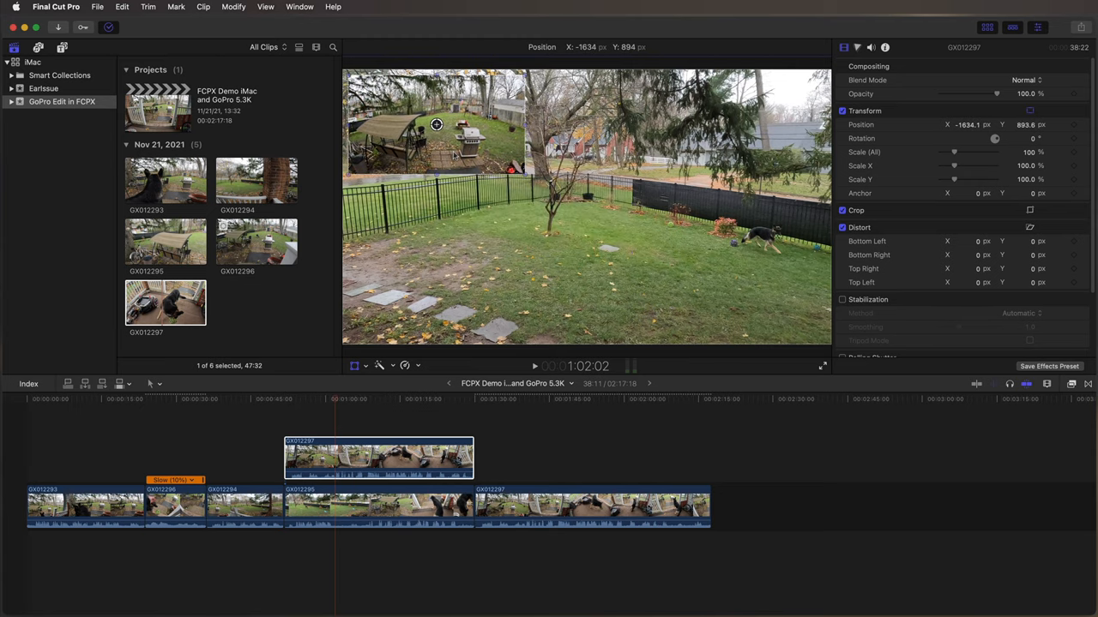
pyautogui.moveTo(436, 124); pyautogui.dragTo(439, 130)
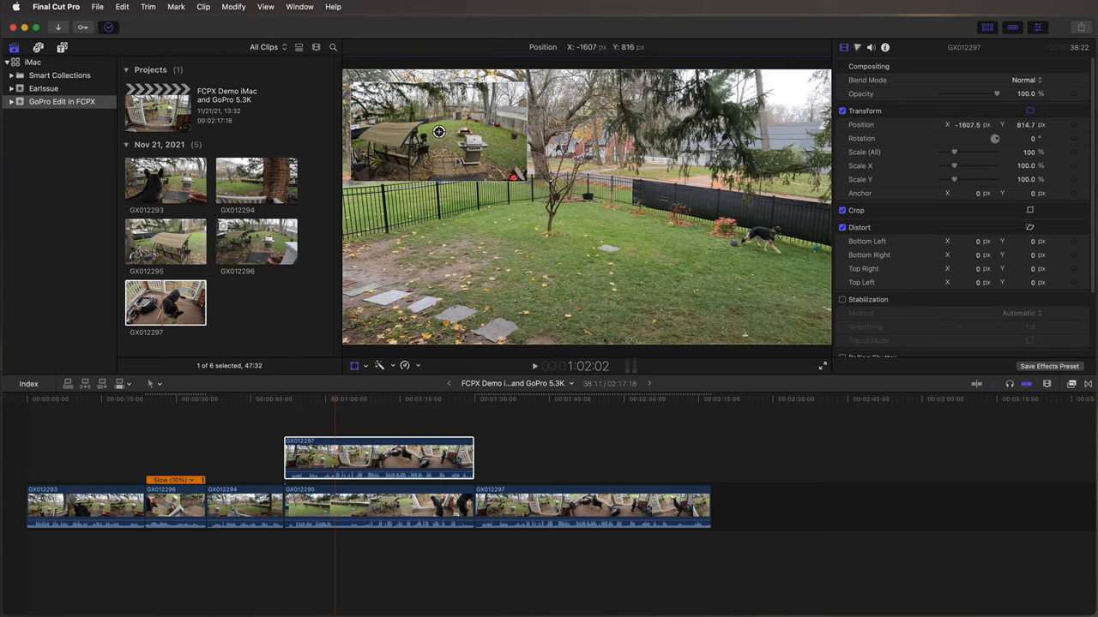
pyautogui.moveTo(439, 131); pyautogui.dragTo(456, 151)
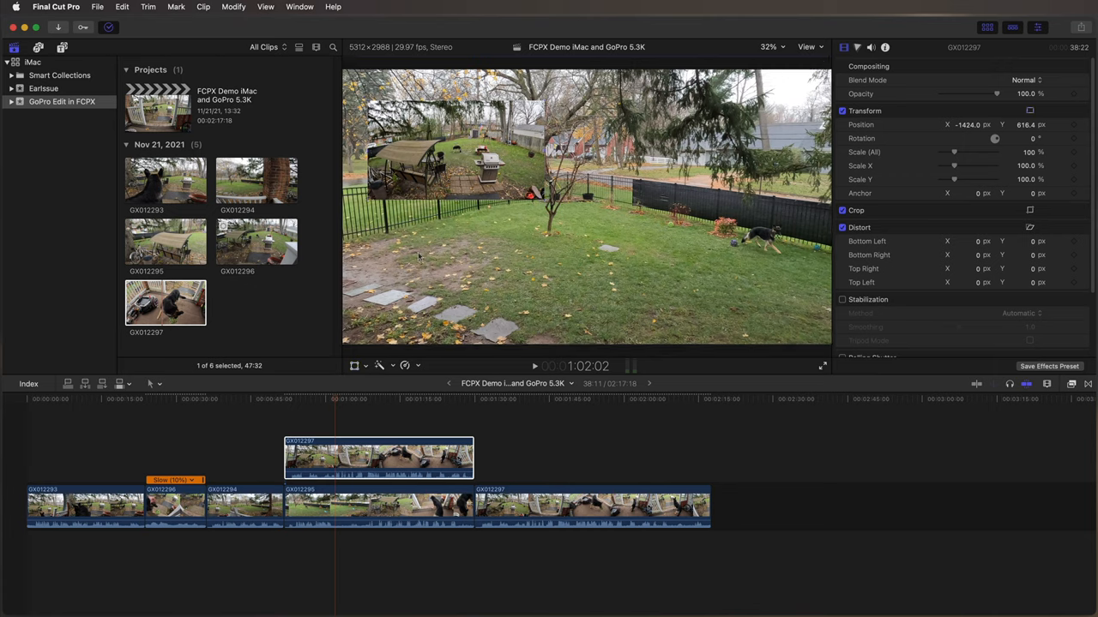
pyautogui.moveTo(379, 69)
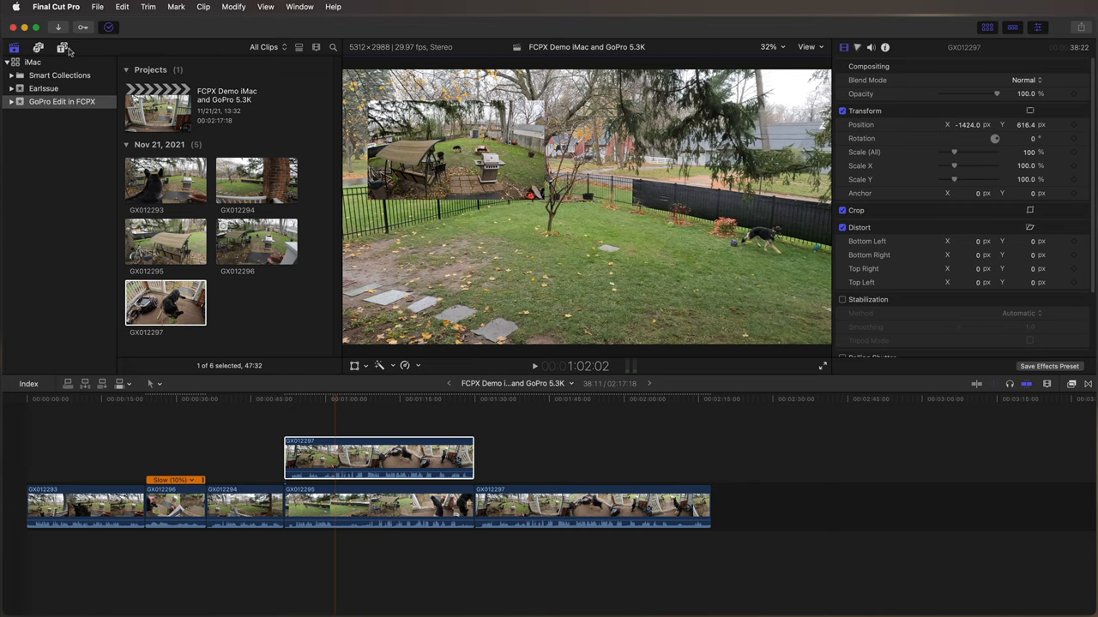
# Add a black Custom solid from Generators > Solids to the timeline under the inset
pyautogui.click(62, 48)
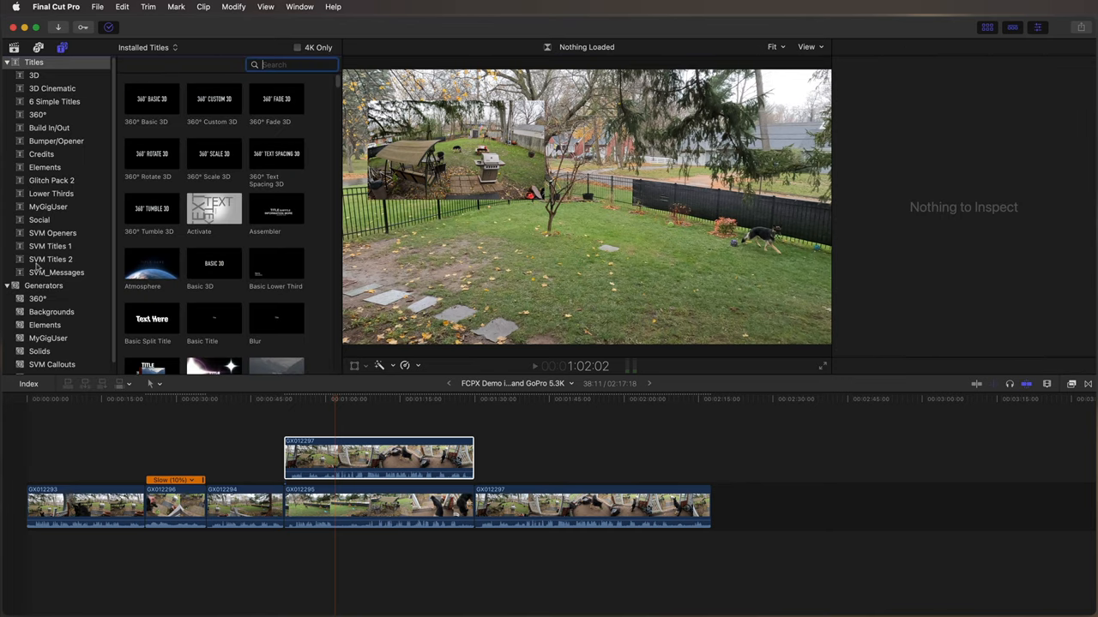
pyautogui.click(52, 312)
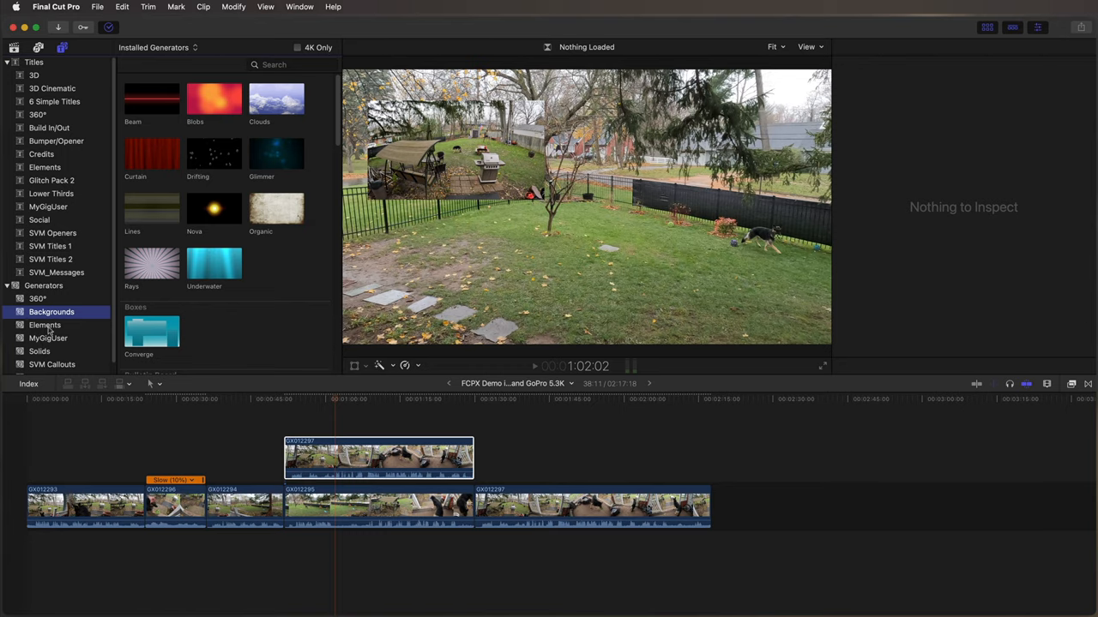
pyautogui.click(39, 350)
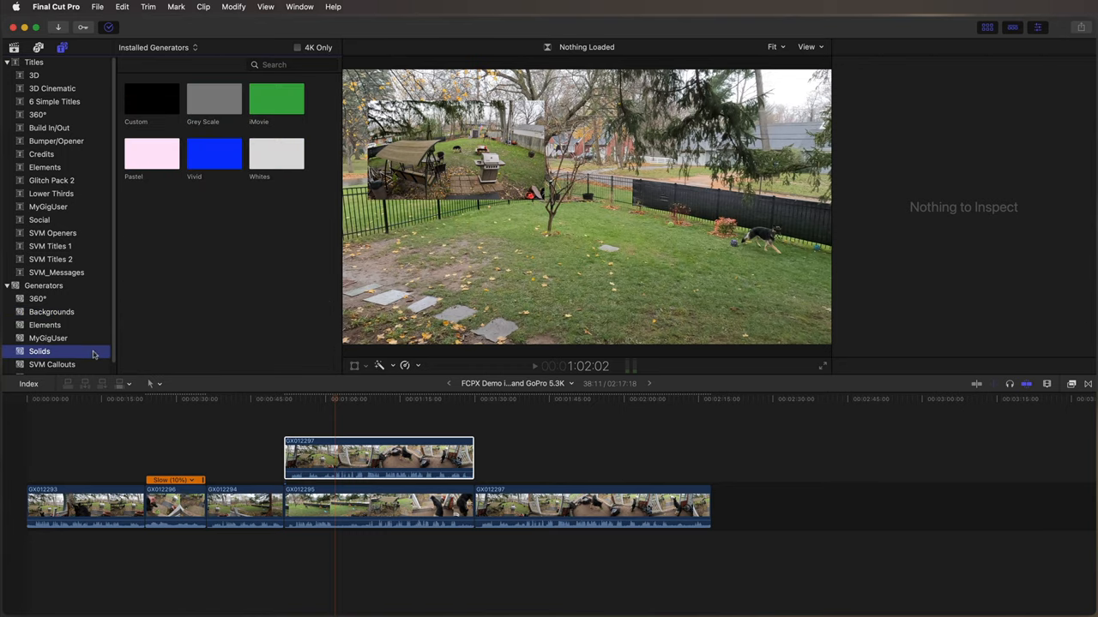
pyautogui.moveTo(273, 169)
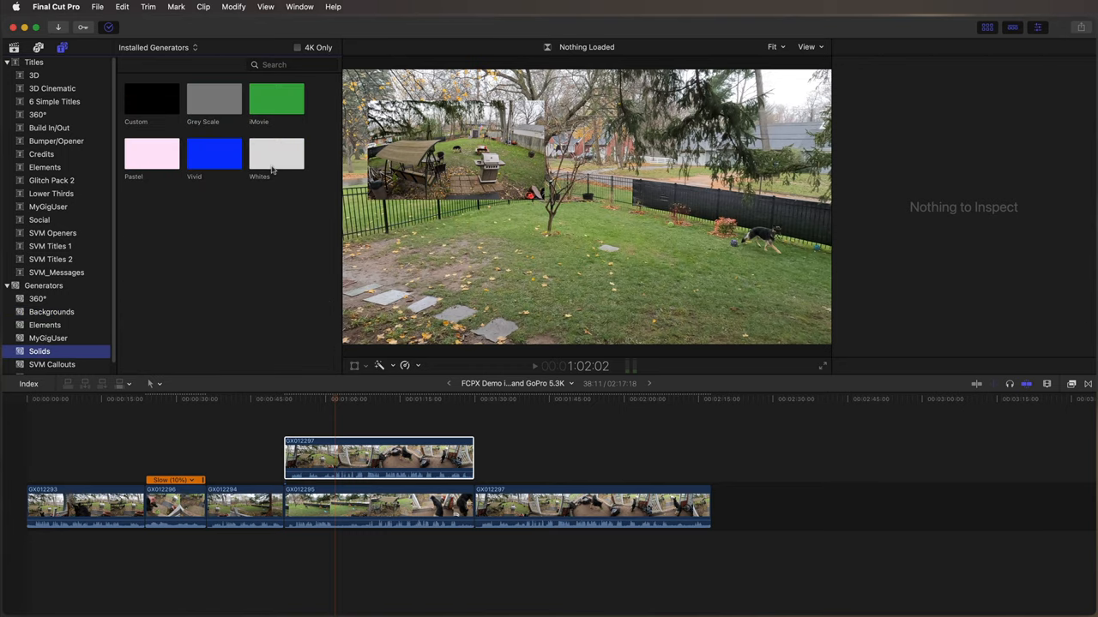
pyautogui.click(151, 98)
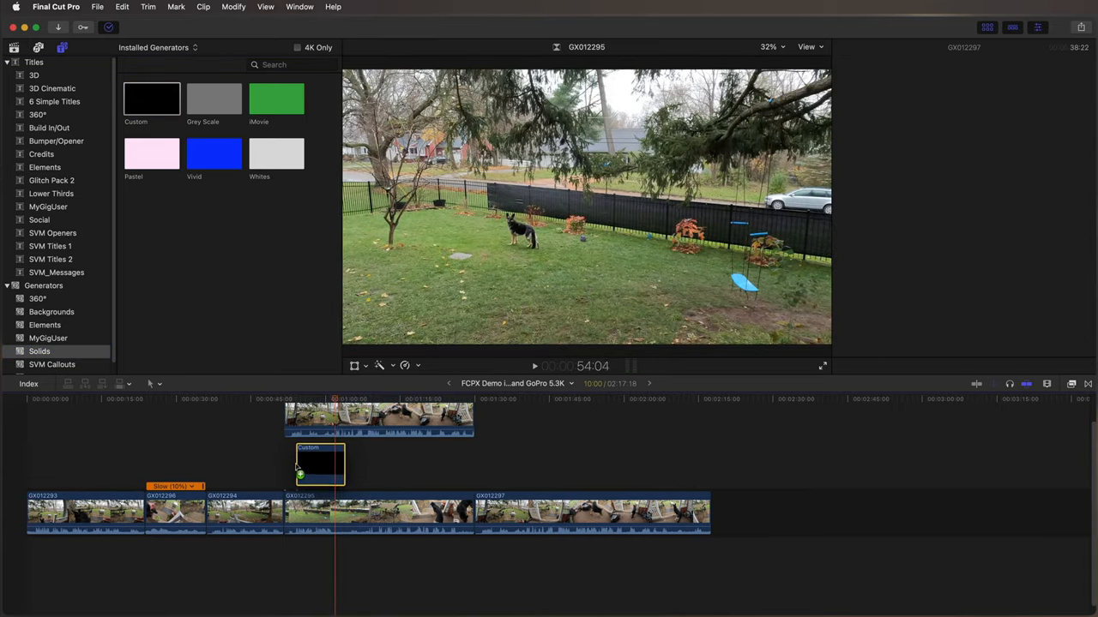
# Extend the solid clip to span the full length of the inset clip
pyautogui.click(319, 463)
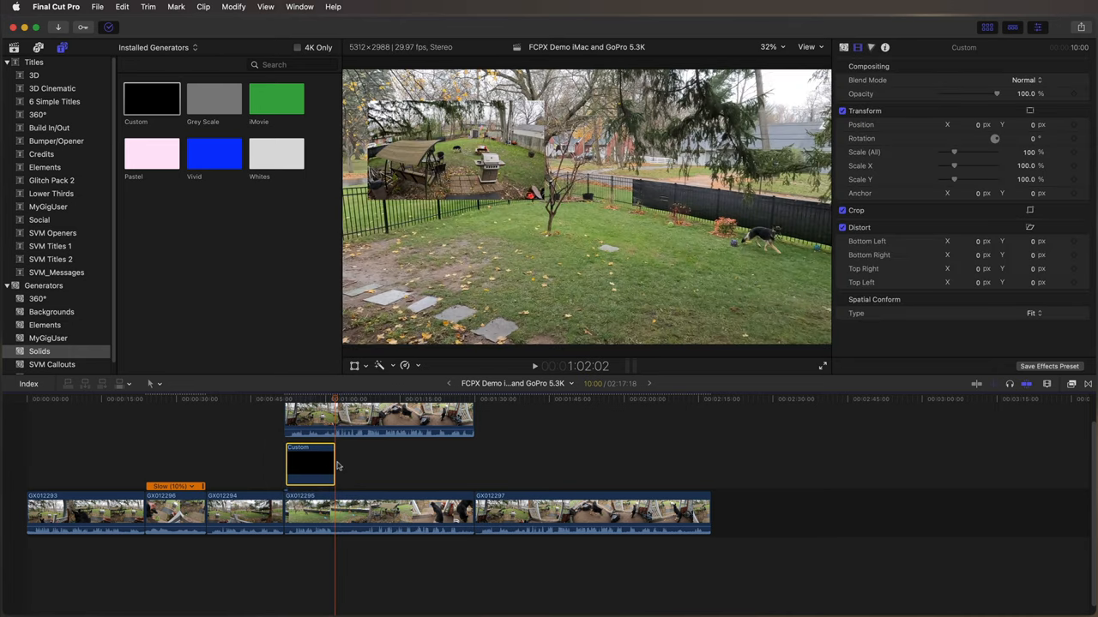
pyautogui.moveTo(335, 463); pyautogui.dragTo(477, 463)
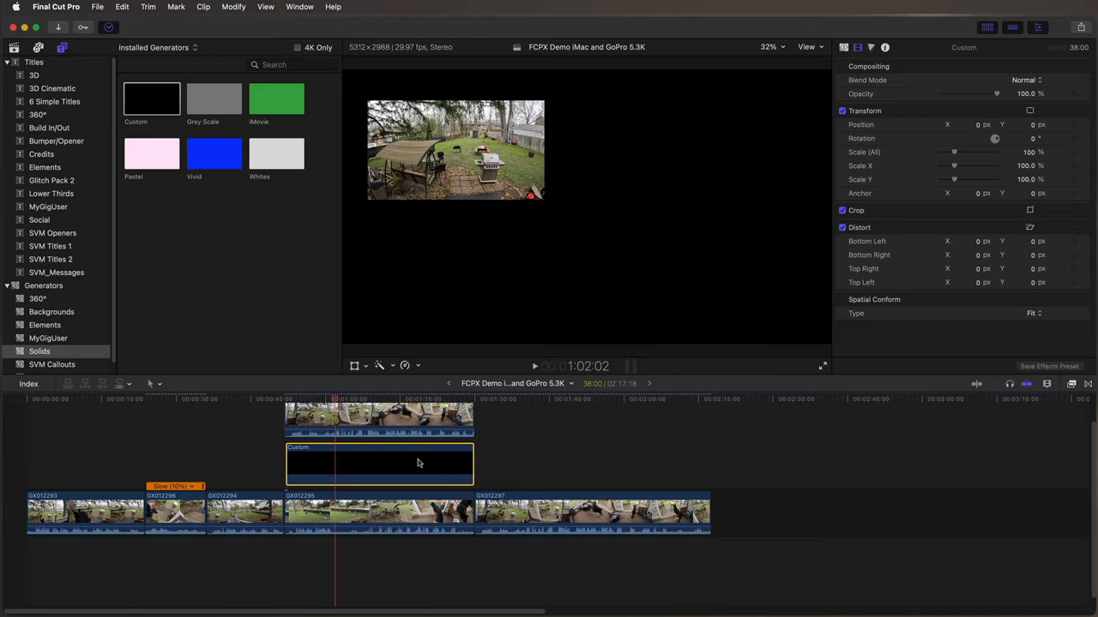
# Recolour the Custom solid orange in the inspector and start a Crop on it
pyautogui.click(844, 48)
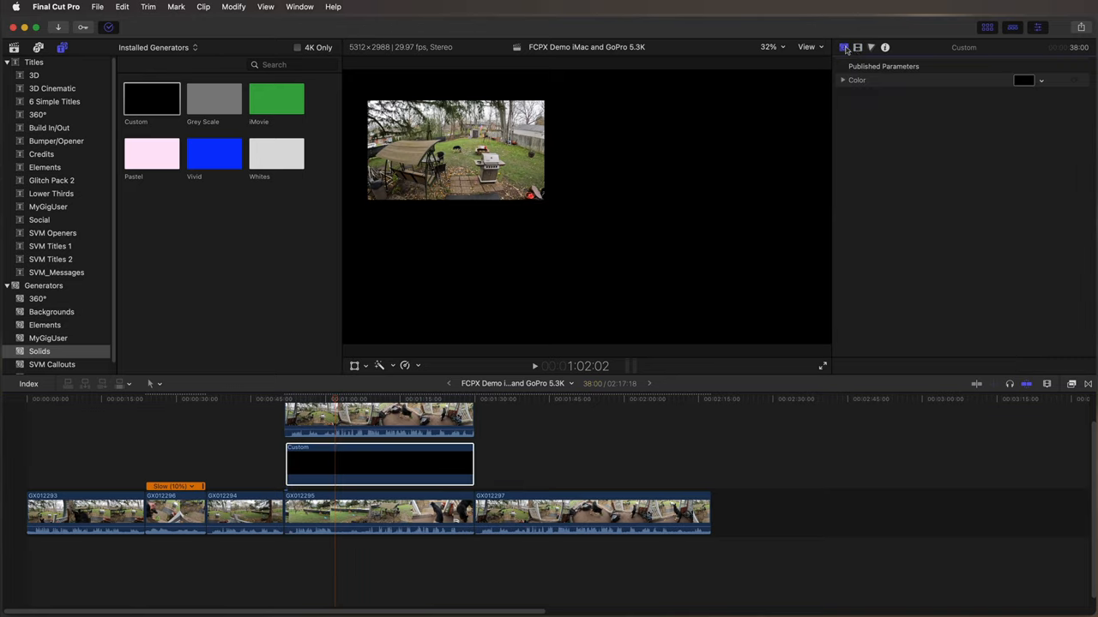
pyautogui.click(1024, 80)
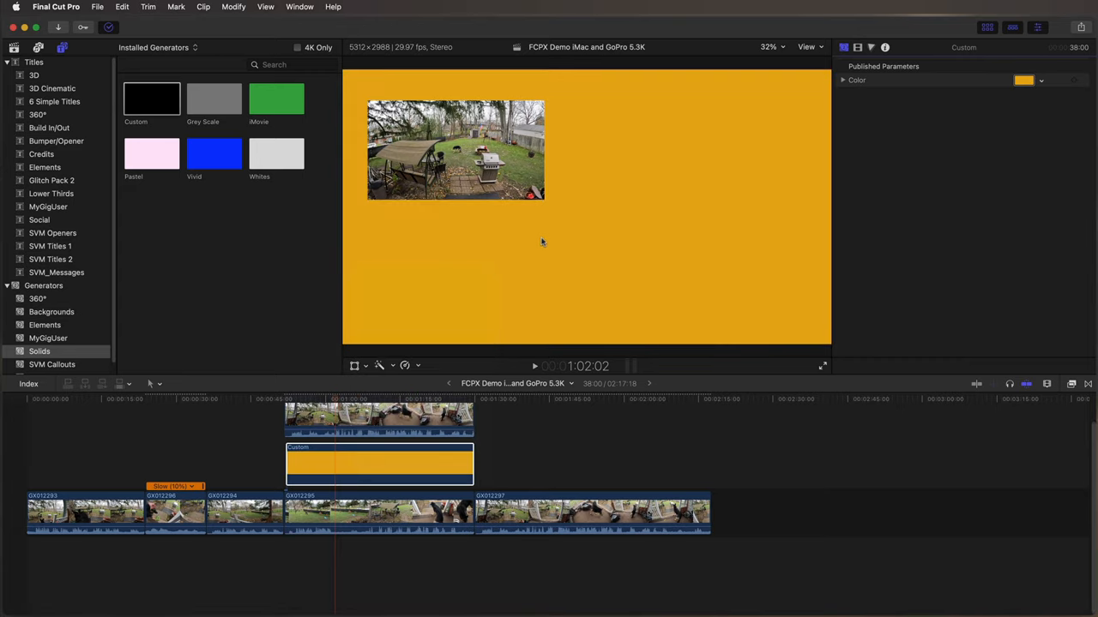
pyautogui.click(379, 365)
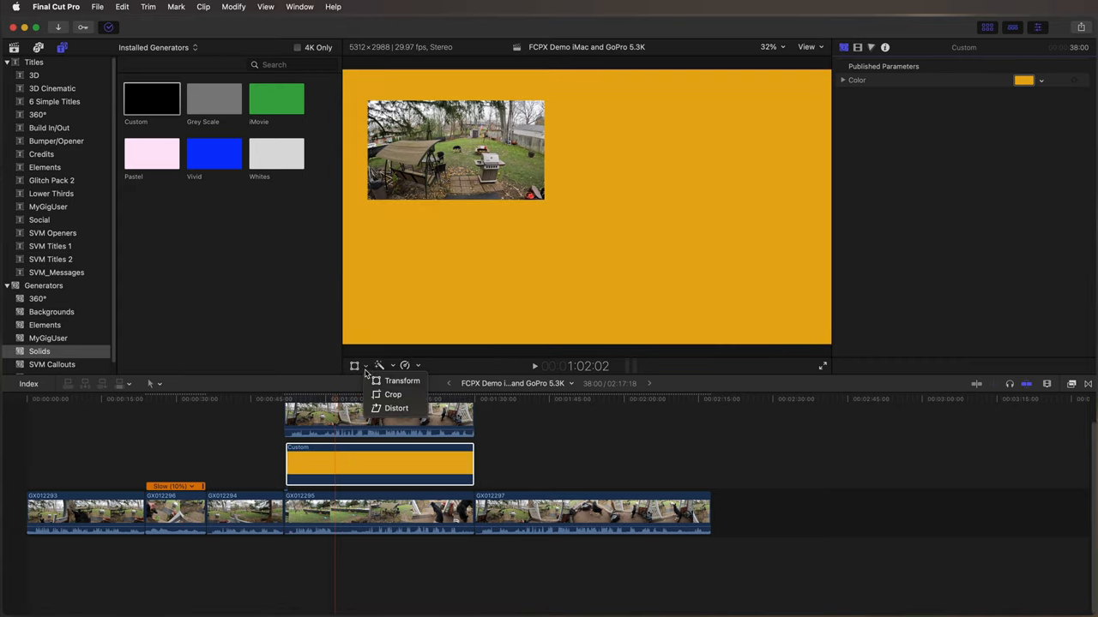
pyautogui.click(393, 394)
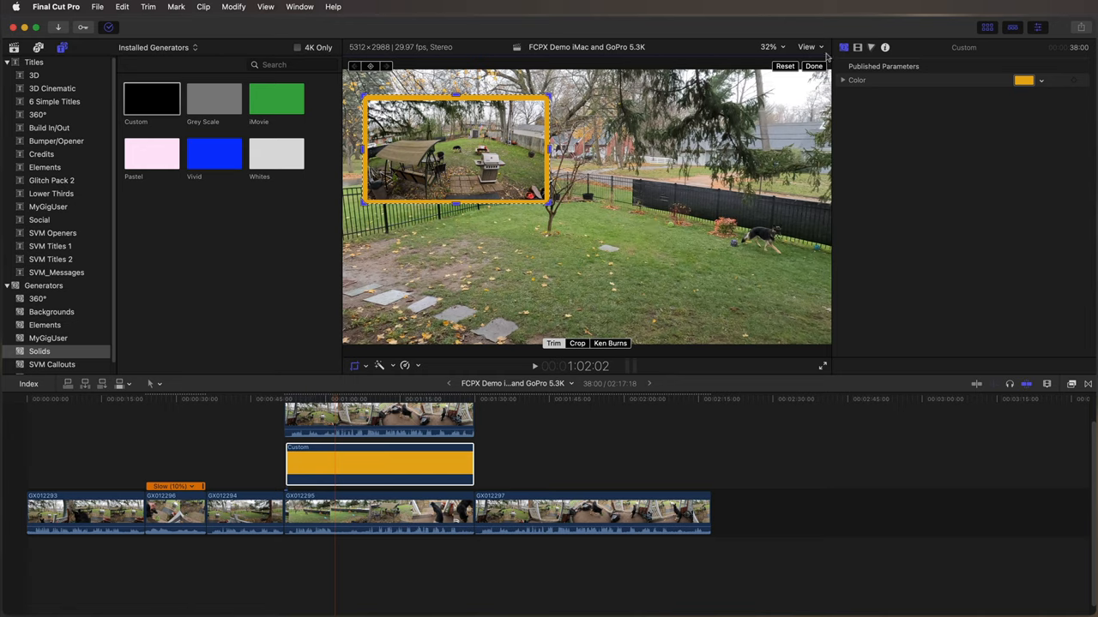
# At 100% viewer zoom, trim the orange solid's crop edges into a thin border around the inset
pyautogui.click(770, 47)
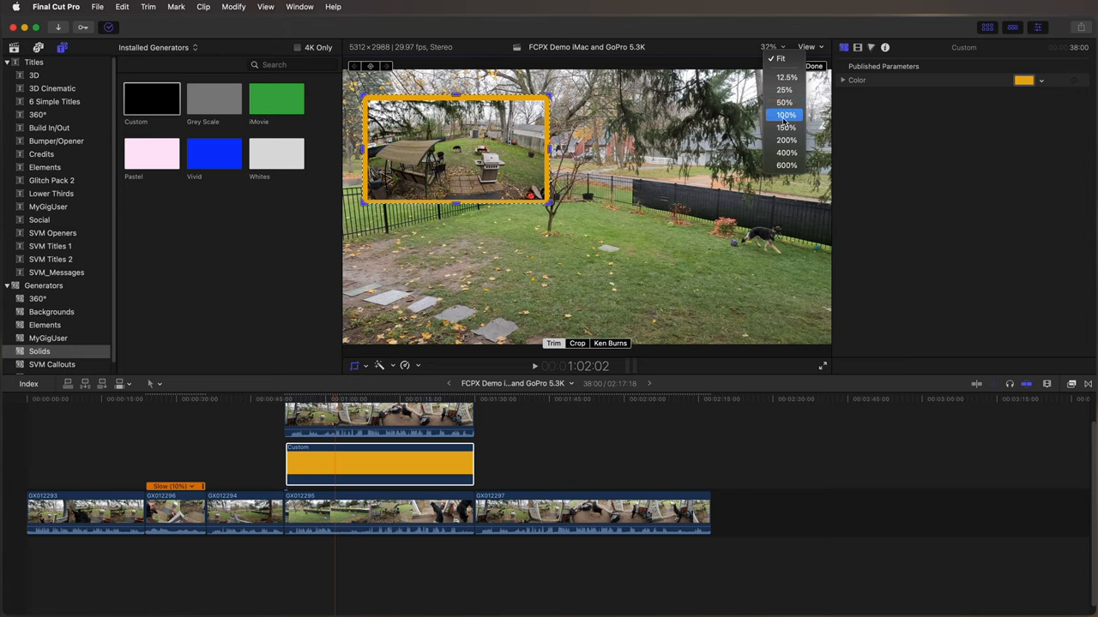
pyautogui.click(785, 115)
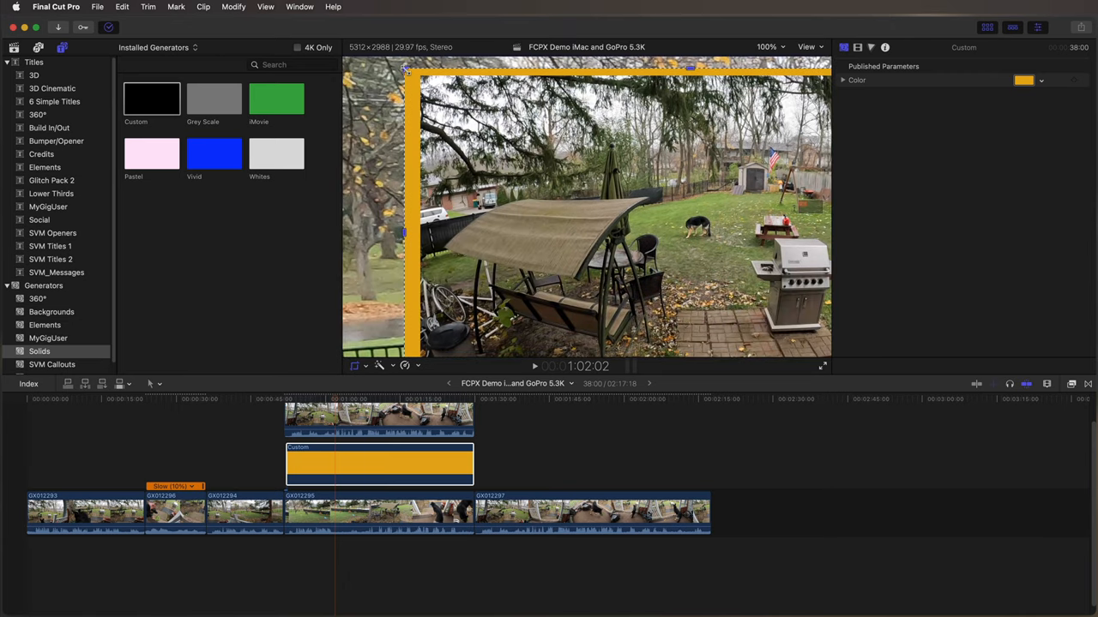
pyautogui.click(576, 343)
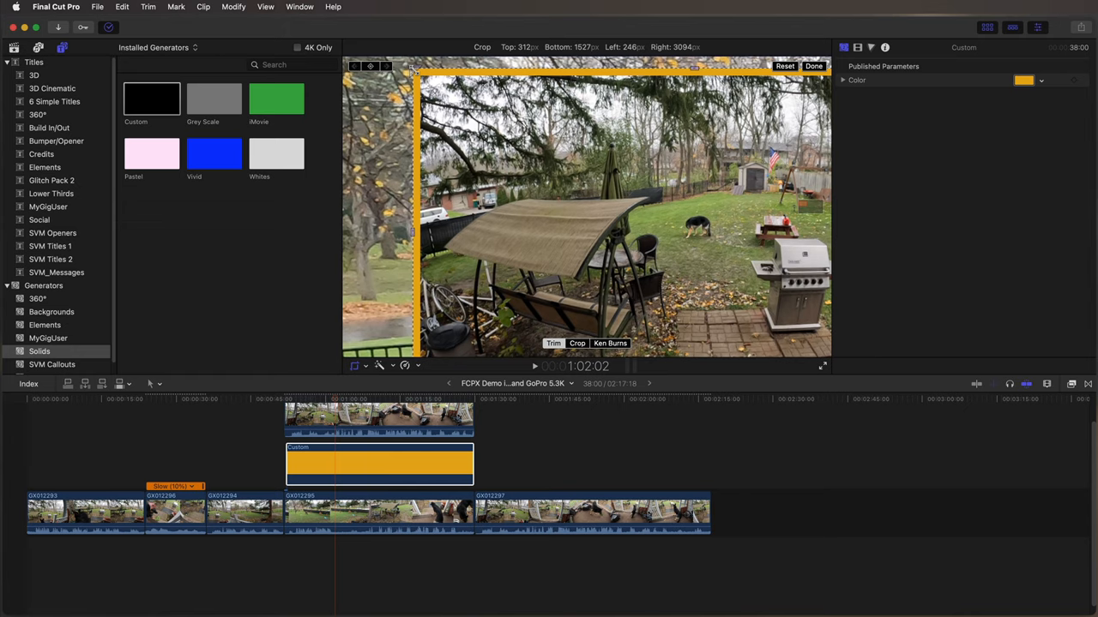
pyautogui.click(813, 65)
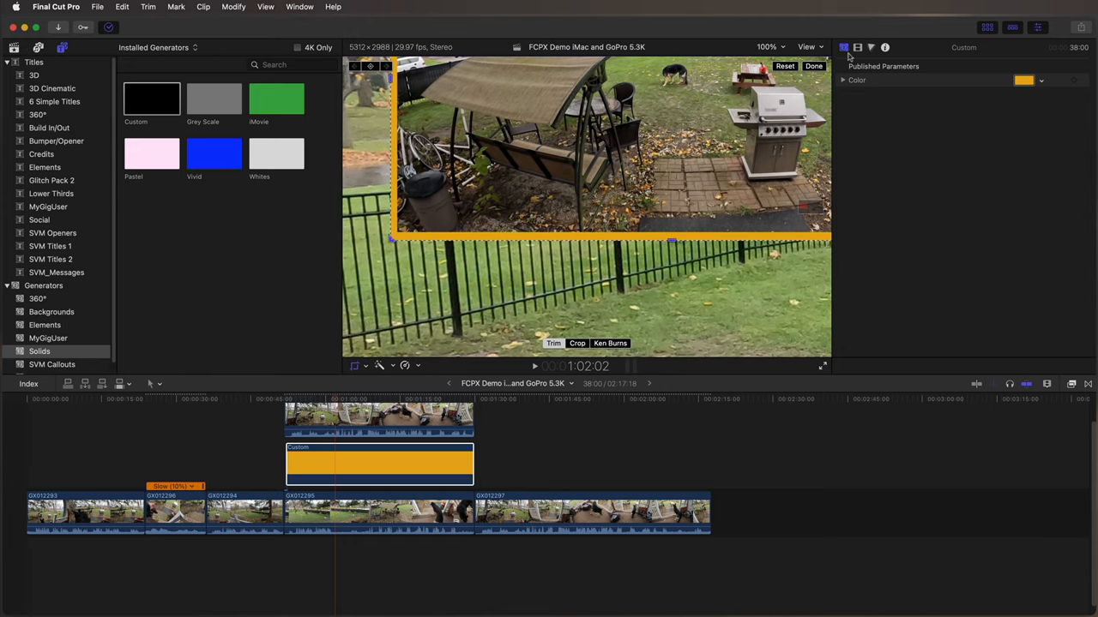
pyautogui.click(768, 46)
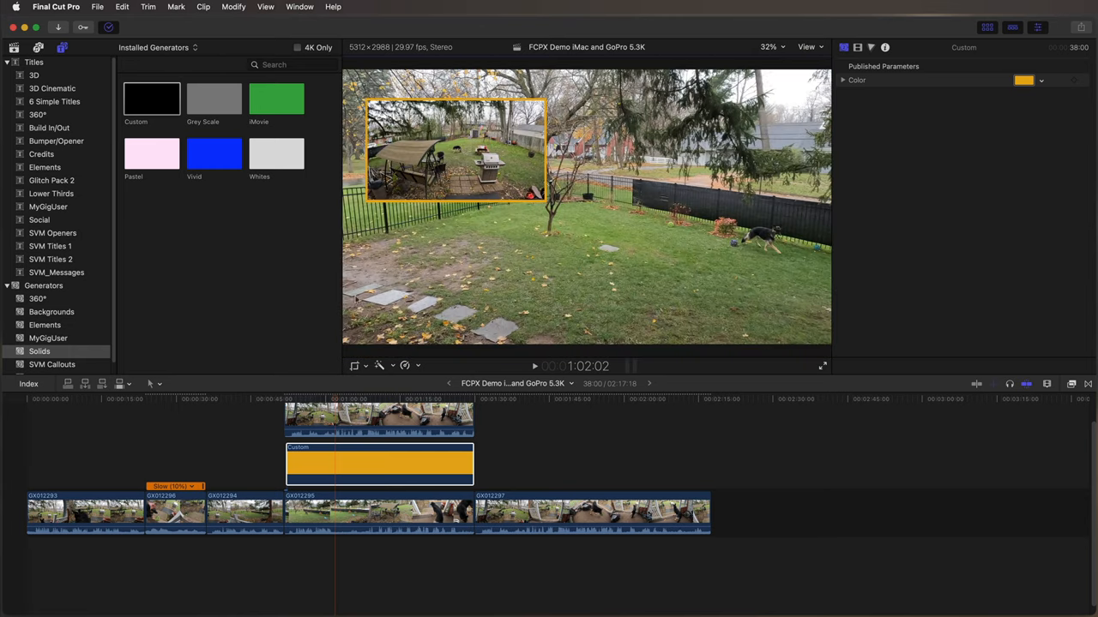
pyautogui.click(275, 398)
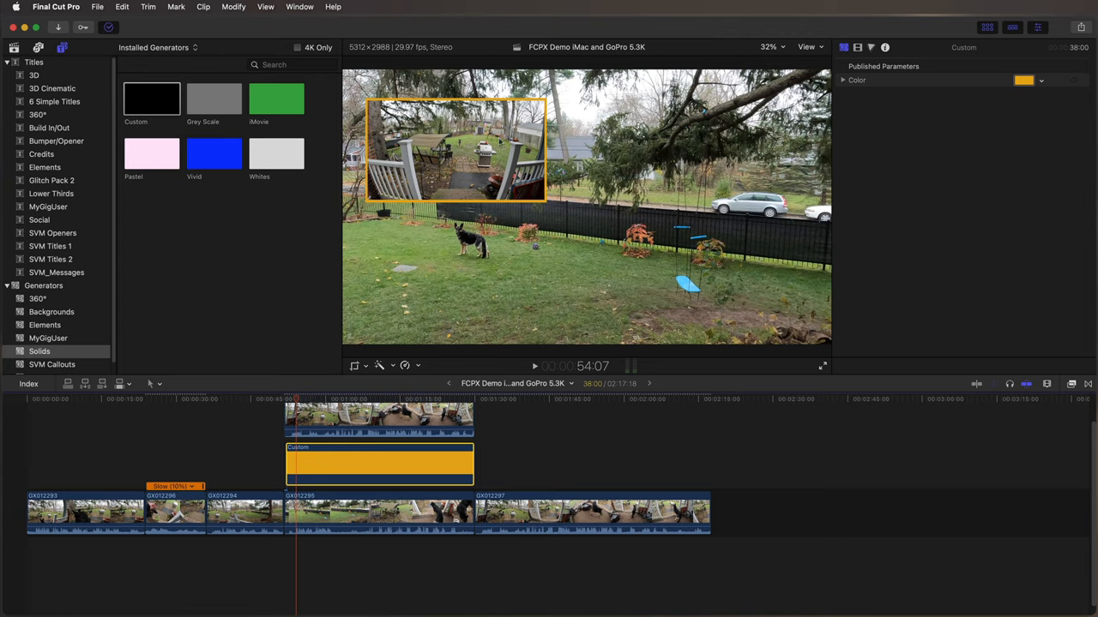
pyautogui.moveTo(504, 14)
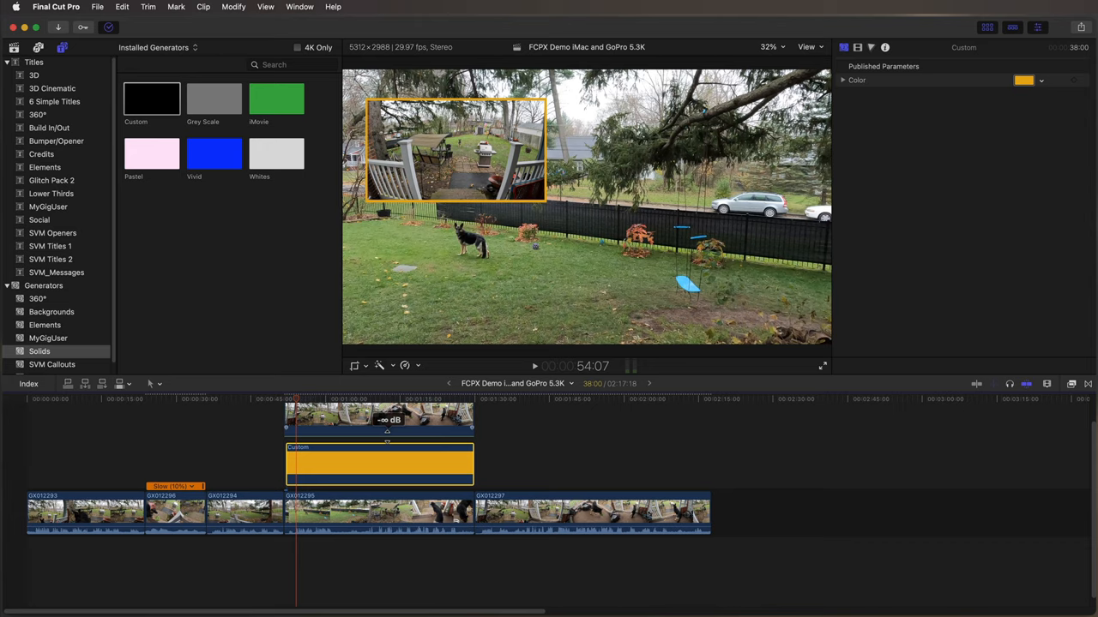
pyautogui.moveTo(412, 453)
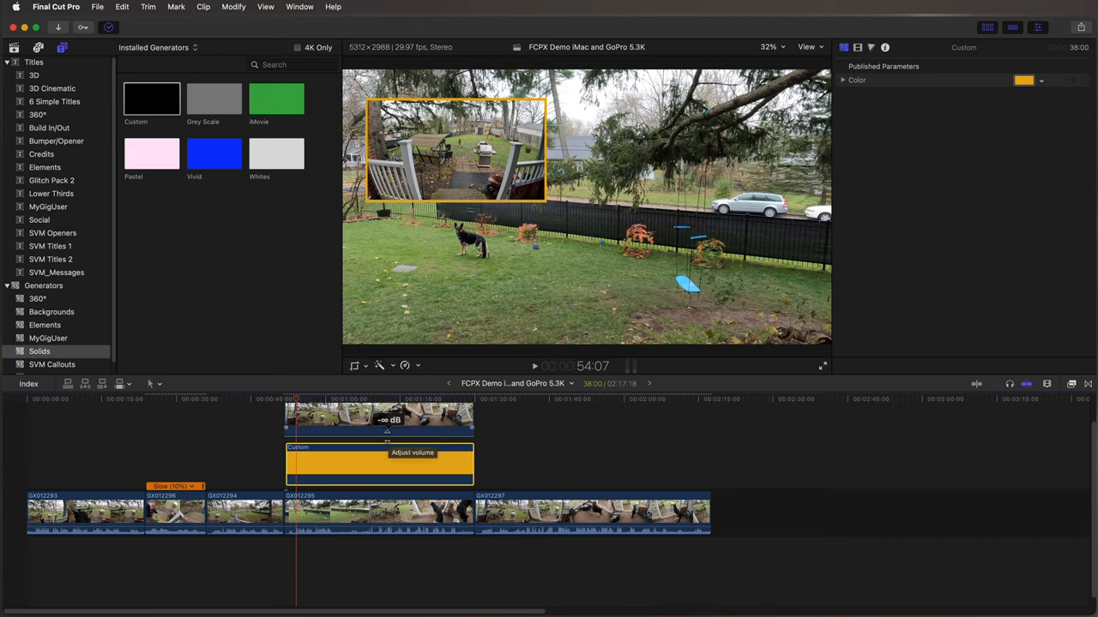
pyautogui.moveTo(401, 585)
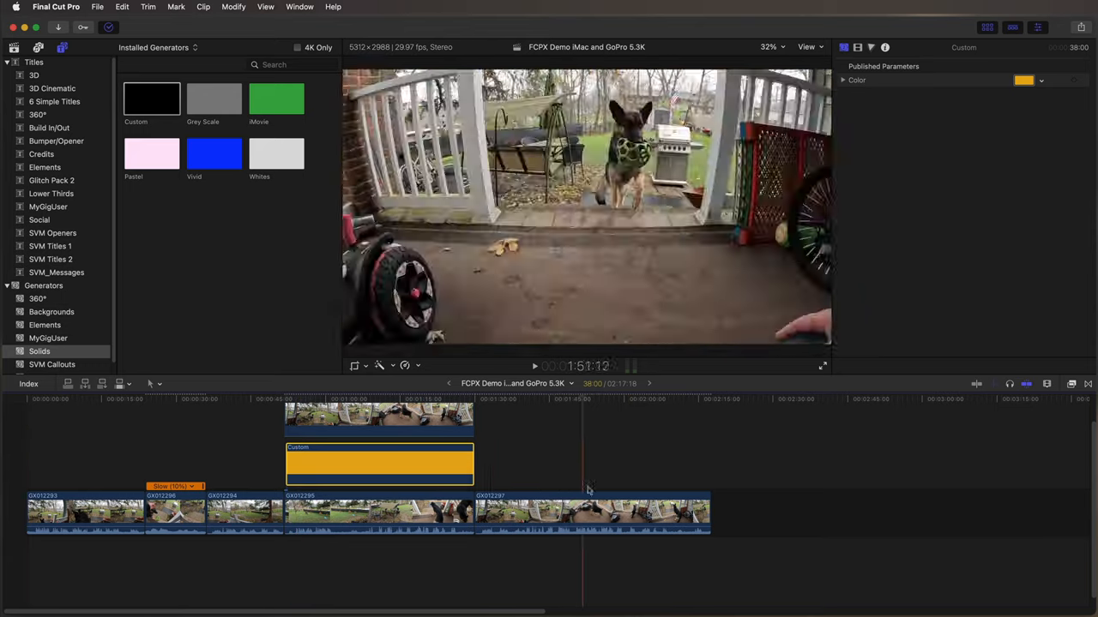
pyautogui.click(43, 398)
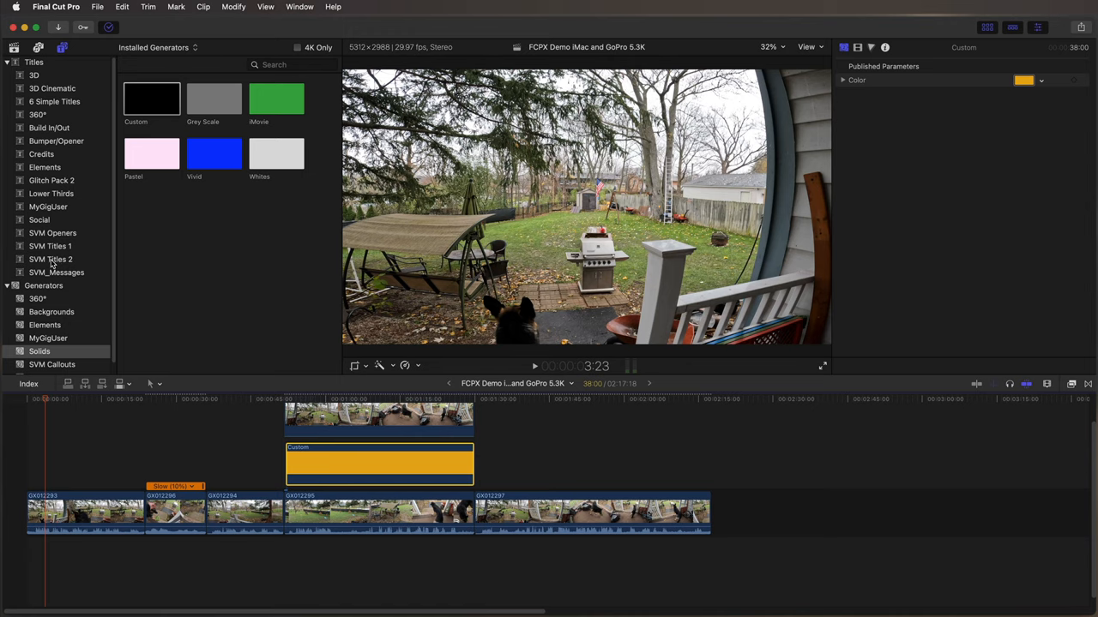
# Add Title 11 from SVM Titles 2 at the start with main line 'FinalCut Pro X'
pyautogui.click(52, 259)
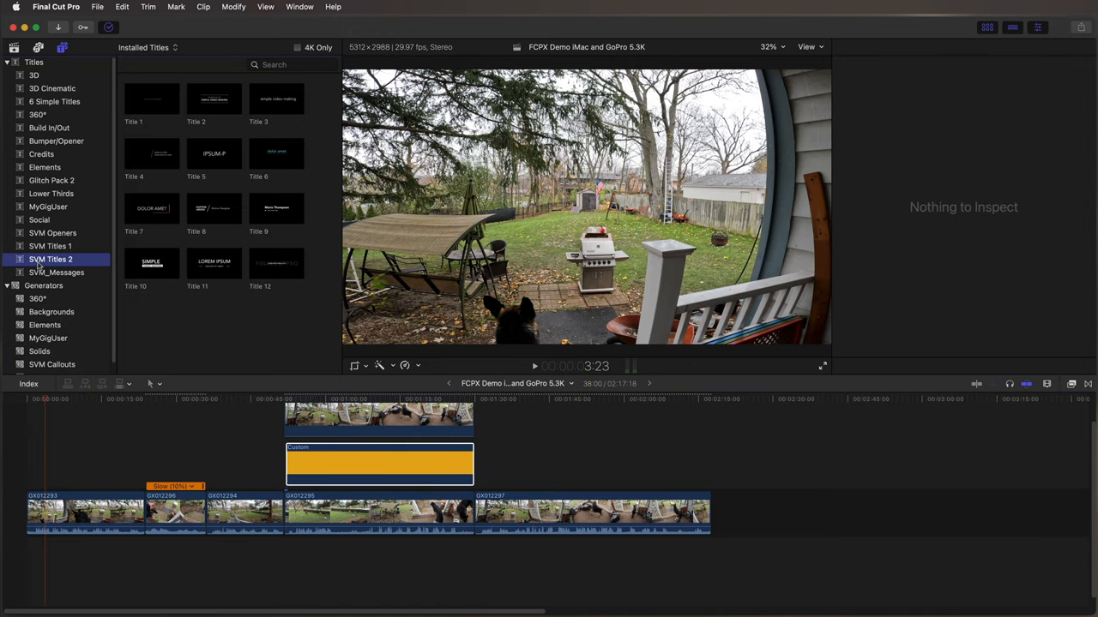
pyautogui.moveTo(69, 264)
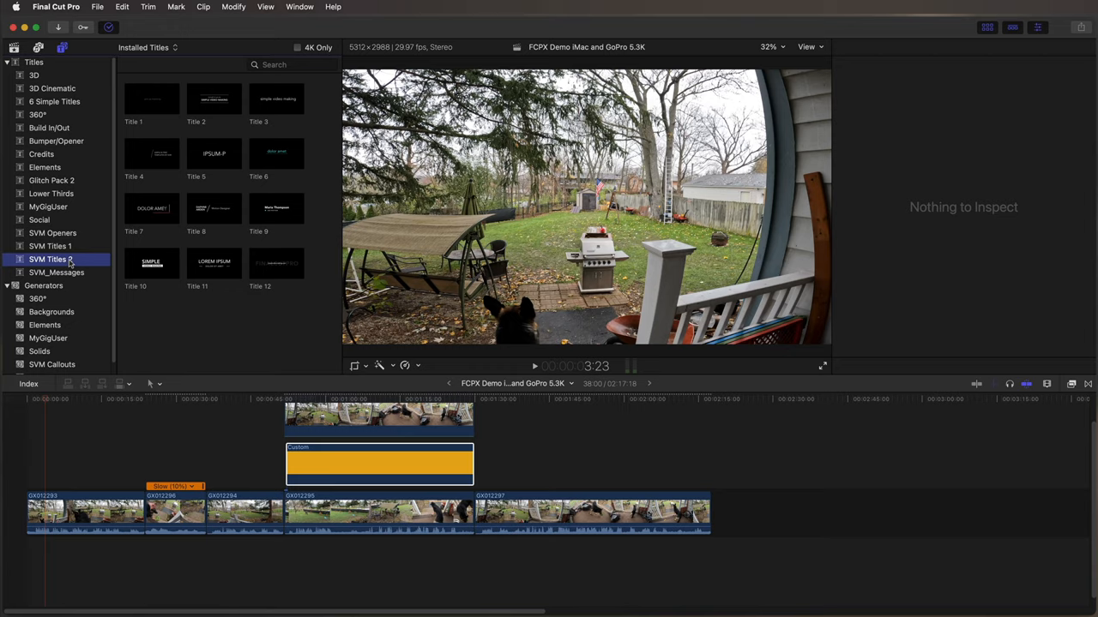
pyautogui.moveTo(223, 275)
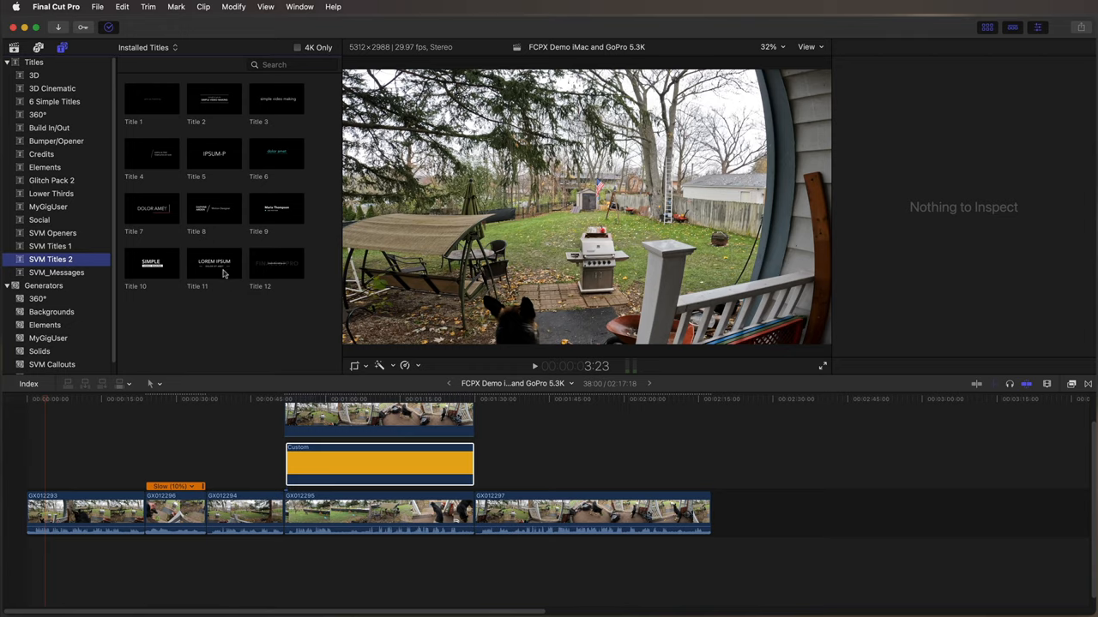
pyautogui.click(213, 265)
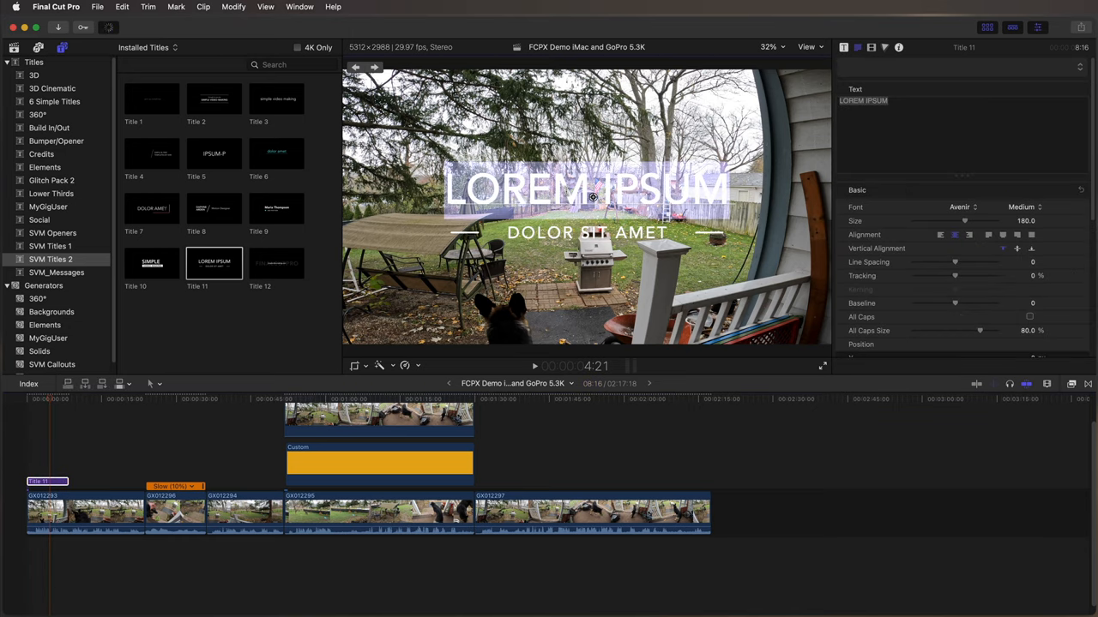
pyautogui.write('FinalCut Pro X')
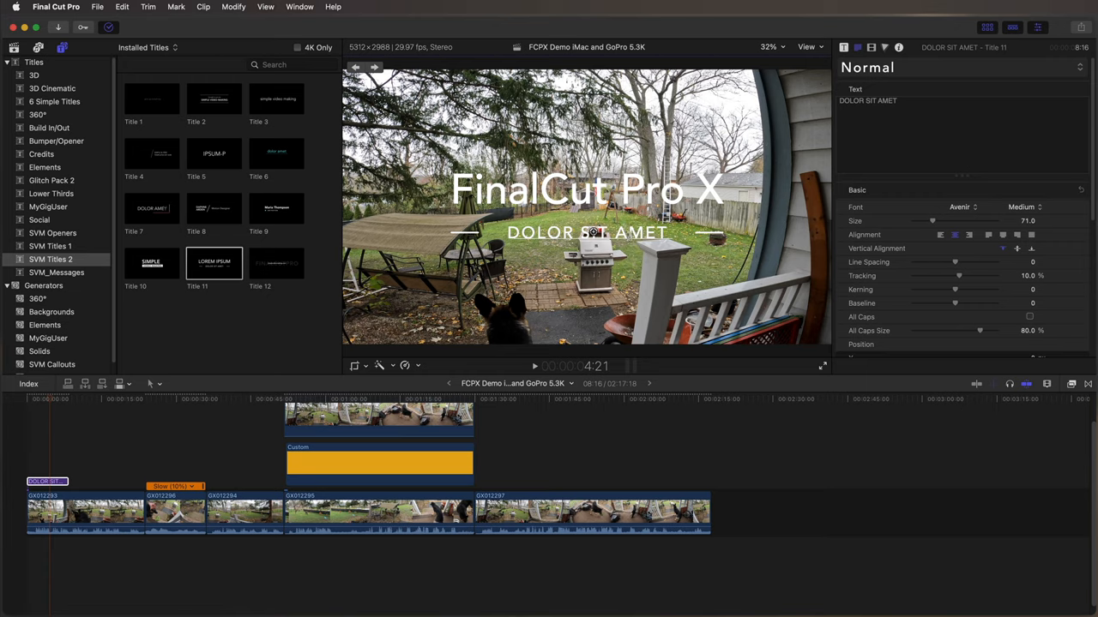
# Replace the subtitle with 'How to edit GoPro Footage'
pyautogui.doubleClick(586, 233)
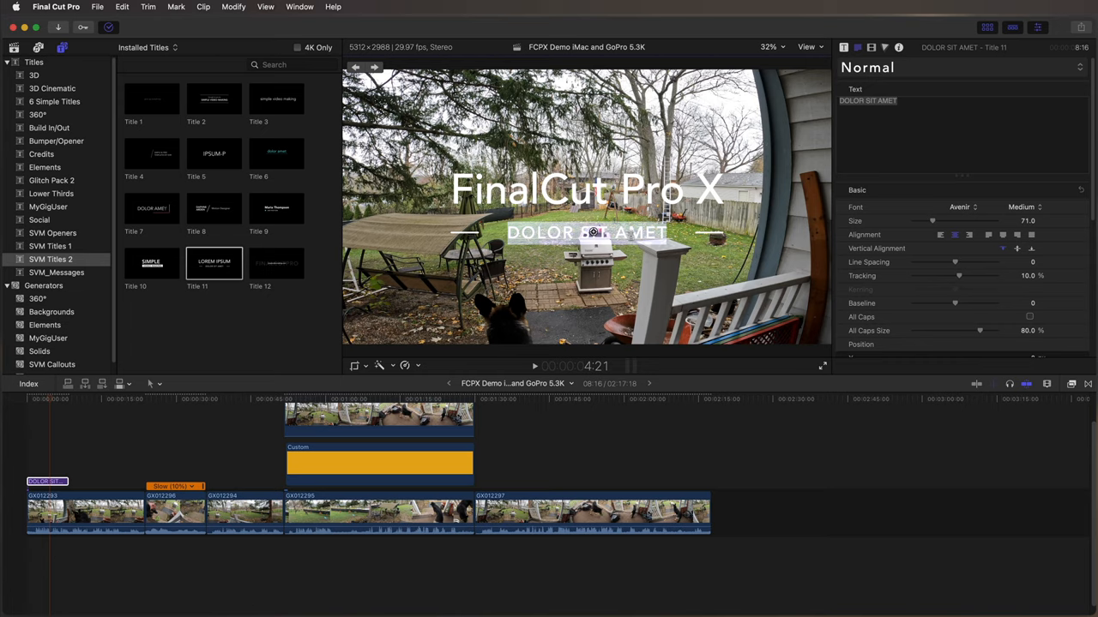
pyautogui.write('How to')
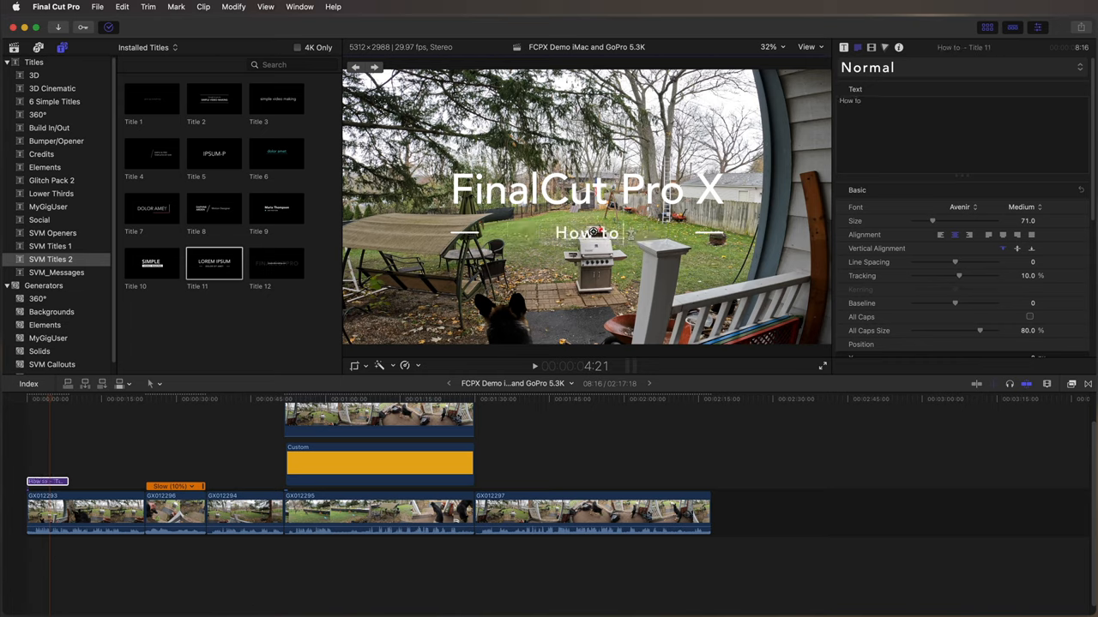
pyautogui.write('edit GoPro')
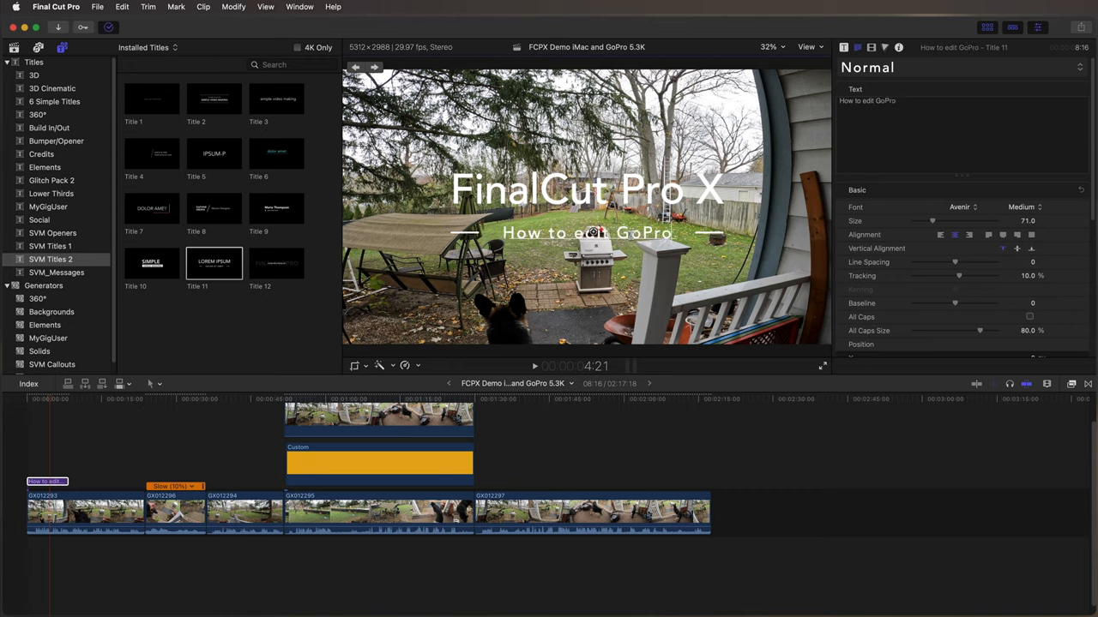
pyautogui.write('Footage')
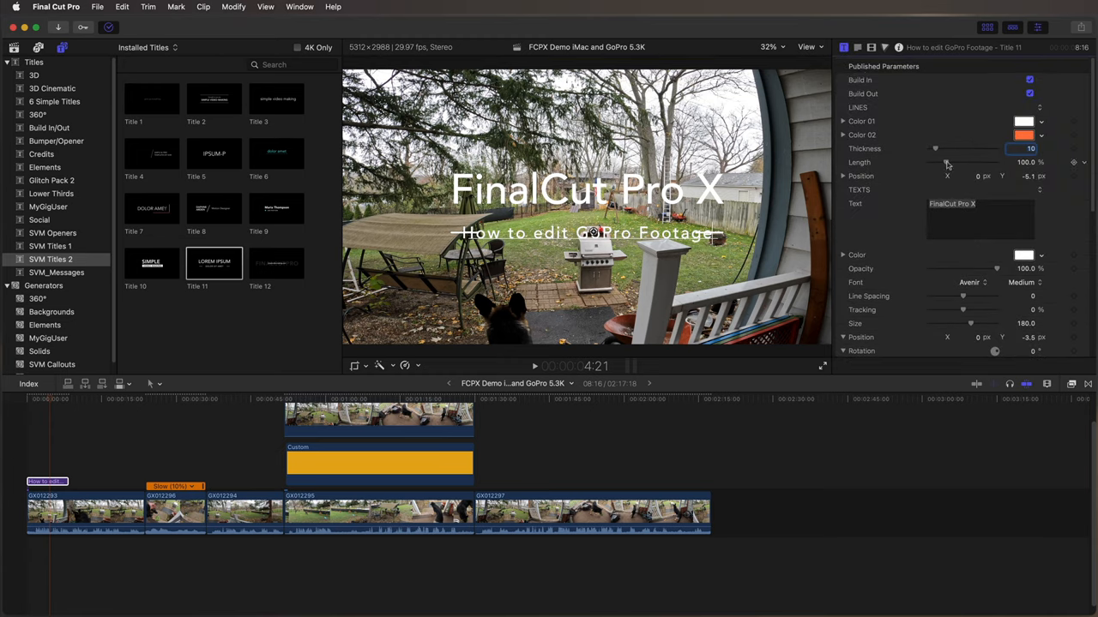
# Lengthen the lines beside the subtitle and enlarge the text size in the inspector
pyautogui.moveTo(937, 161); pyautogui.dragTo(950, 161)
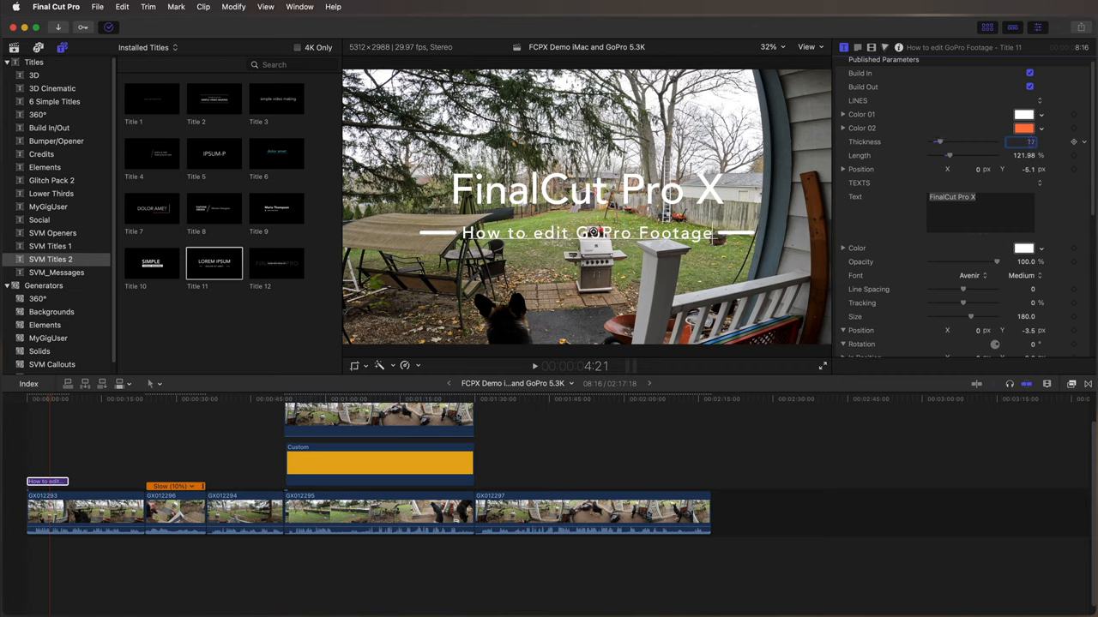
pyautogui.scroll(-3)
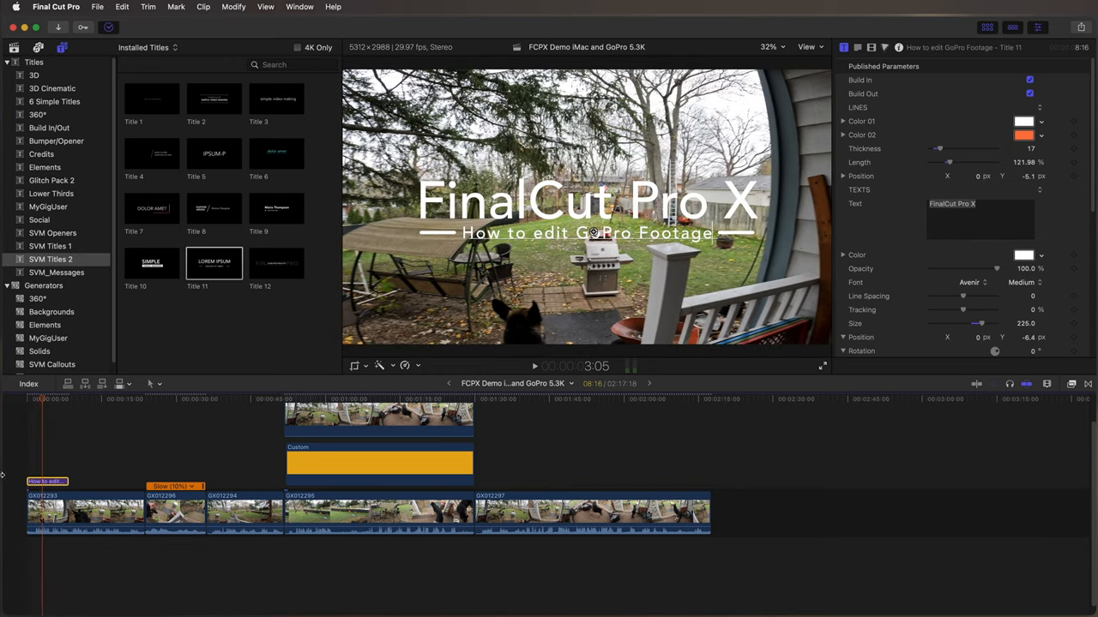
pyautogui.click(34, 398)
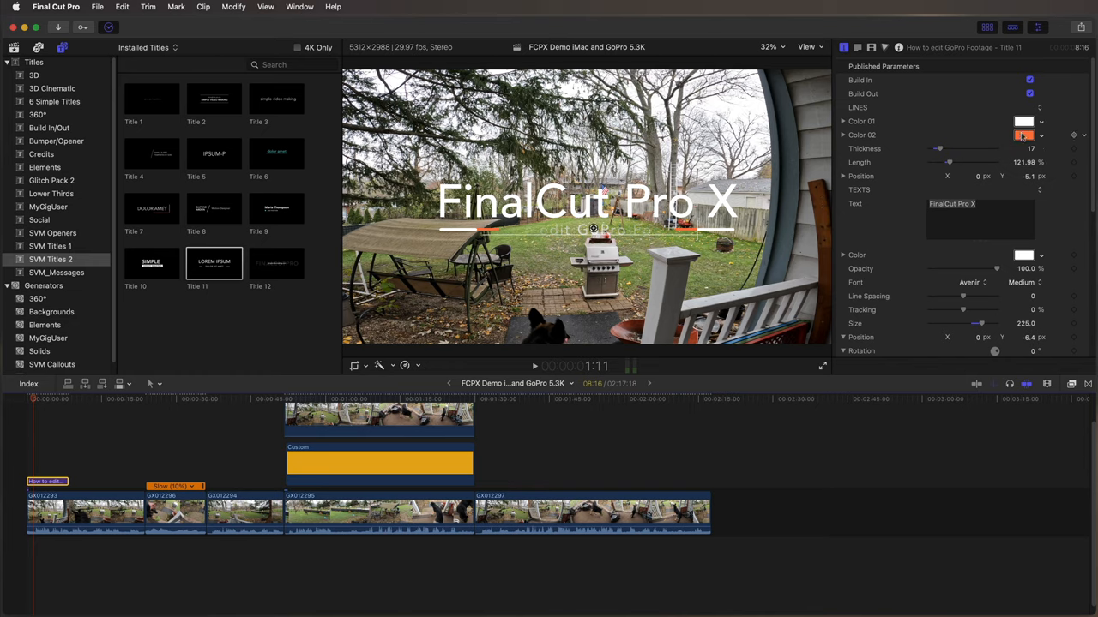
pyautogui.click(1023, 134)
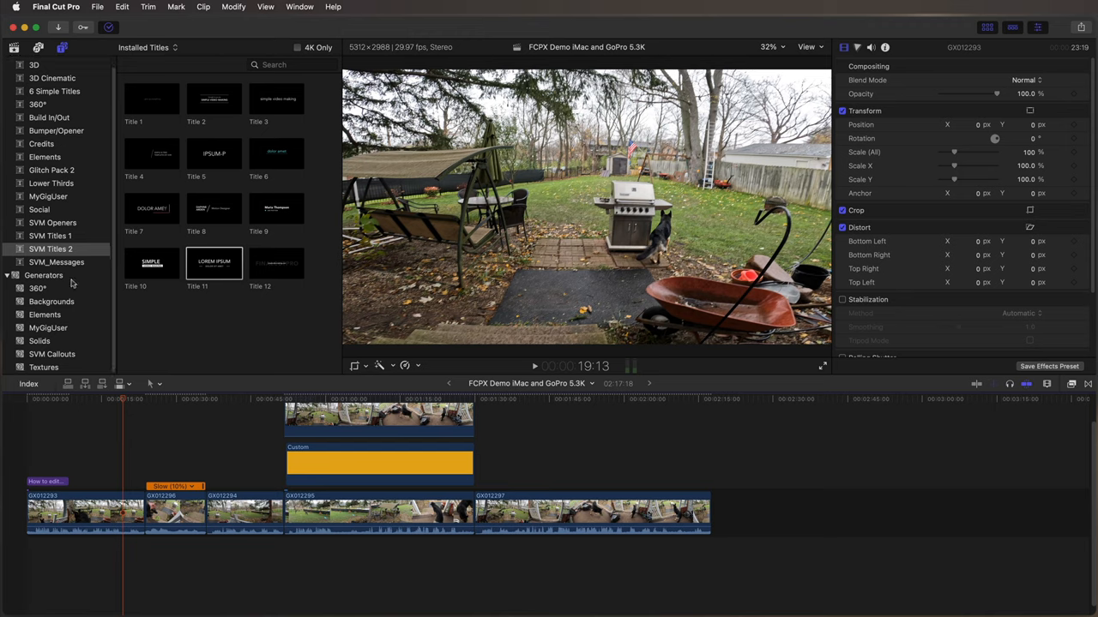
# Show the SVM Callouts generators and scrub through the project footage
pyautogui.click(51, 353)
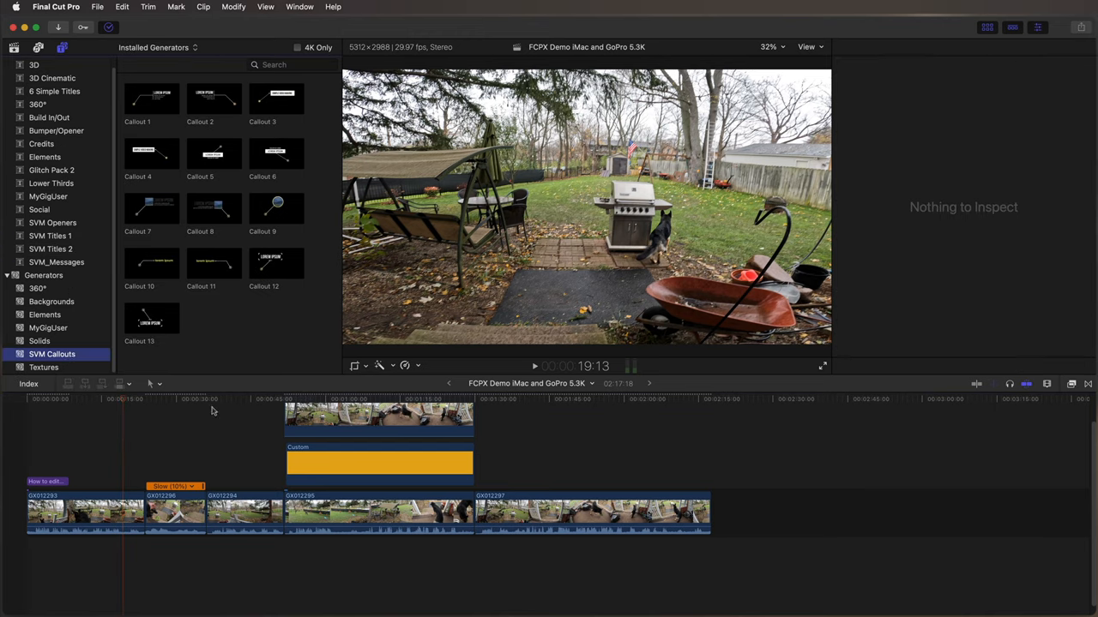
pyautogui.click(249, 398)
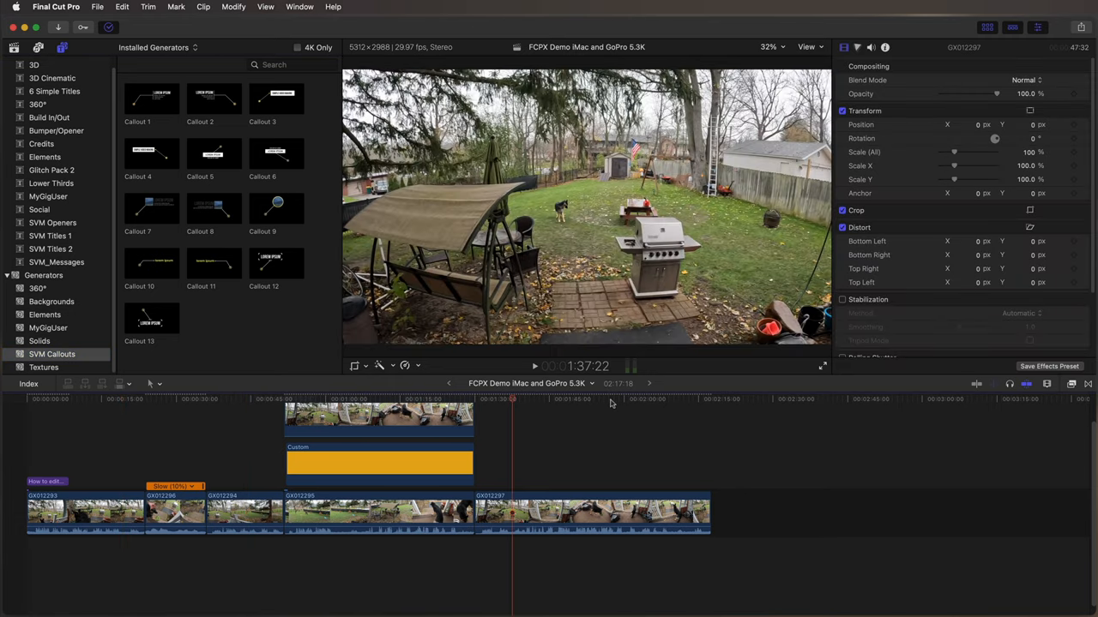
pyautogui.click(638, 398)
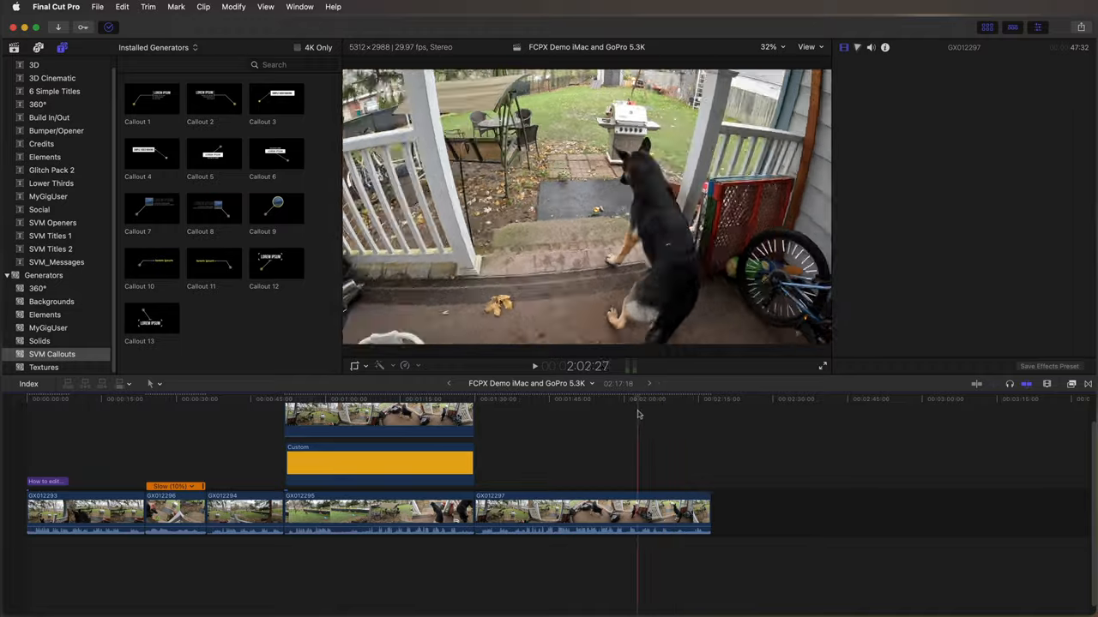
pyautogui.click(525, 398)
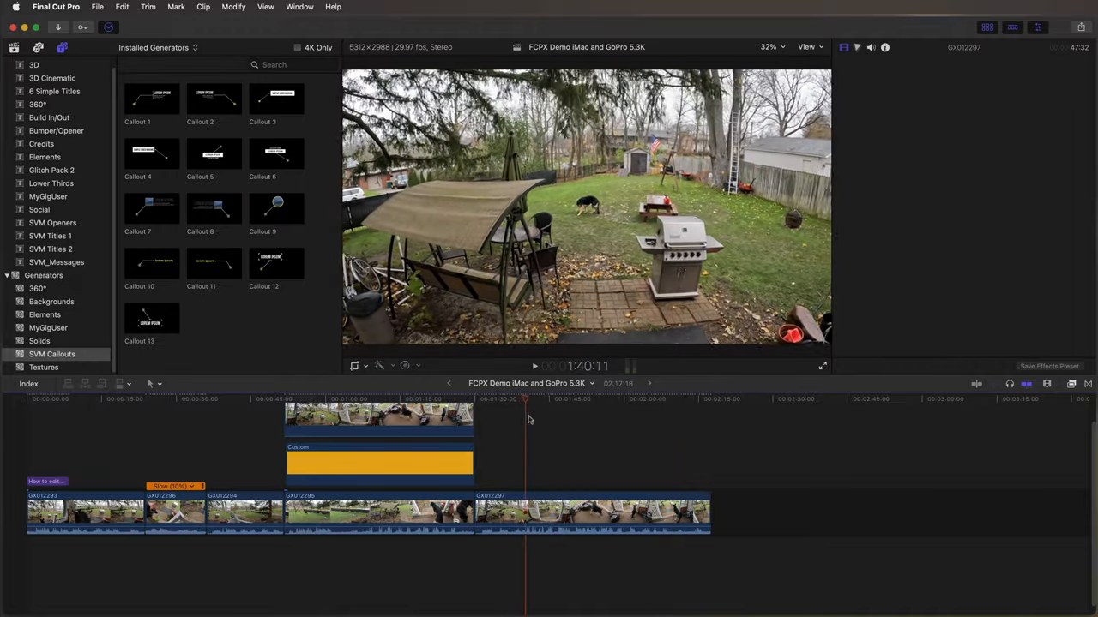
# Park on the yard and porch shots and select the porch clip to inspect its settings
pyautogui.click(501, 398)
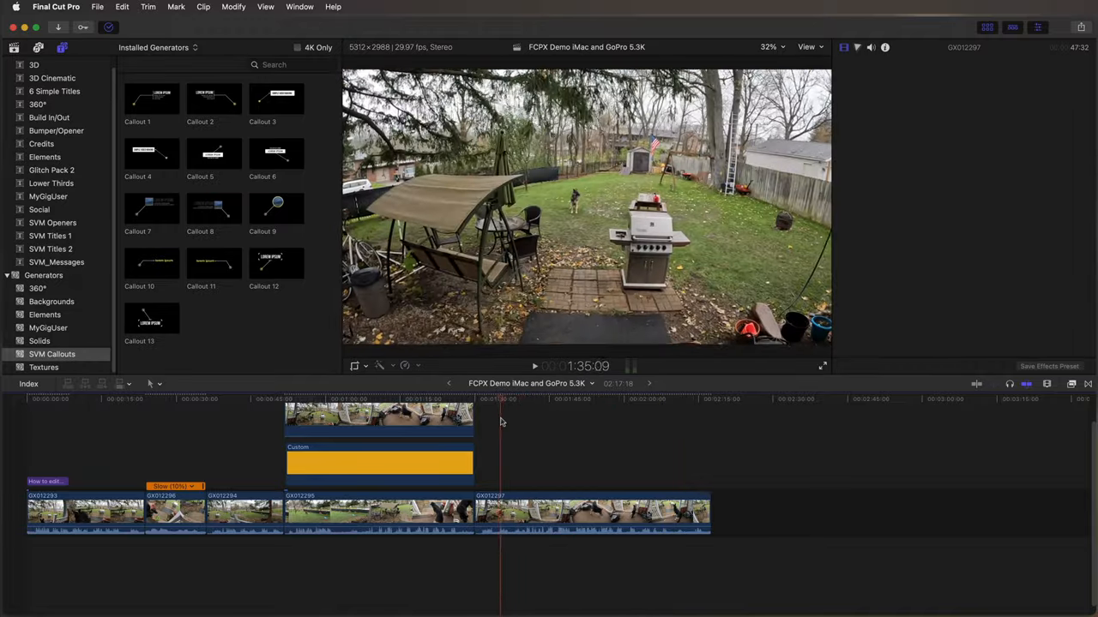
pyautogui.click(556, 398)
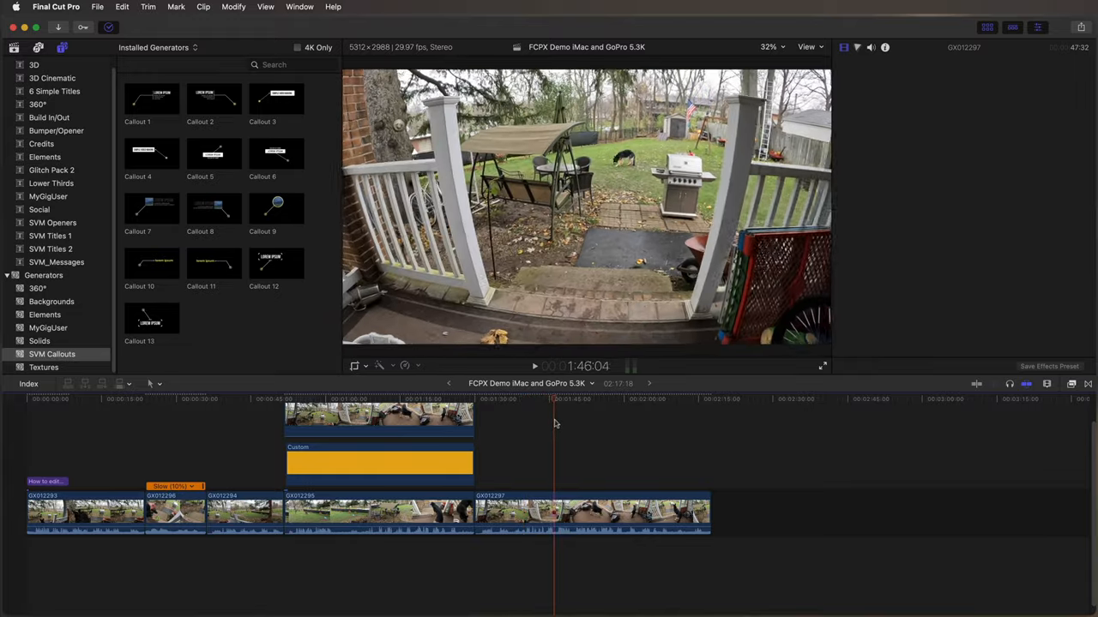
pyautogui.click(487, 398)
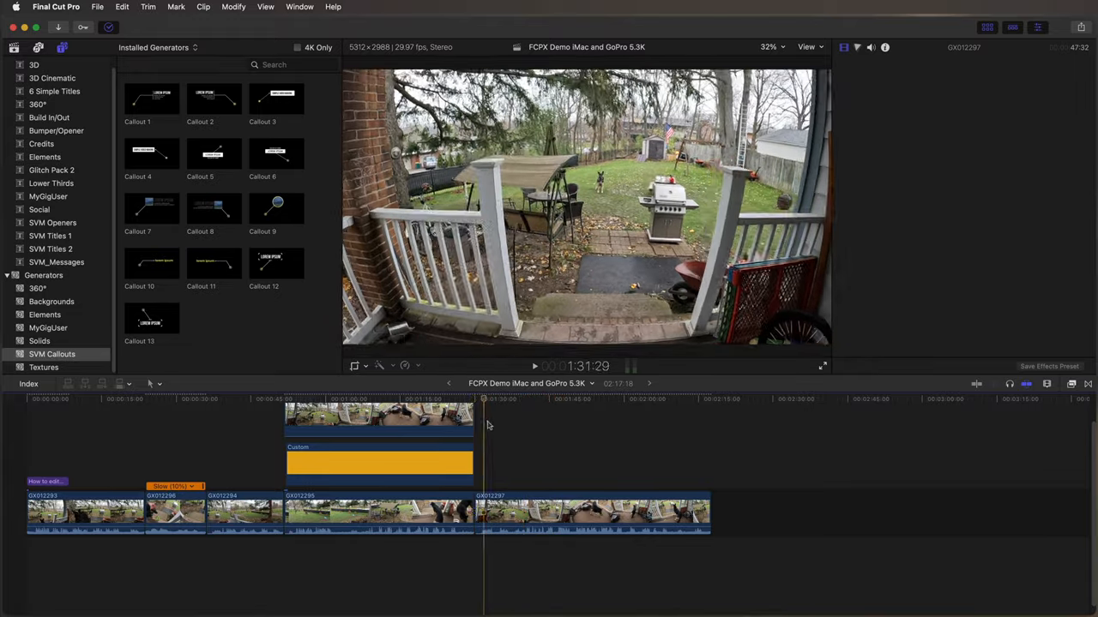
pyautogui.click(525, 398)
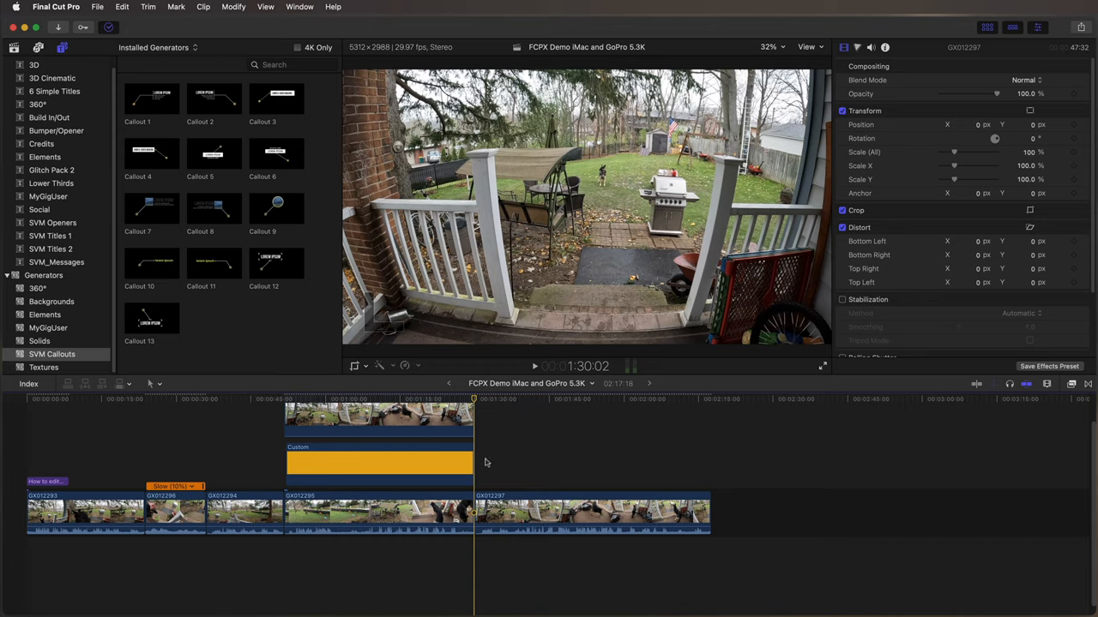
pyautogui.moveTo(120, 216)
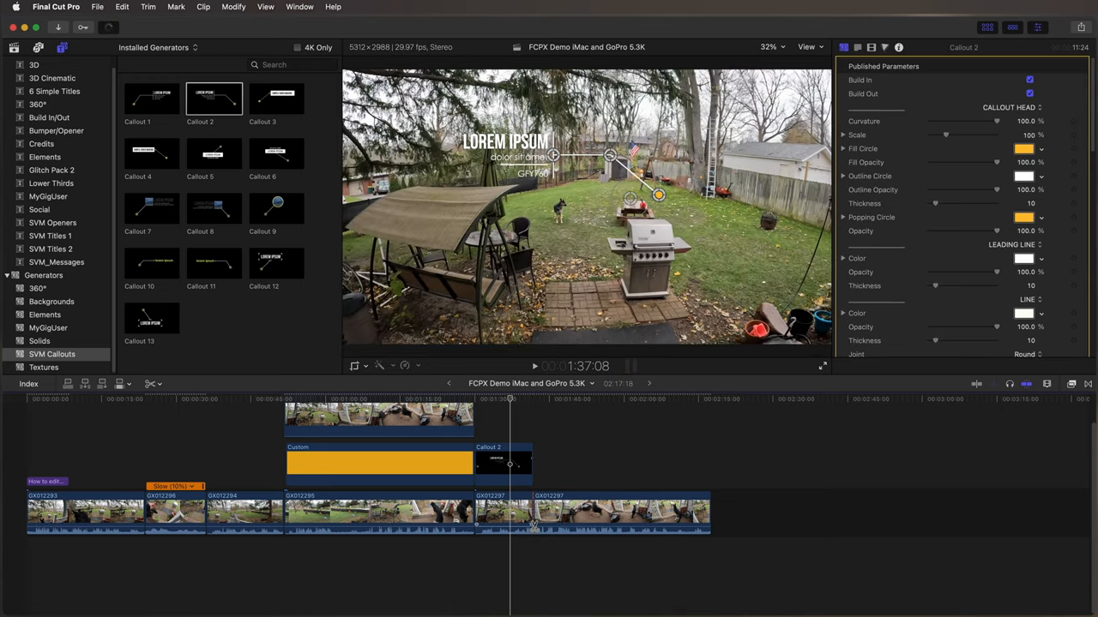
# Set the yard clip's tracker Analysis Method to Machine Learning and start the analysis
pyautogui.click(505, 511)
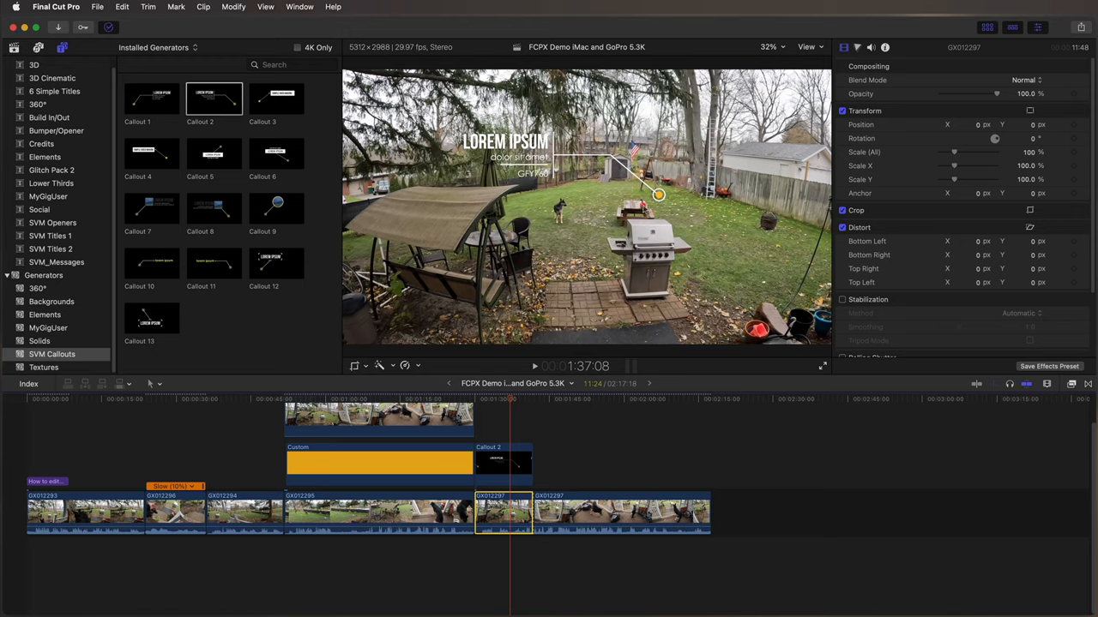
pyautogui.scroll(-3)
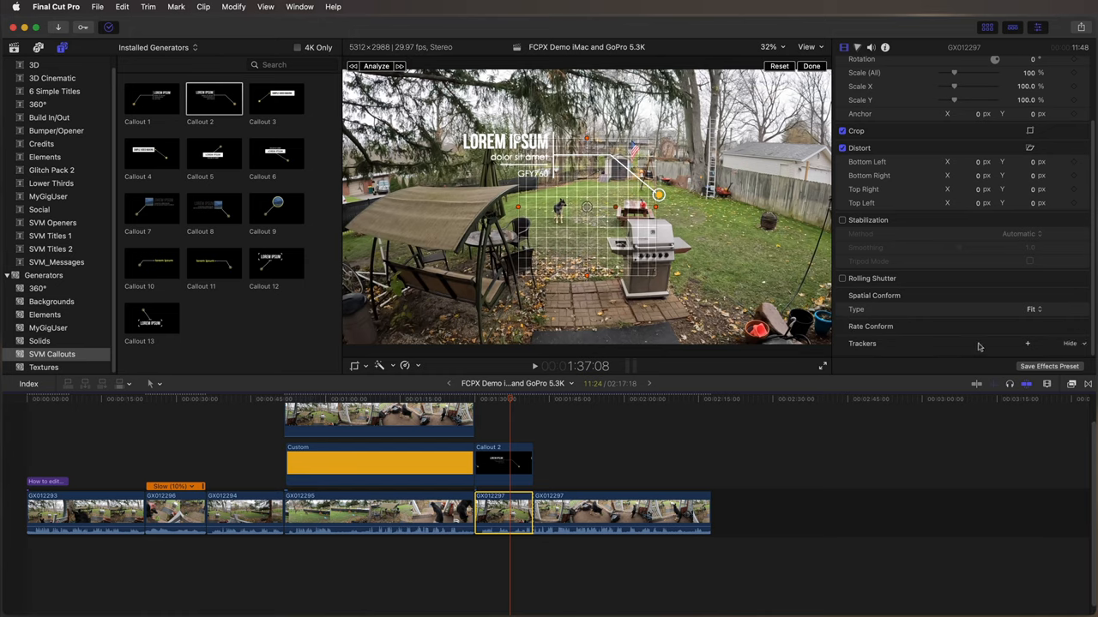
pyautogui.click(1032, 343)
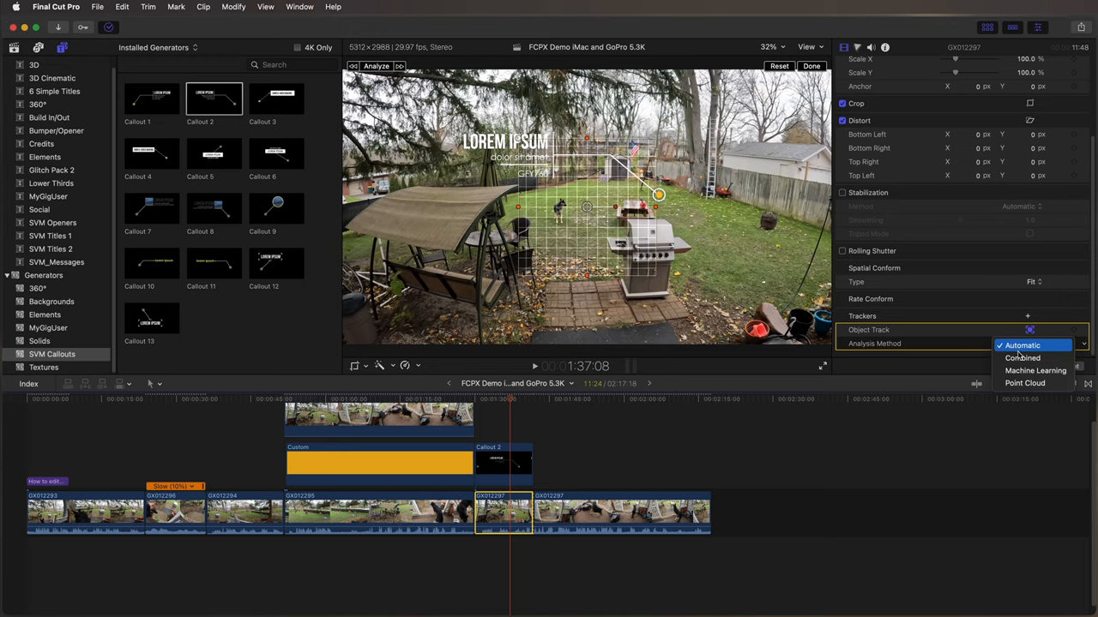
pyautogui.moveTo(1032, 371)
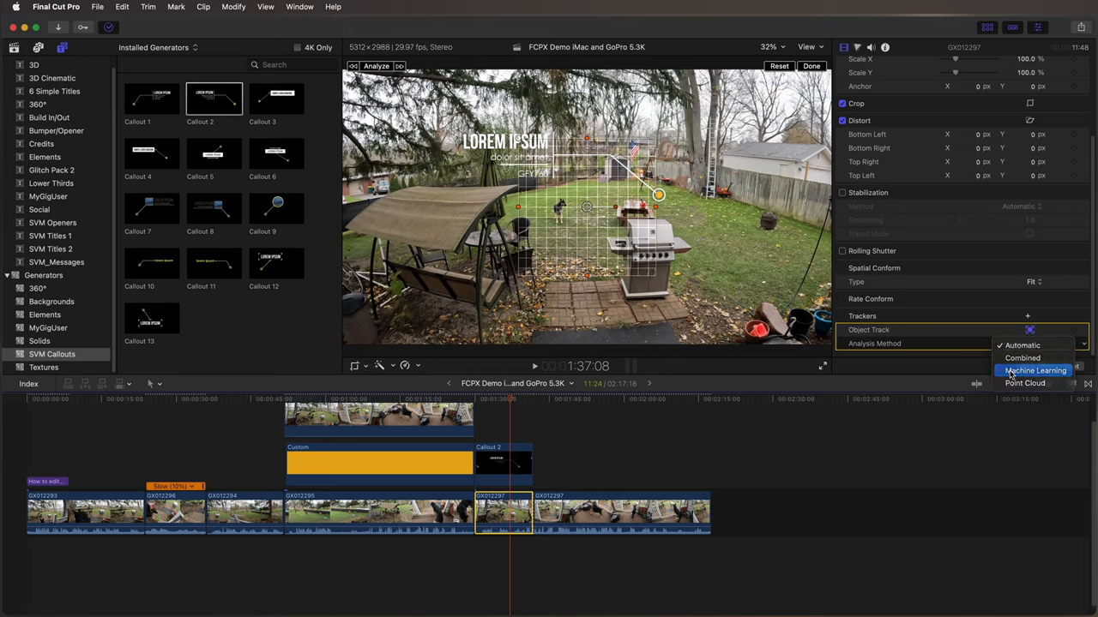
pyautogui.click(1036, 370)
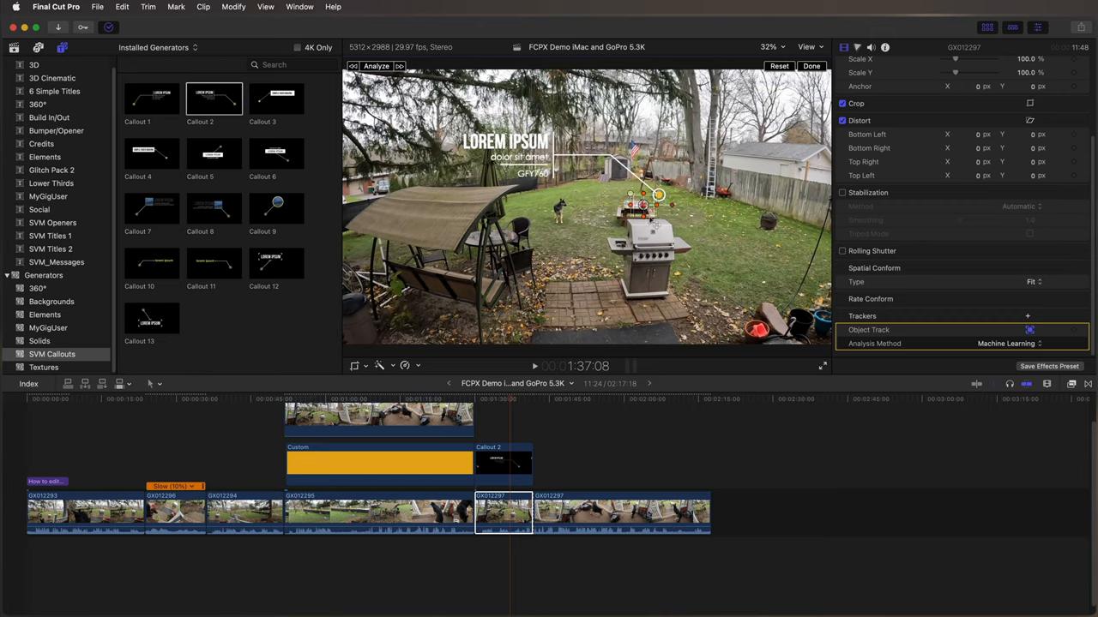
pyautogui.click(375, 65)
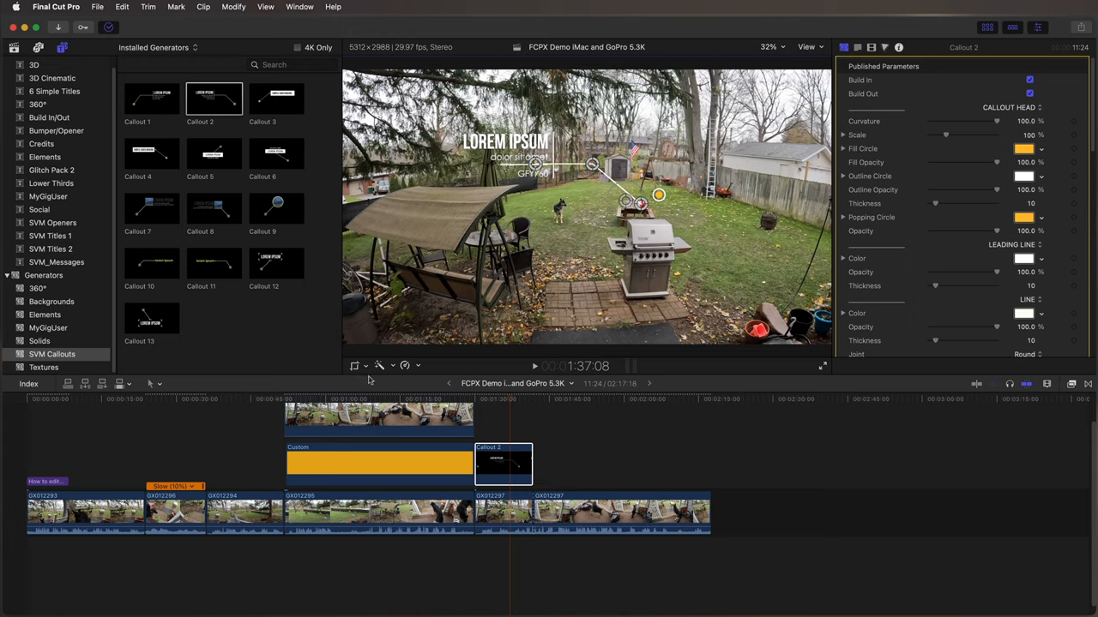
# Retitle the callout headline to GAS C… and its smaller text to 'leaf blower'
pyautogui.click(379, 365)
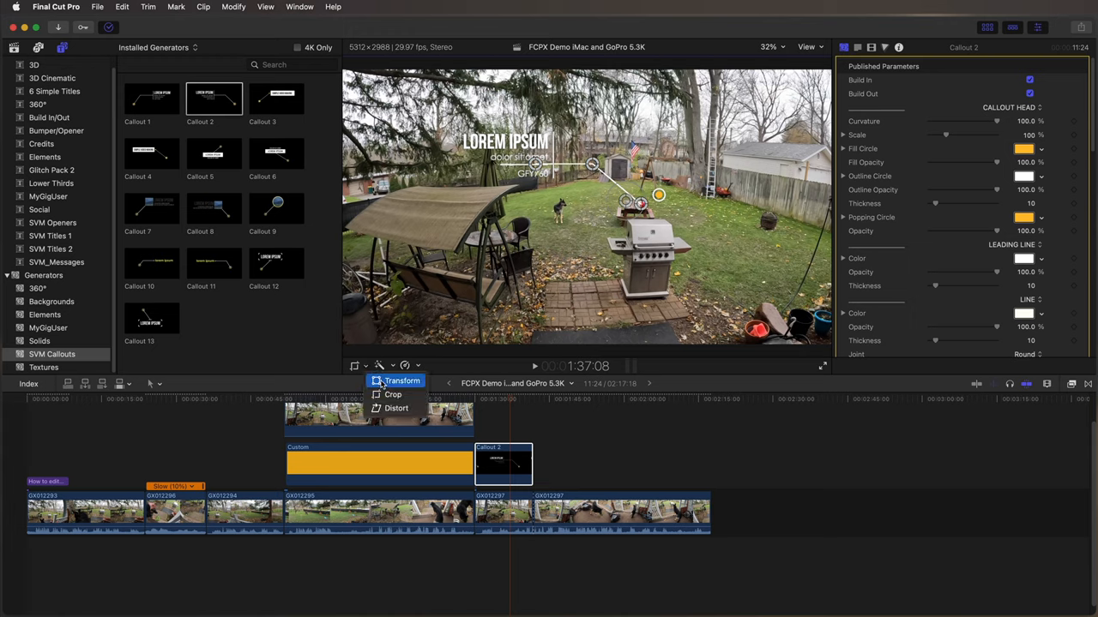
pyautogui.click(401, 380)
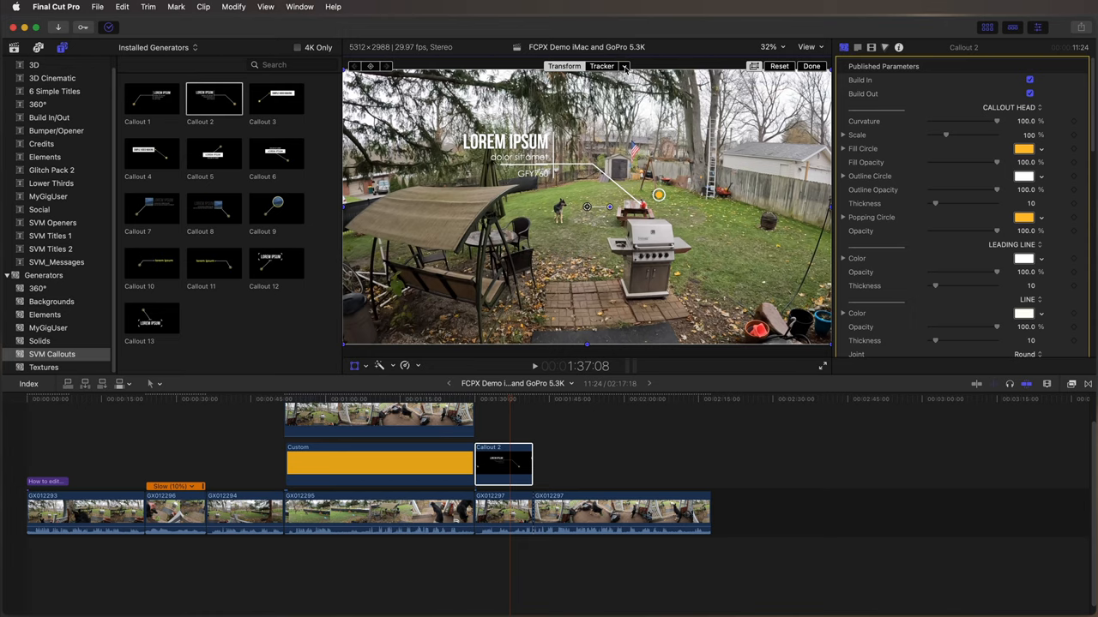
pyautogui.click(602, 65)
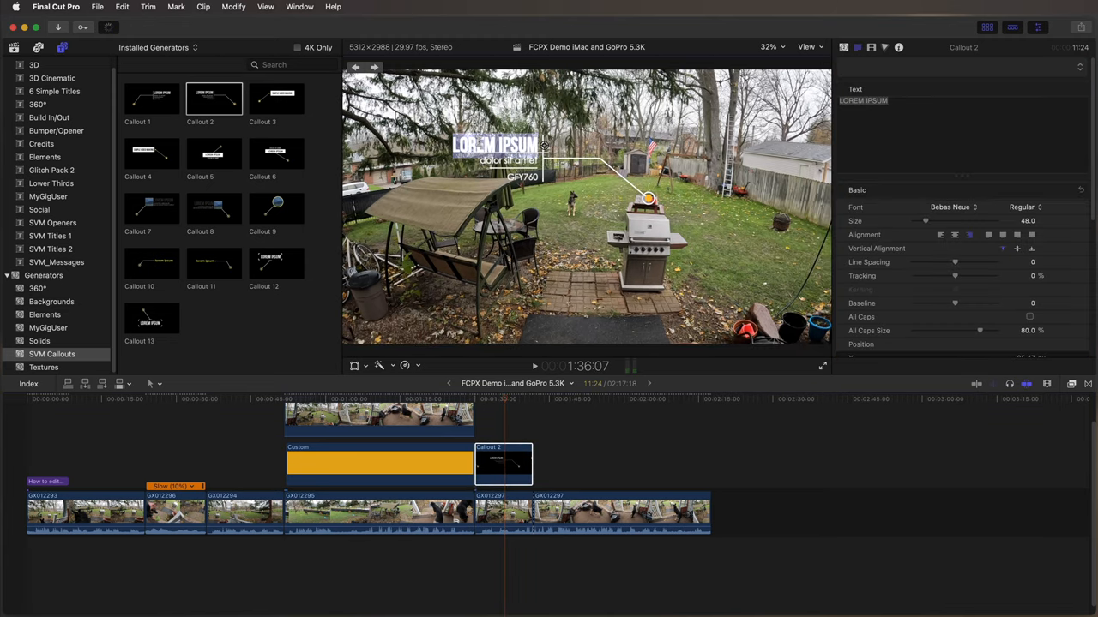
pyautogui.write('GAS CAN')
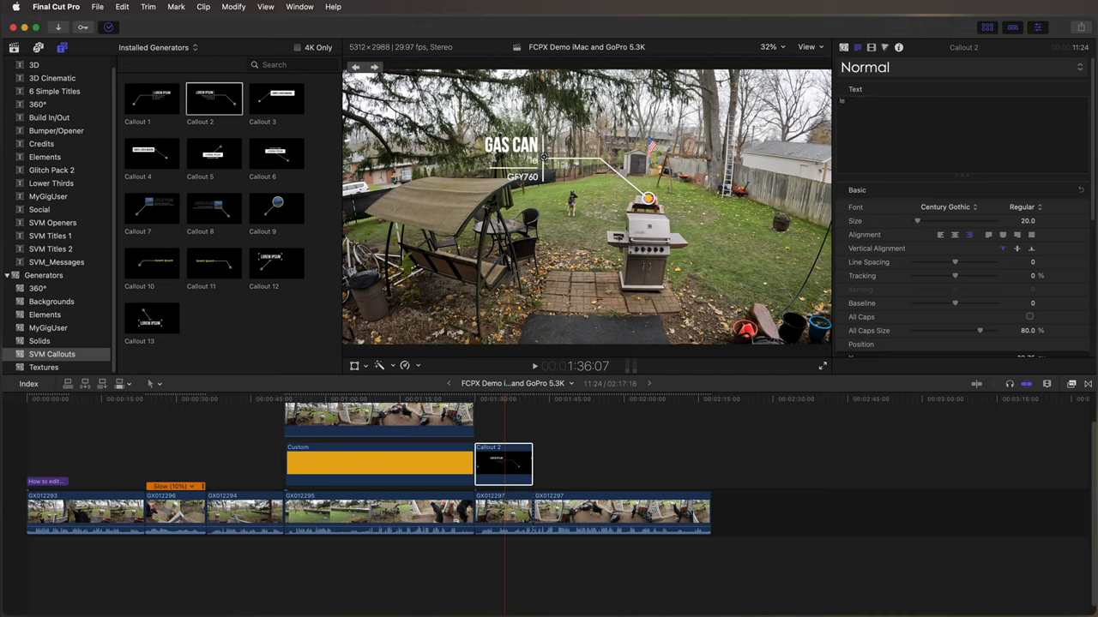
pyautogui.write('leaf blower')
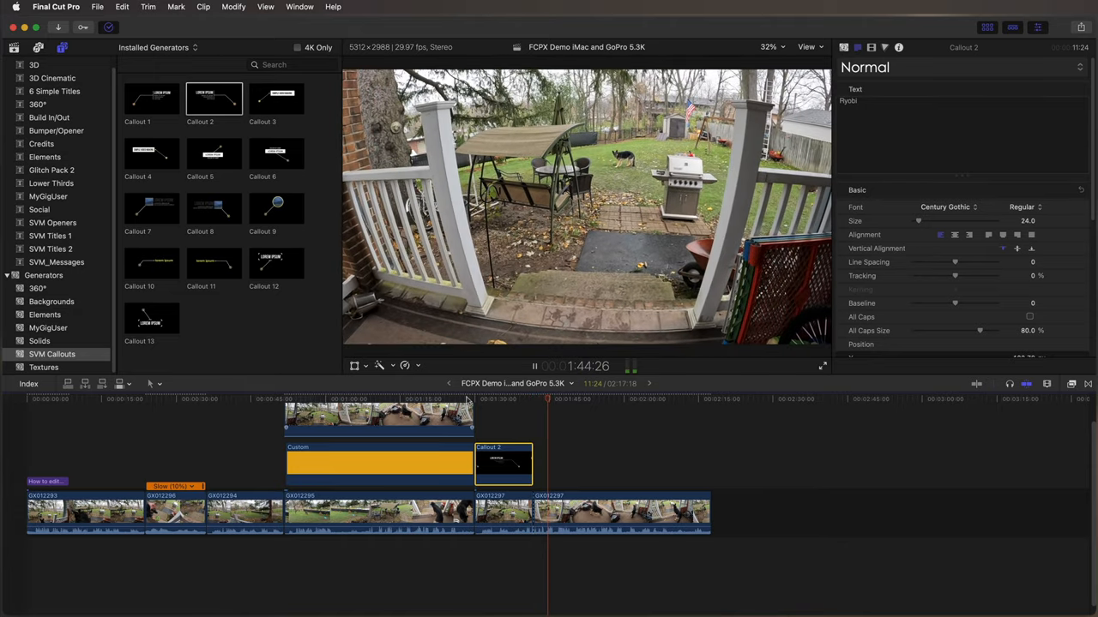
# Move the playhead back and select the early backyard clip with the swing
pyautogui.click(536, 367)
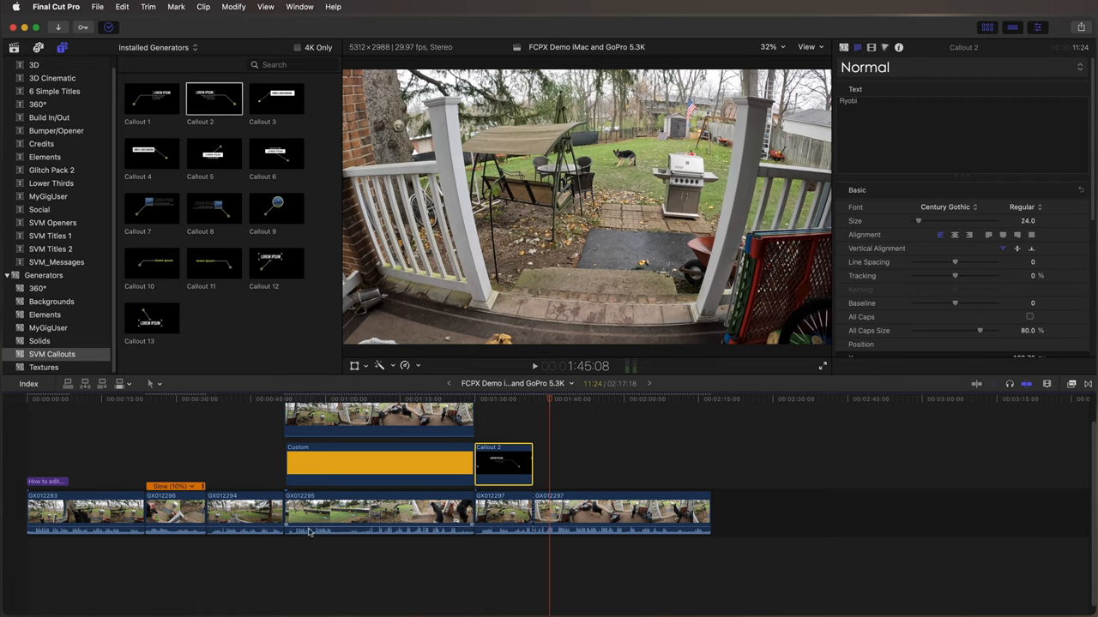
pyautogui.click(197, 399)
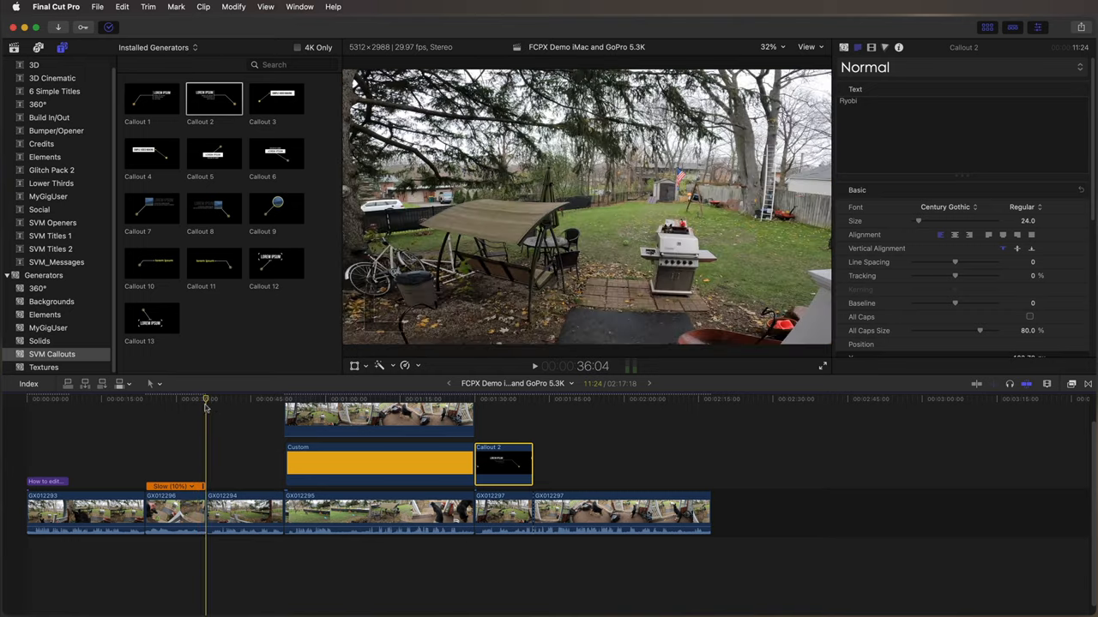
pyautogui.click(244, 511)
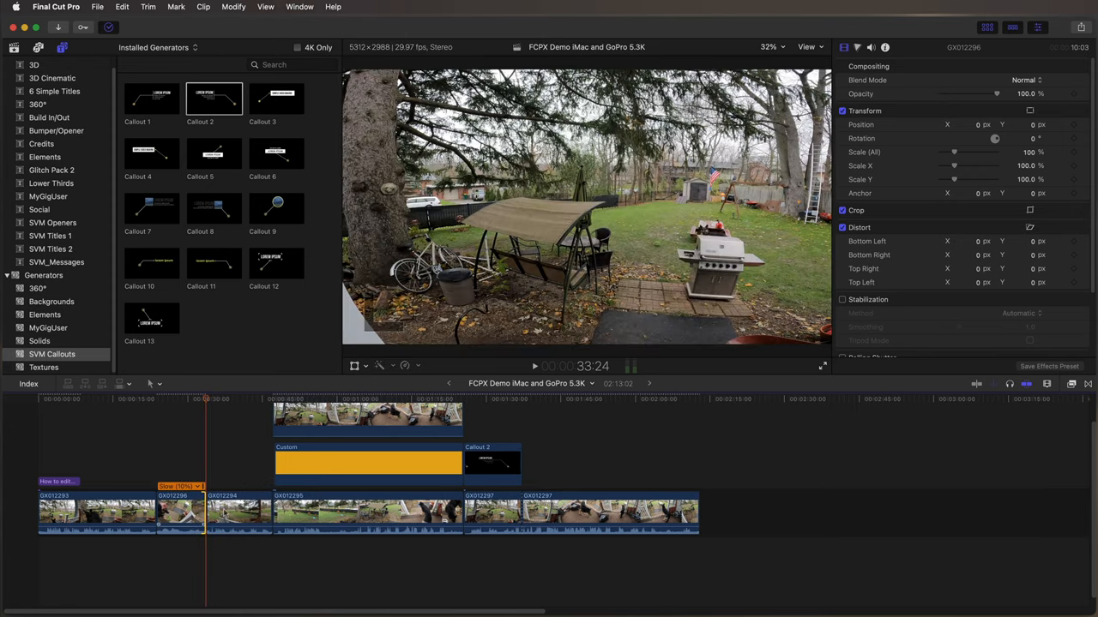
pyautogui.click(1087, 385)
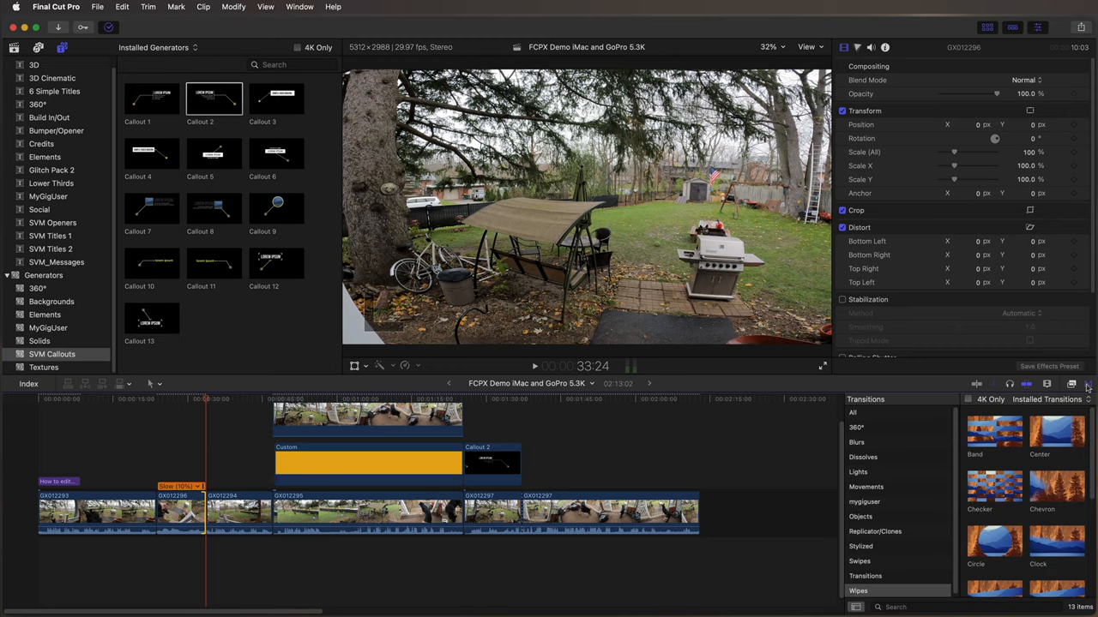
pyautogui.click(856, 442)
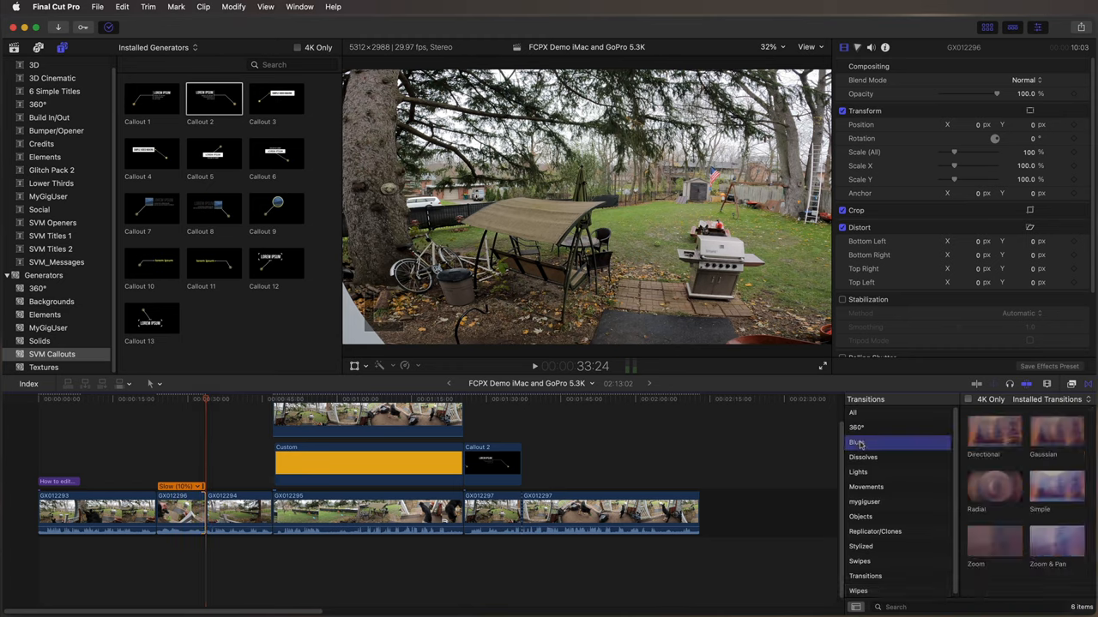
pyautogui.click(857, 472)
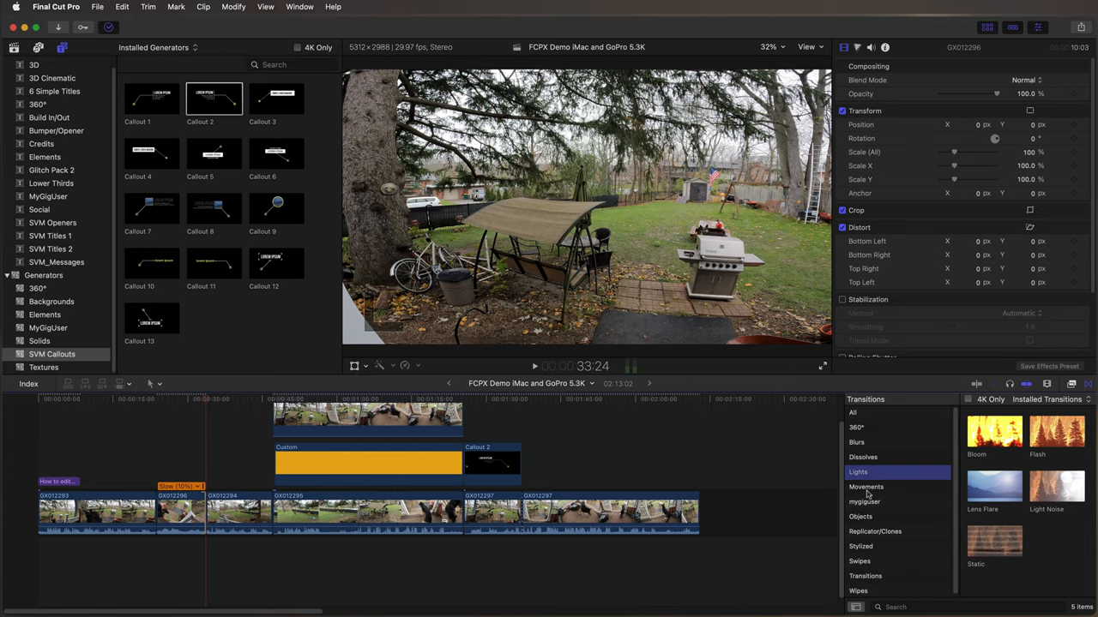
pyautogui.moveTo(1019, 487)
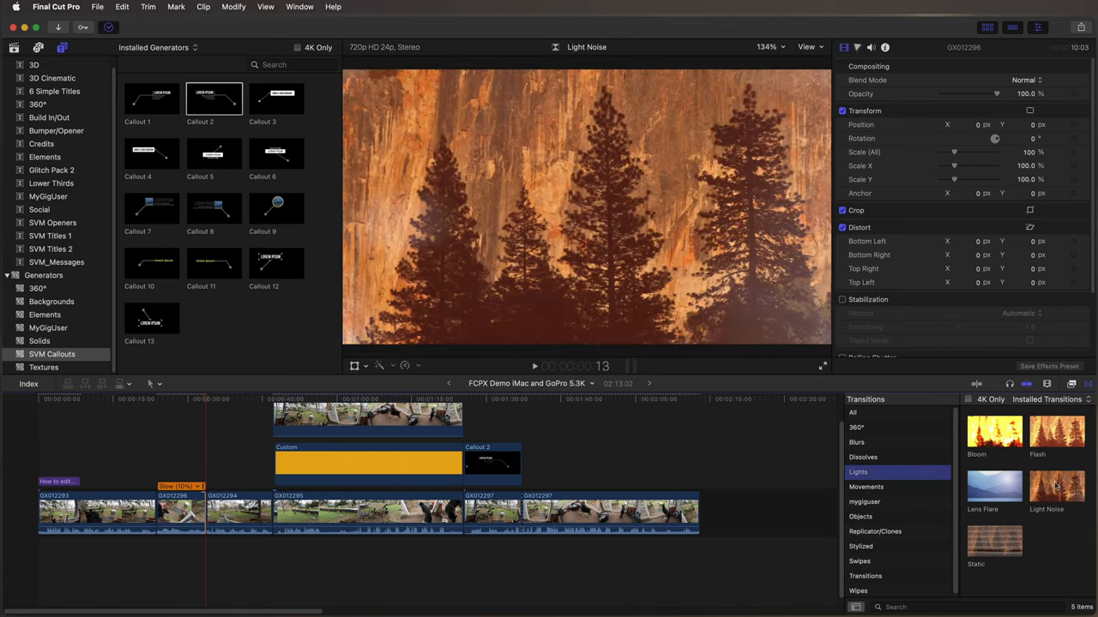
pyautogui.click(994, 540)
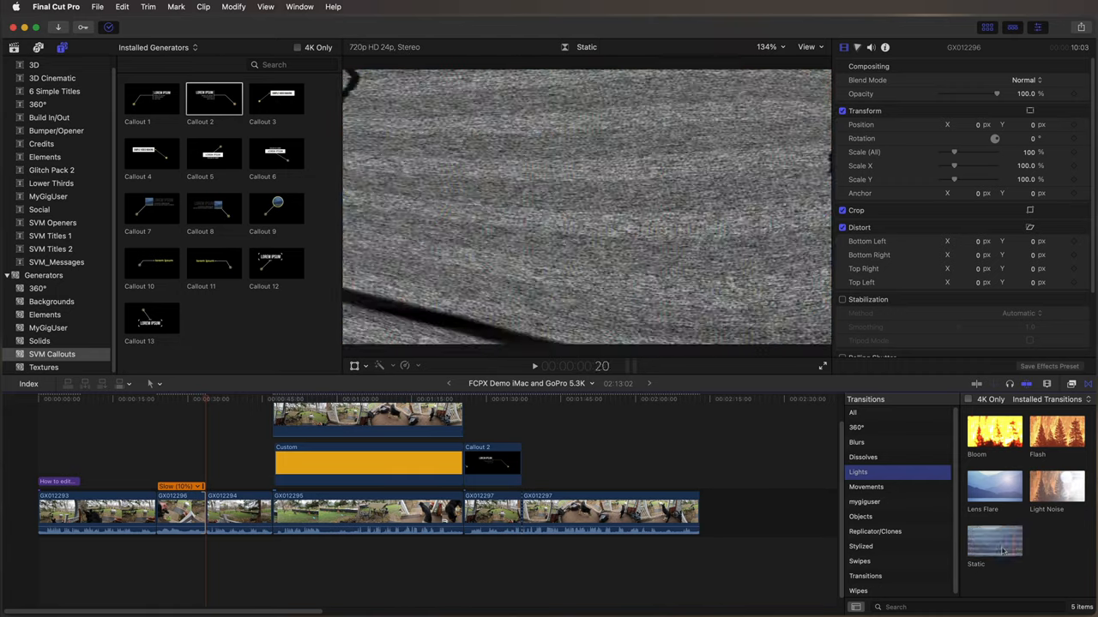
pyautogui.click(868, 561)
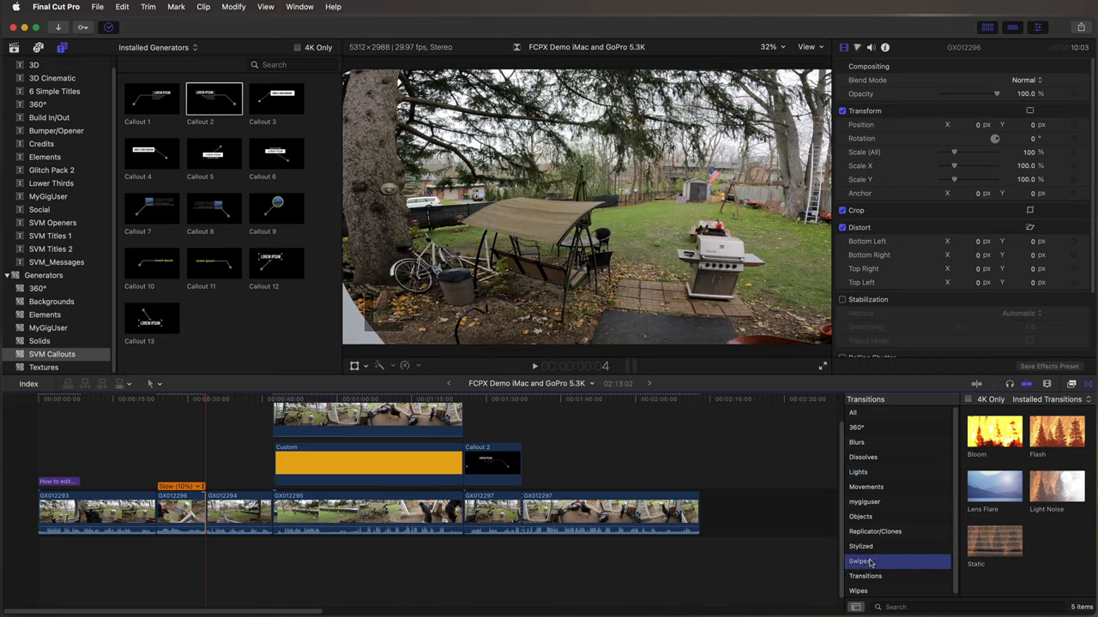
pyautogui.click(874, 531)
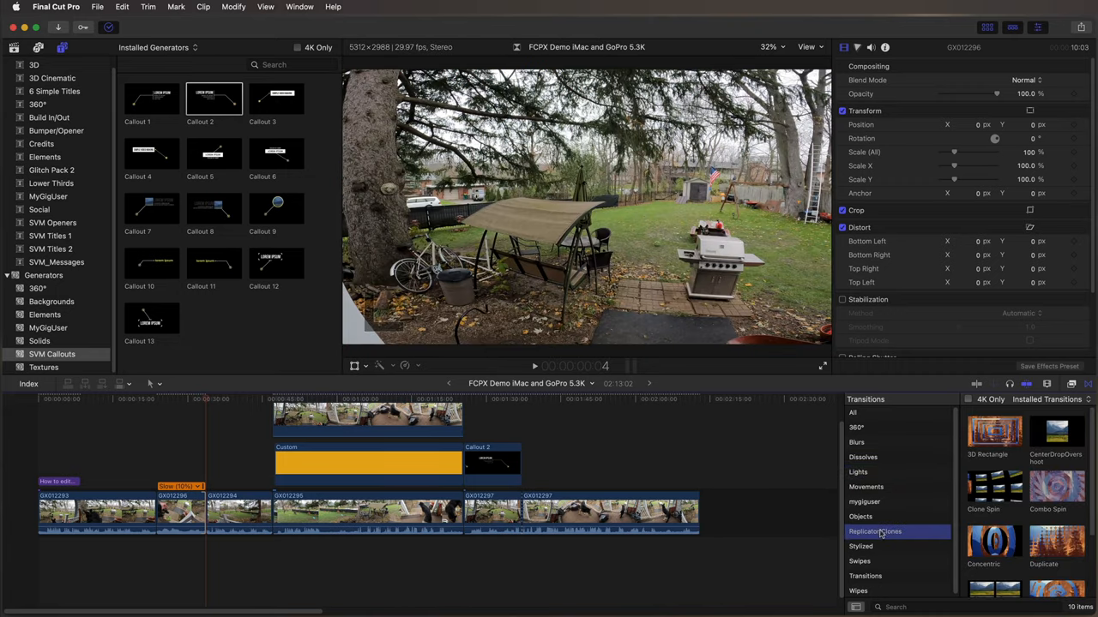
pyautogui.moveTo(899, 494)
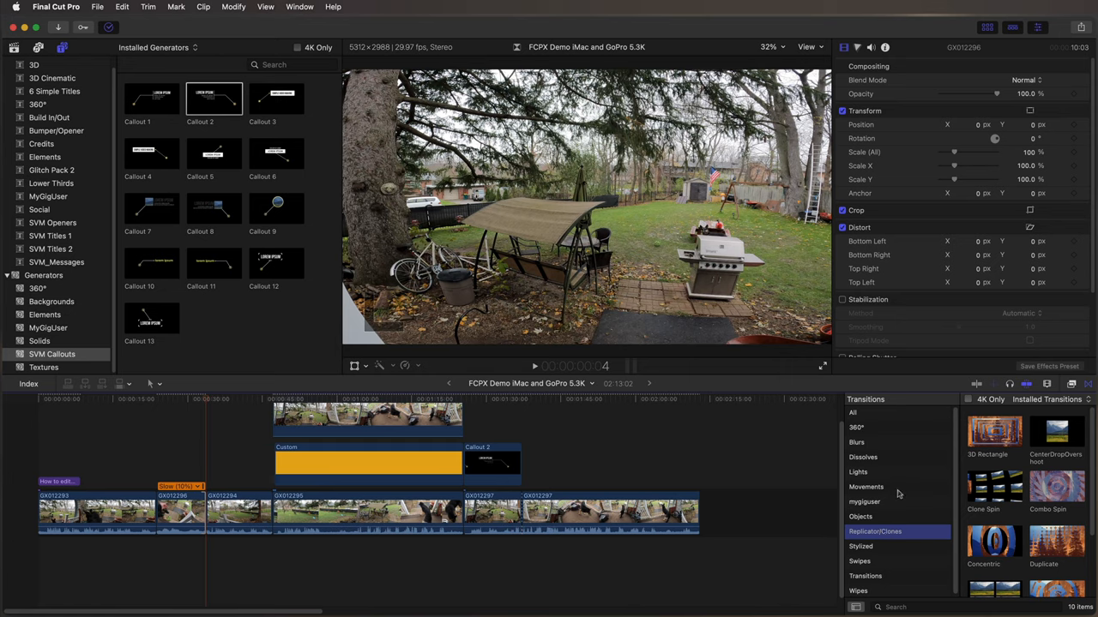
pyautogui.click(861, 516)
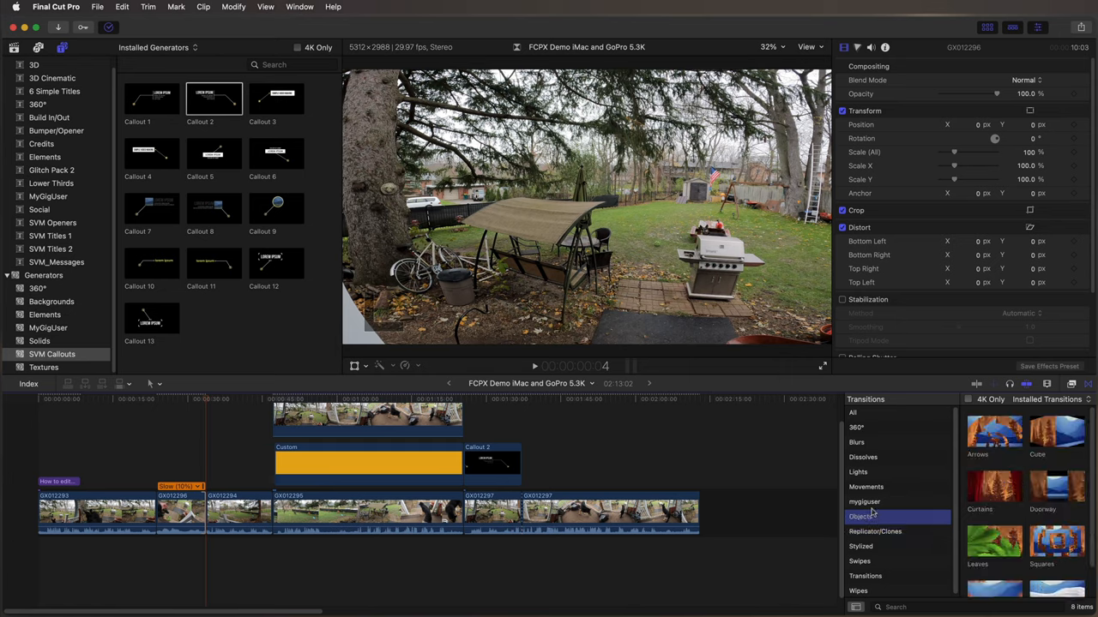
pyautogui.click(864, 501)
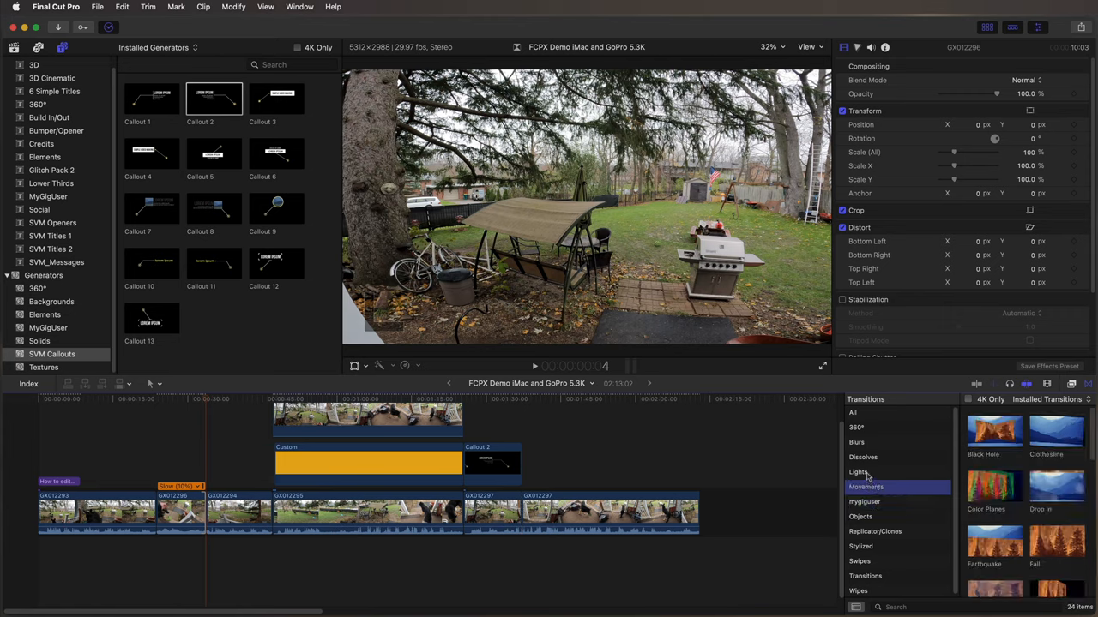
pyautogui.click(858, 472)
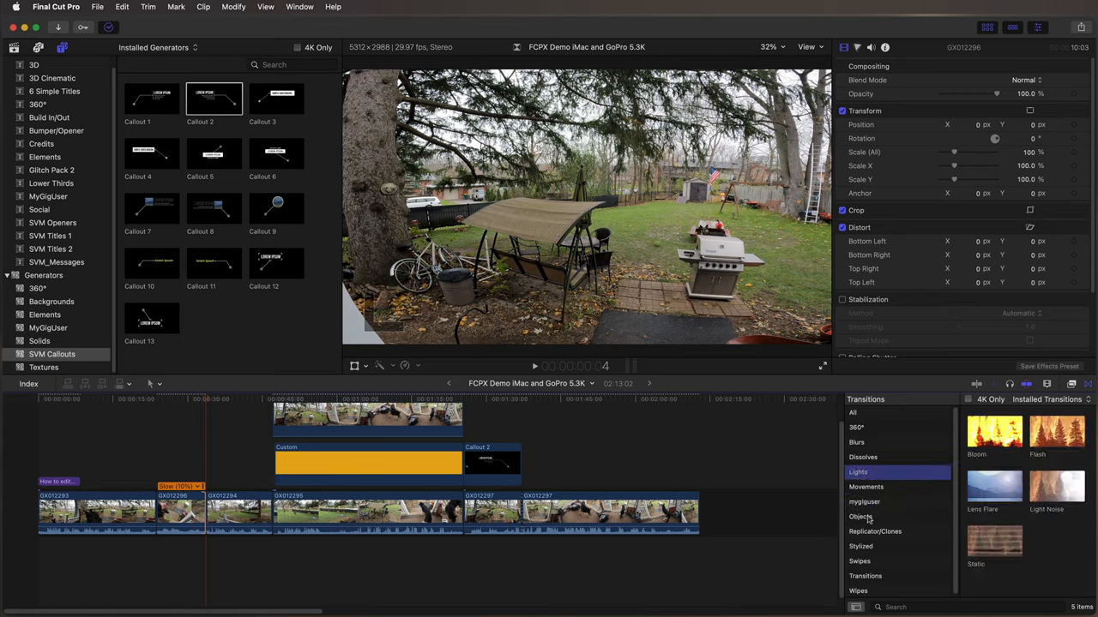
pyautogui.click(861, 545)
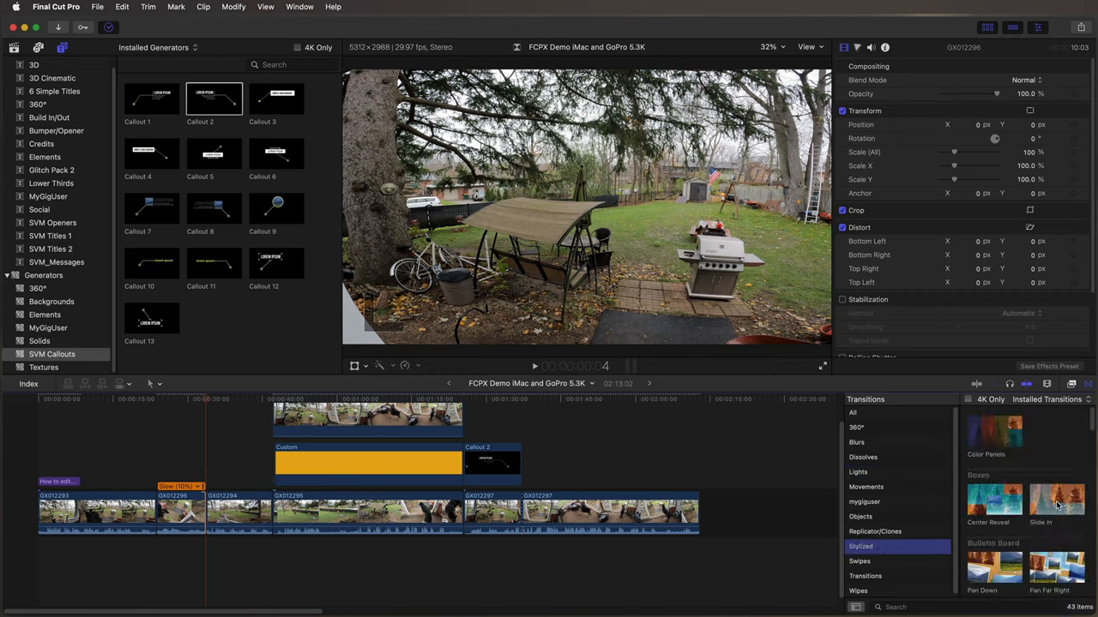
pyautogui.moveTo(993, 432)
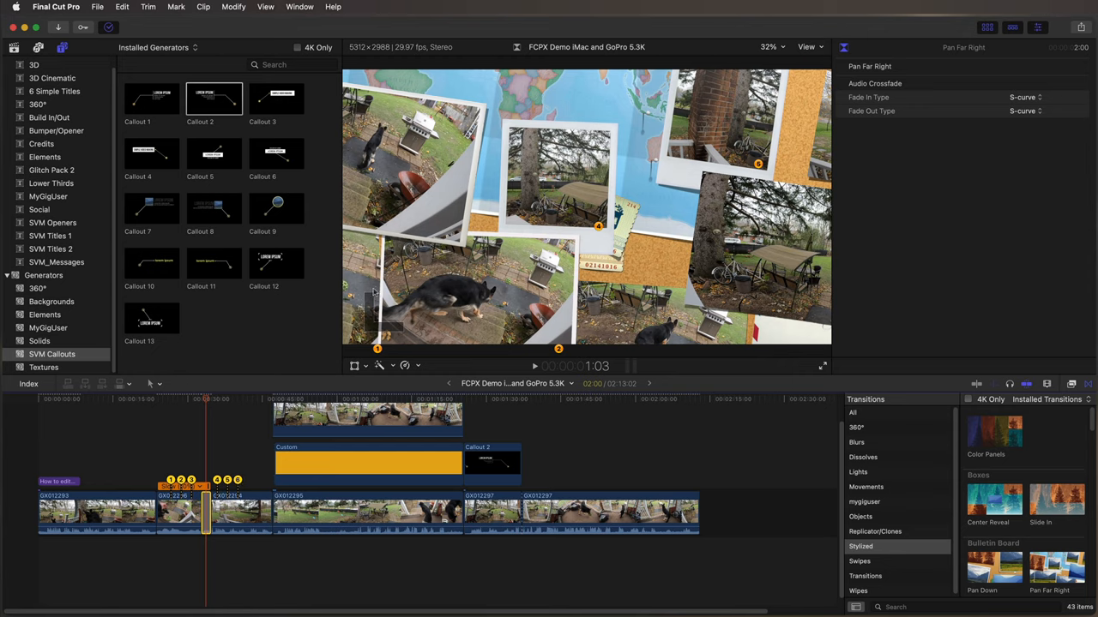
pyautogui.moveTo(332, 494)
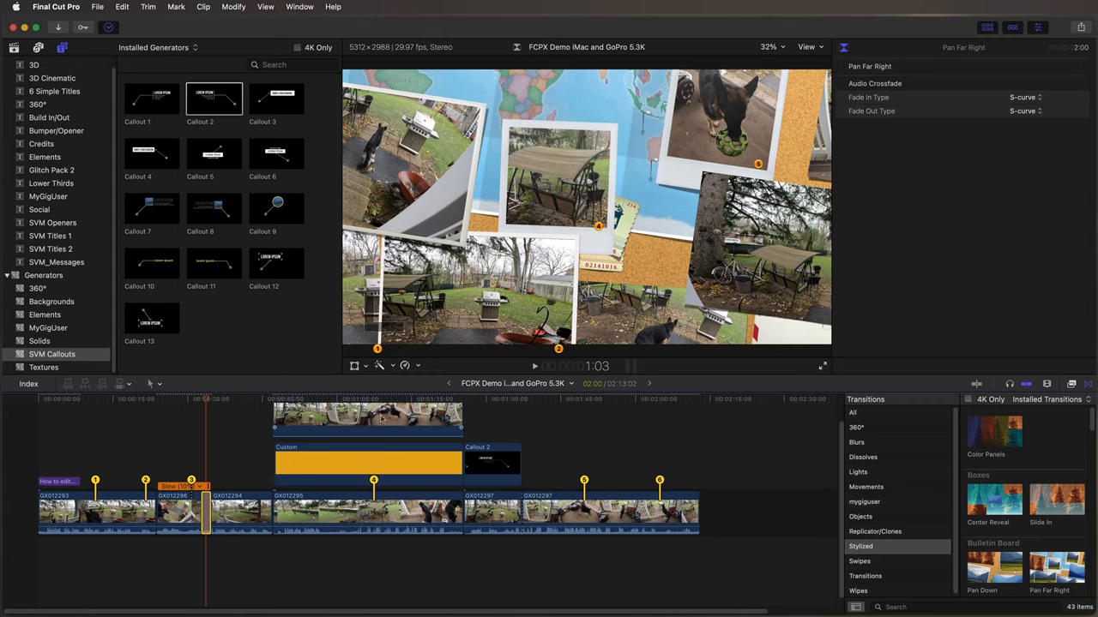
# Move the playhead further along the edit to the backyard clips
pyautogui.click(192, 398)
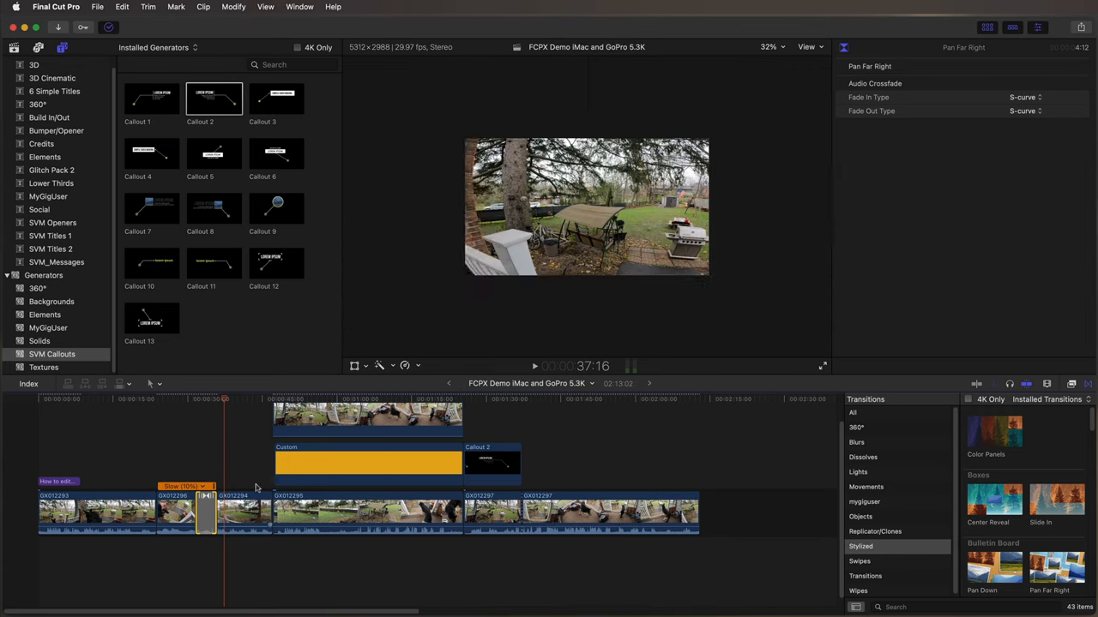
pyautogui.click(189, 401)
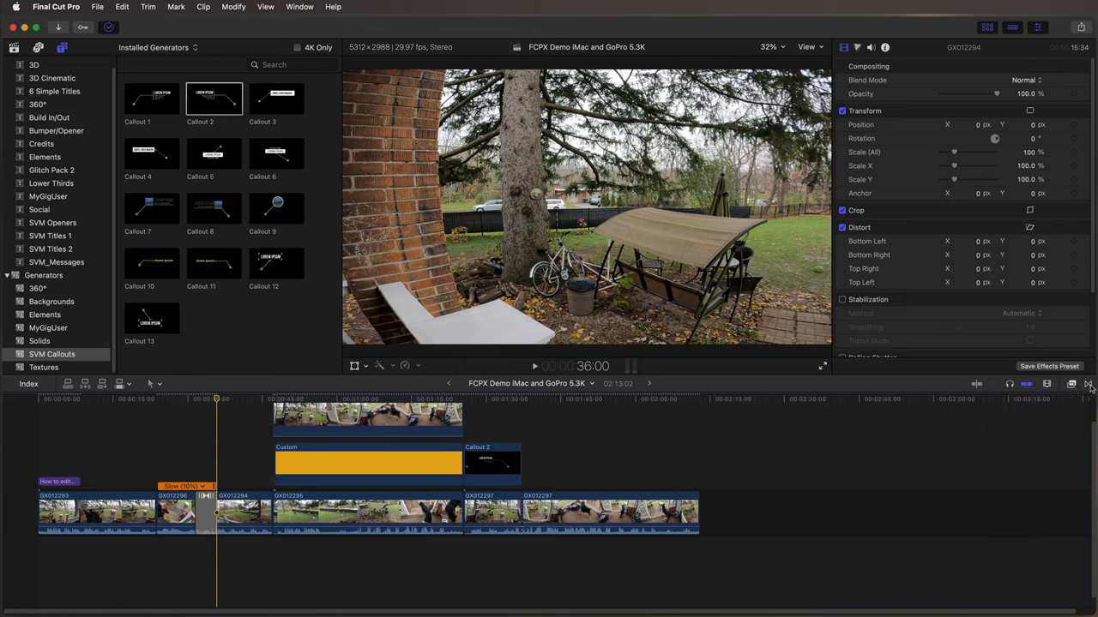
pyautogui.moveTo(707, 403)
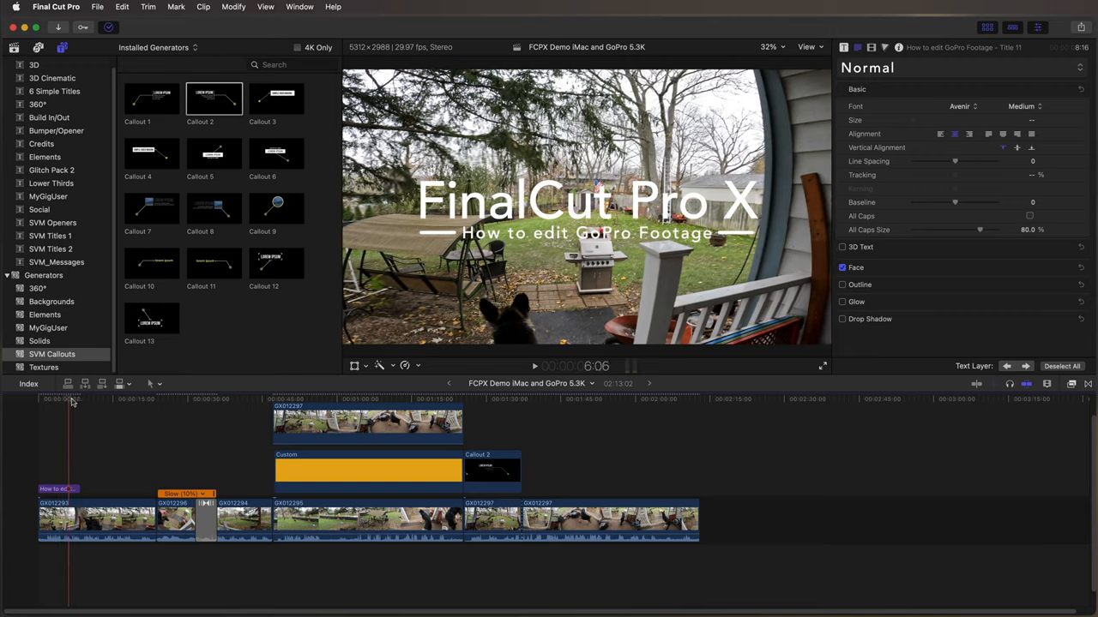
# Jump back past the opening title to the dog clip on the porch steps
pyautogui.click(298, 398)
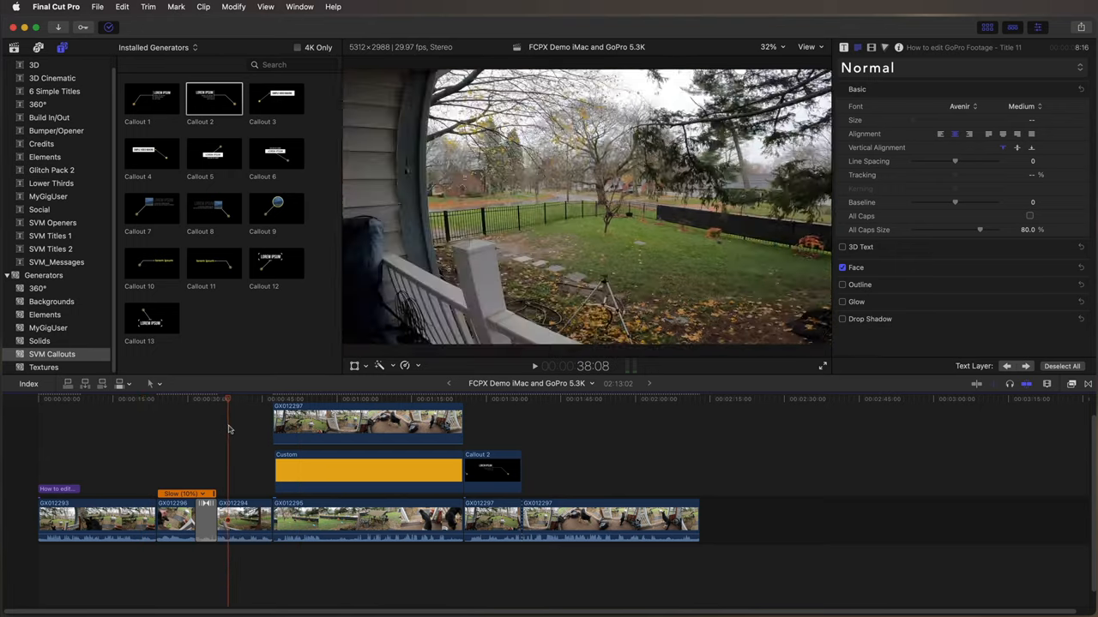
pyautogui.click(182, 432)
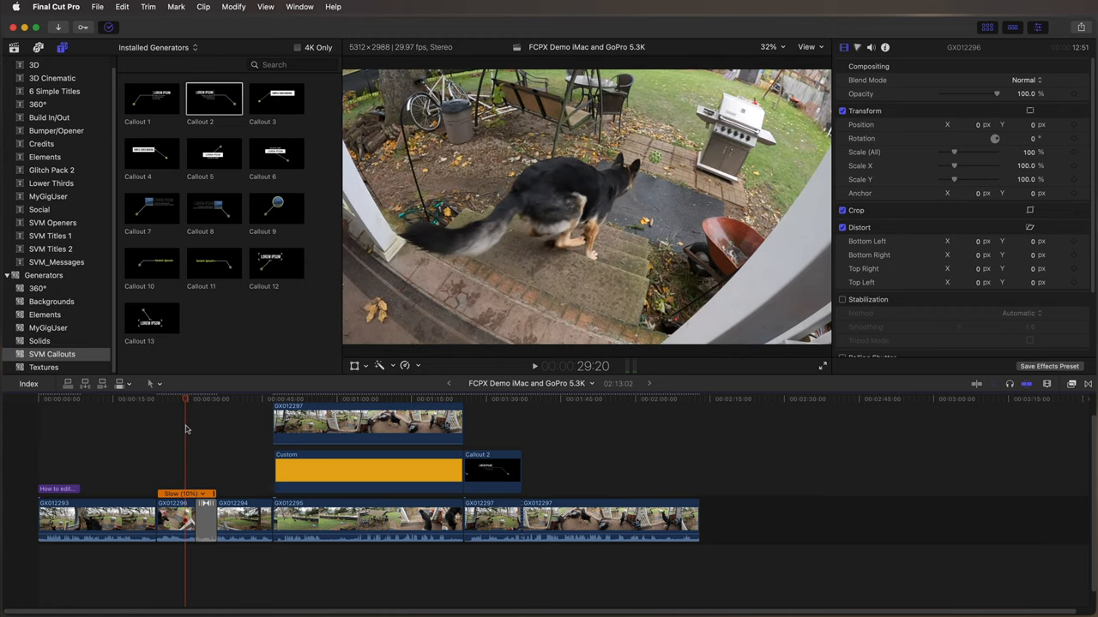
pyautogui.moveTo(576, 184)
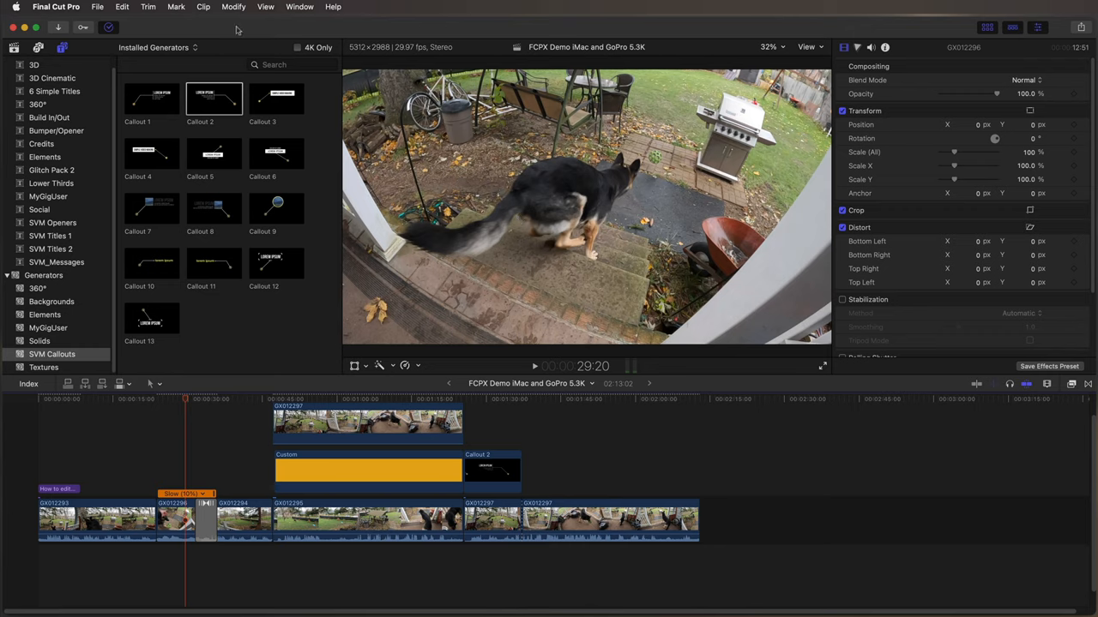
# Start Save Current Frame, enter creator 'mygiguser' and continue to the save step
pyautogui.click(98, 7)
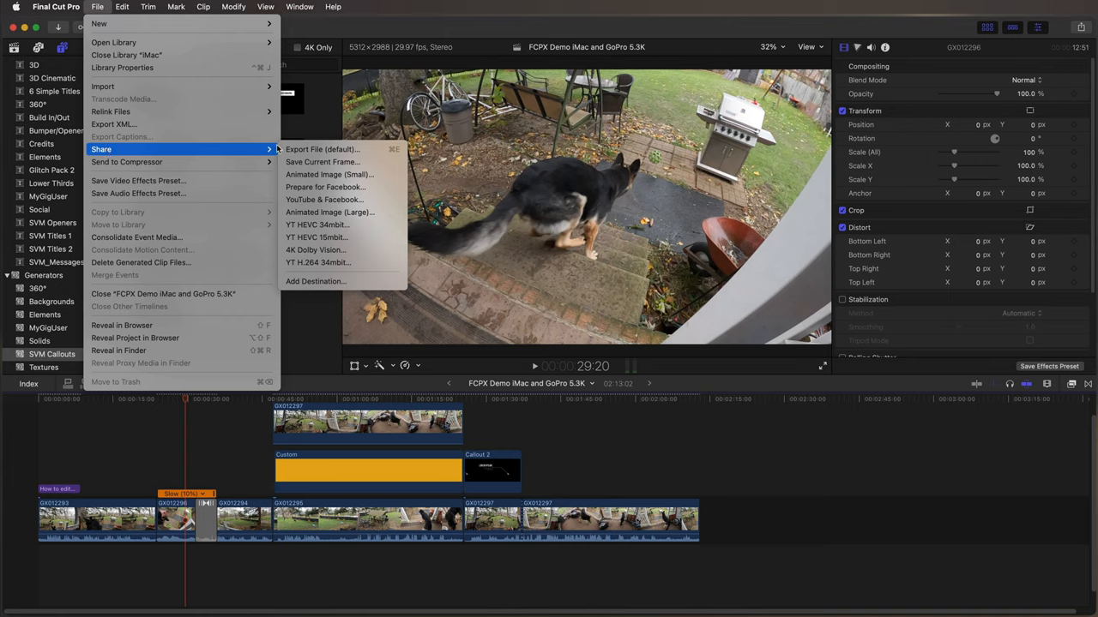
pyautogui.moveTo(323, 161)
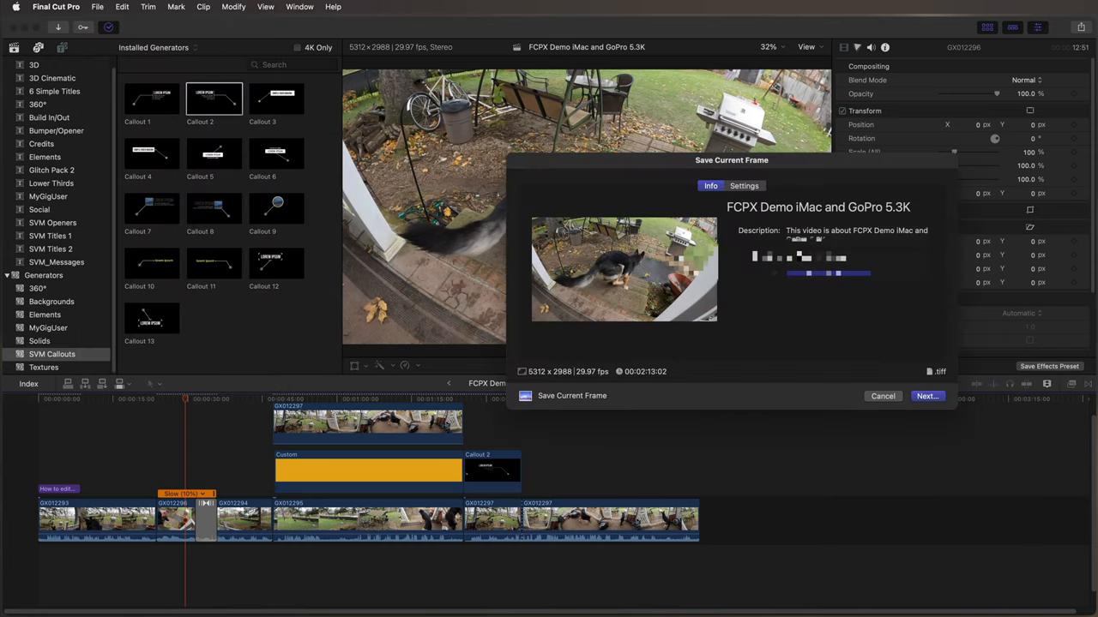
pyautogui.write('m')
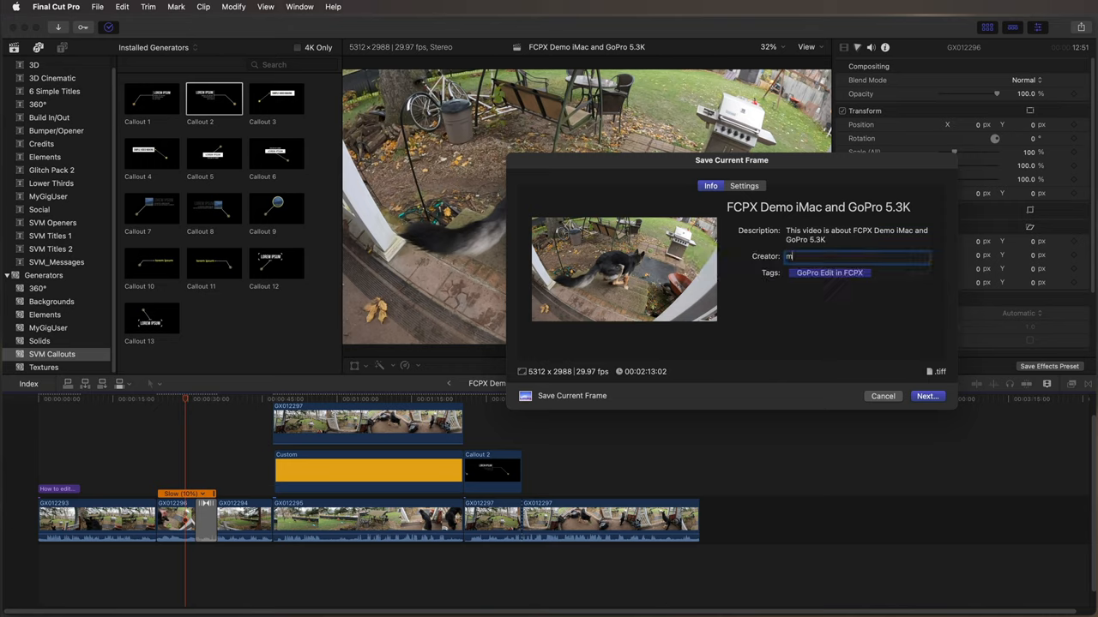
pyautogui.write('ygiguser')
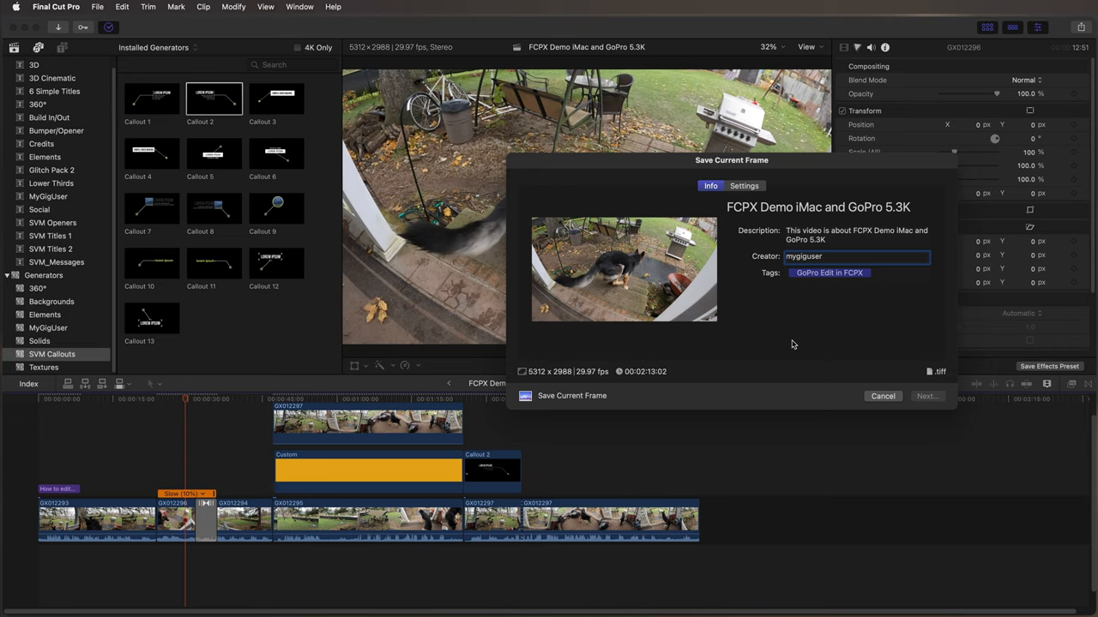
pyautogui.click(927, 395)
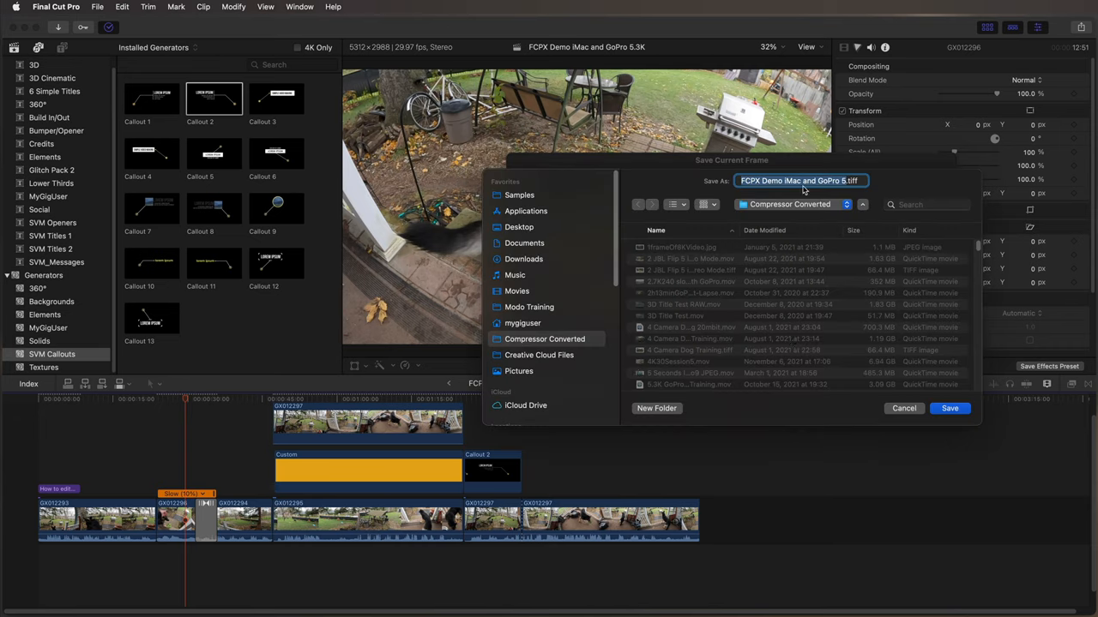
pyautogui.moveTo(775, 250)
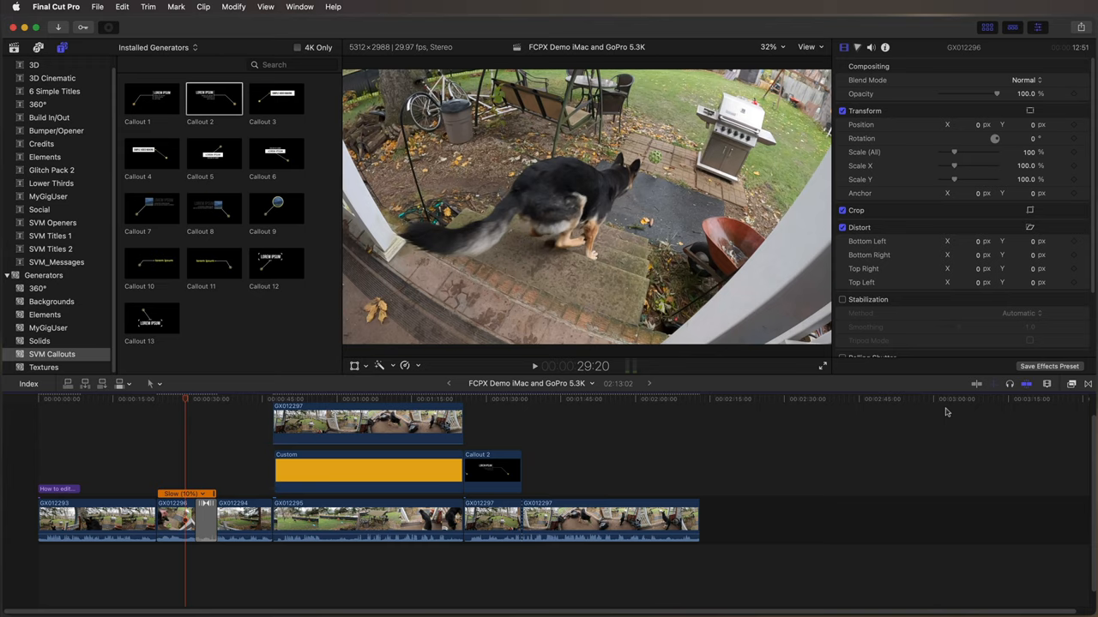
pyautogui.moveTo(915, 412)
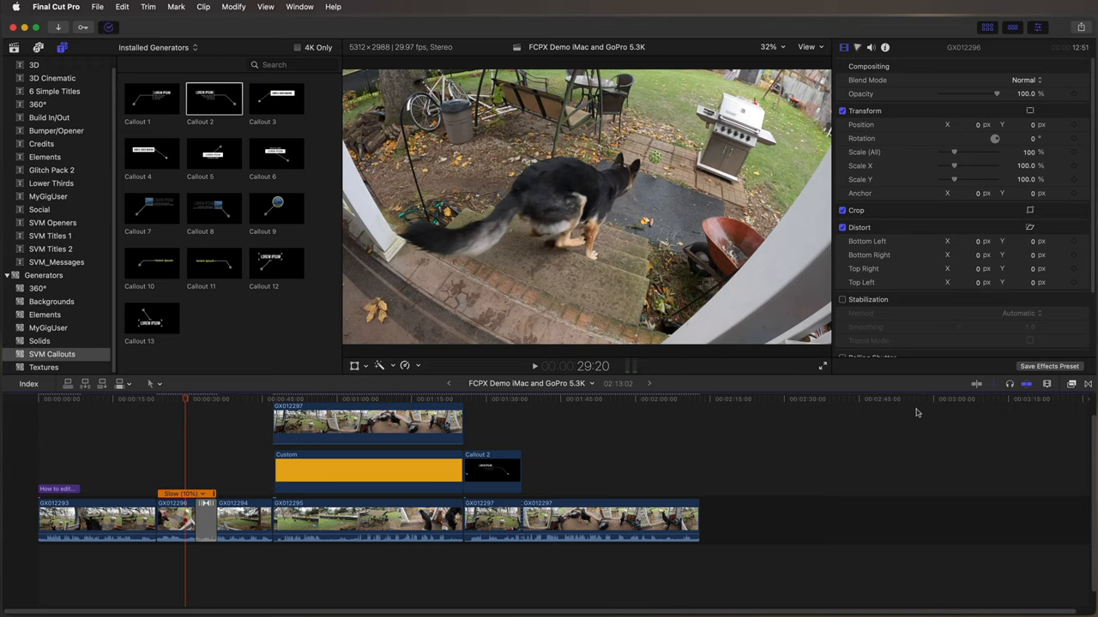
pyautogui.moveTo(789, 240)
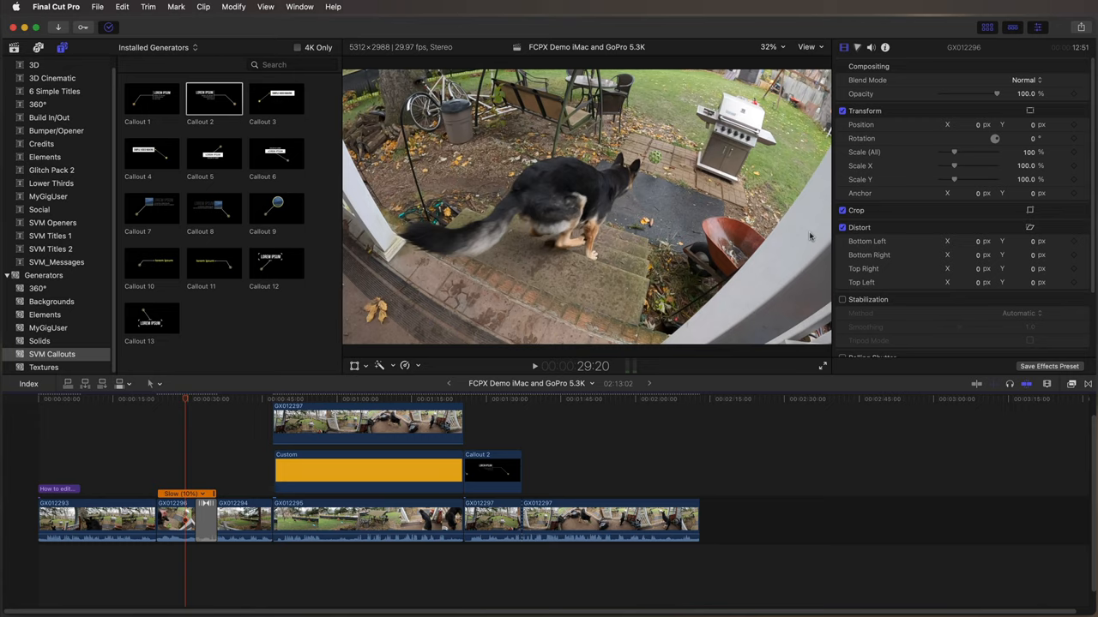
pyautogui.moveTo(110, 350)
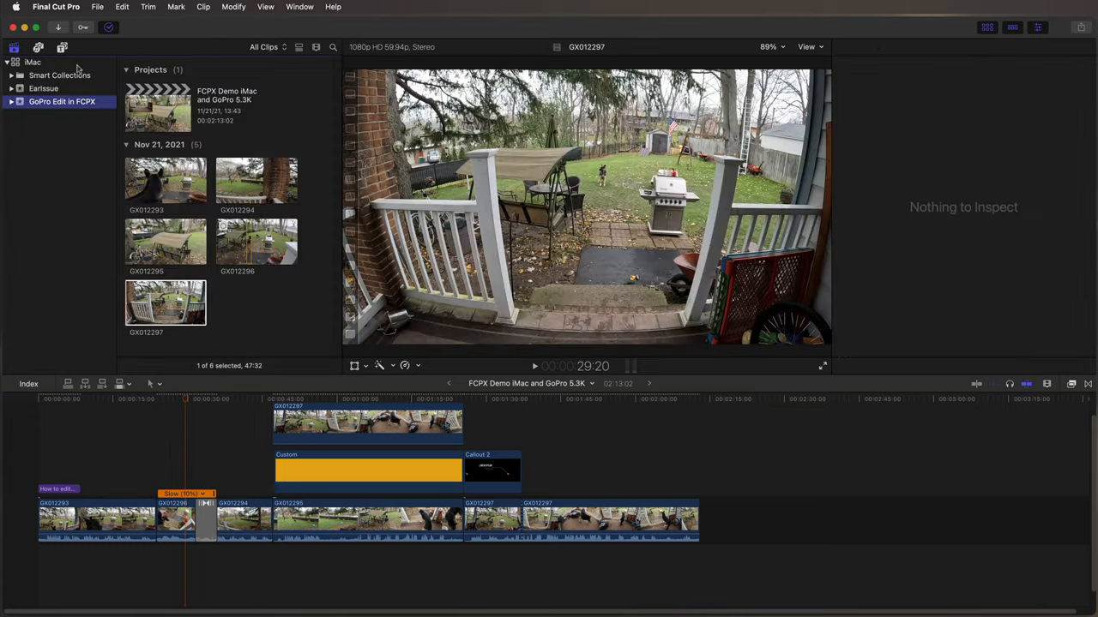
# Share the whole project as YT H.264 34mbit with creator 'mygig' and start the export
pyautogui.click(157, 107)
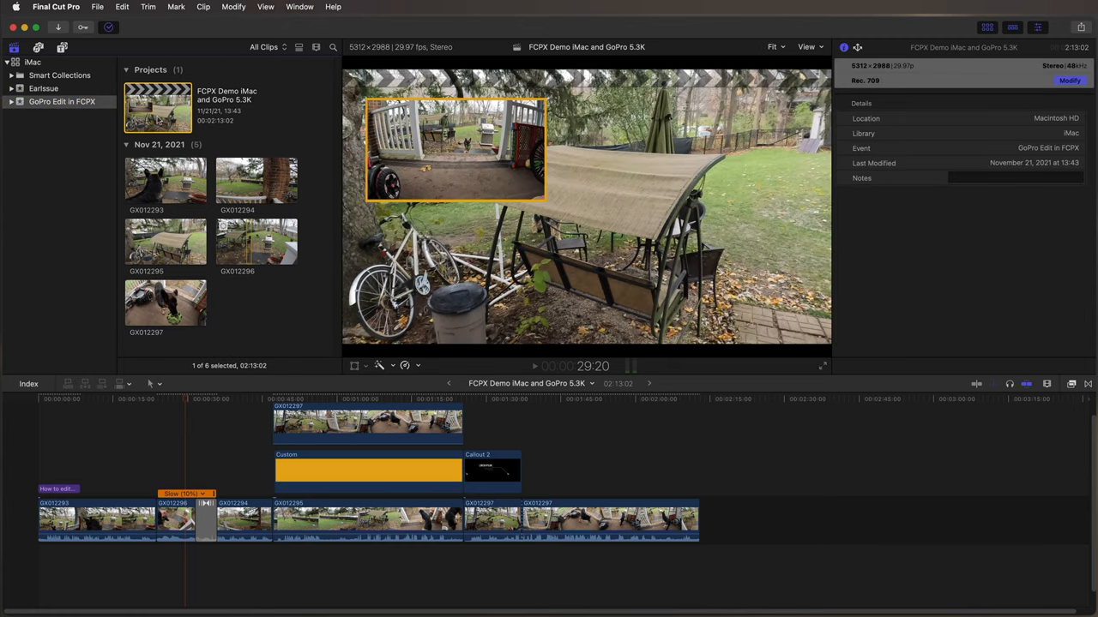
pyautogui.moveTo(158, 120)
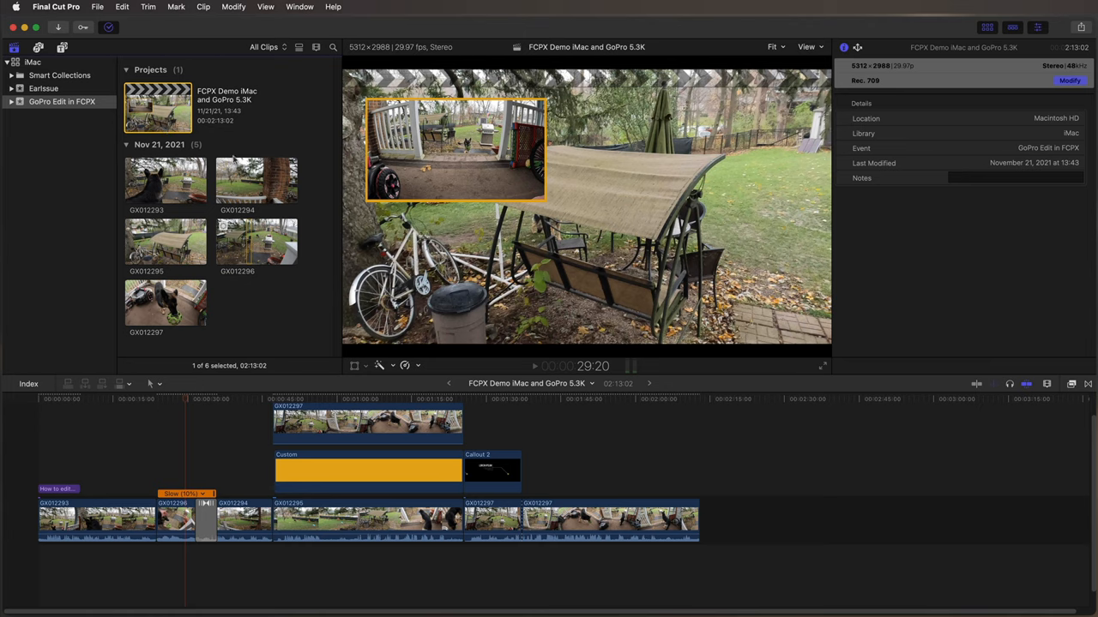
pyautogui.click(96, 7)
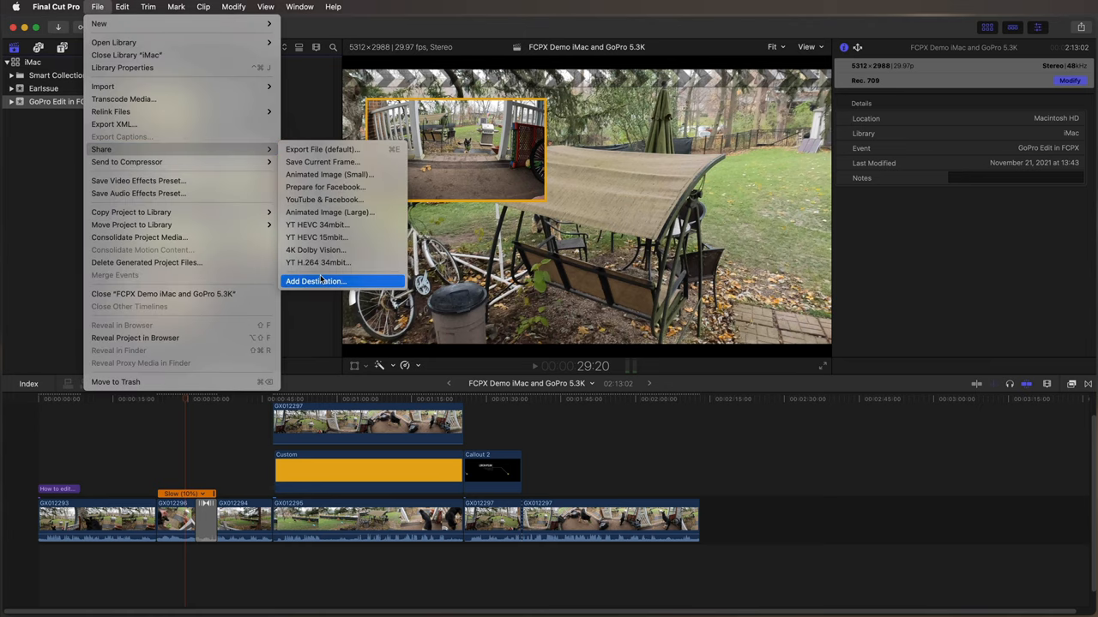
pyautogui.moveTo(318, 262)
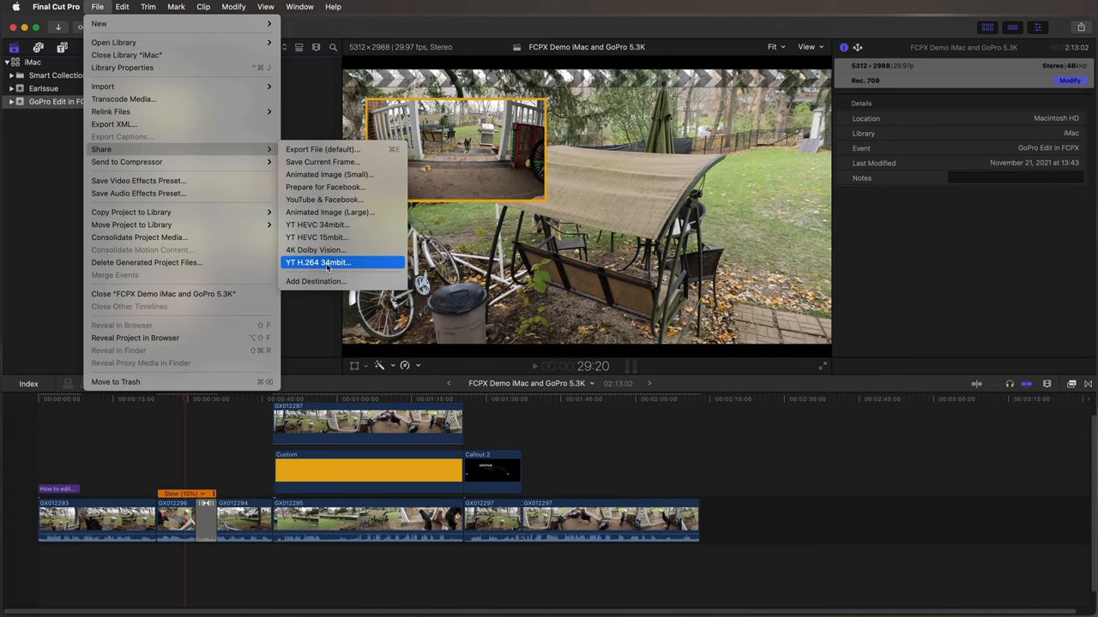
pyautogui.click(318, 262)
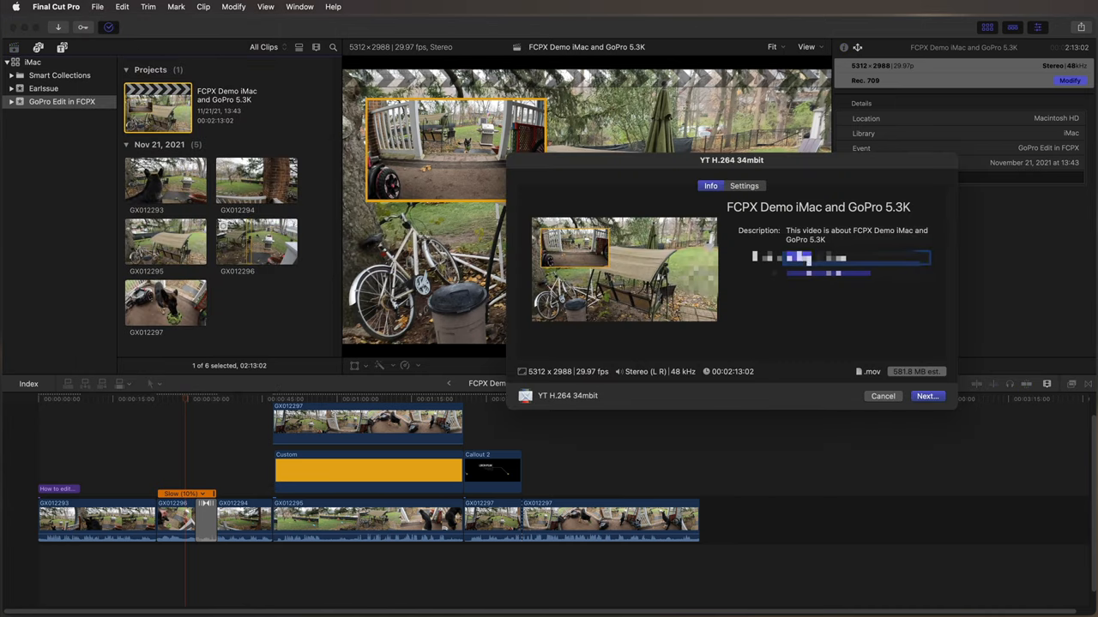
pyautogui.write('mygiguser')
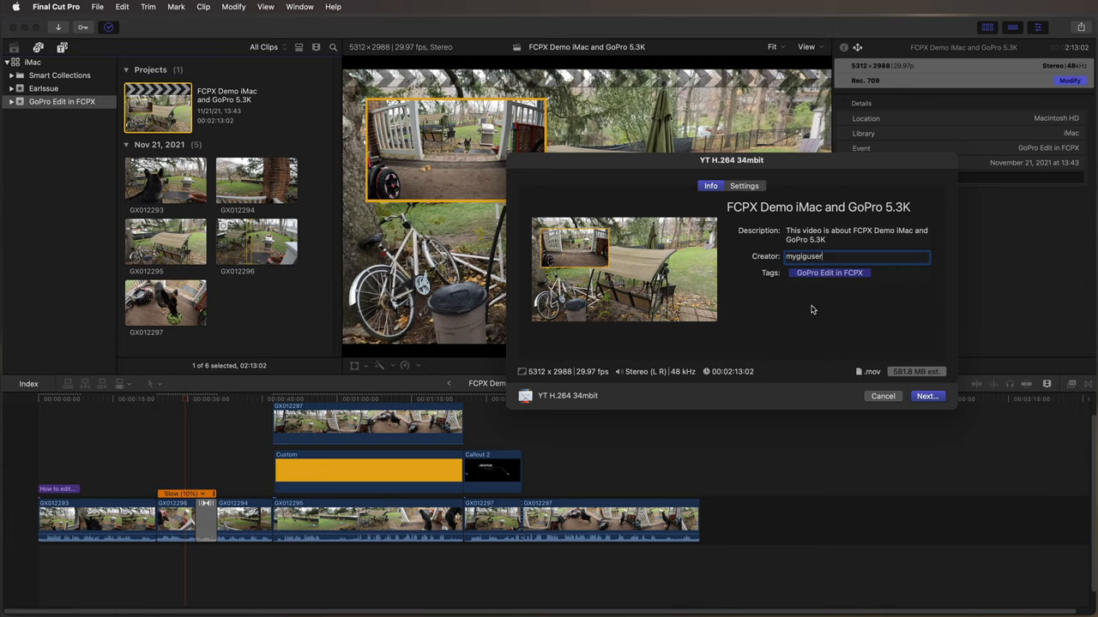
pyautogui.moveTo(913, 405)
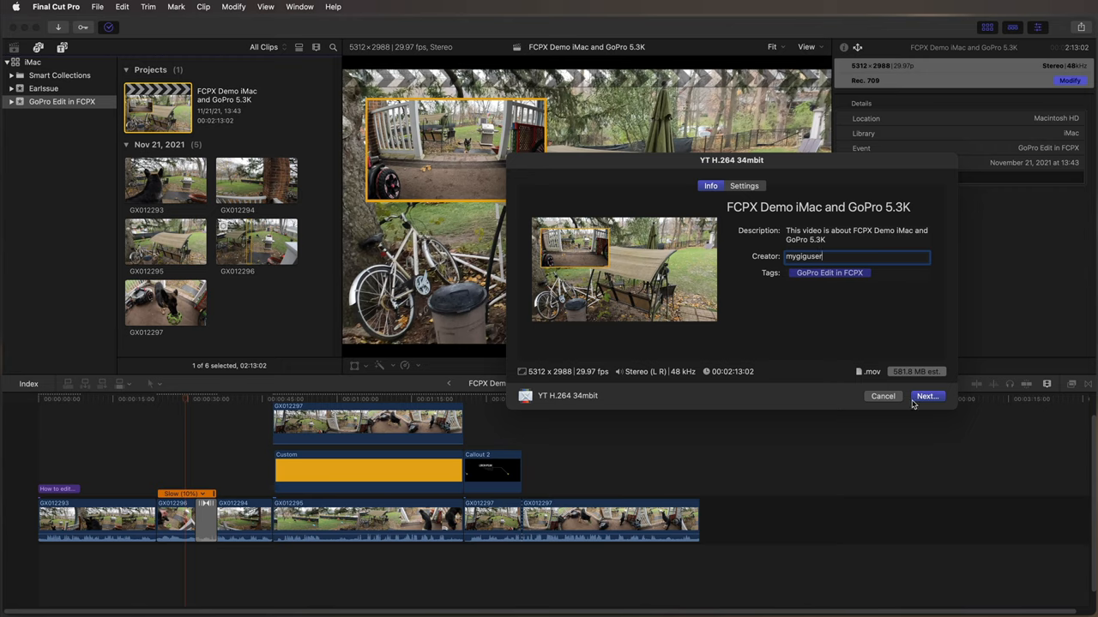
pyautogui.moveTo(926, 396)
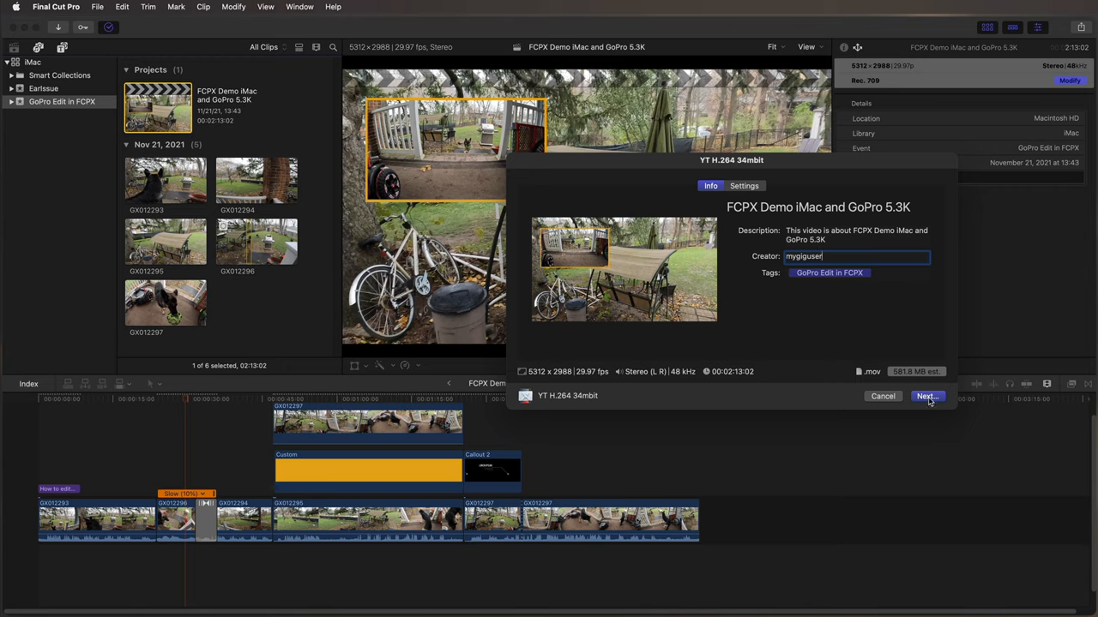
pyautogui.click(926, 396)
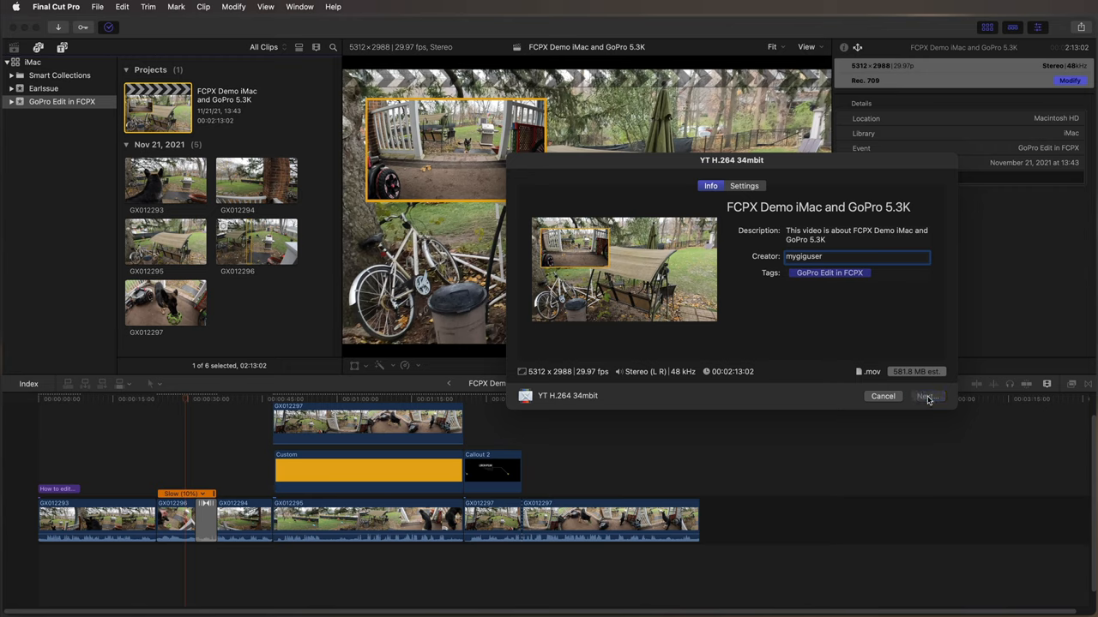
pyautogui.click(928, 396)
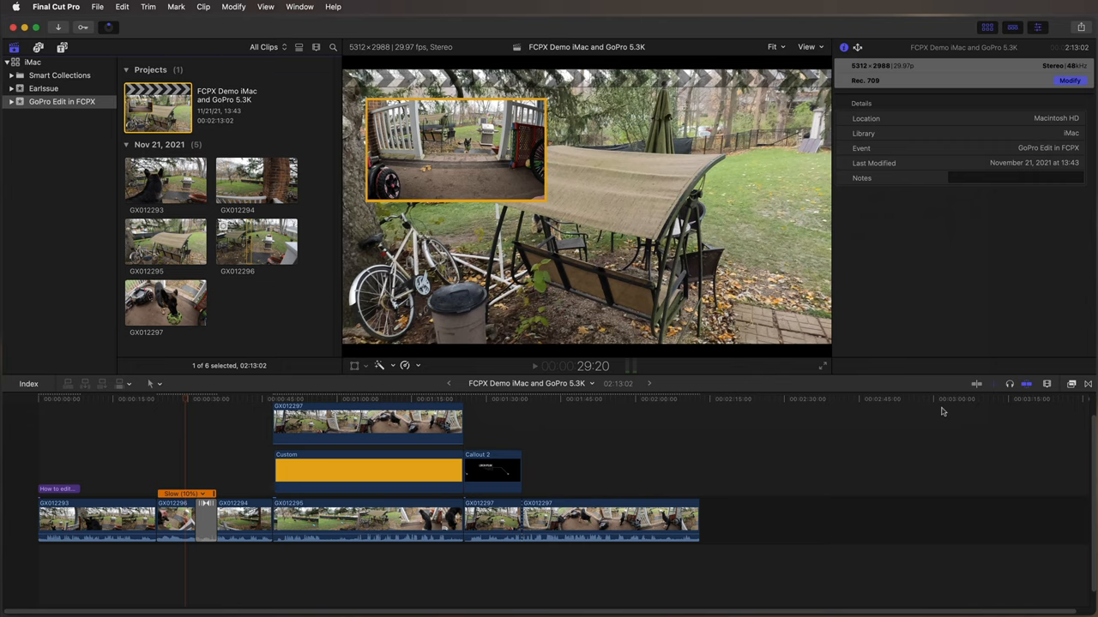
pyautogui.moveTo(90, 48)
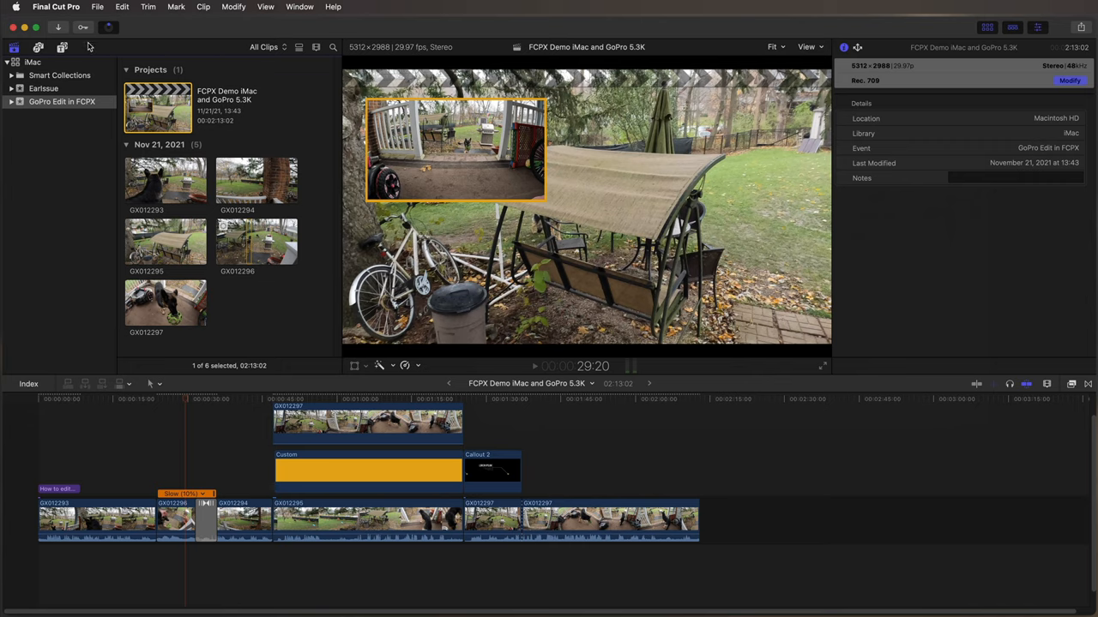
# Check the background tasks to see the YouTube export progress
pyautogui.click(108, 28)
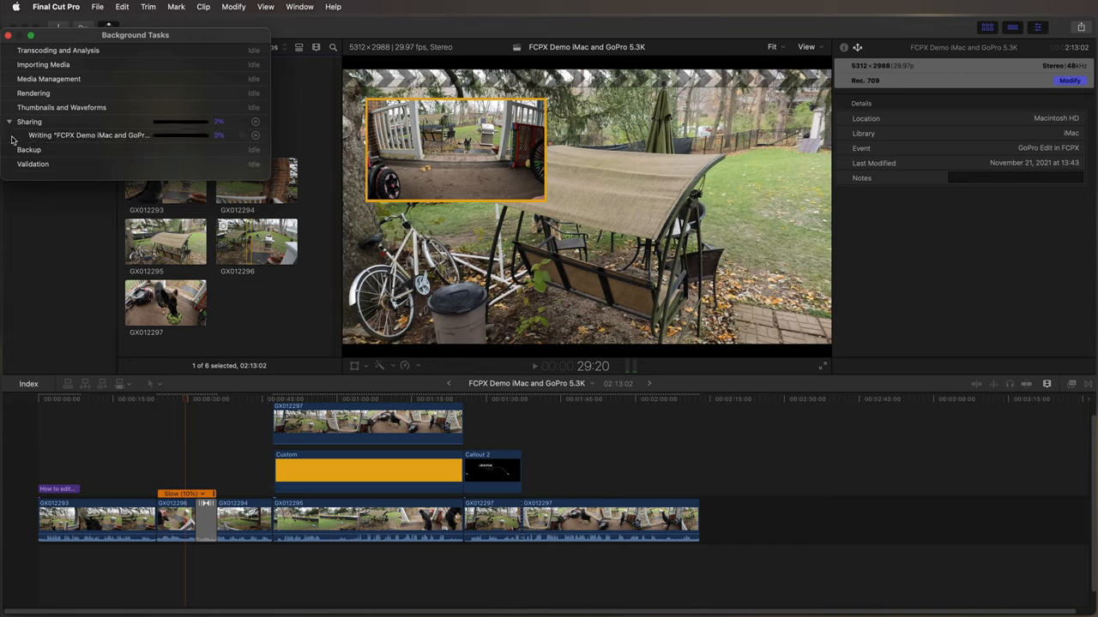
pyautogui.moveTo(163, 141)
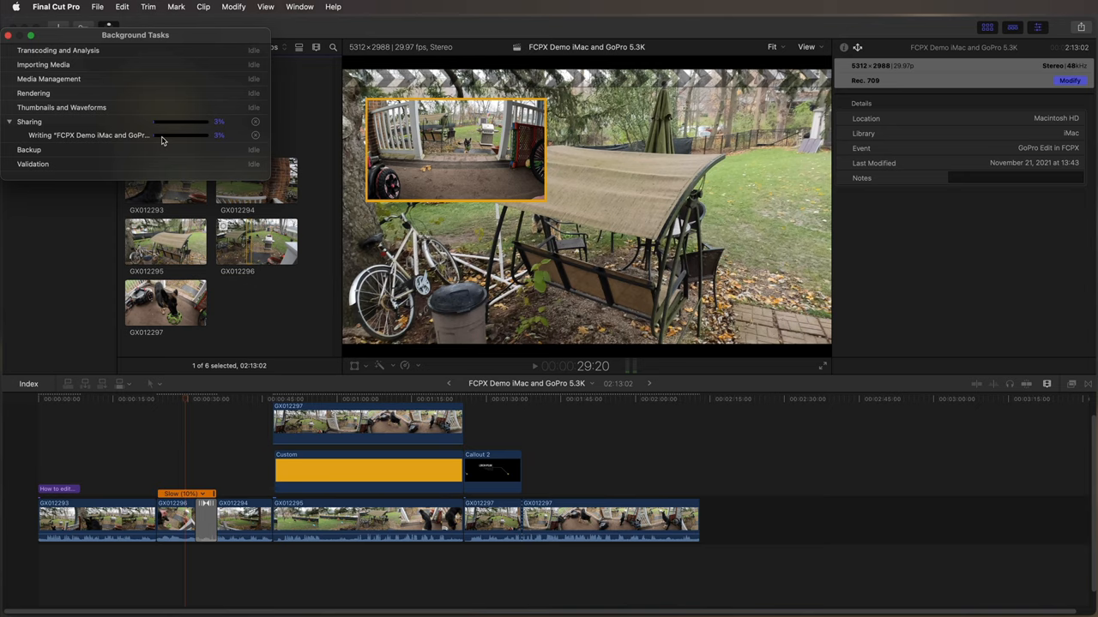
pyautogui.moveTo(79, 112)
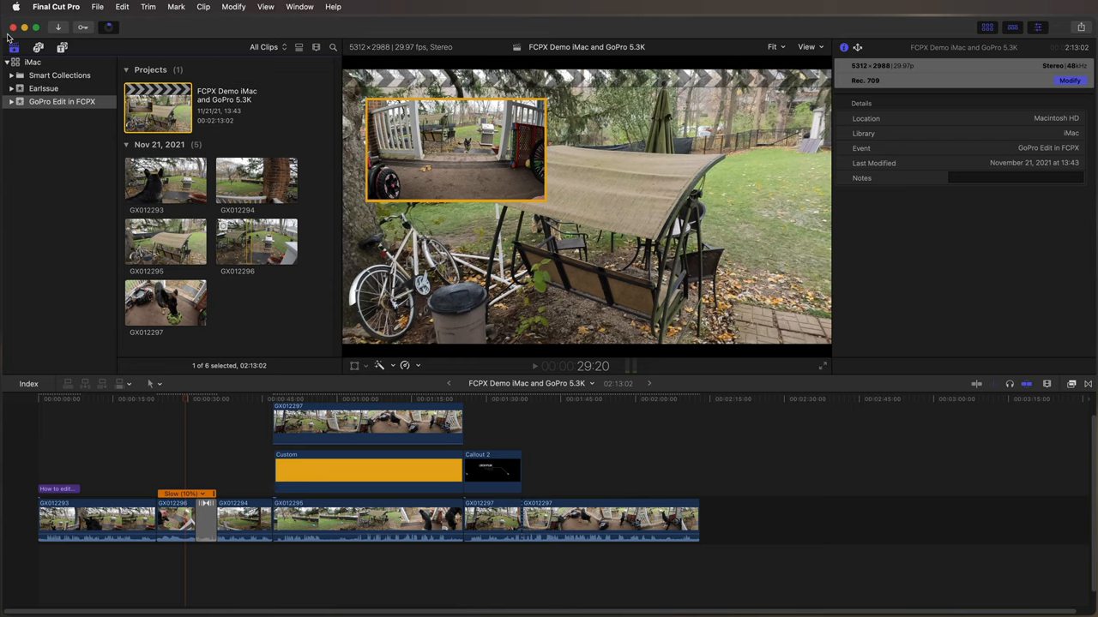
pyautogui.moveTo(8, 38)
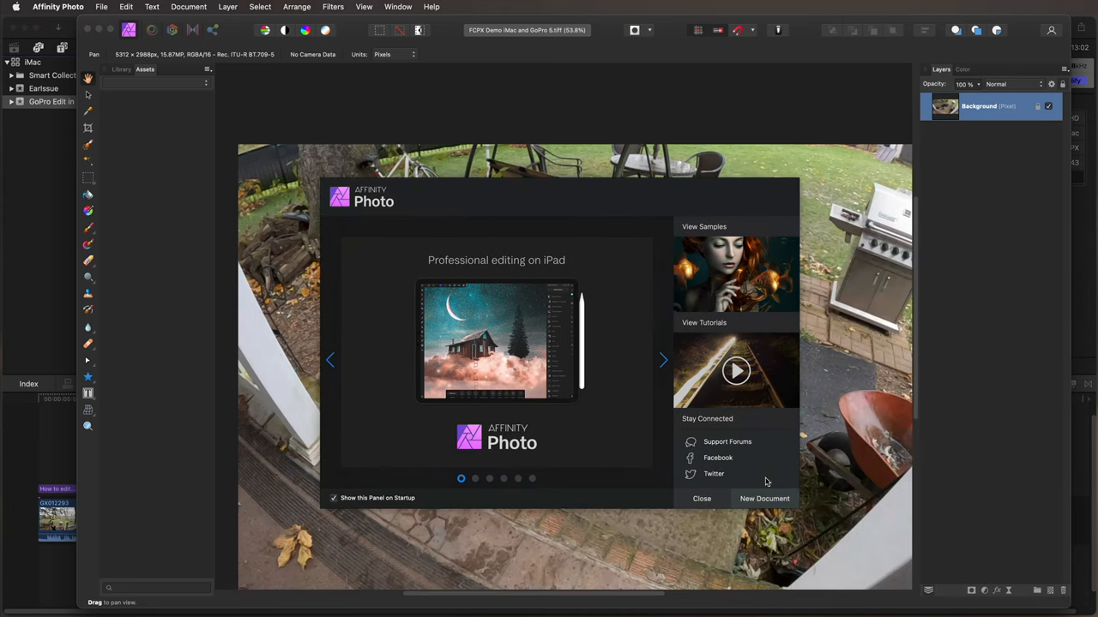
# Close the Affinity Photo welcome panel over the dog still
pyautogui.click(702, 498)
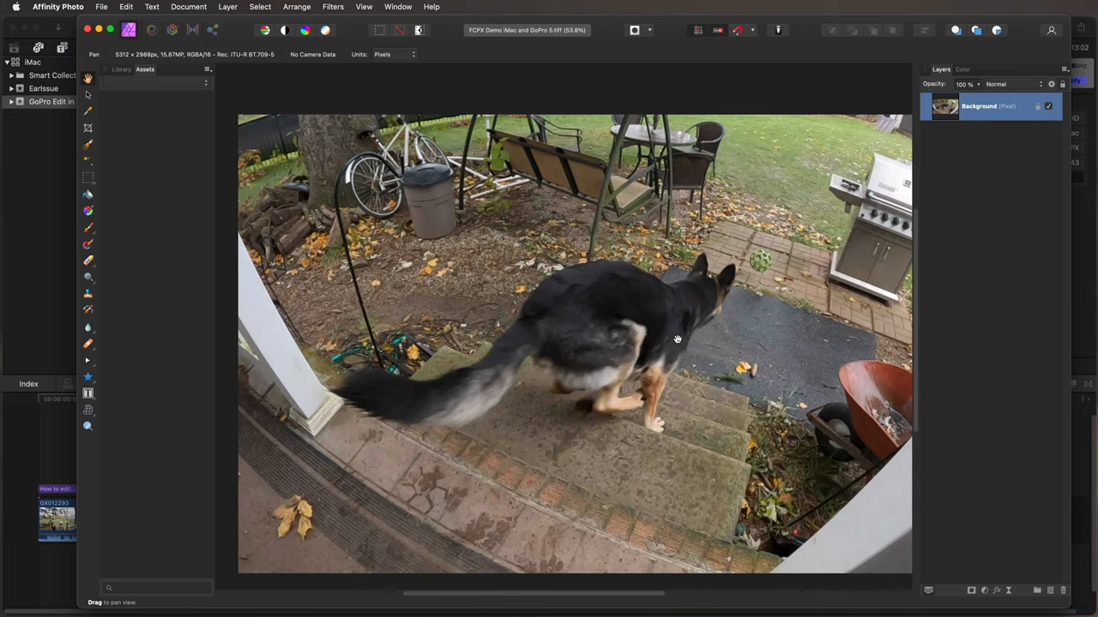
pyautogui.moveTo(660, 556)
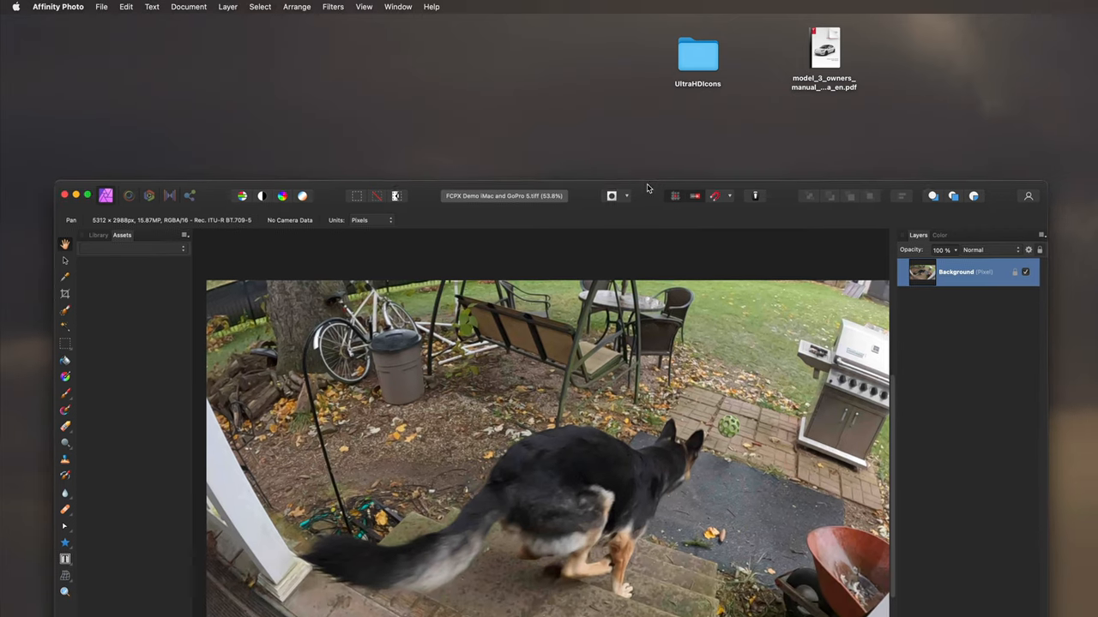
# In the UltraHDIcons folder in Gallery view, bring the 5K logo image onto the dog photo
pyautogui.doubleClick(697, 53)
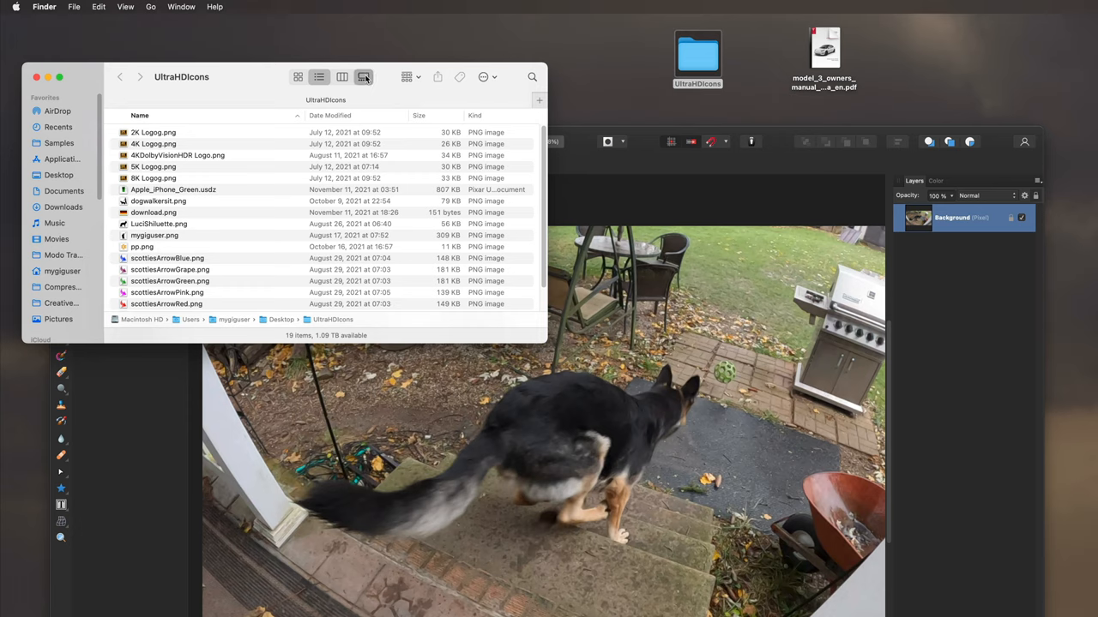
pyautogui.click(363, 77)
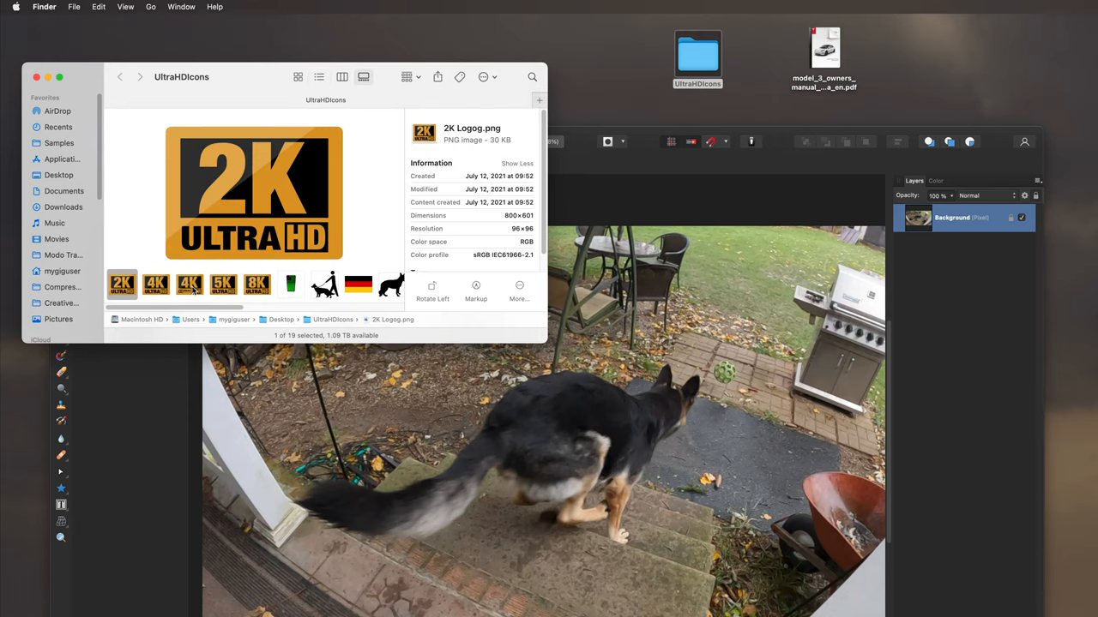
pyautogui.click(257, 285)
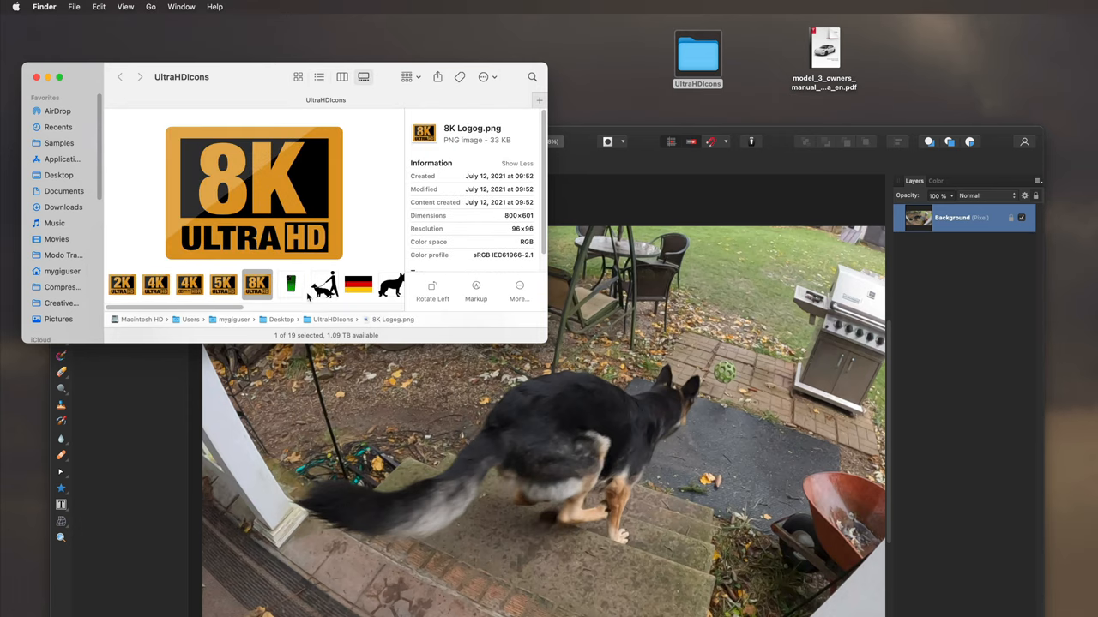
pyautogui.click(223, 285)
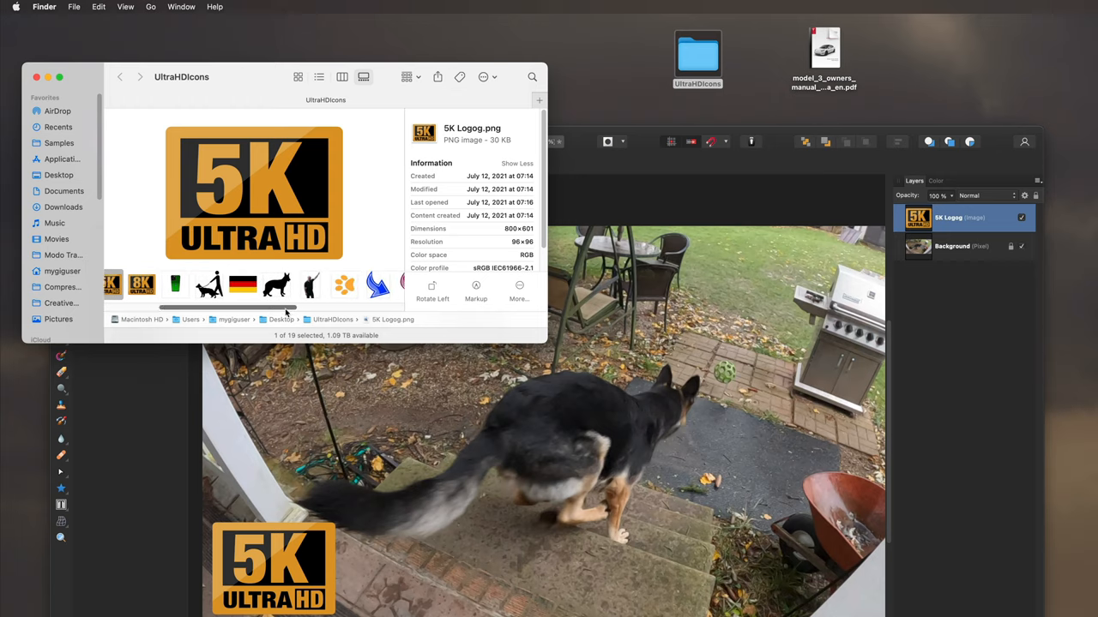
# Add the red arrow, skunk and paw print images as layers over the photo
pyautogui.hscroll(3)
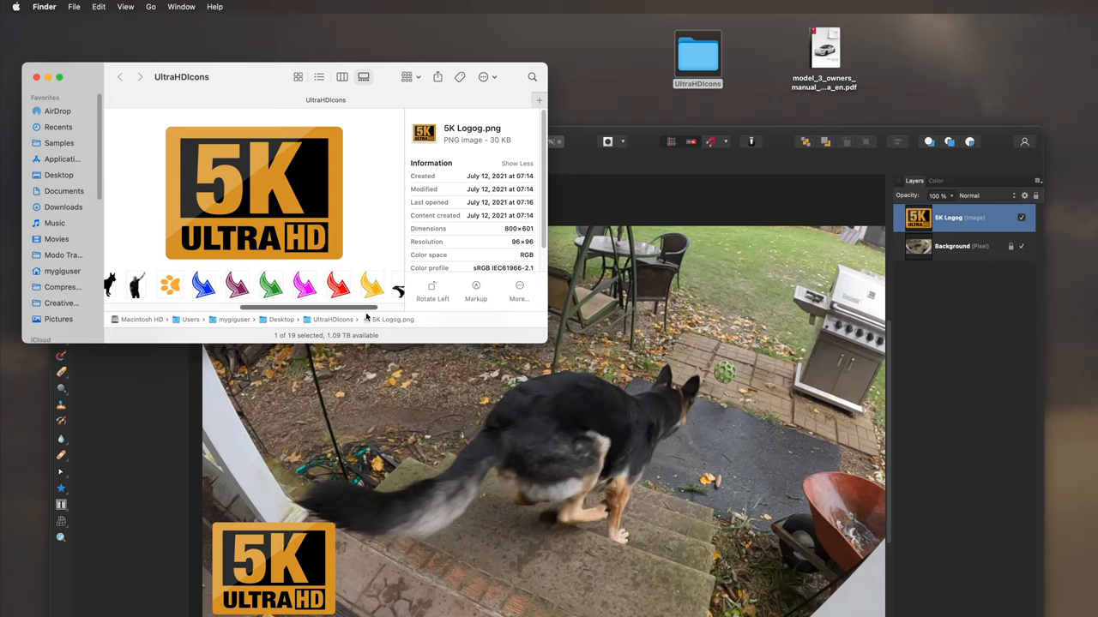
pyautogui.click(336, 285)
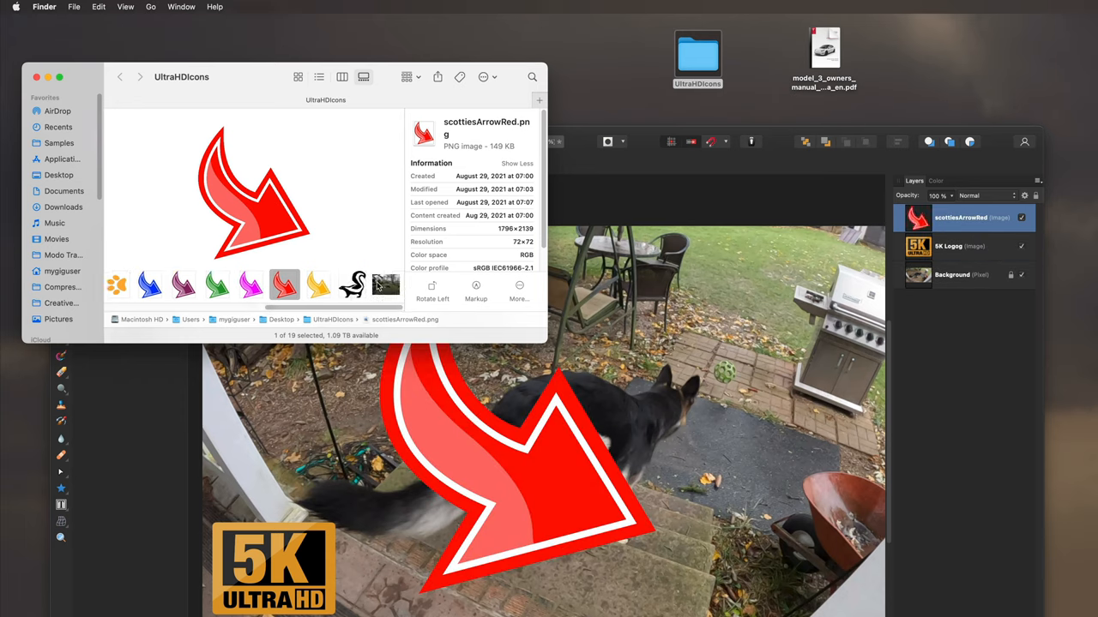
pyautogui.click(352, 284)
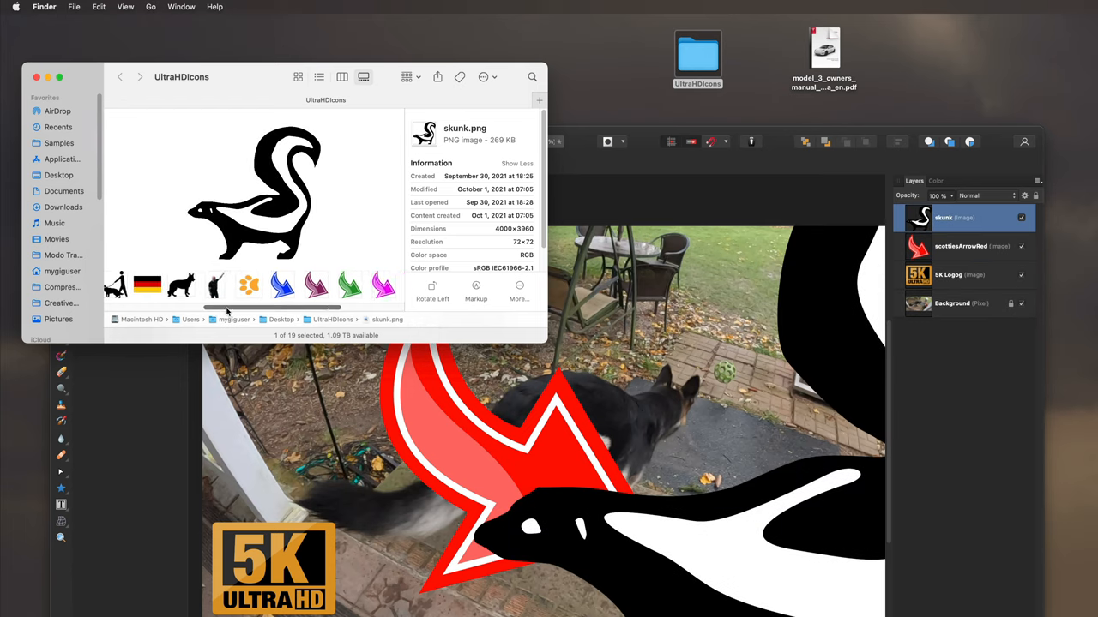
pyautogui.click(249, 284)
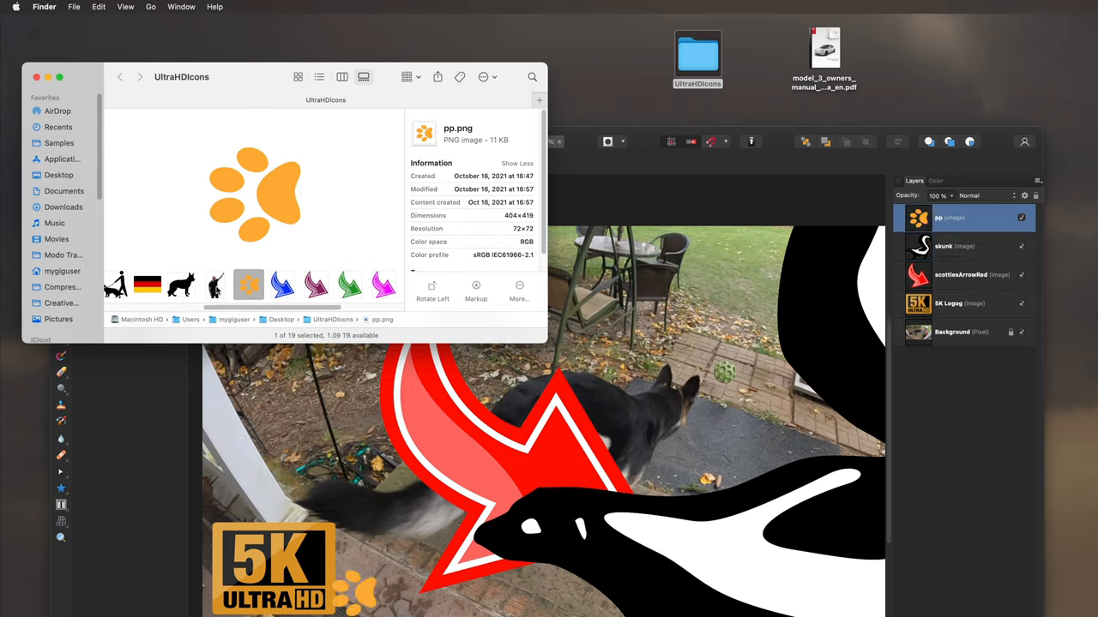
pyautogui.moveTo(114, 281)
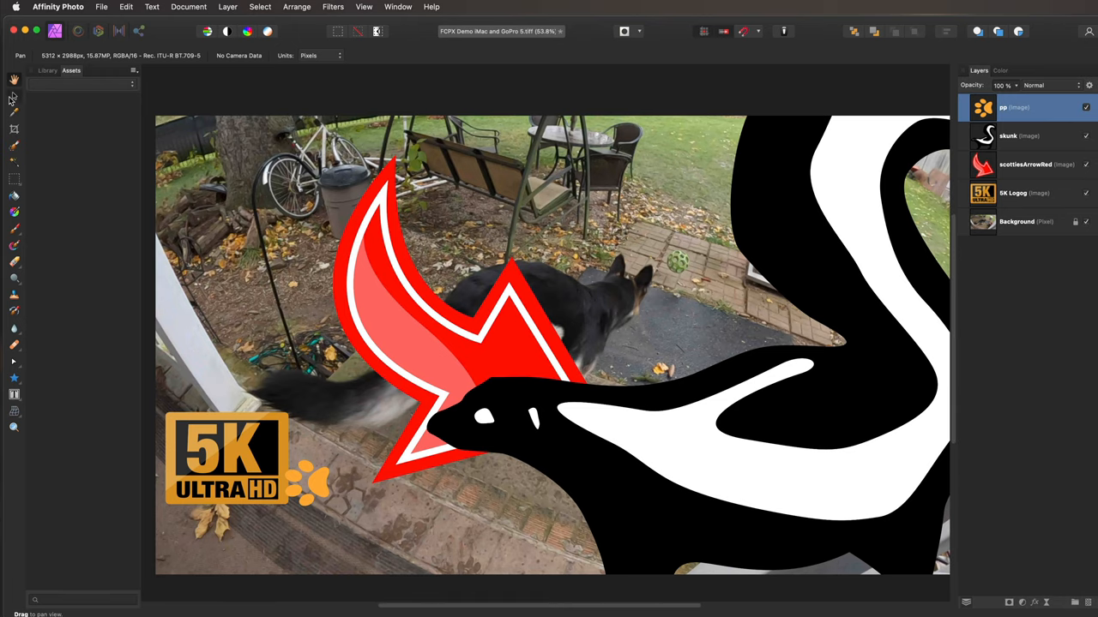
# Shrink the skunk beside the grill, then shrink the red arrow and aim it at the dog
pyautogui.click(1018, 136)
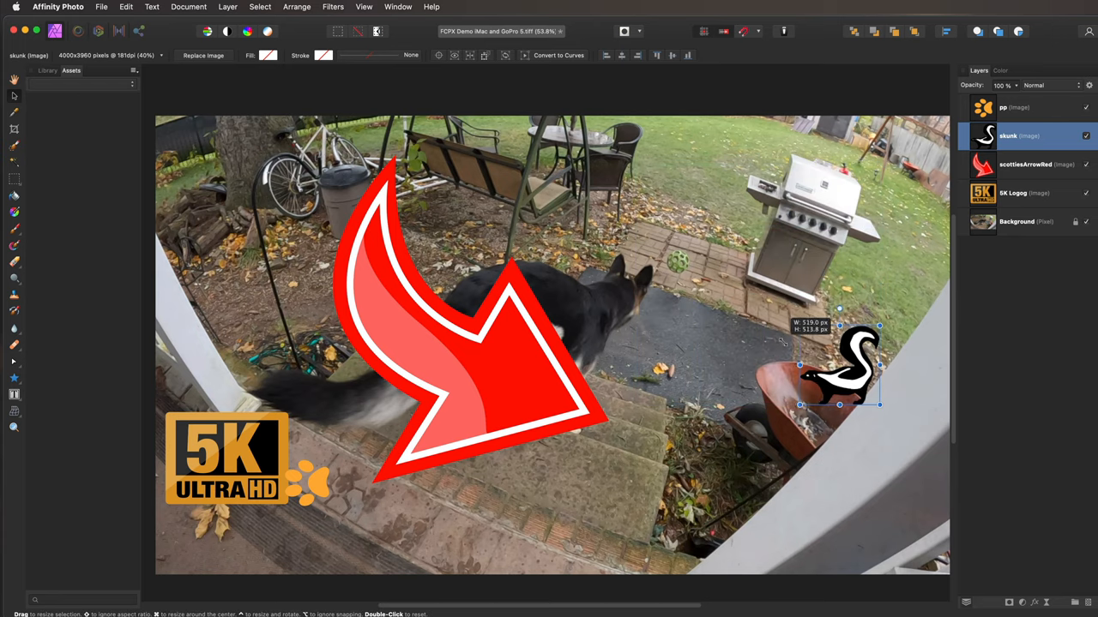
pyautogui.moveTo(840, 369); pyautogui.dragTo(696, 188)
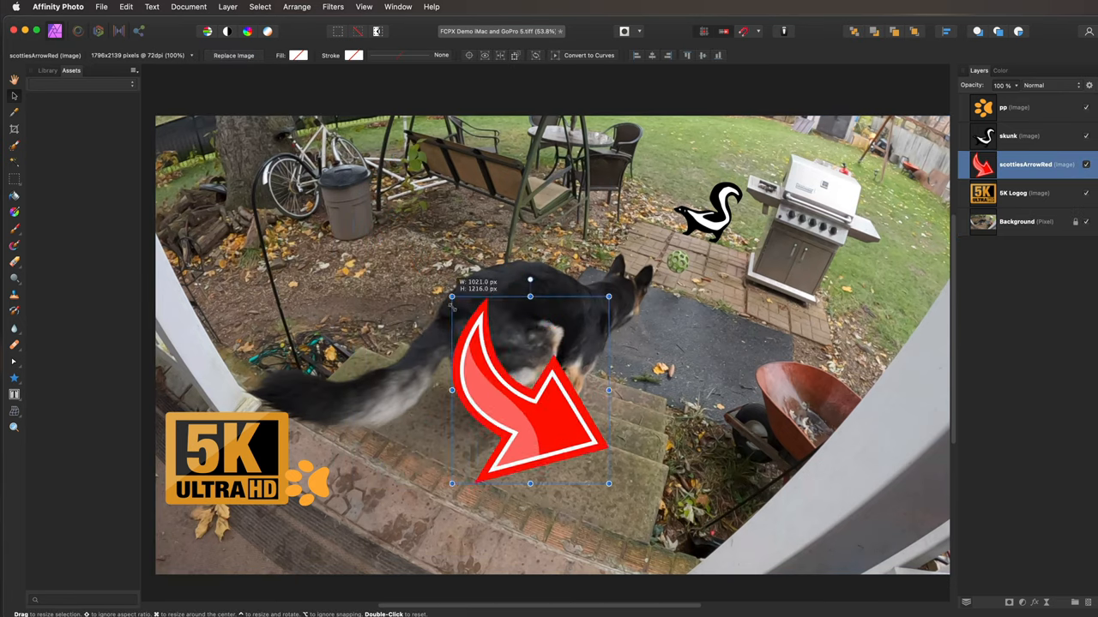
pyautogui.moveTo(453, 295); pyautogui.dragTo(529, 352)
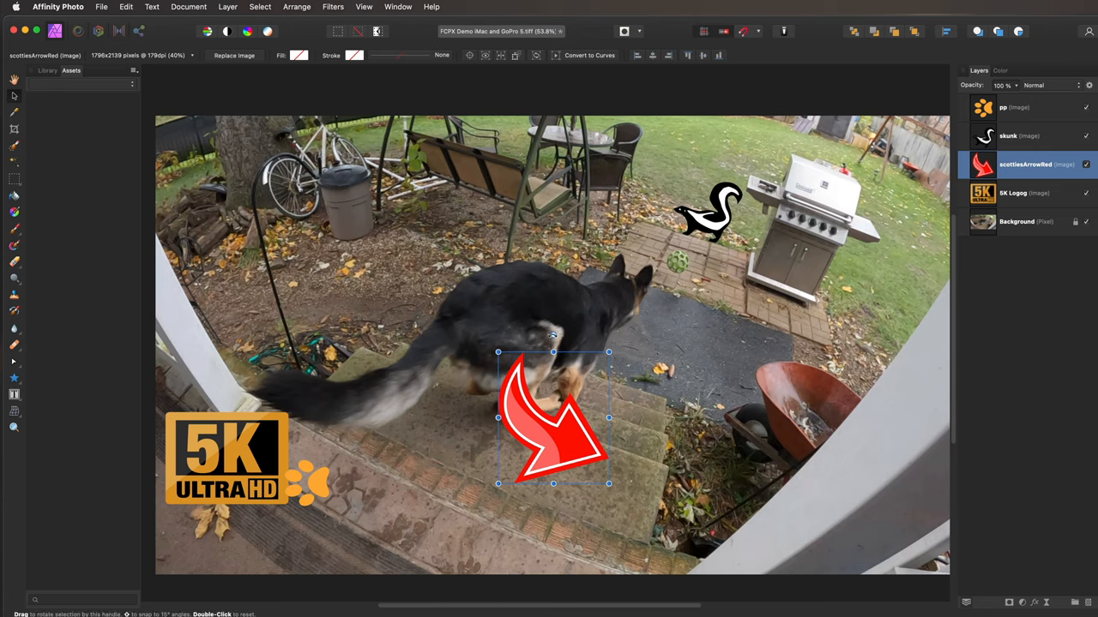
pyautogui.moveTo(552, 418); pyautogui.dragTo(381, 335)
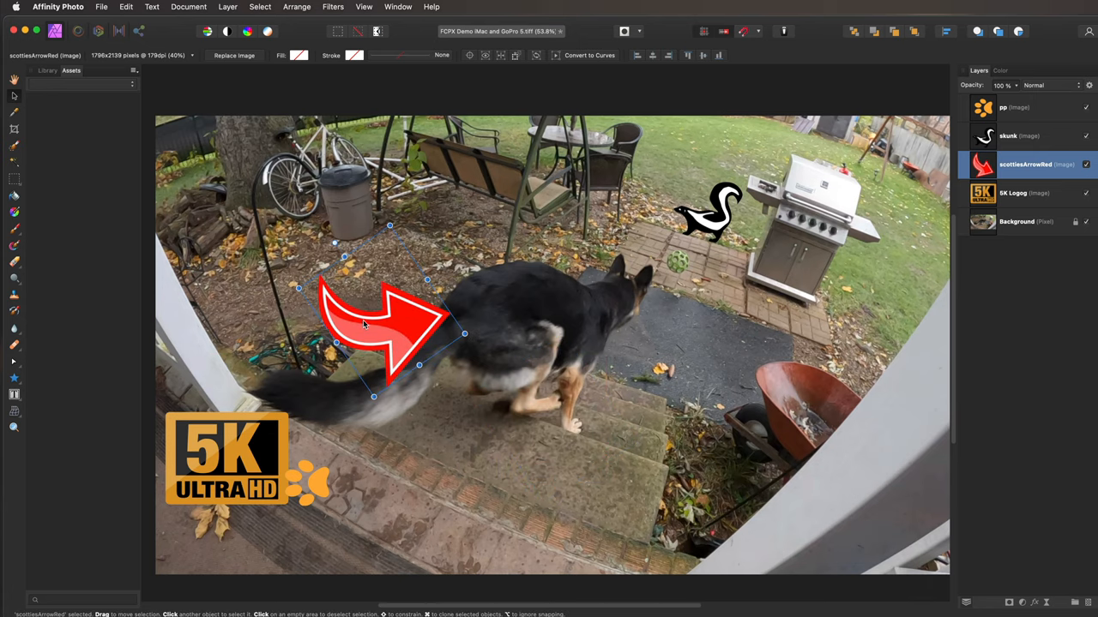
# Move the 5K logo to the upper left and scatter paw print copies across the steps
pyautogui.click(226, 460)
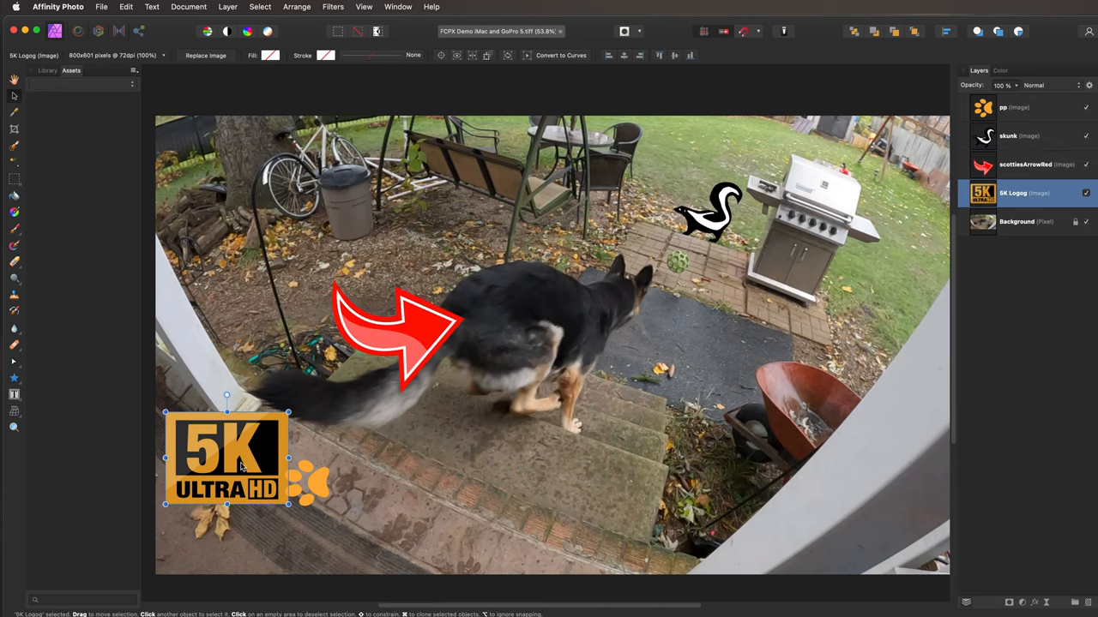
pyautogui.moveTo(227, 459); pyautogui.dragTo(310, 234)
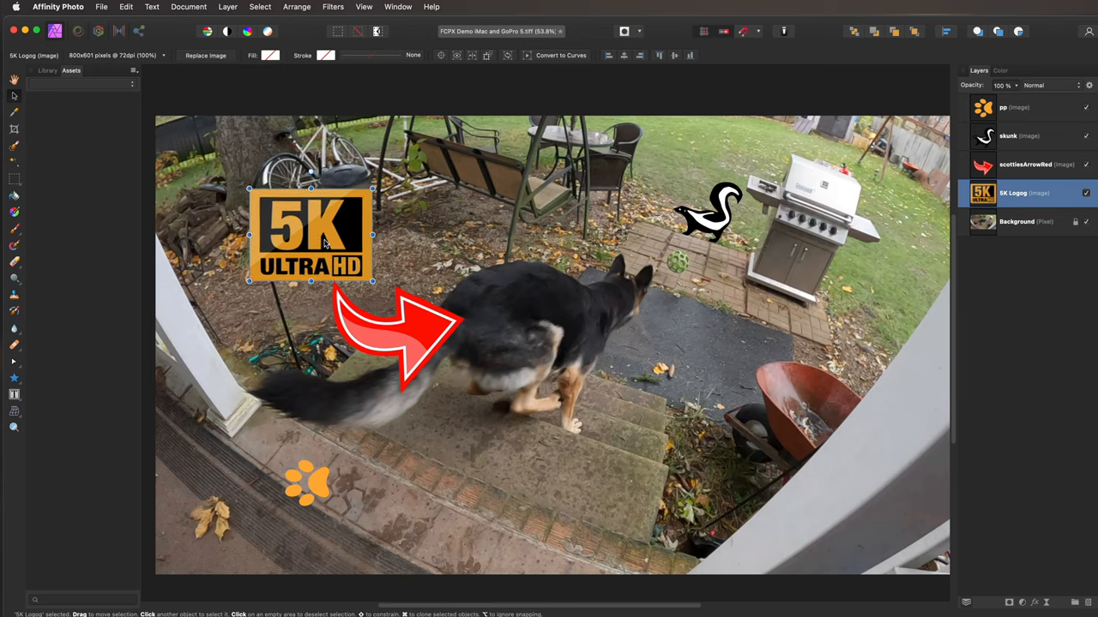
pyautogui.click(307, 484)
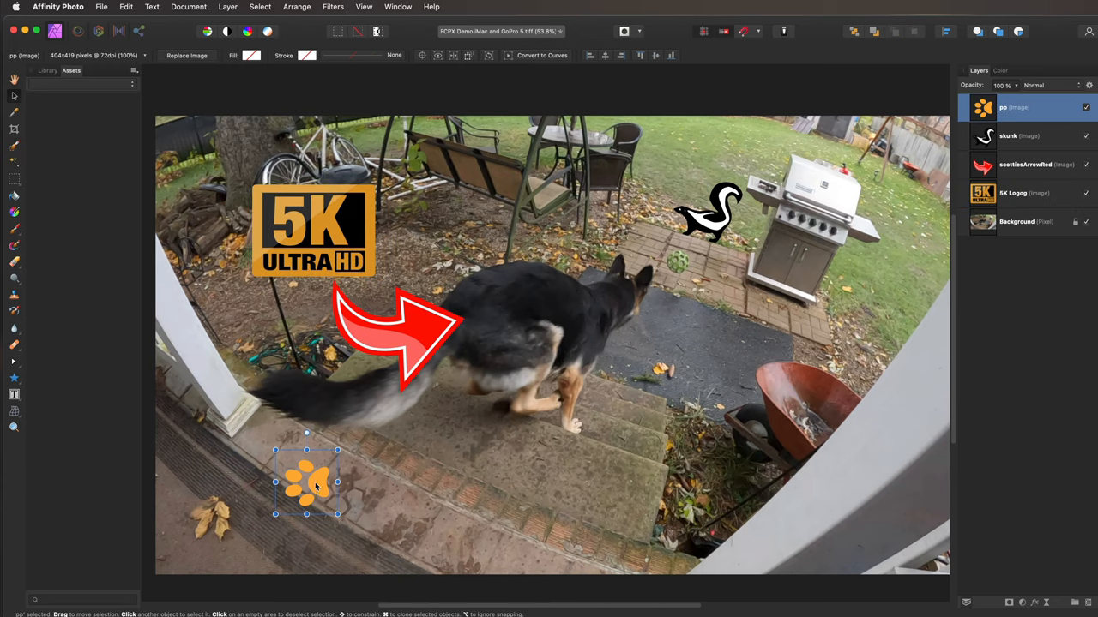
pyautogui.moveTo(305, 482); pyautogui.dragTo(521, 463)
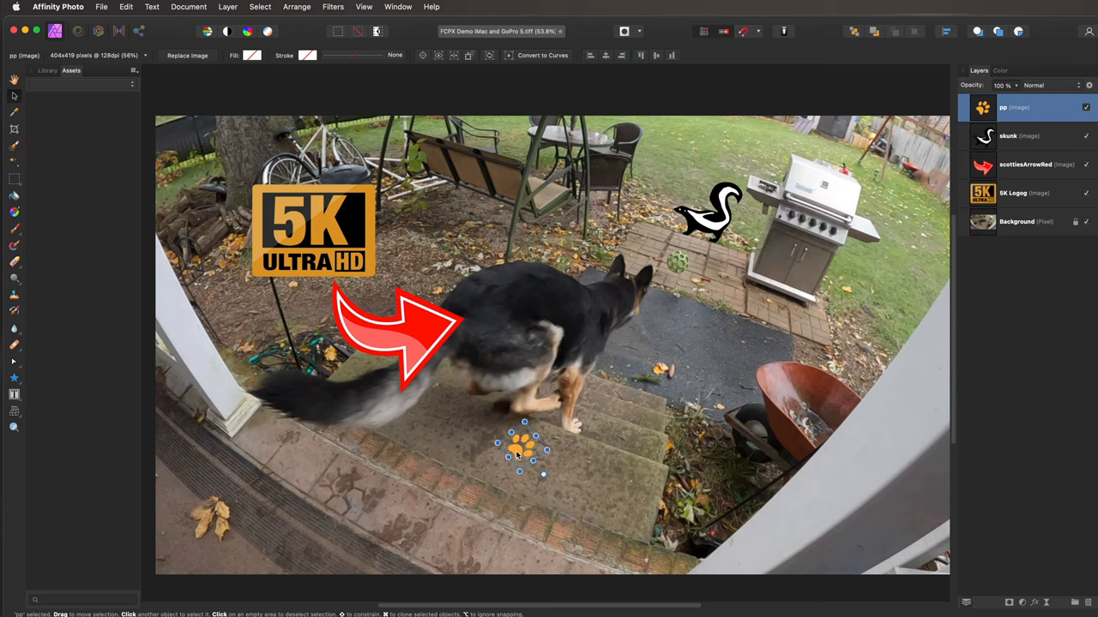
pyautogui.moveTo(524, 449); pyautogui.dragTo(482, 413)
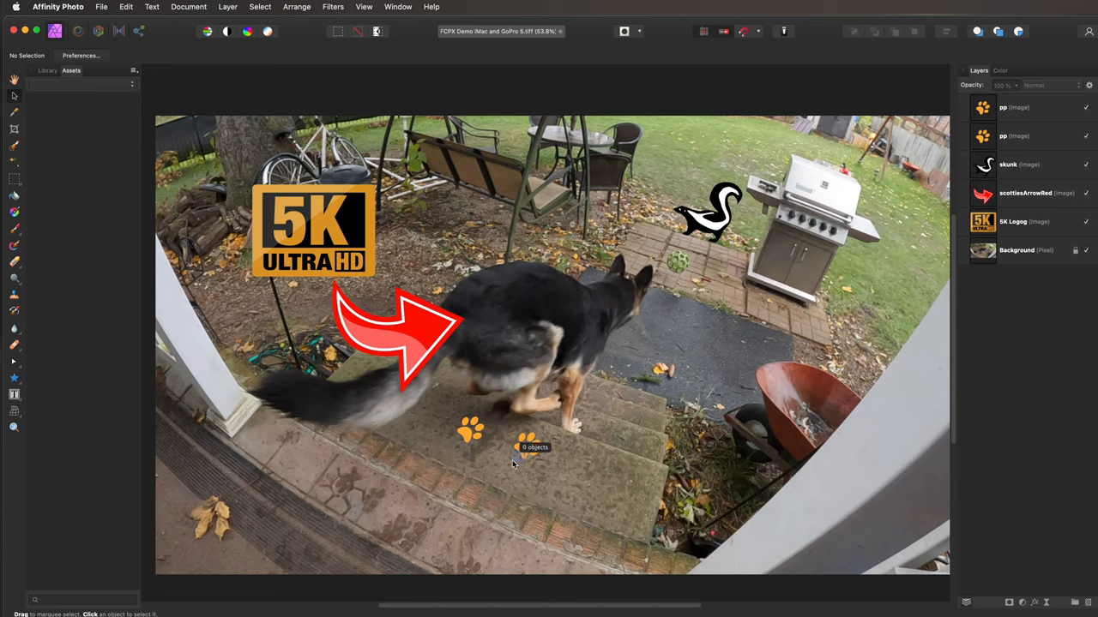
pyautogui.click(481, 497)
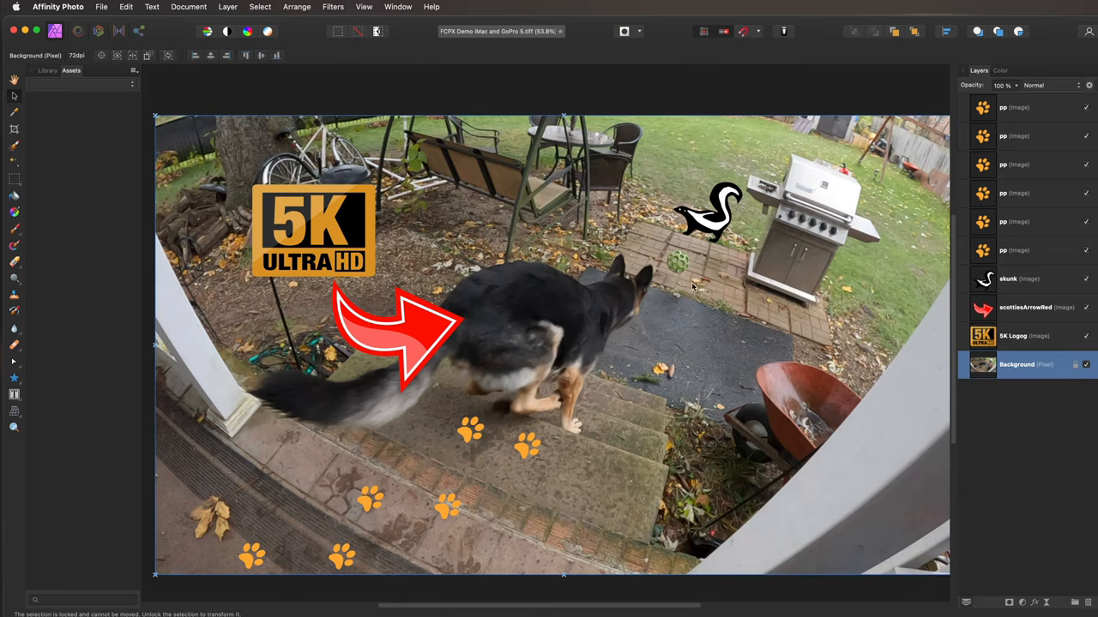
pyautogui.moveTo(495, 429)
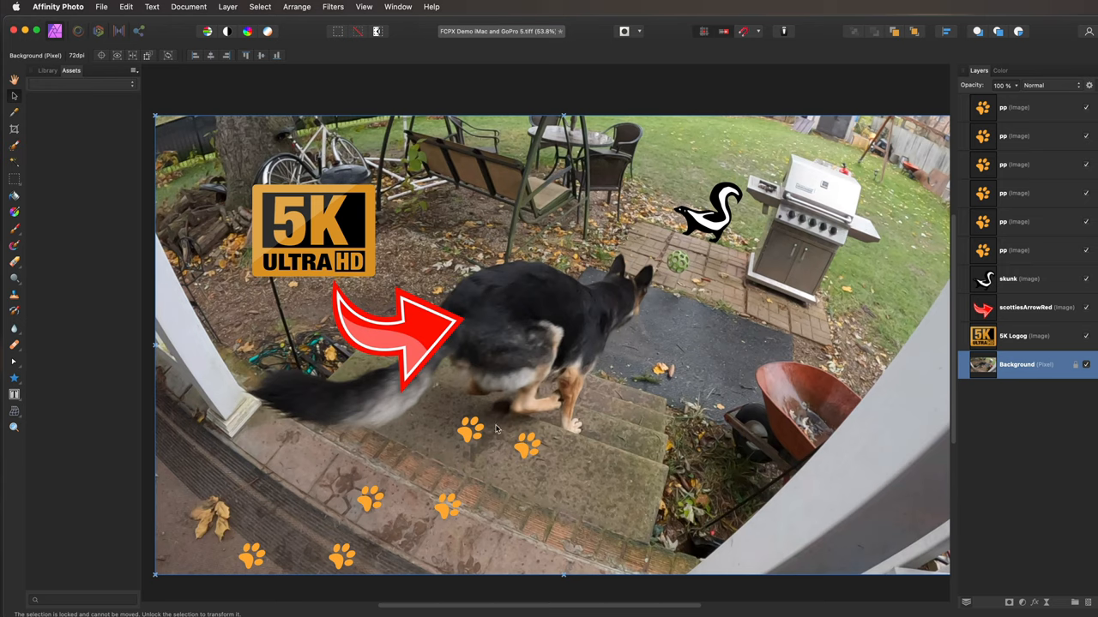
# With the Frame Text tool, add white WOW in Arial Black at 500 pt size
pyautogui.click(14, 396)
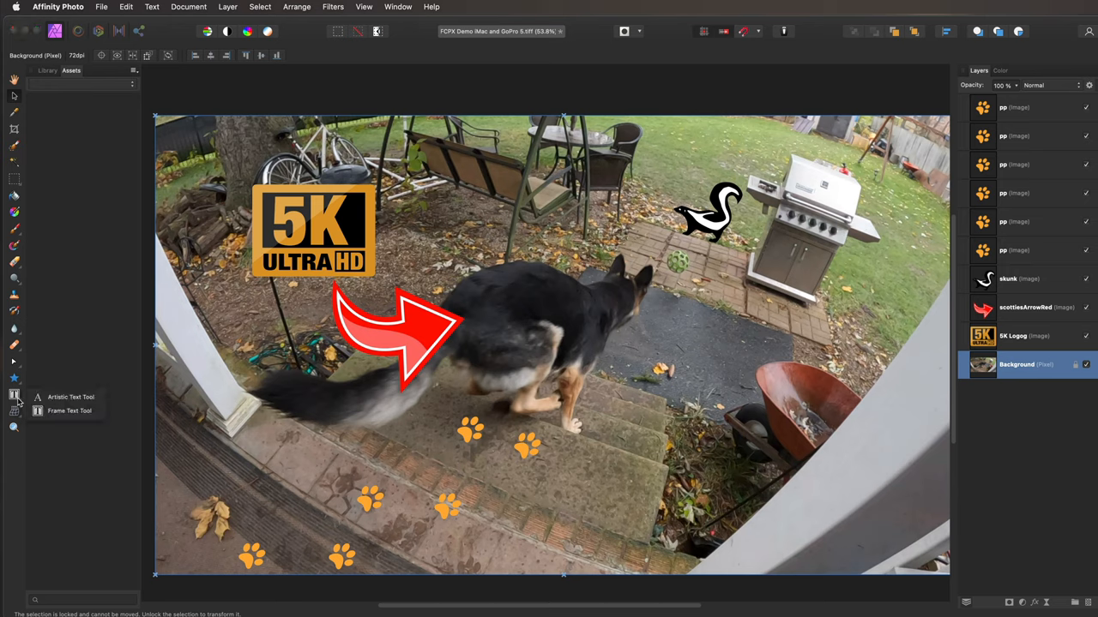
pyautogui.click(68, 410)
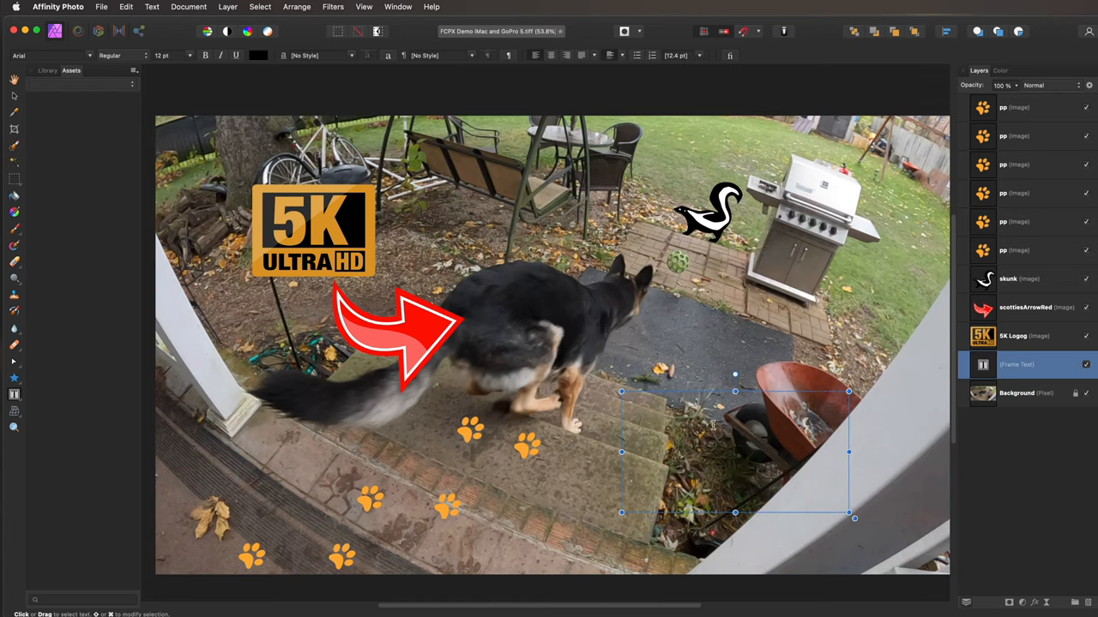
pyautogui.moveTo(730, 415)
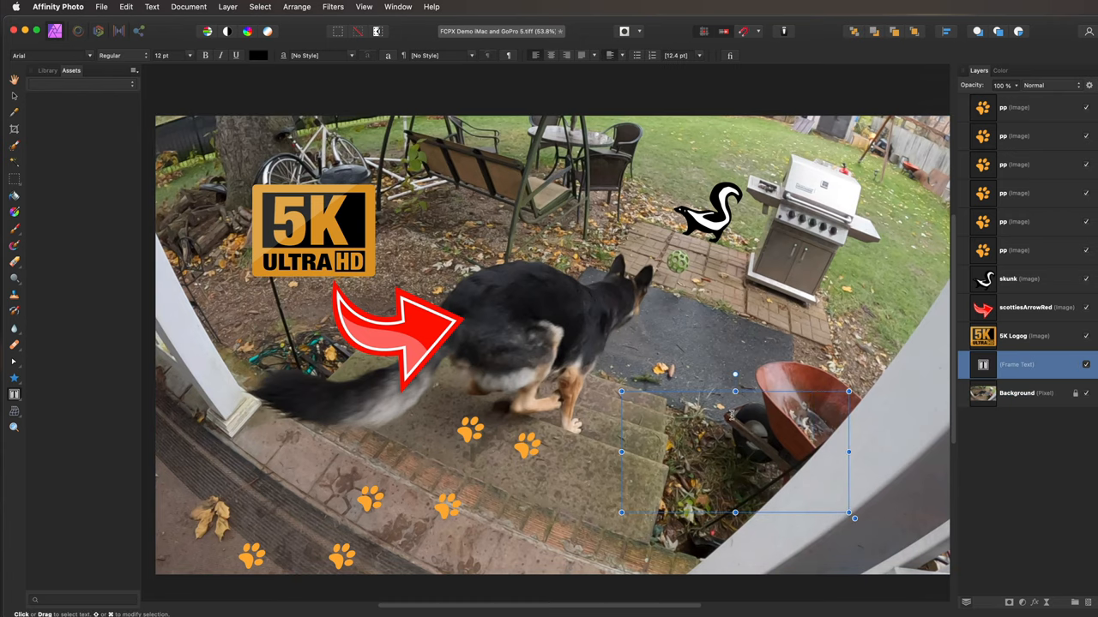
pyautogui.moveTo(192, 88)
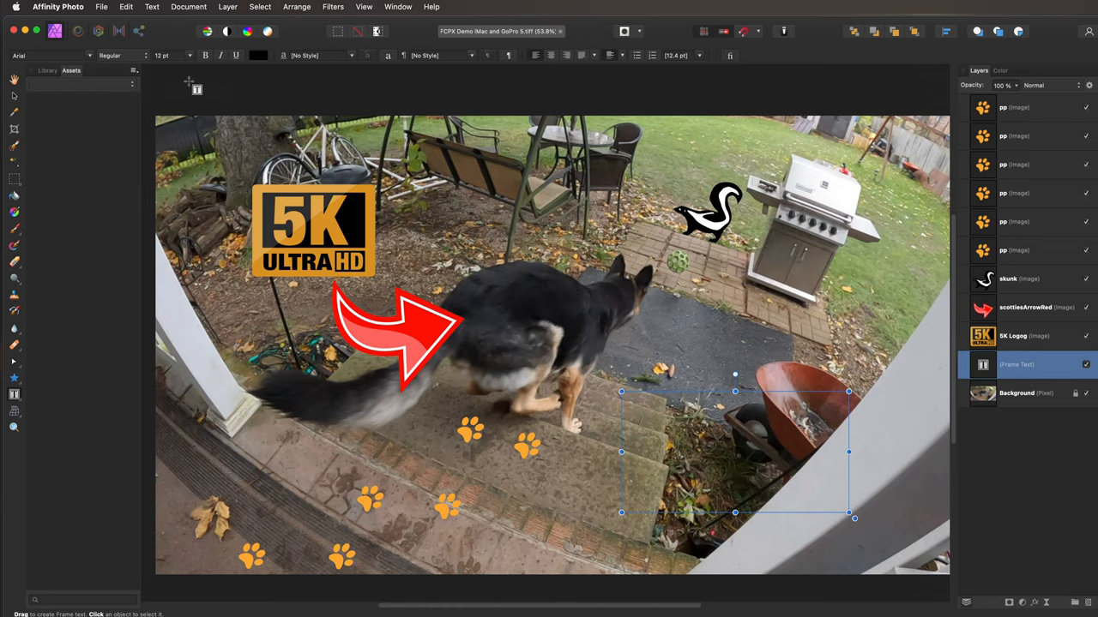
pyautogui.click(257, 55)
pyautogui.write('WOW')
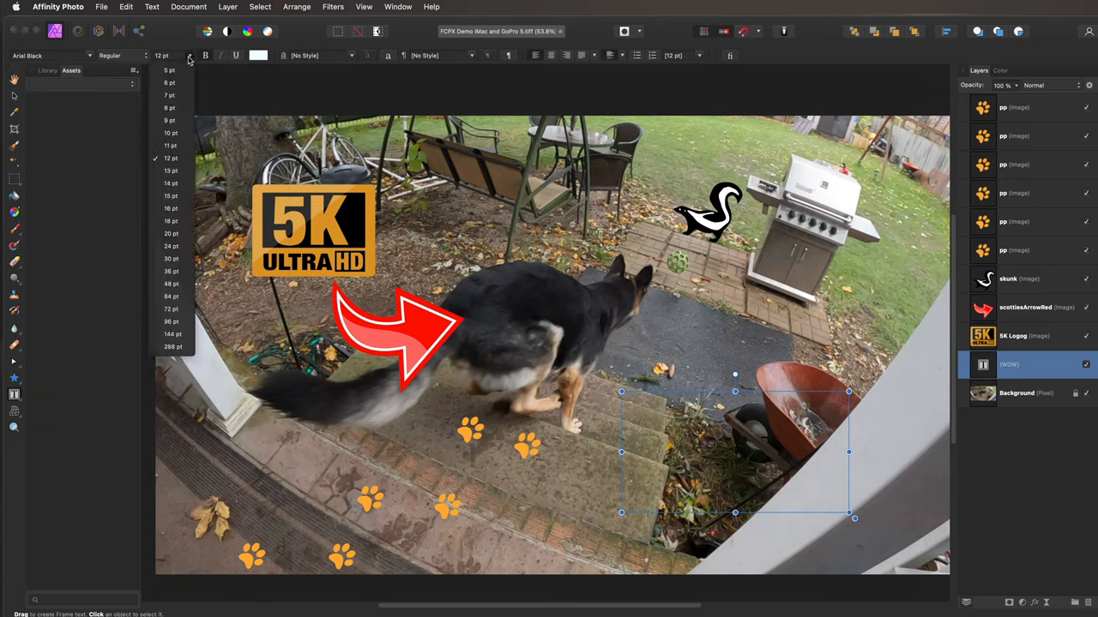
pyautogui.click(171, 346)
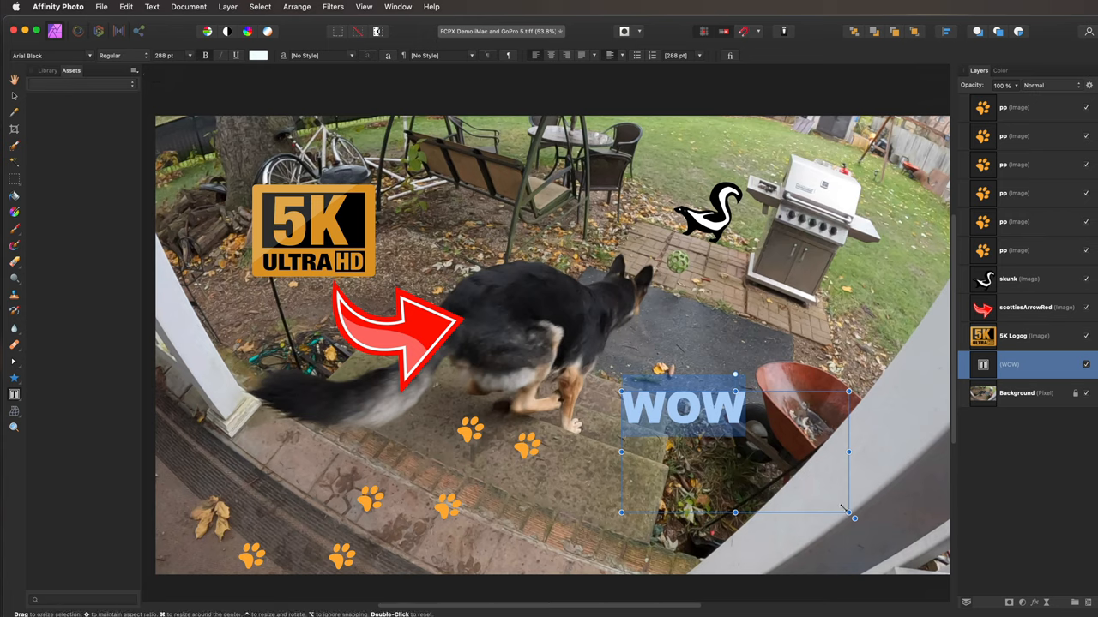
pyautogui.moveTo(854, 518); pyautogui.dragTo(792, 460)
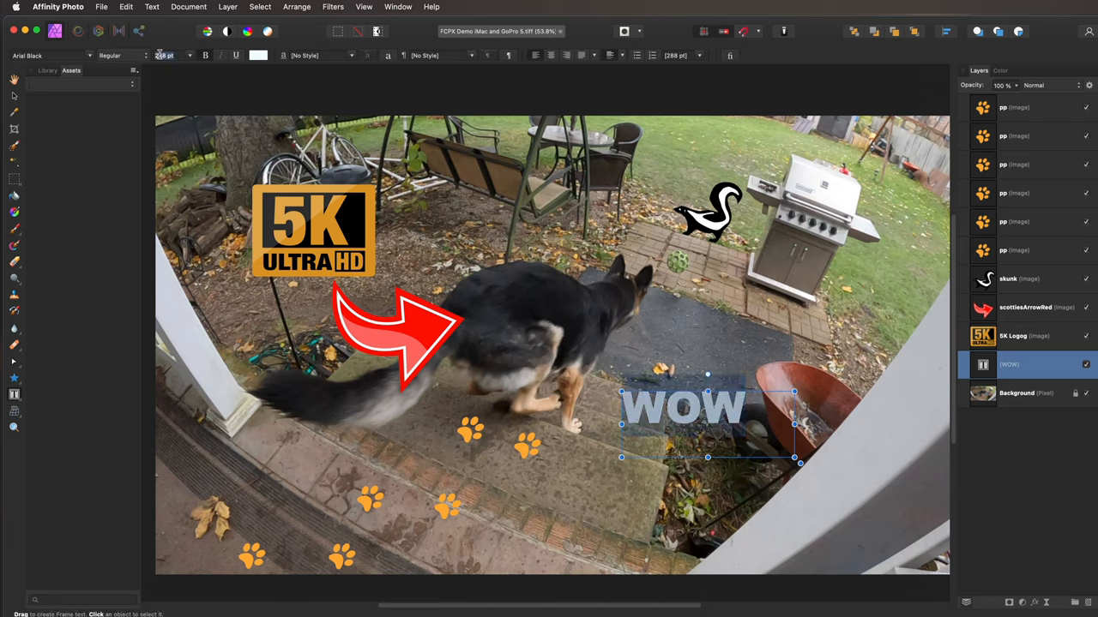
pyautogui.write('500')
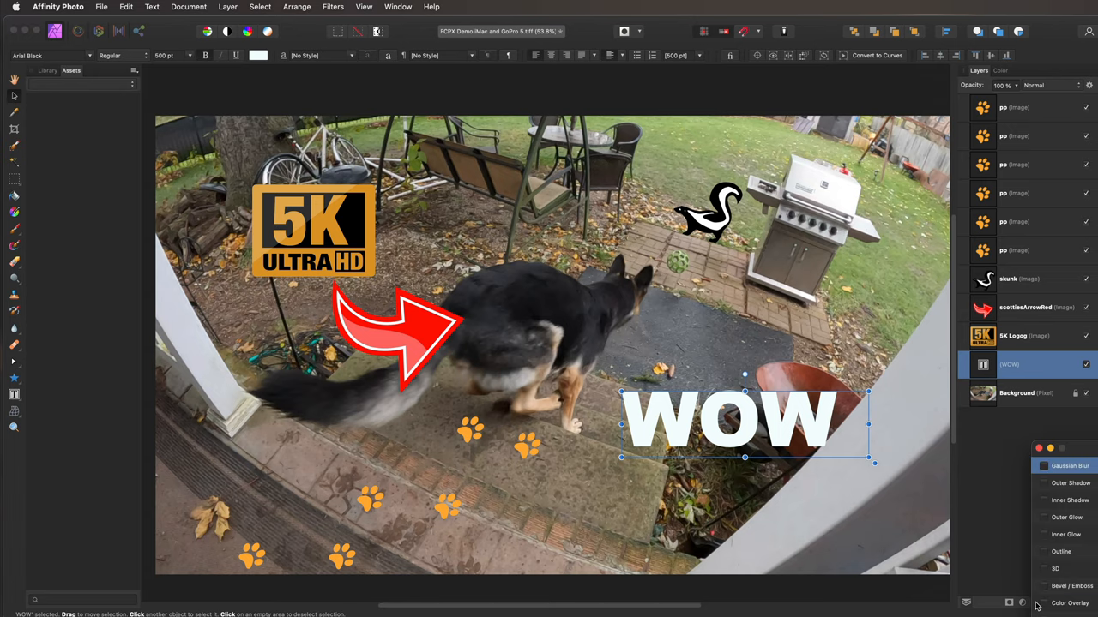
# In Layer Effects, give WOW a thick black outline with a raised radius
pyautogui.click(1022, 604)
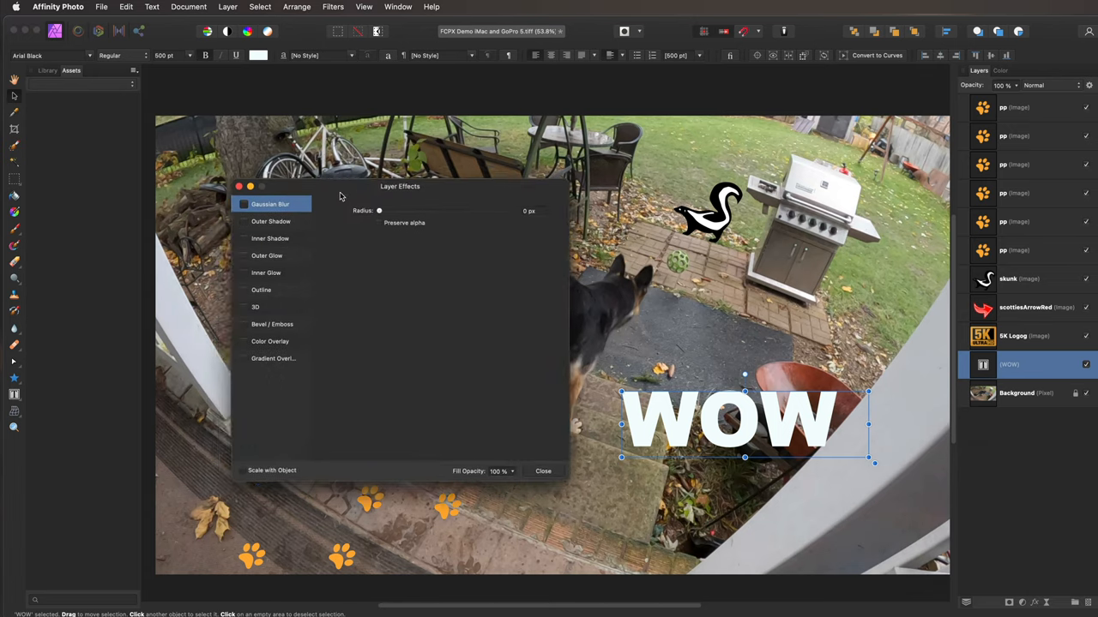
pyautogui.moveTo(400, 186); pyautogui.dragTo(358, 237)
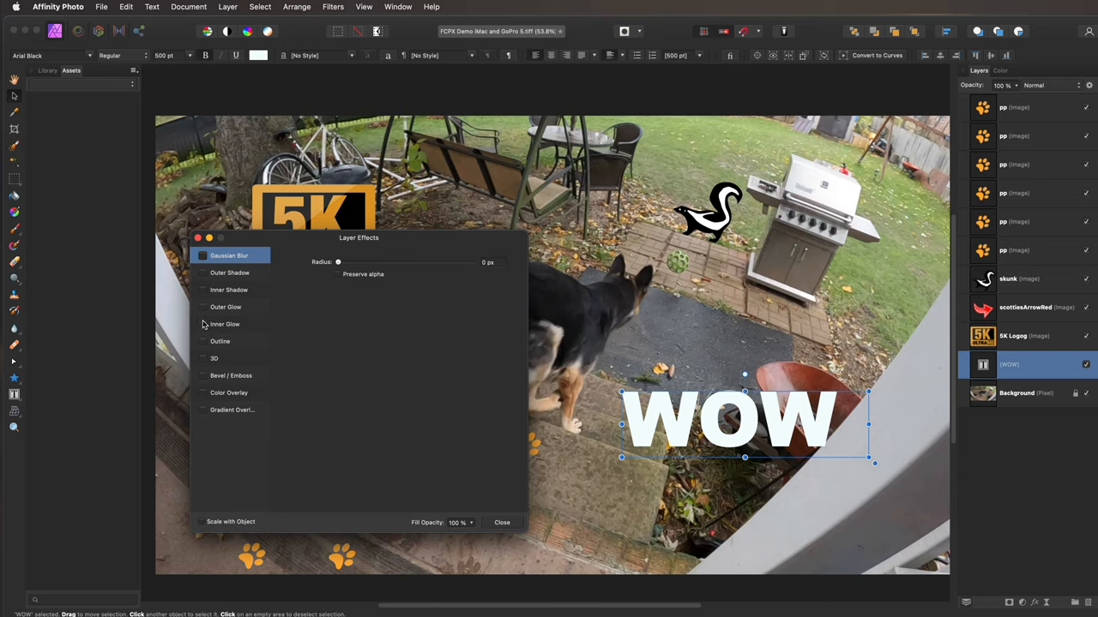
pyautogui.click(220, 341)
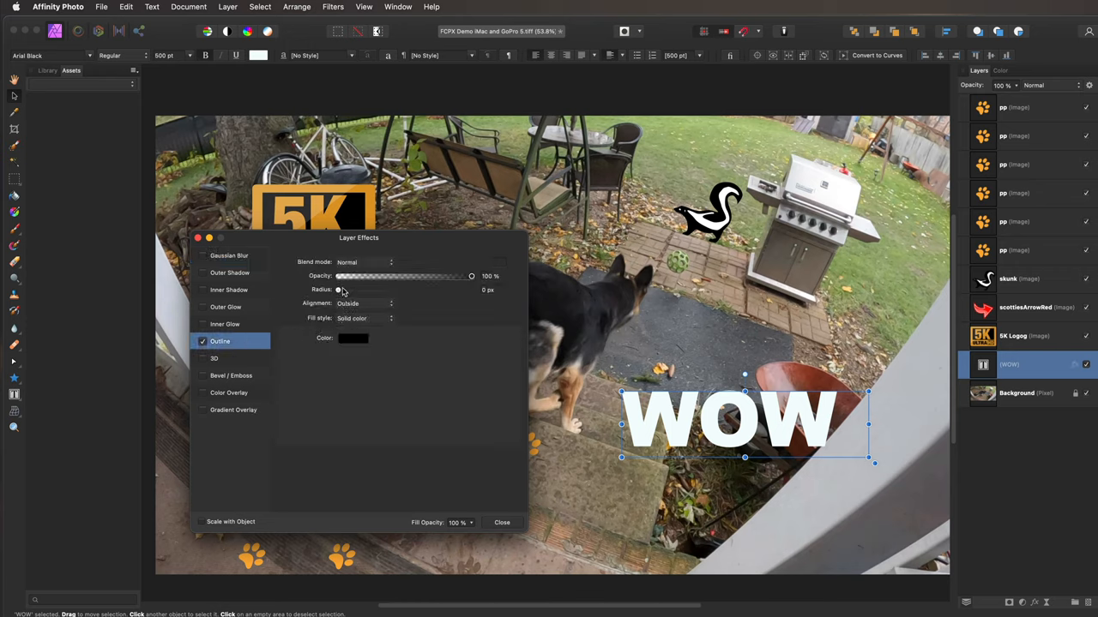
pyautogui.moveTo(340, 288); pyautogui.dragTo(438, 288)
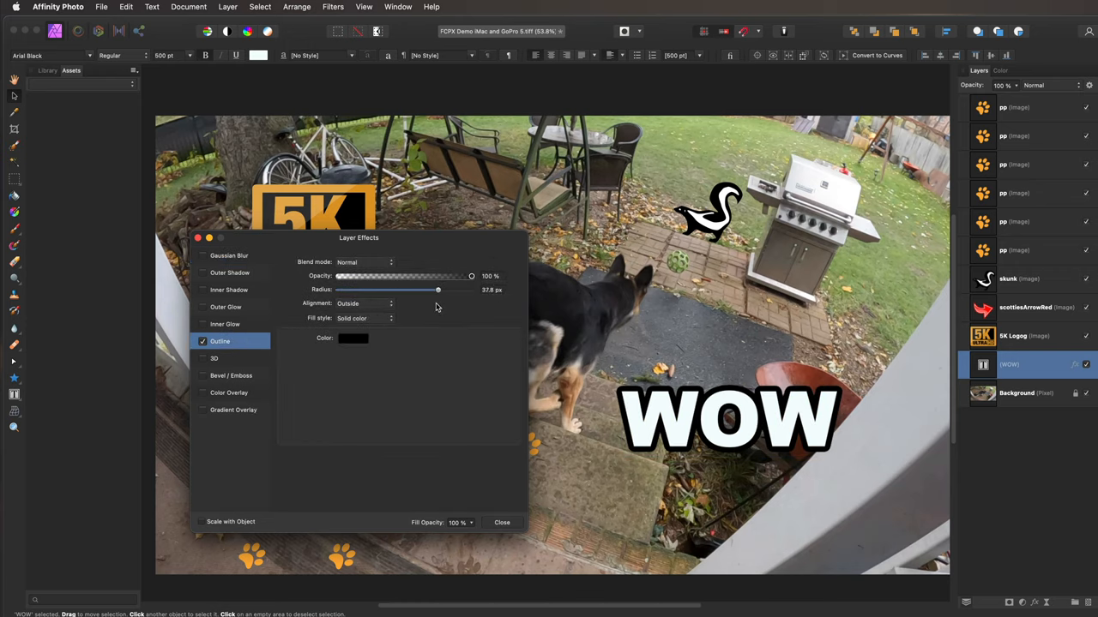
pyautogui.moveTo(437, 290); pyautogui.dragTo(433, 290)
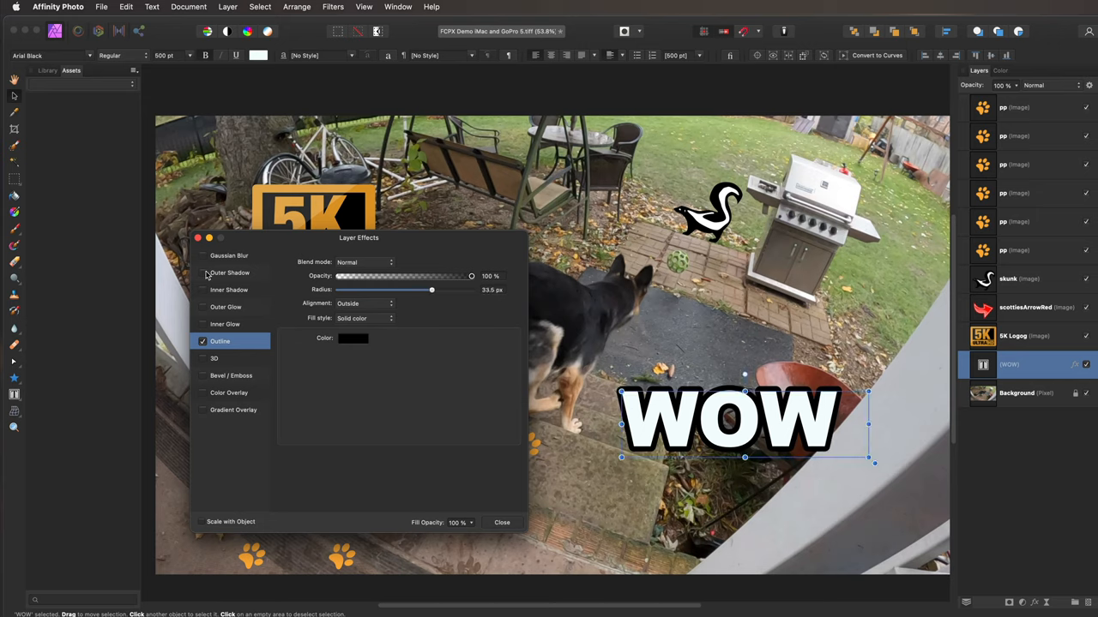
# Add an outer shadow with more blur and offset, then close the effects
pyautogui.click(203, 273)
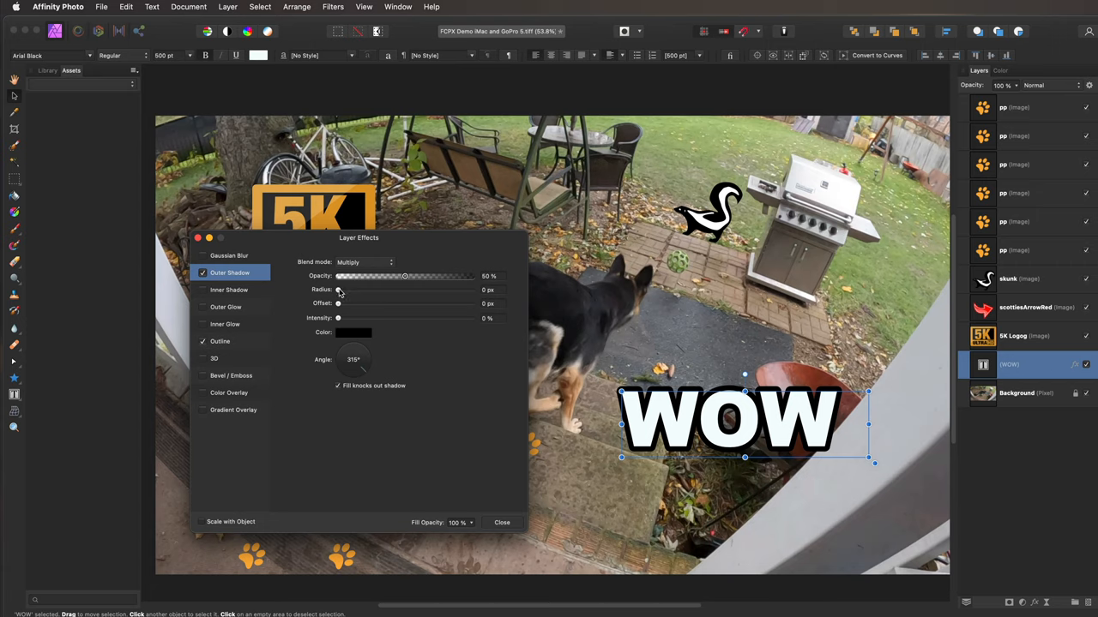
pyautogui.moveTo(338, 290); pyautogui.dragTo(411, 289)
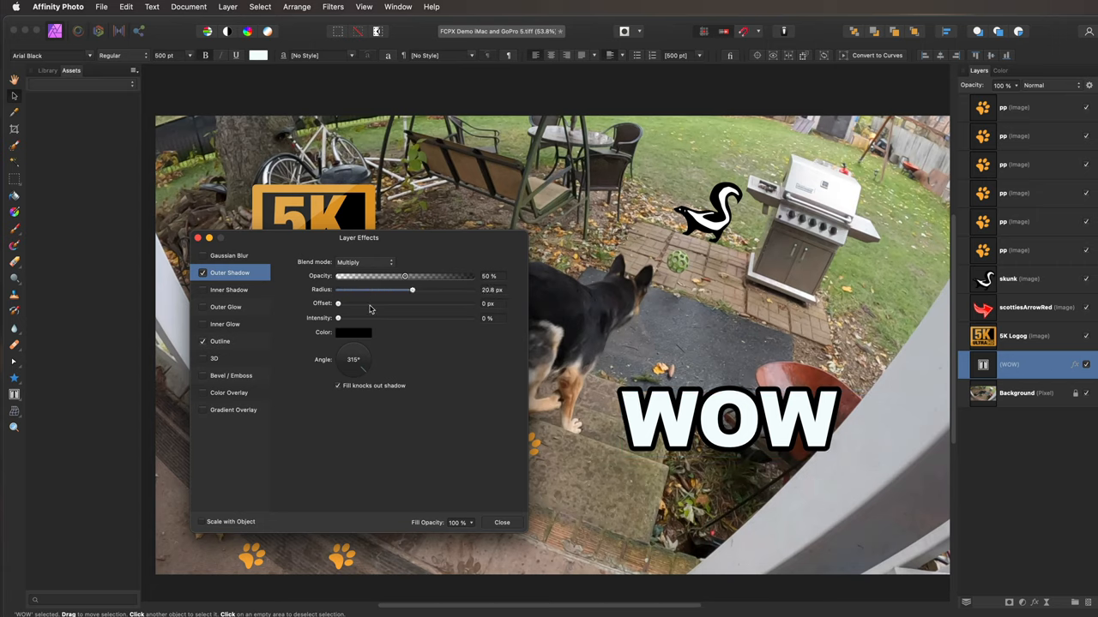
pyautogui.moveTo(336, 303); pyautogui.dragTo(472, 304)
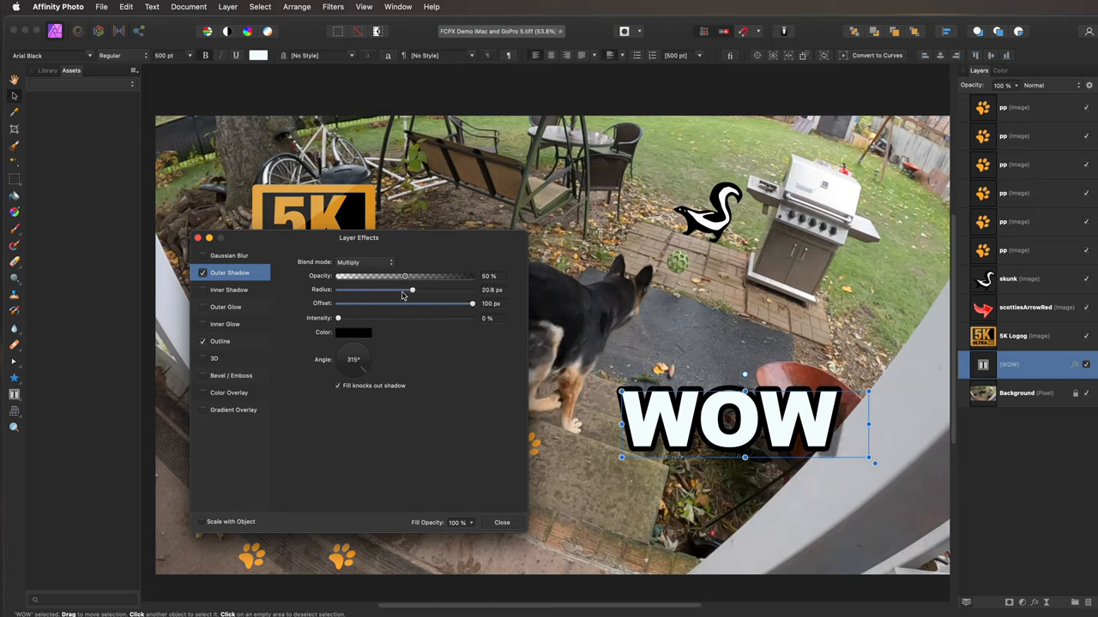
pyautogui.moveTo(412, 290); pyautogui.dragTo(401, 290)
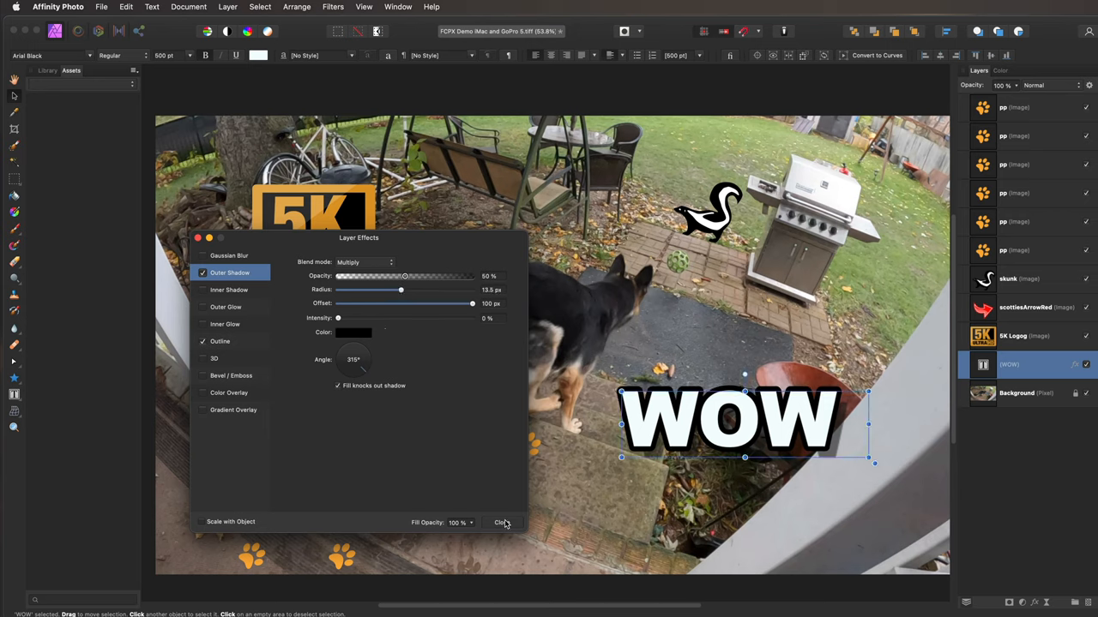
pyautogui.click(501, 521)
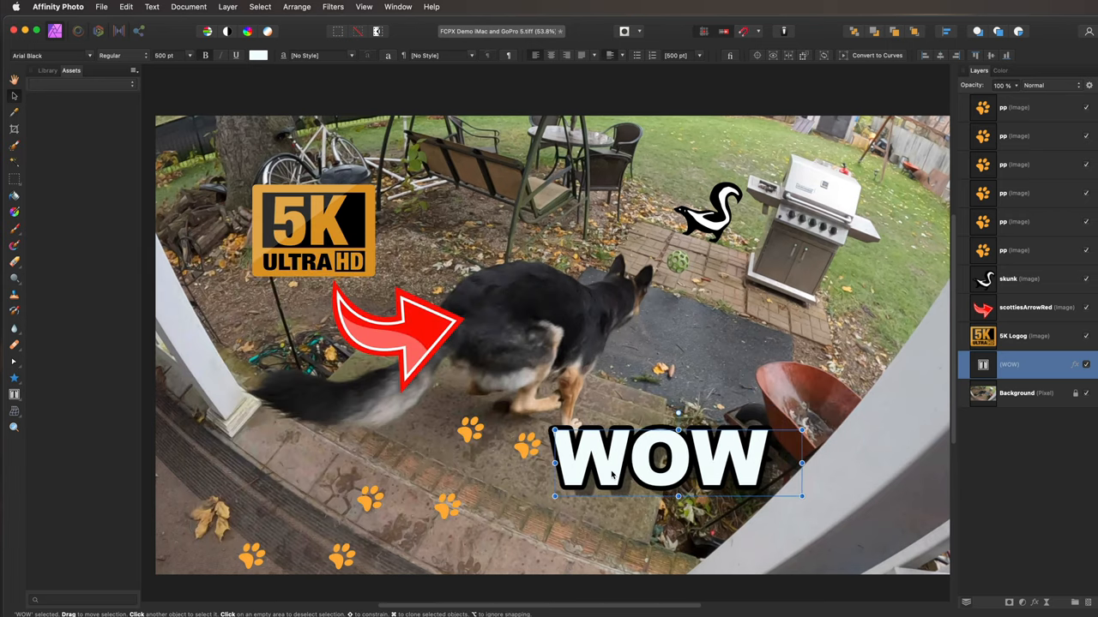
# Move WOW up and to the right beside the dog's head
pyautogui.moveTo(677, 463); pyautogui.dragTo(763, 360)
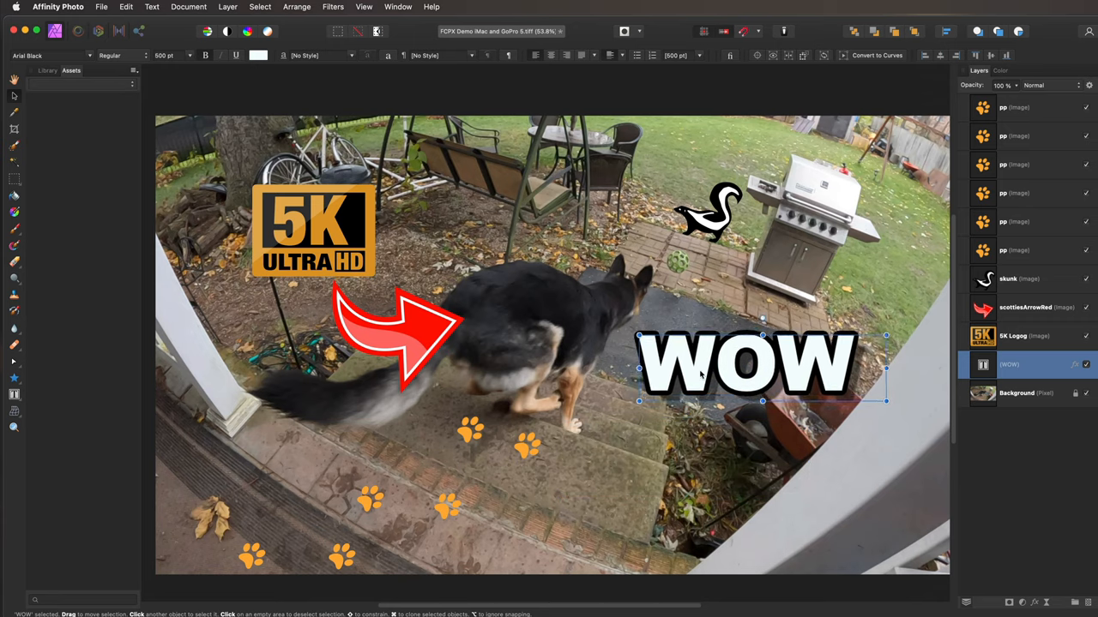
pyautogui.moveTo(746, 360); pyautogui.dragTo(768, 343)
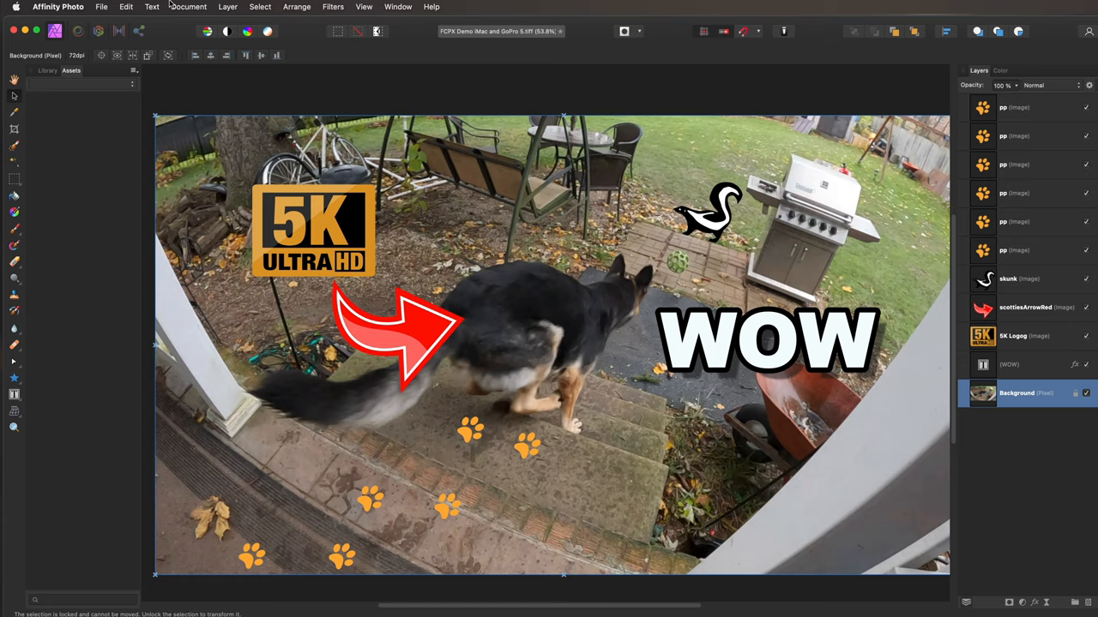
# Resize the document to 1920 by 1080
pyautogui.click(189, 7)
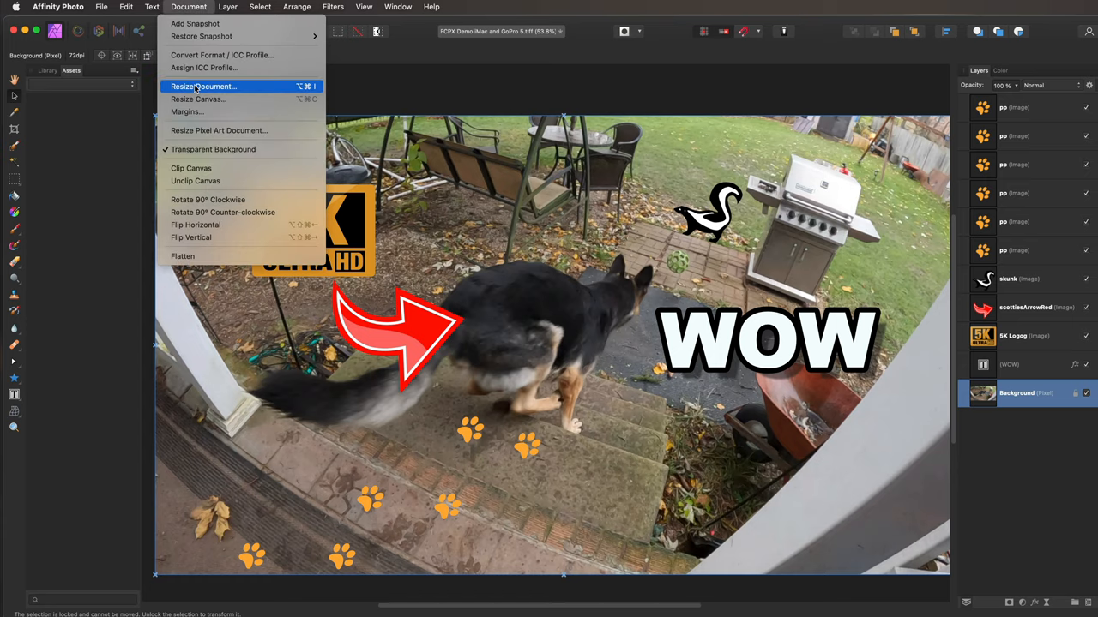
pyautogui.click(202, 85)
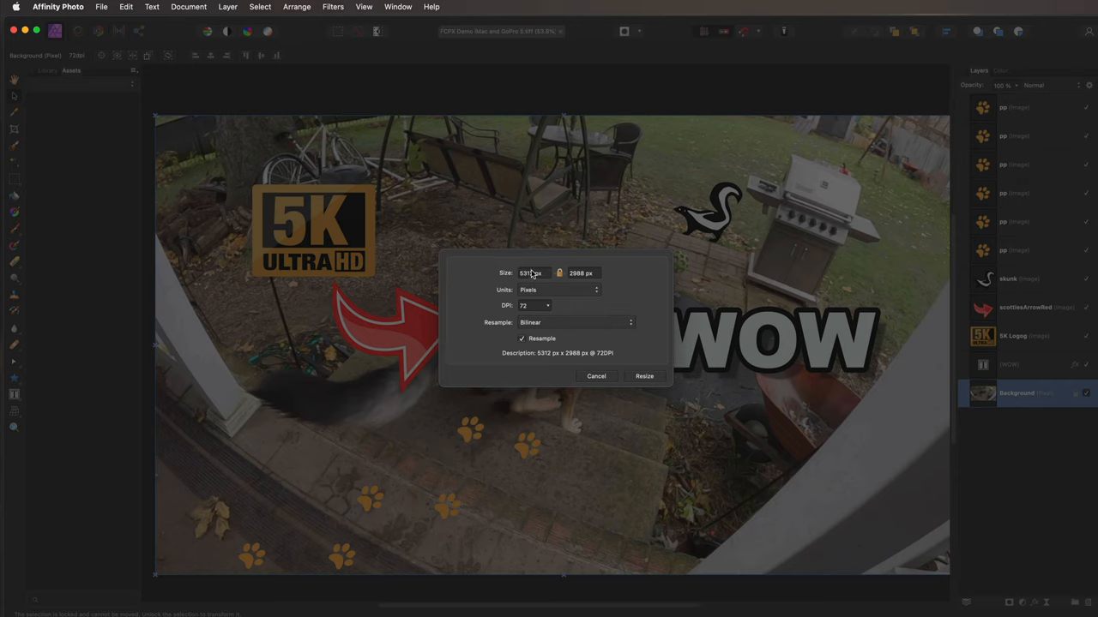
pyautogui.write('1920')
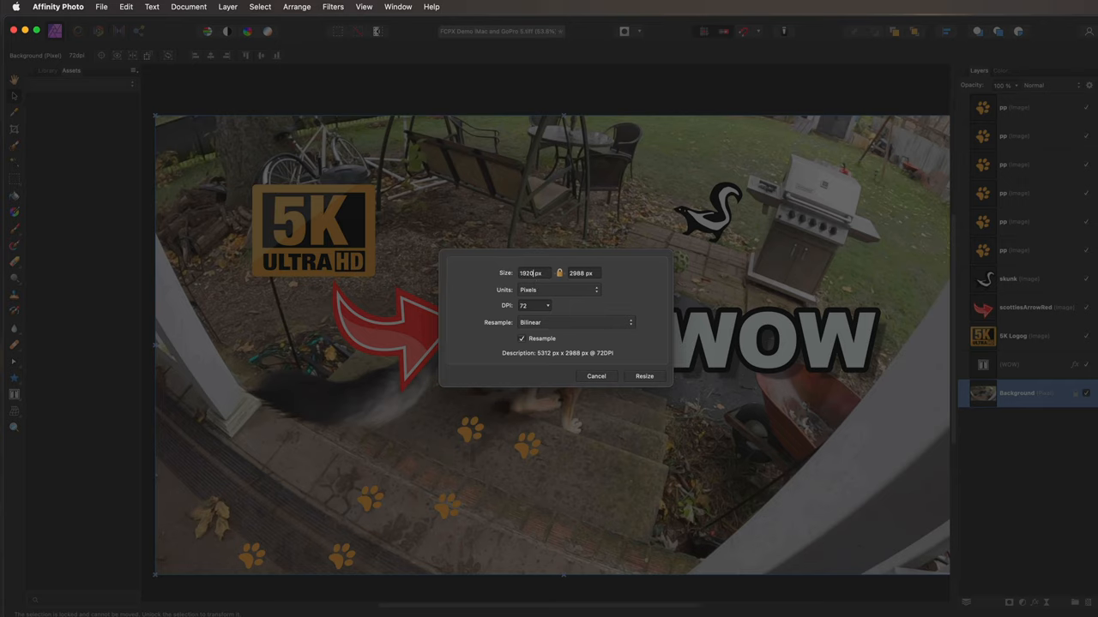
pyautogui.write('1080')
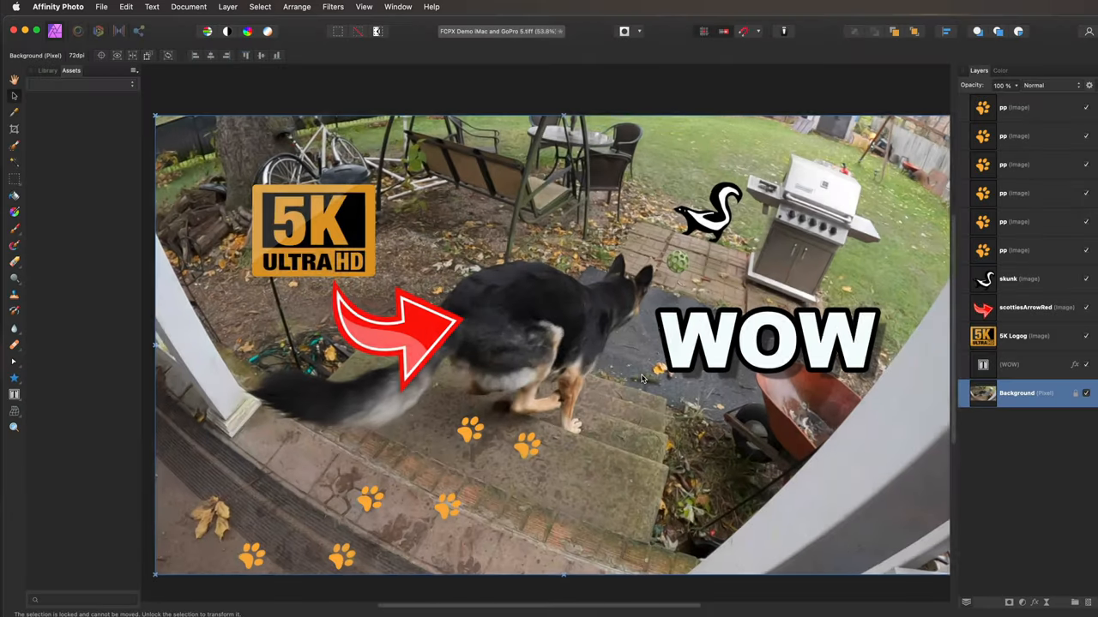
# Export the thumbnail as a JPEG with lowered quality
pyautogui.click(103, 7)
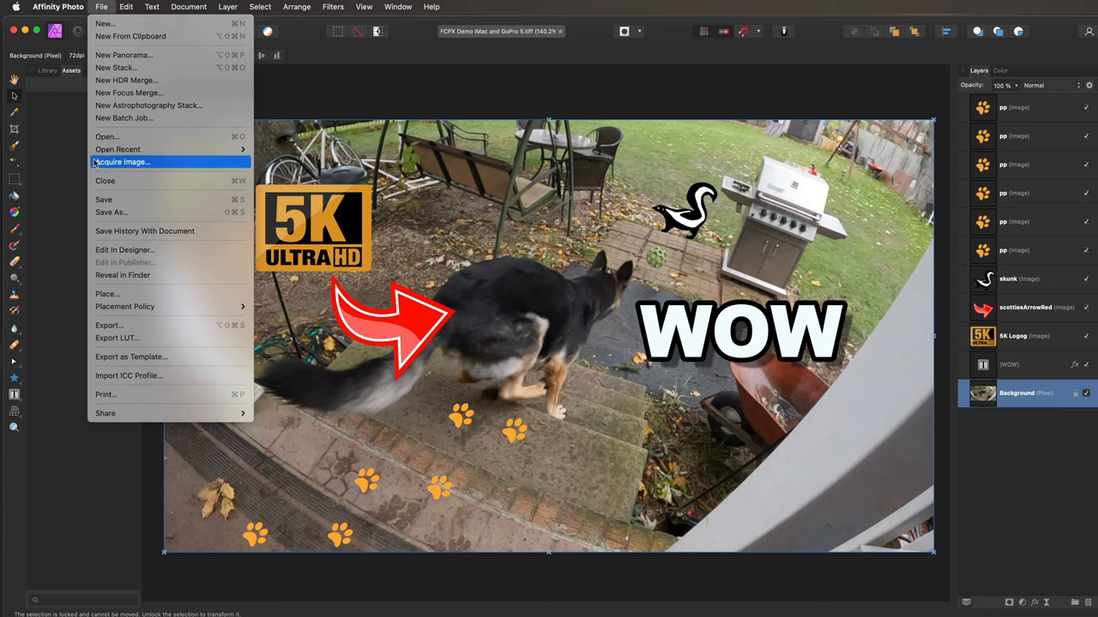
pyautogui.moveTo(110, 326)
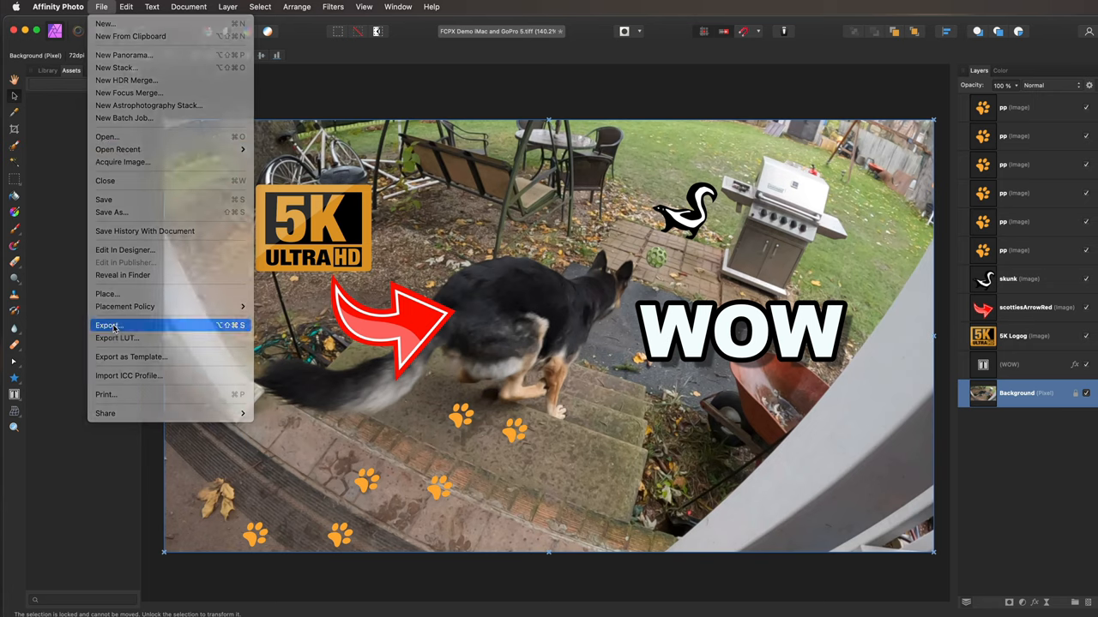
pyautogui.click(110, 325)
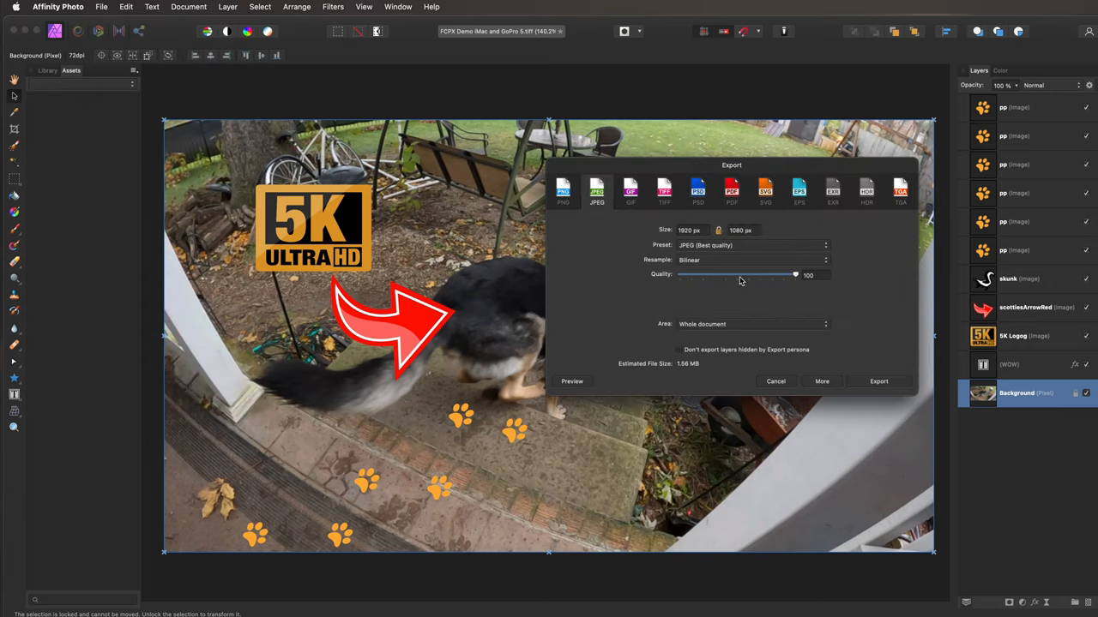
pyautogui.moveTo(796, 274); pyautogui.dragTo(738, 275)
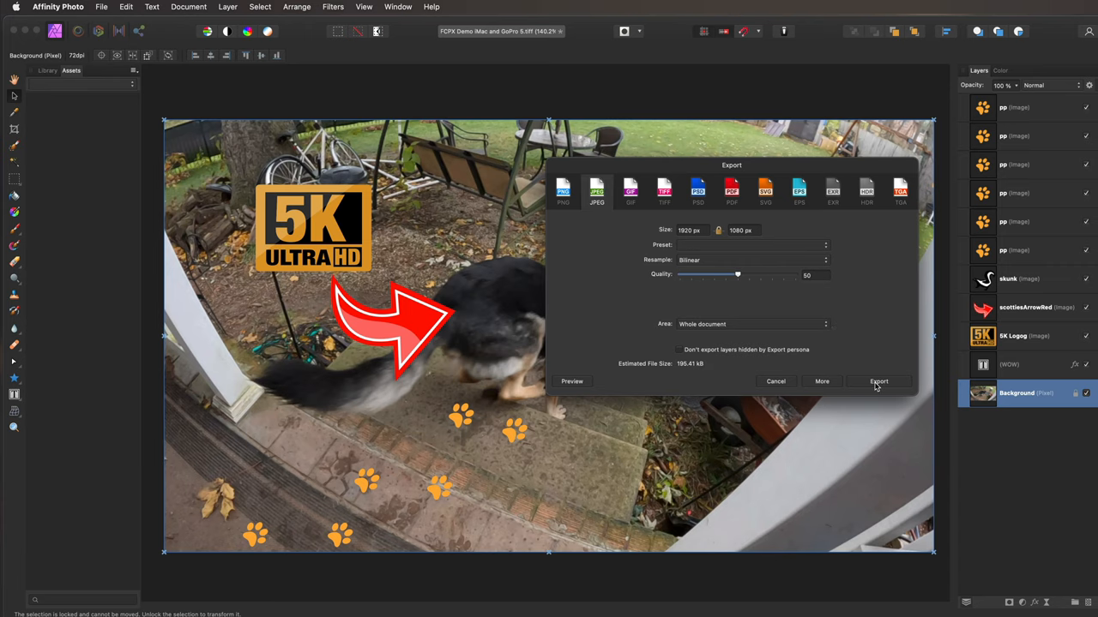
pyautogui.click(878, 381)
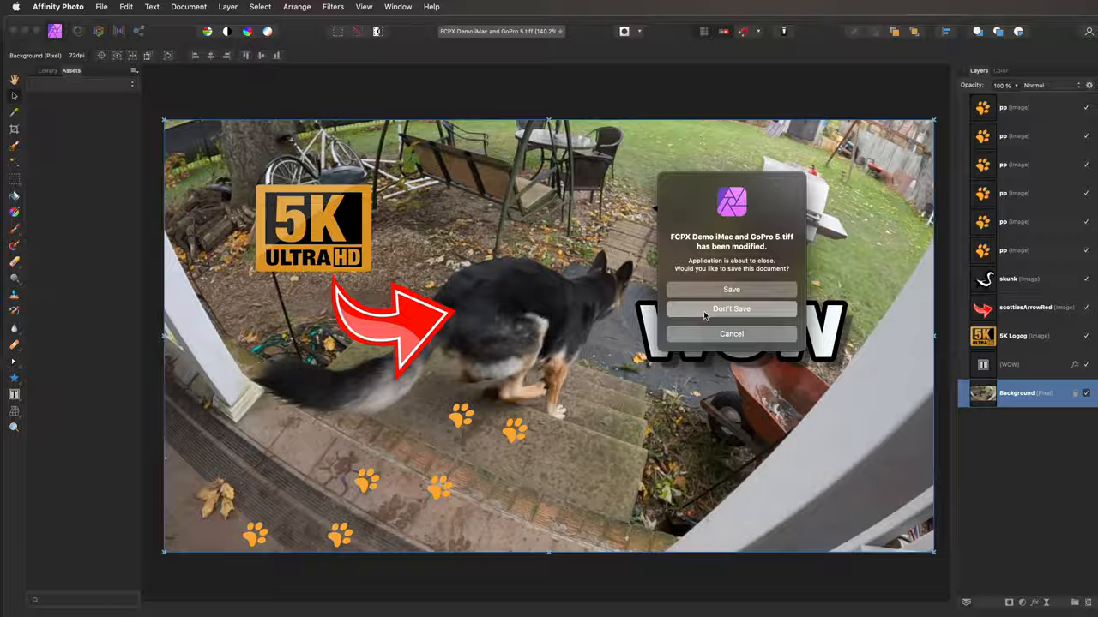
# Quit Affinity Photo without saving and view the exported JPEG from the desktop in Preview
pyautogui.click(730, 309)
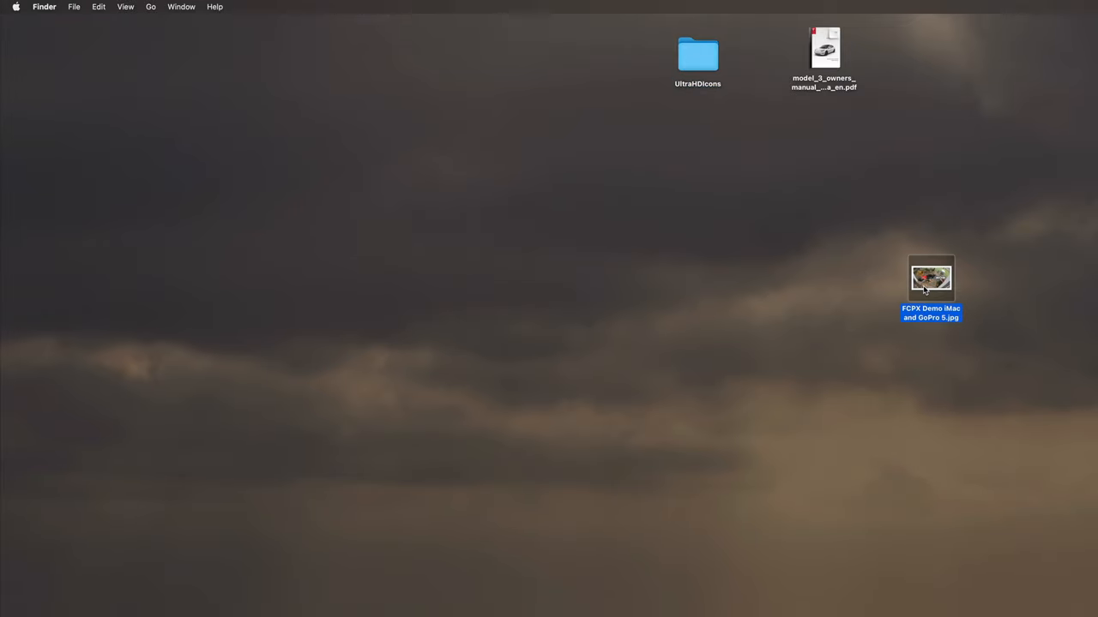
pyautogui.doubleClick(930, 278)
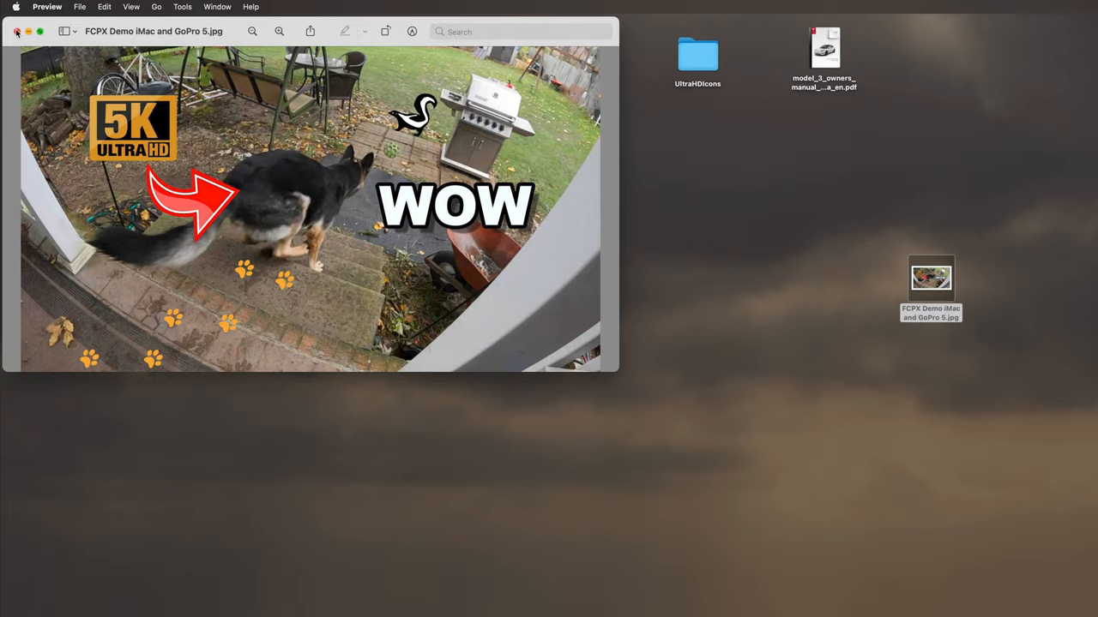
pyautogui.click(17, 31)
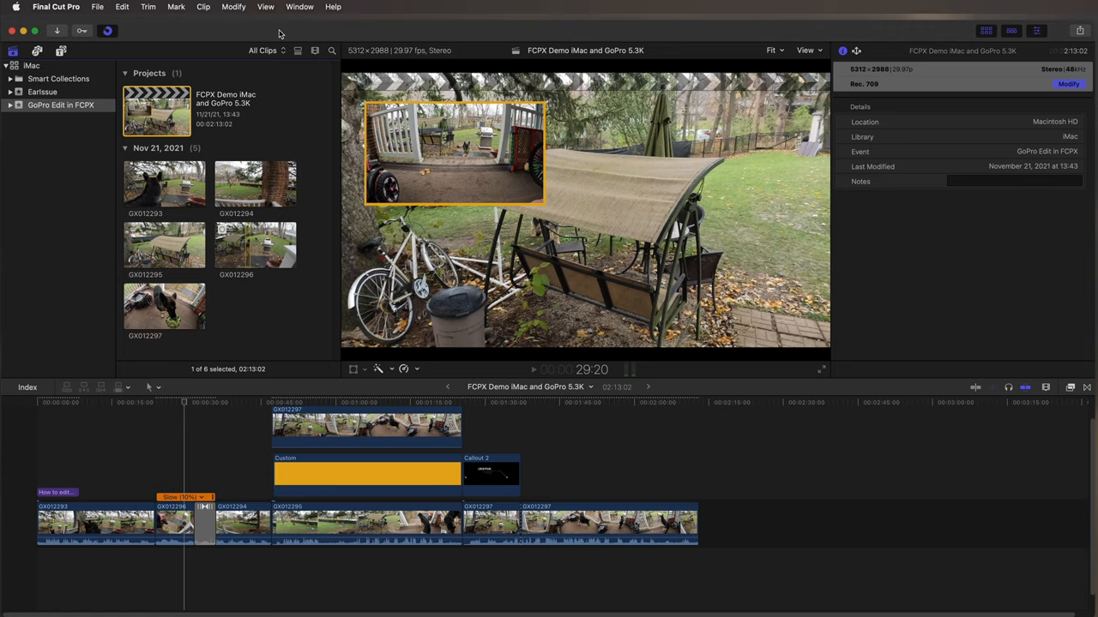
pyautogui.moveTo(278, 31)
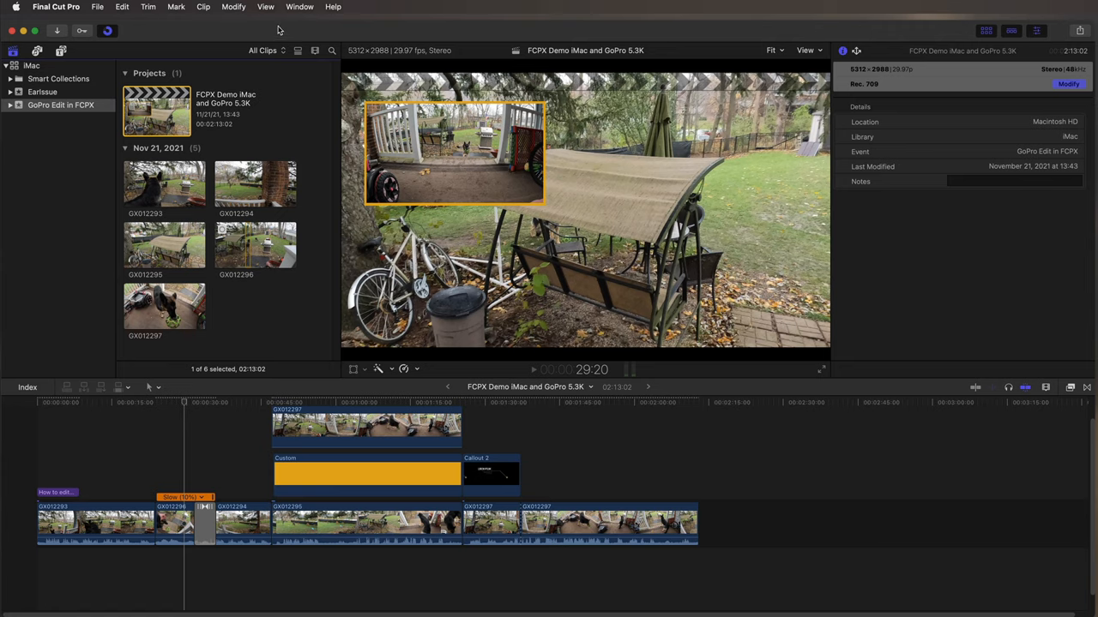
pyautogui.moveTo(290, 31)
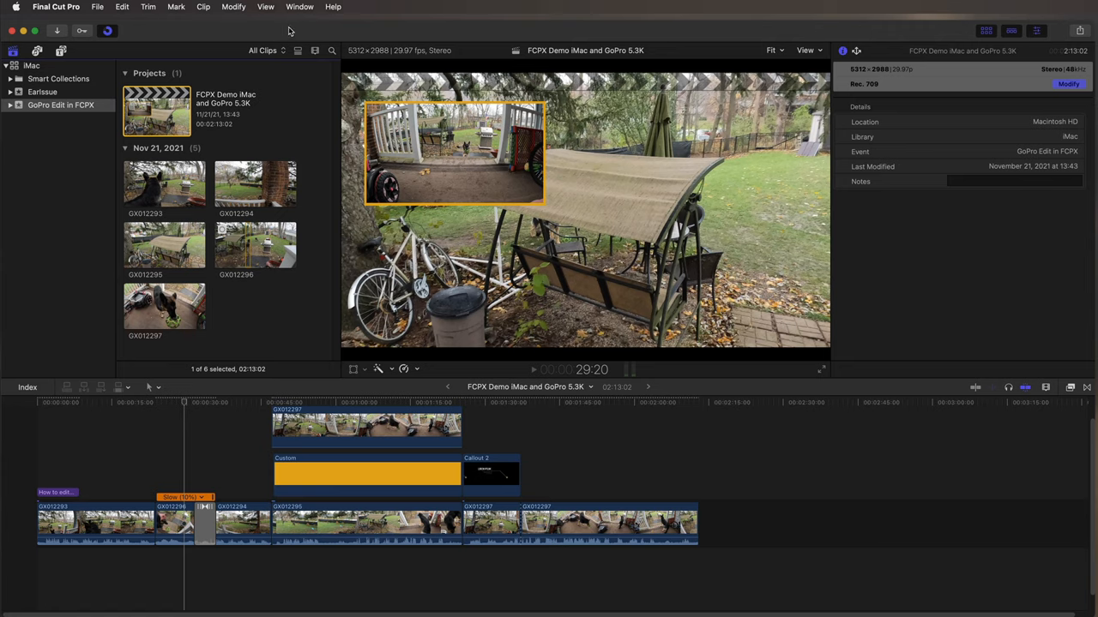